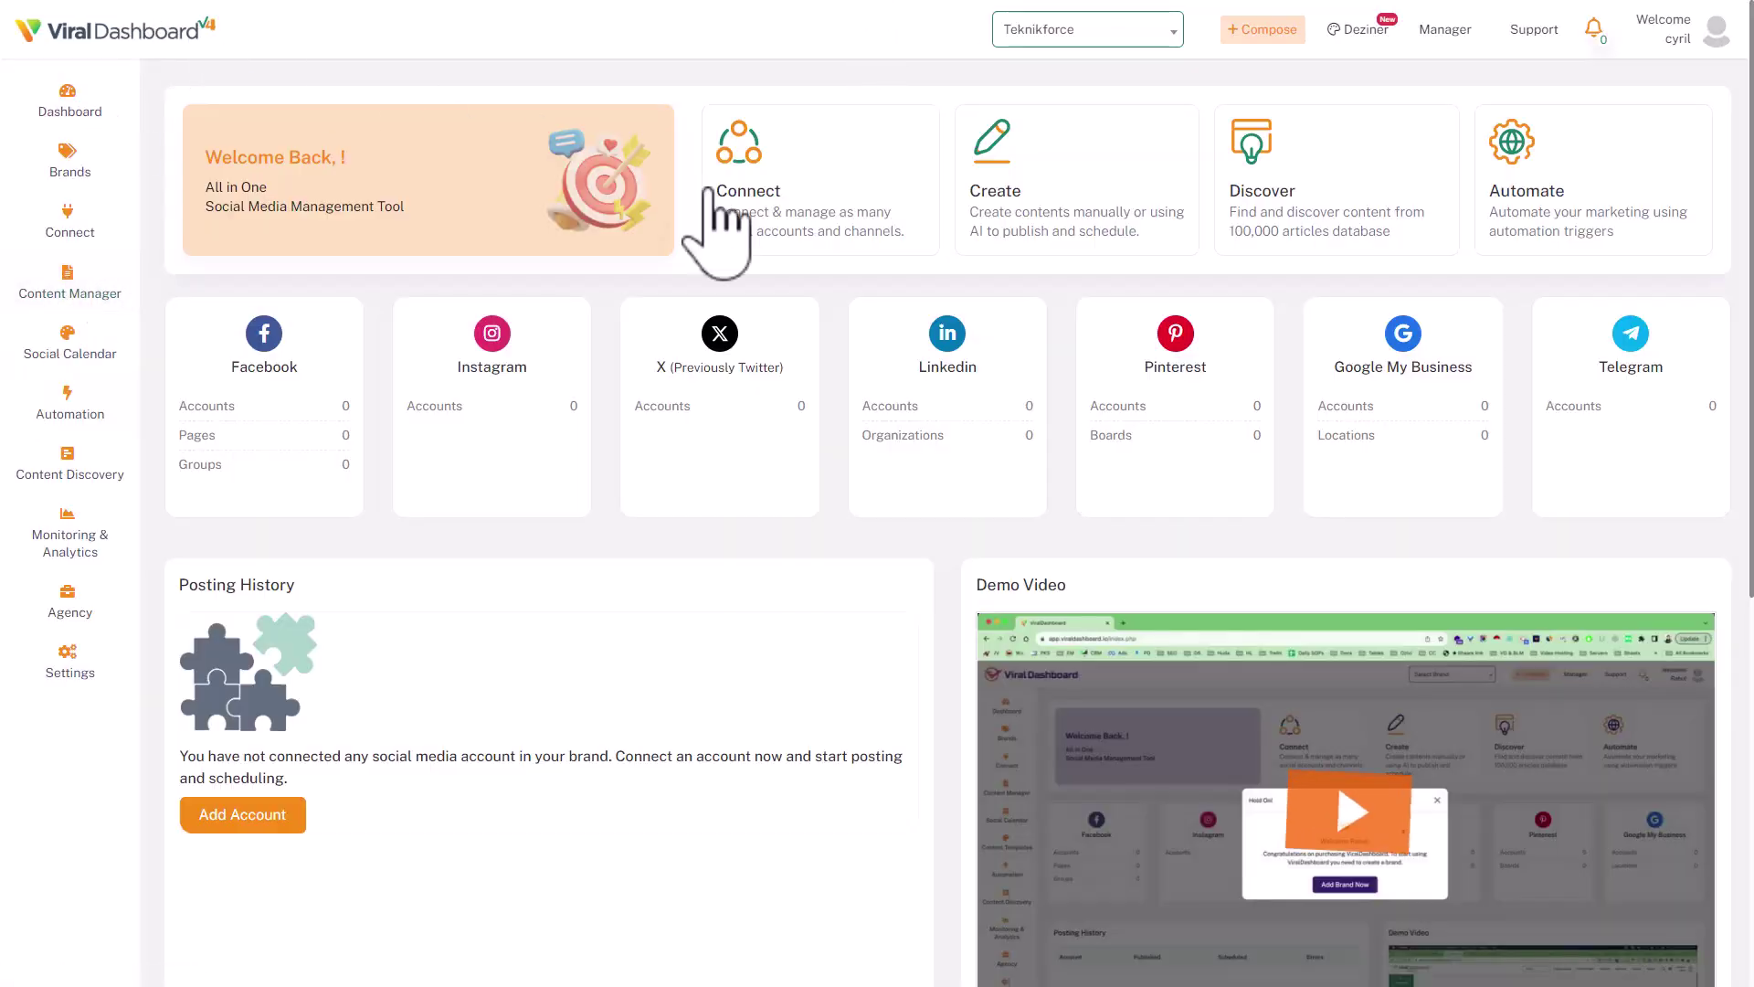
pyautogui.moveTo(230, 151)
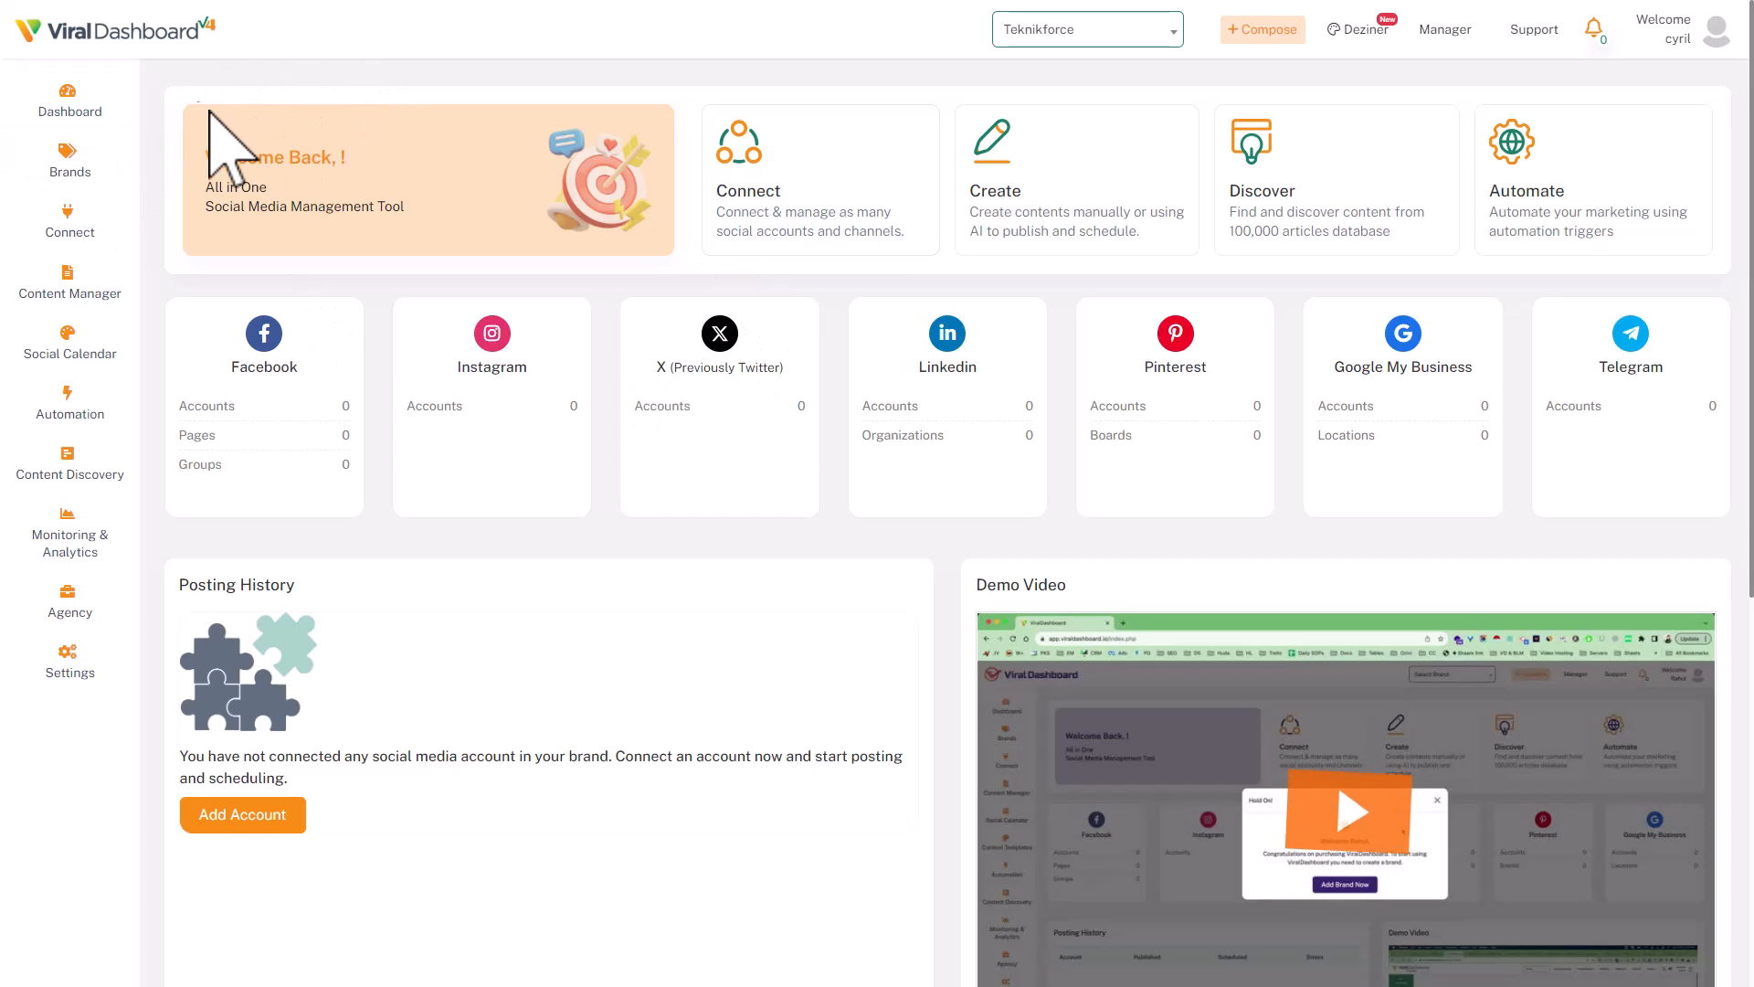
# Step: Keep Teknikforce as the working brand and look over the dashboard
pyautogui.click(1084, 29)
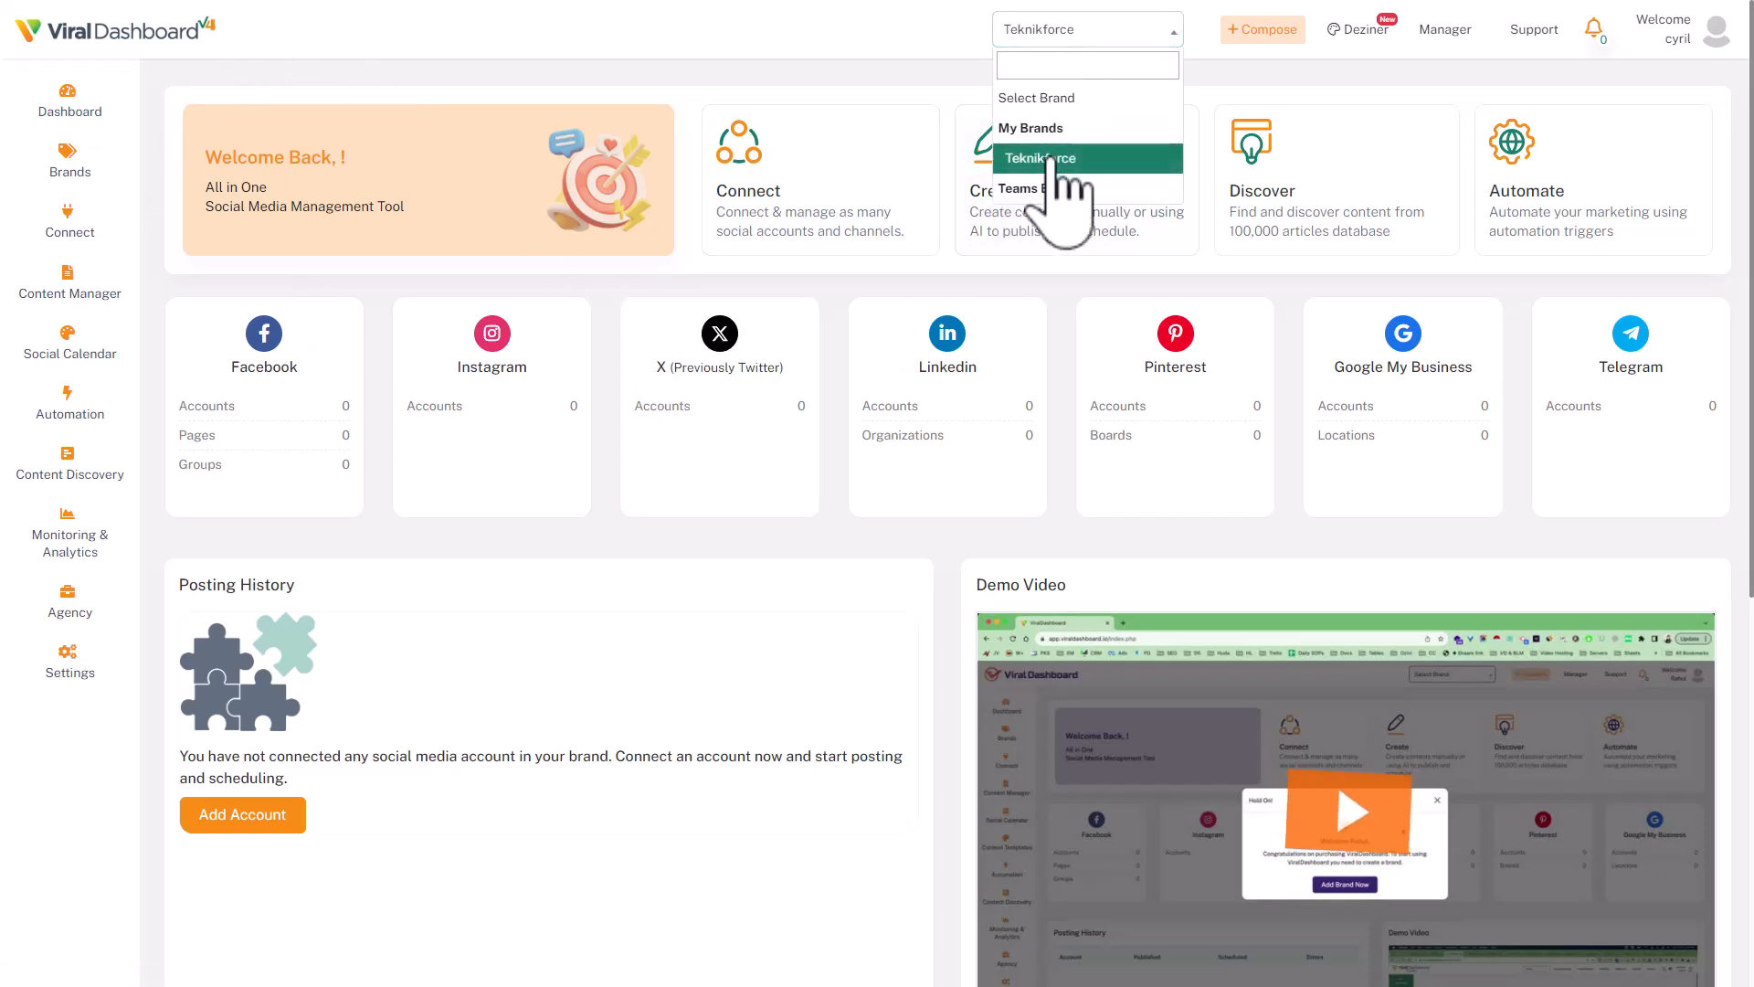
pyautogui.moveTo(587, 117)
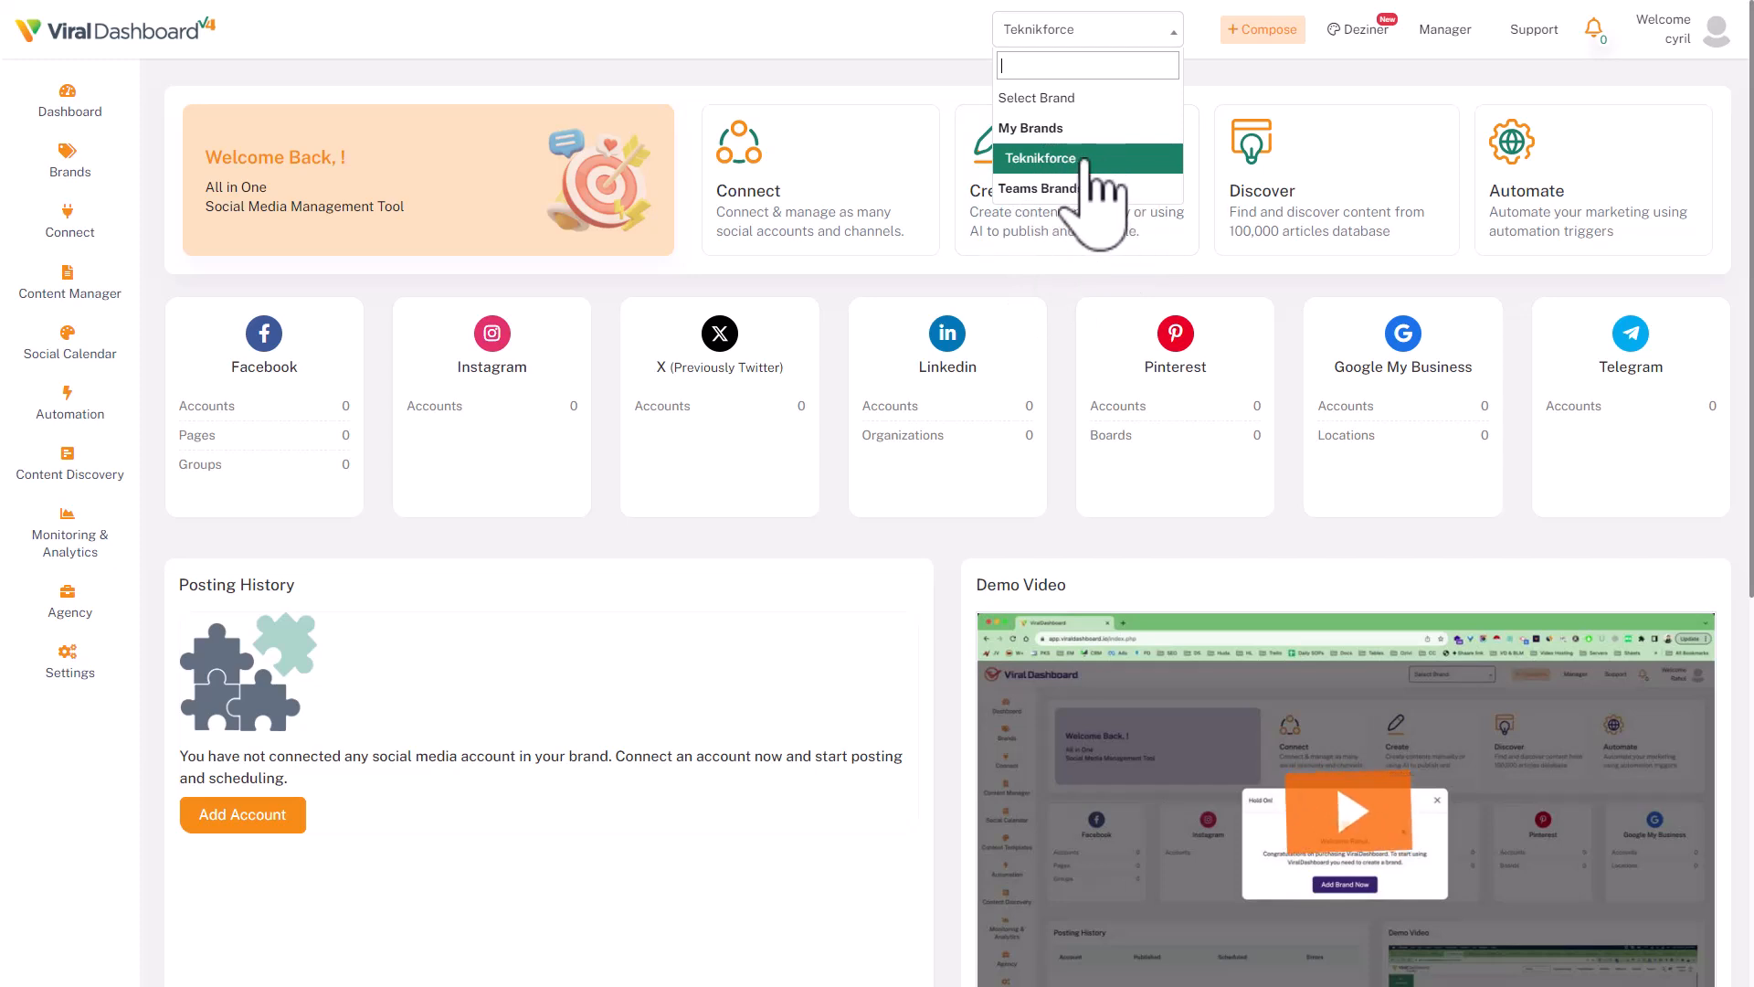
pyautogui.click(1040, 157)
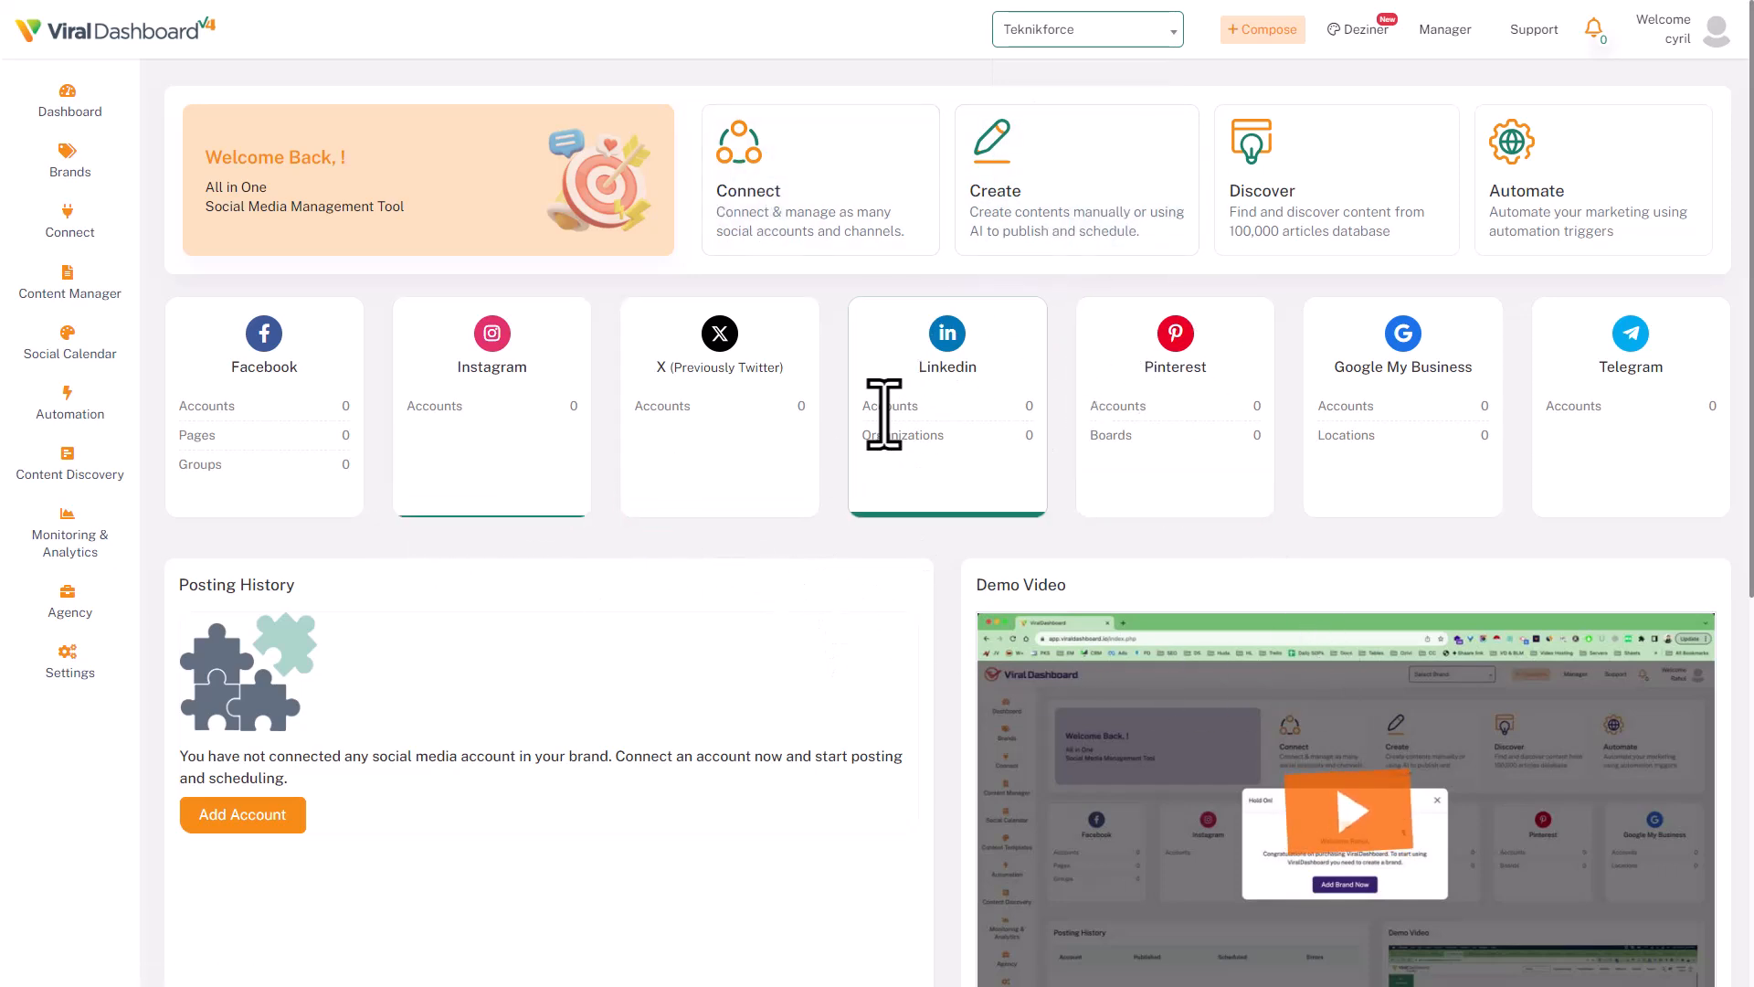
pyautogui.moveTo(850, 302)
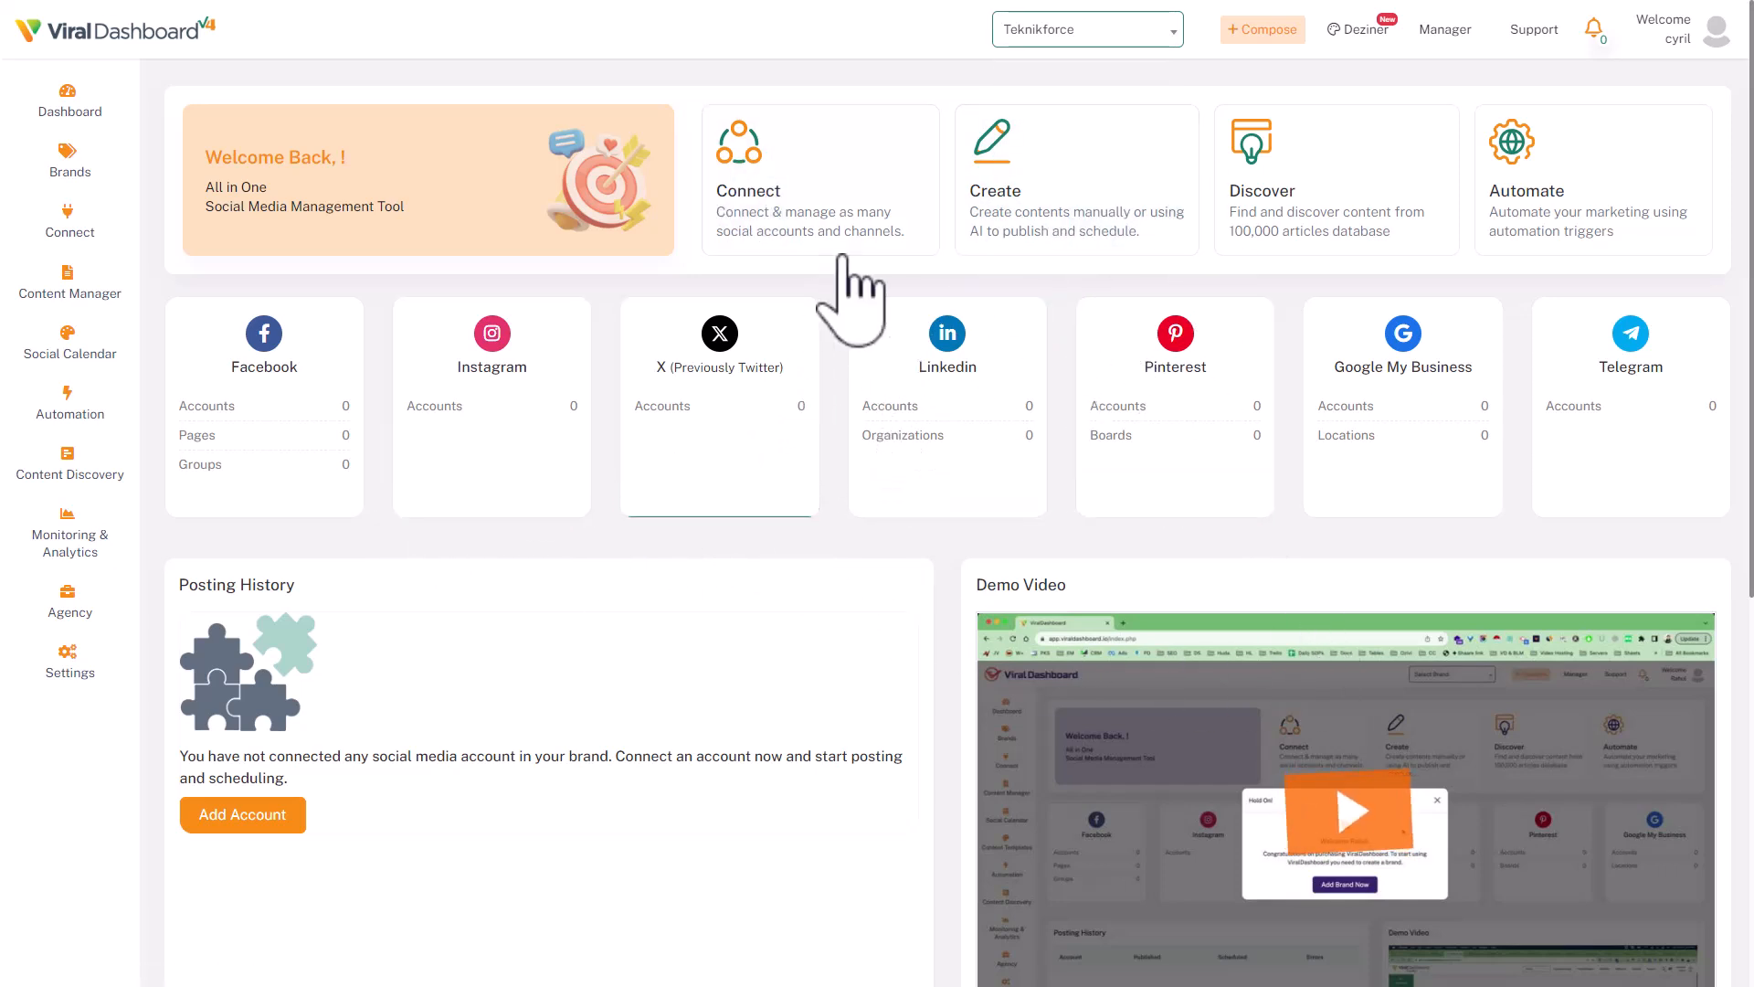
pyautogui.moveTo(1327, 274)
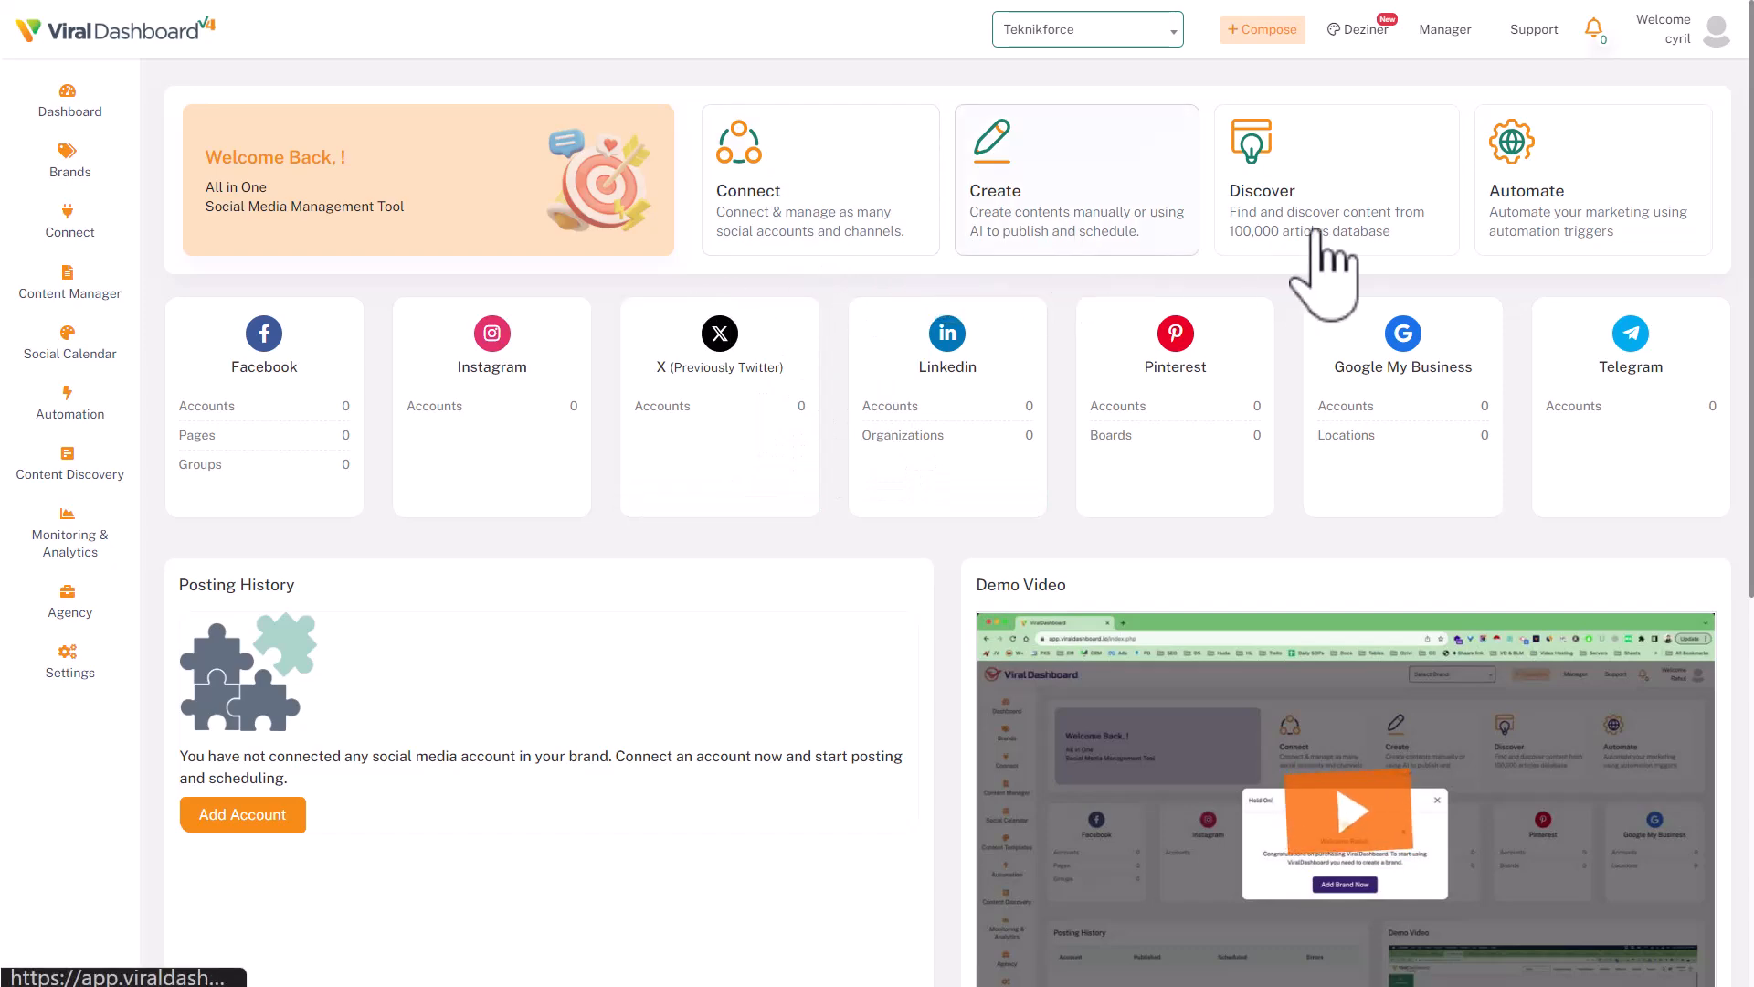
pyautogui.scroll(-3)
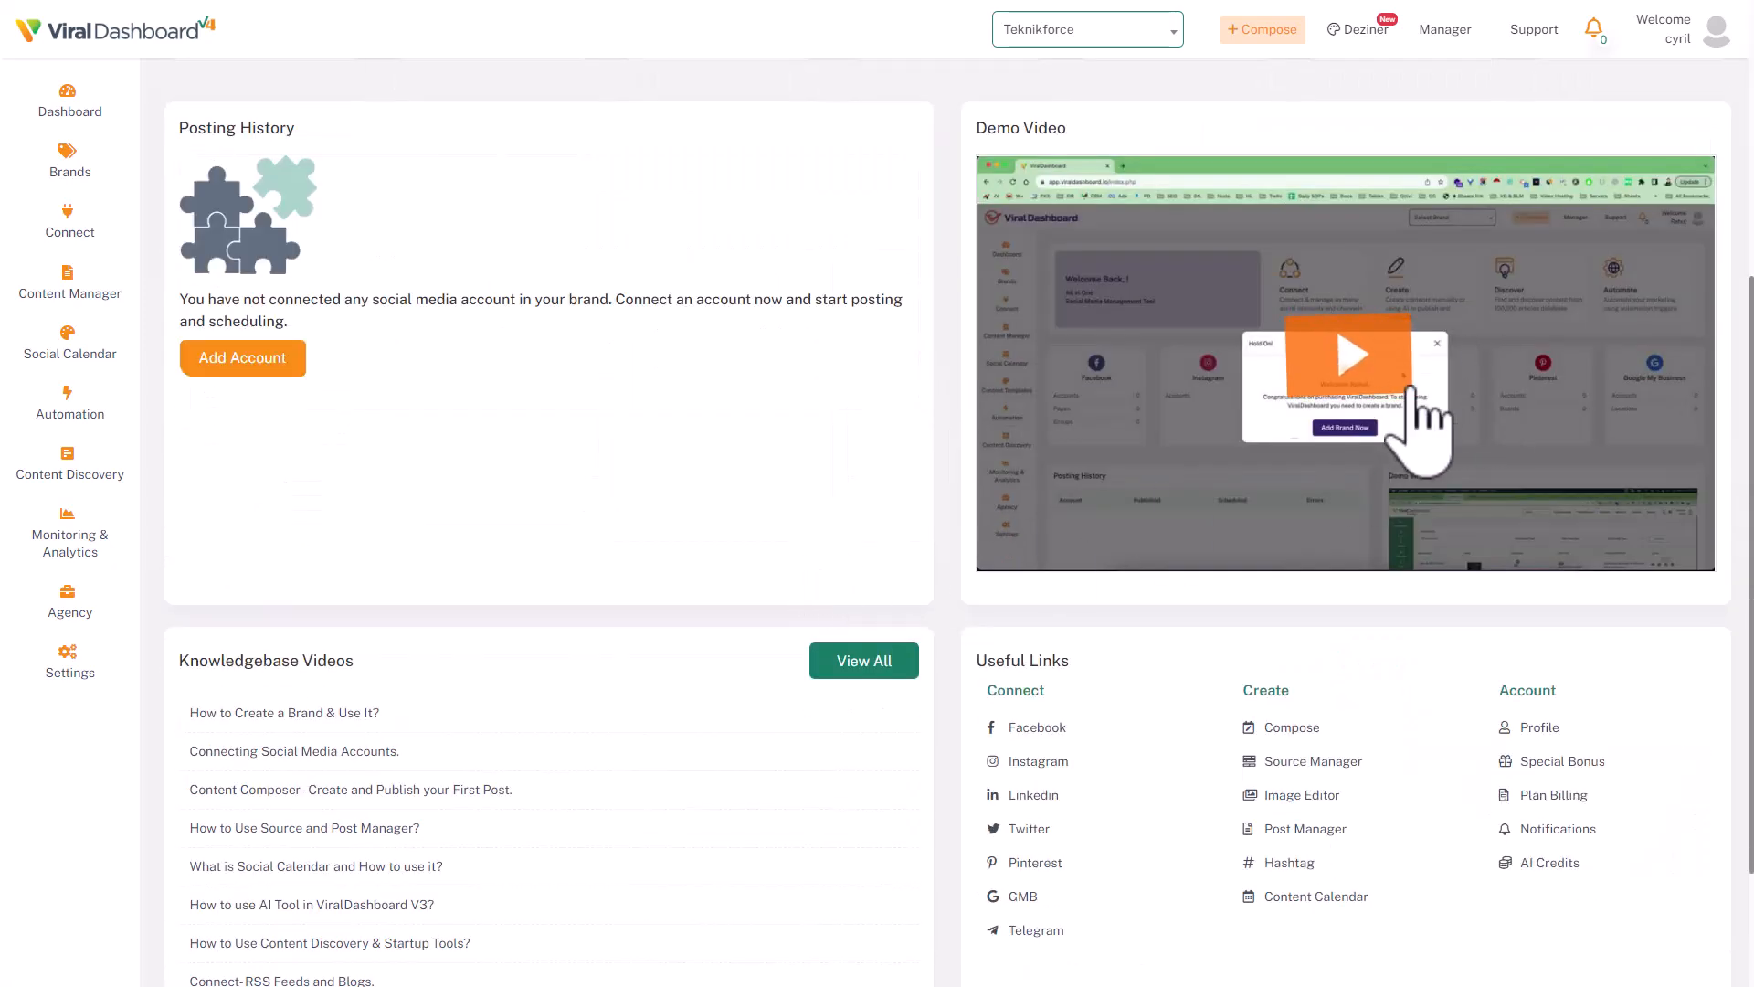
pyautogui.moveTo(1224, 531)
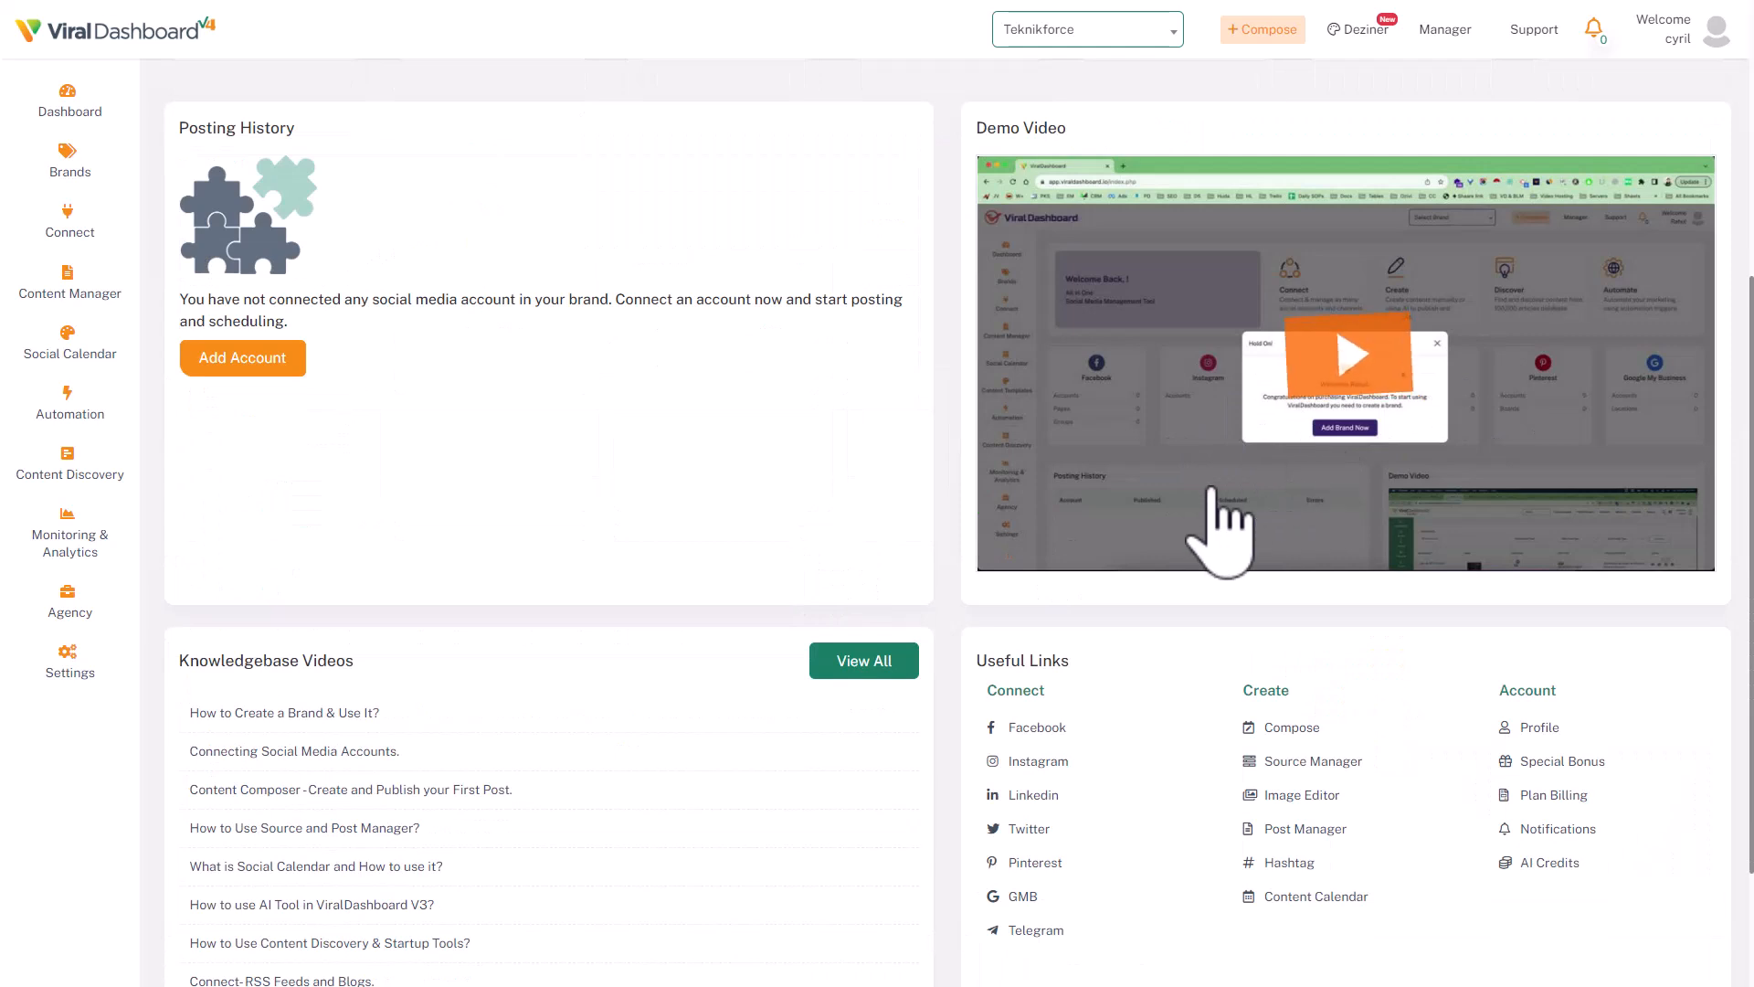
pyautogui.moveTo(775, 565)
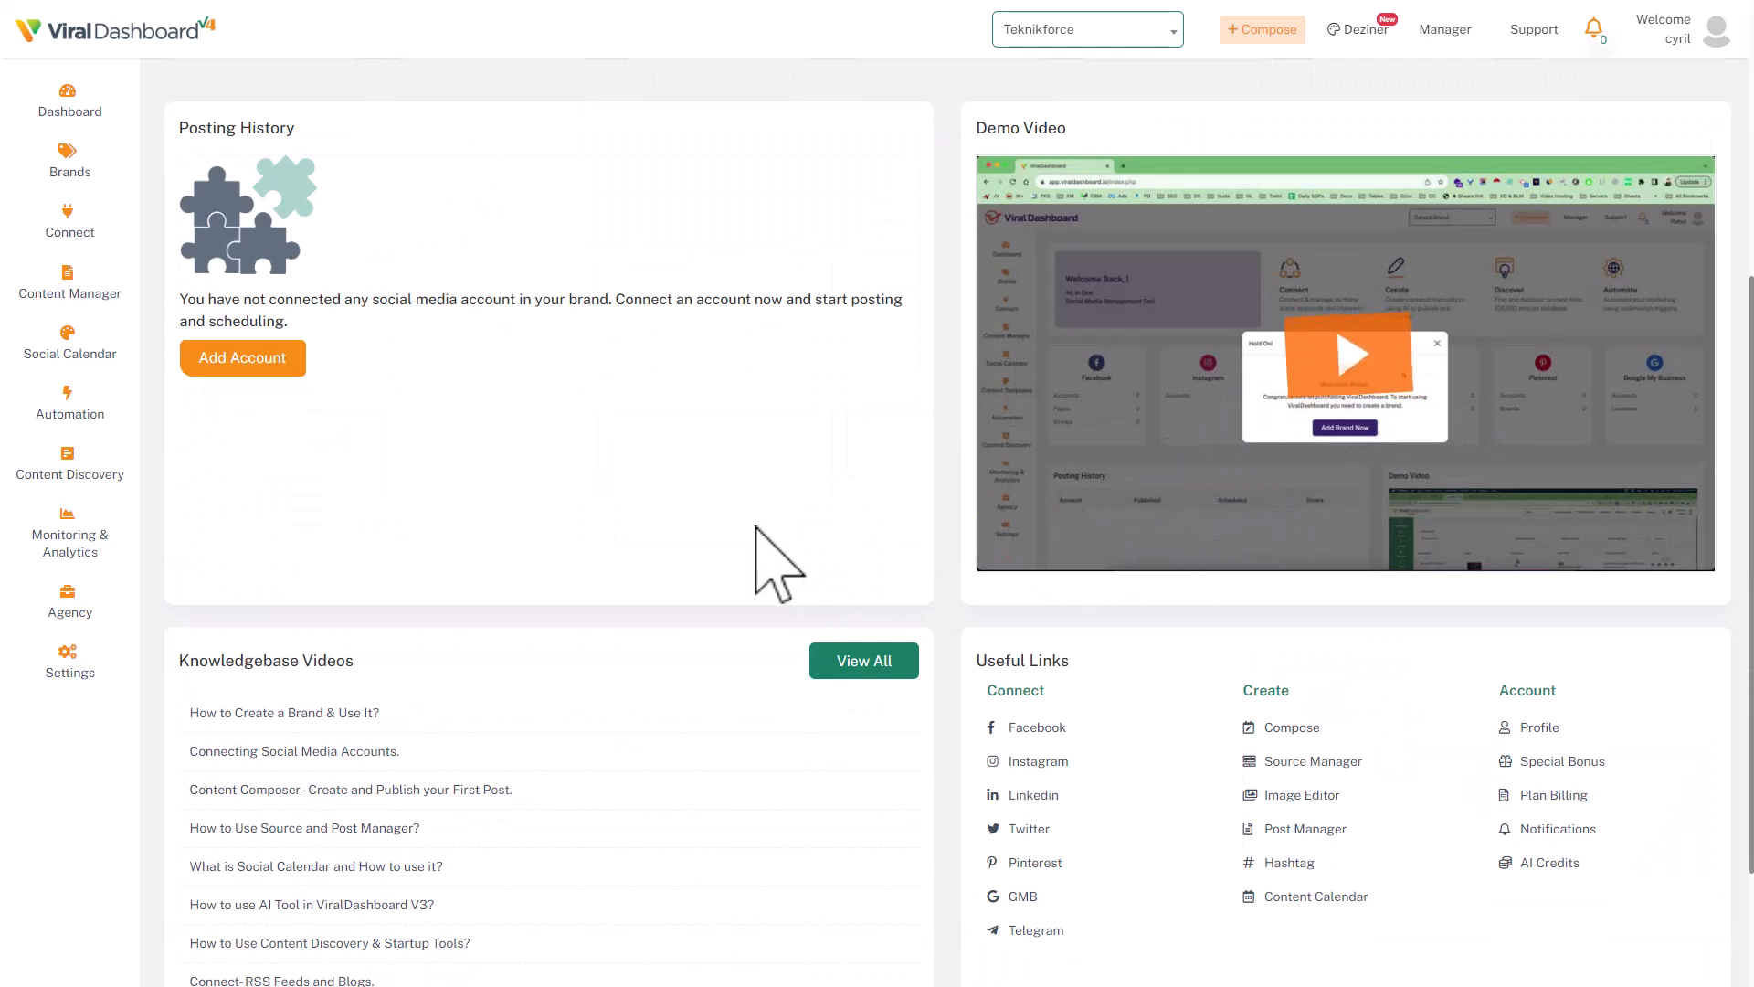
pyautogui.scroll(-3)
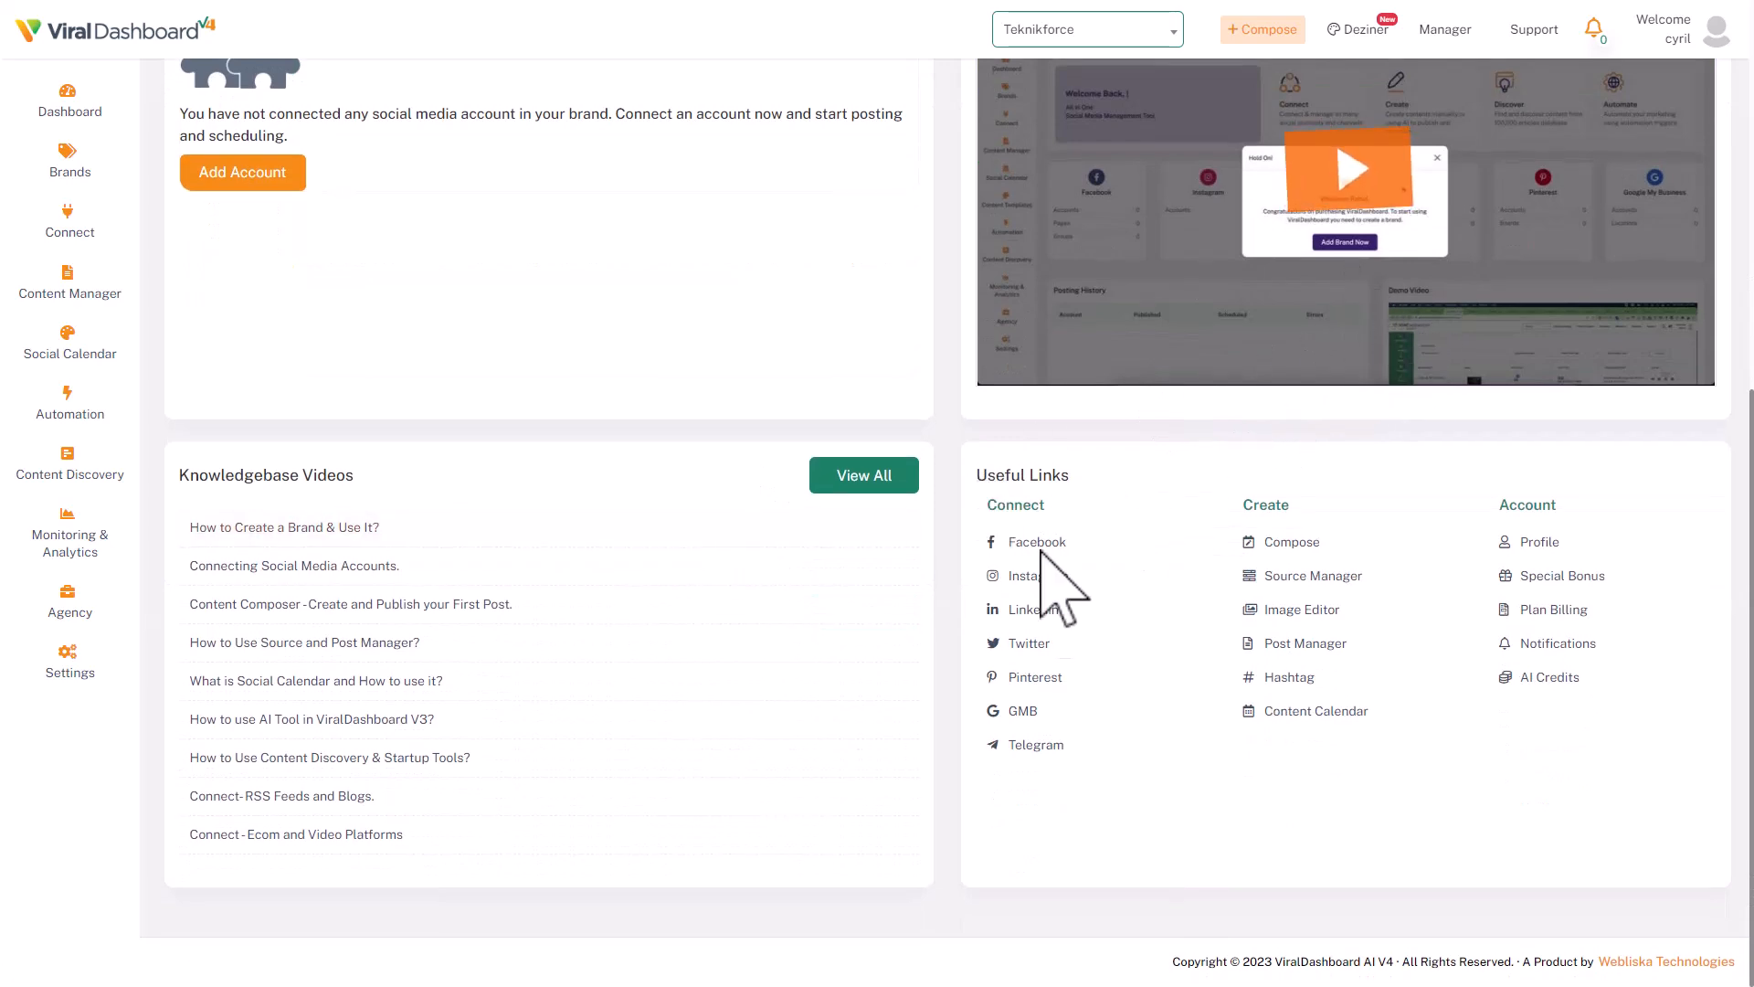
pyautogui.scroll(3)
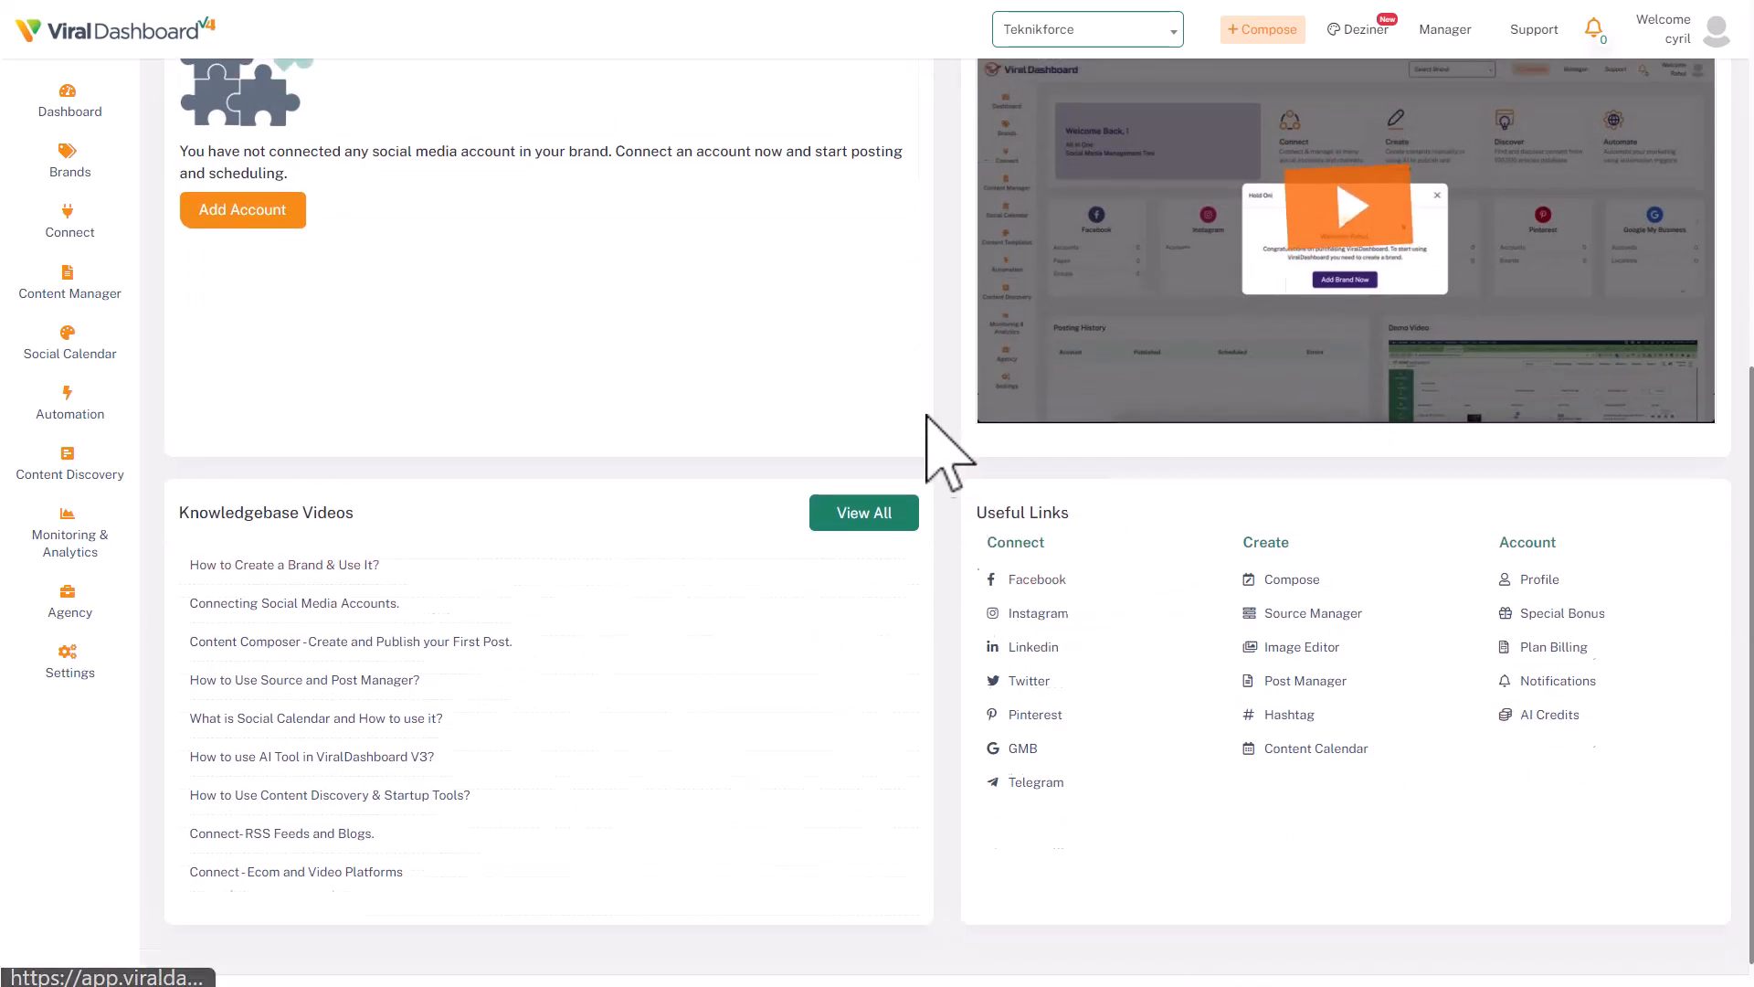
pyautogui.scroll(3)
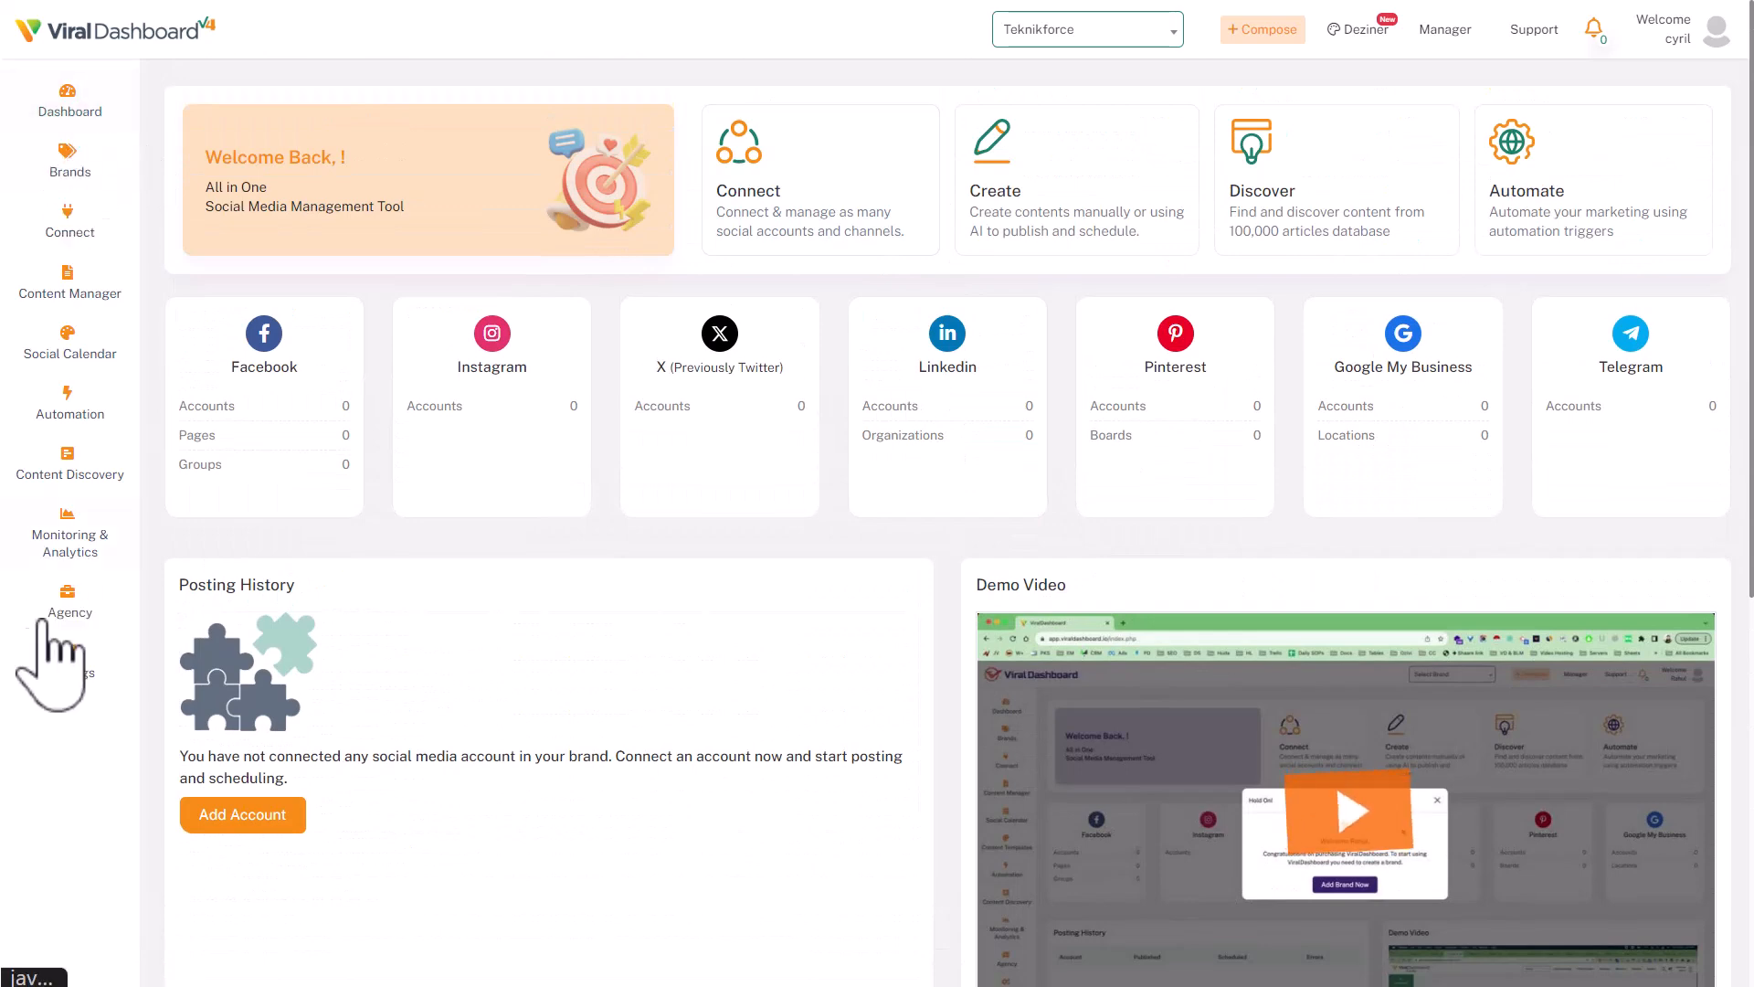
pyautogui.moveTo(70, 174)
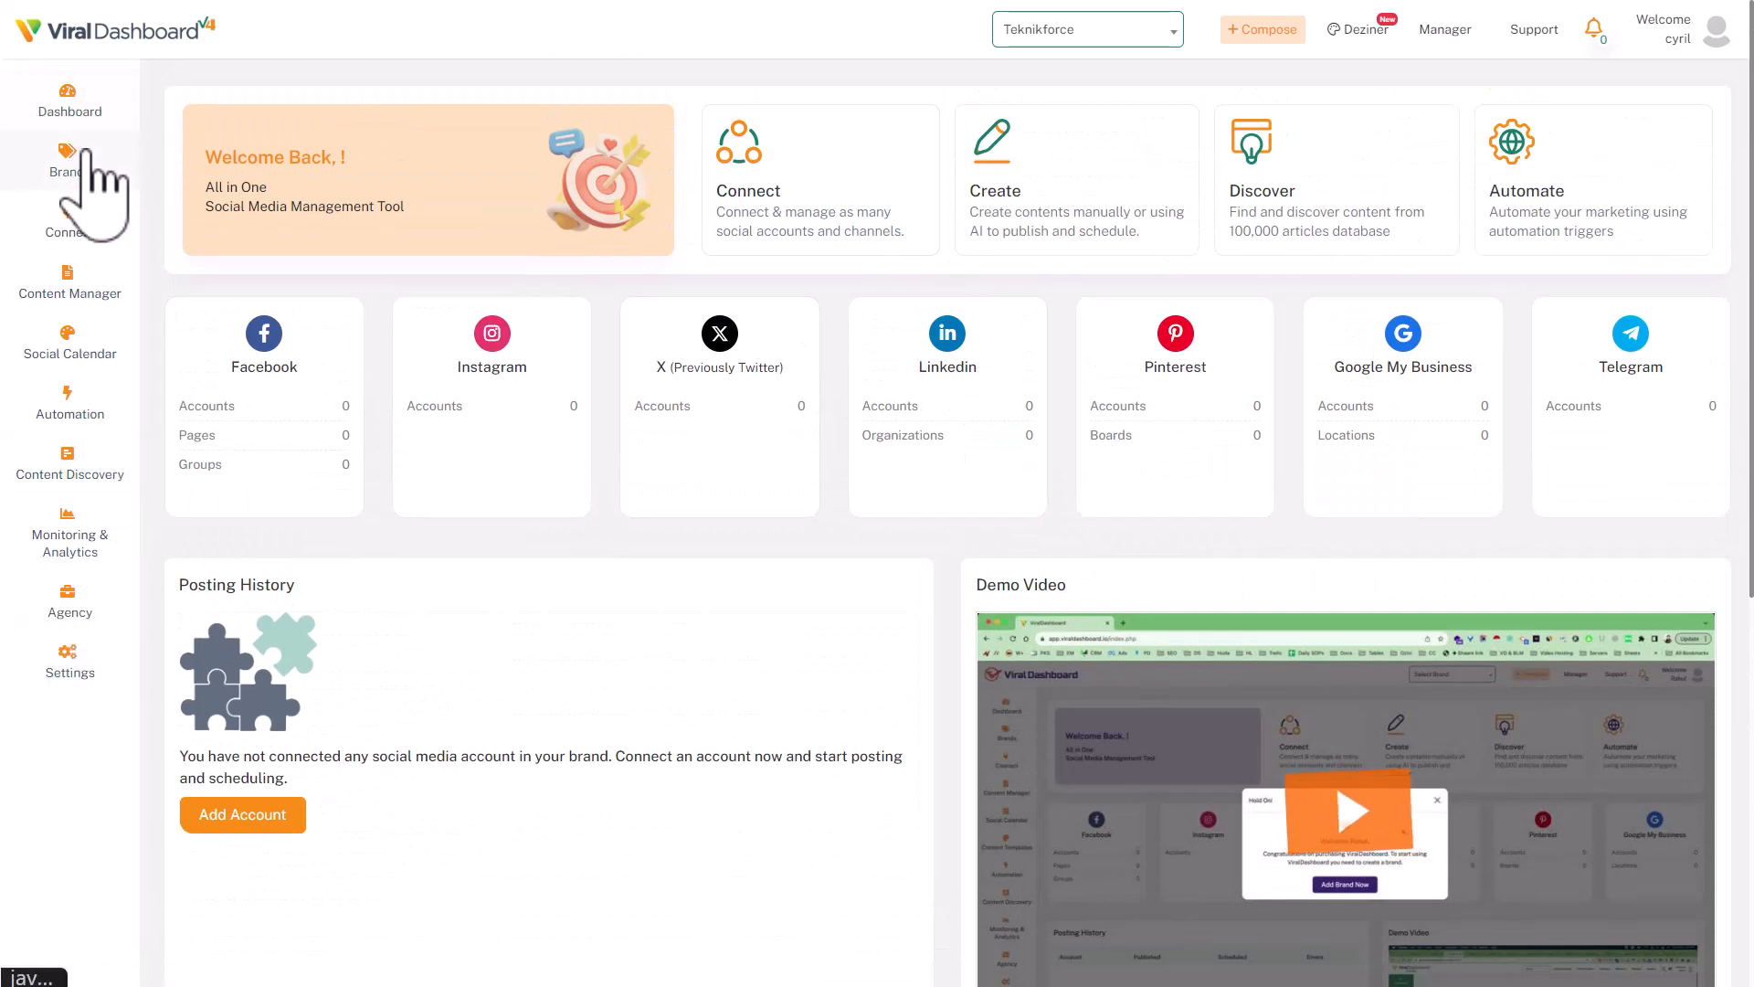
pyautogui.moveTo(111, 325)
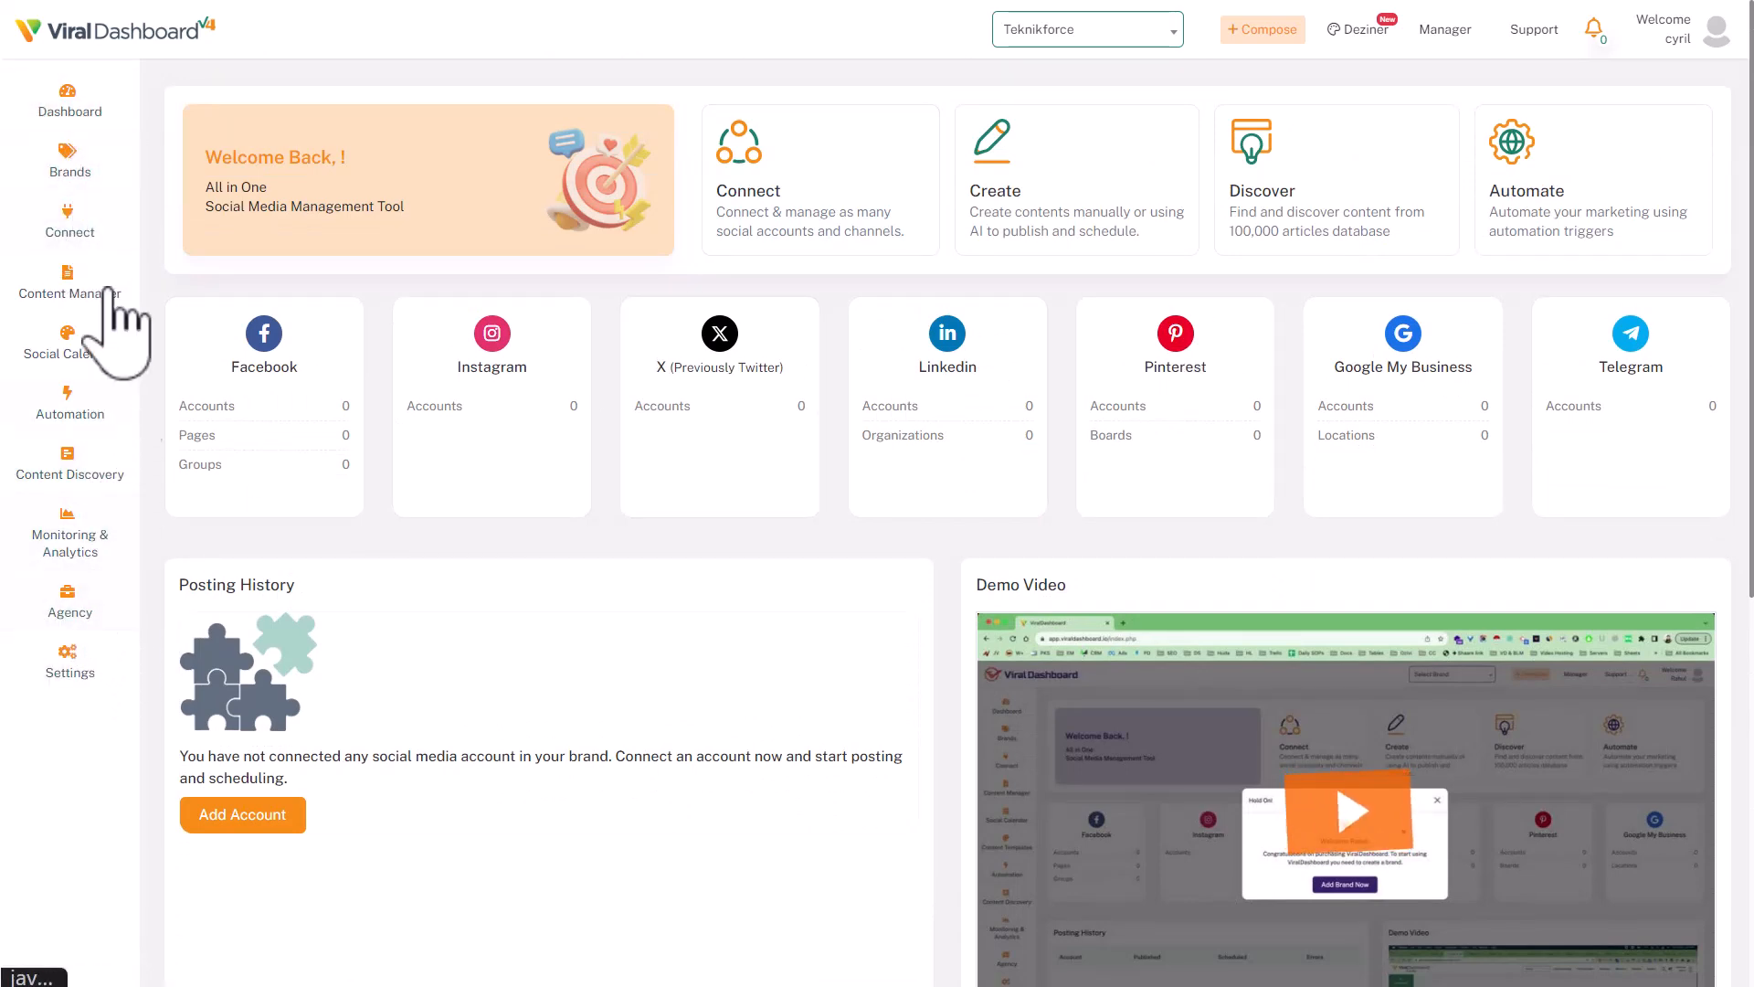
pyautogui.moveTo(146, 761)
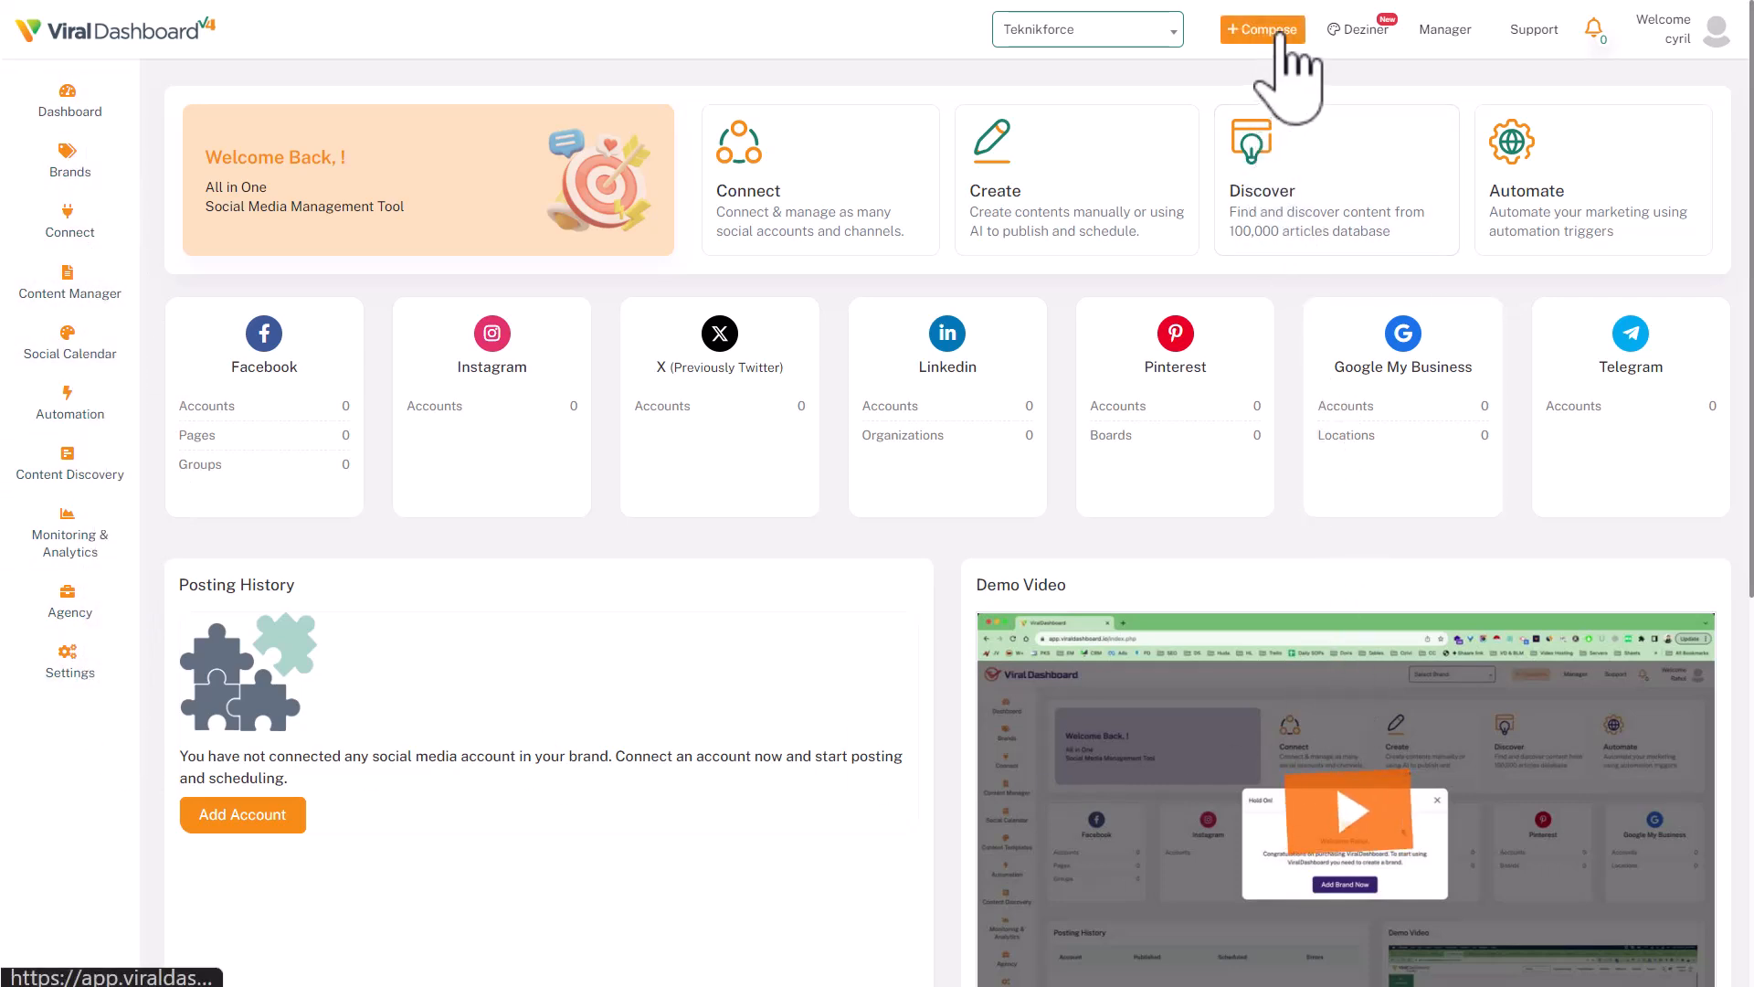
pyautogui.moveTo(1239, 79)
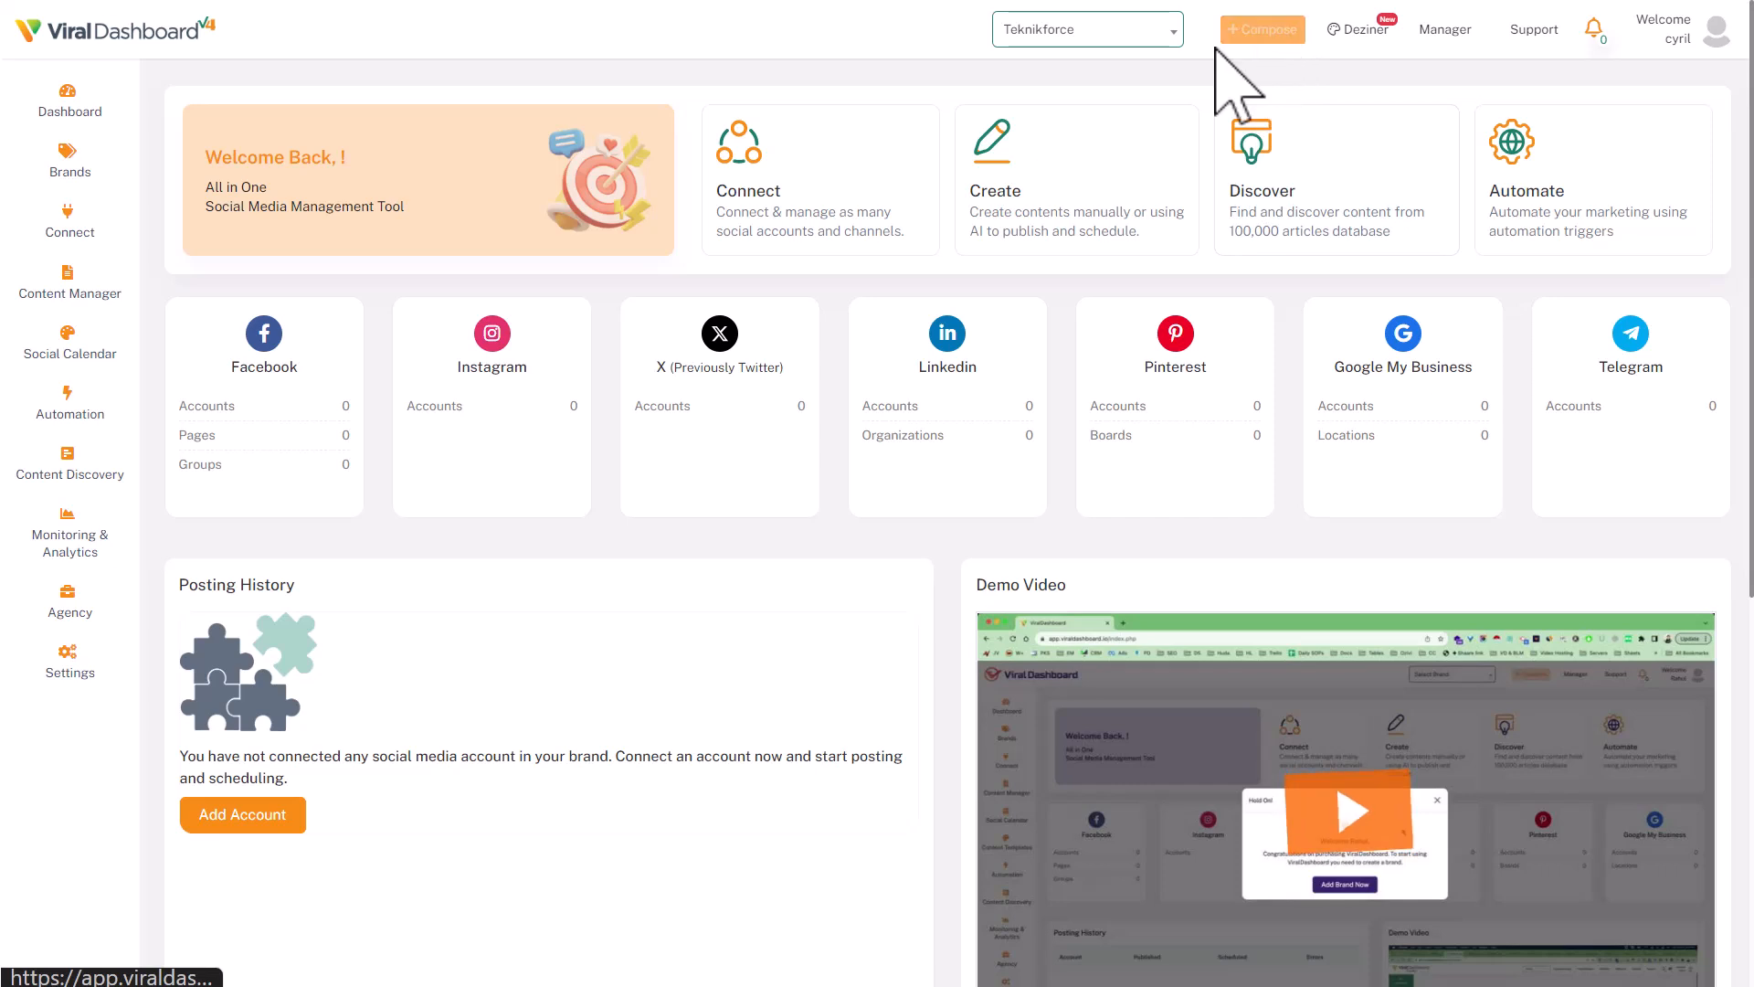
# Step: In the post composer, review the image and video upload limits, then return to the AI writing tools
pyautogui.click(1261, 29)
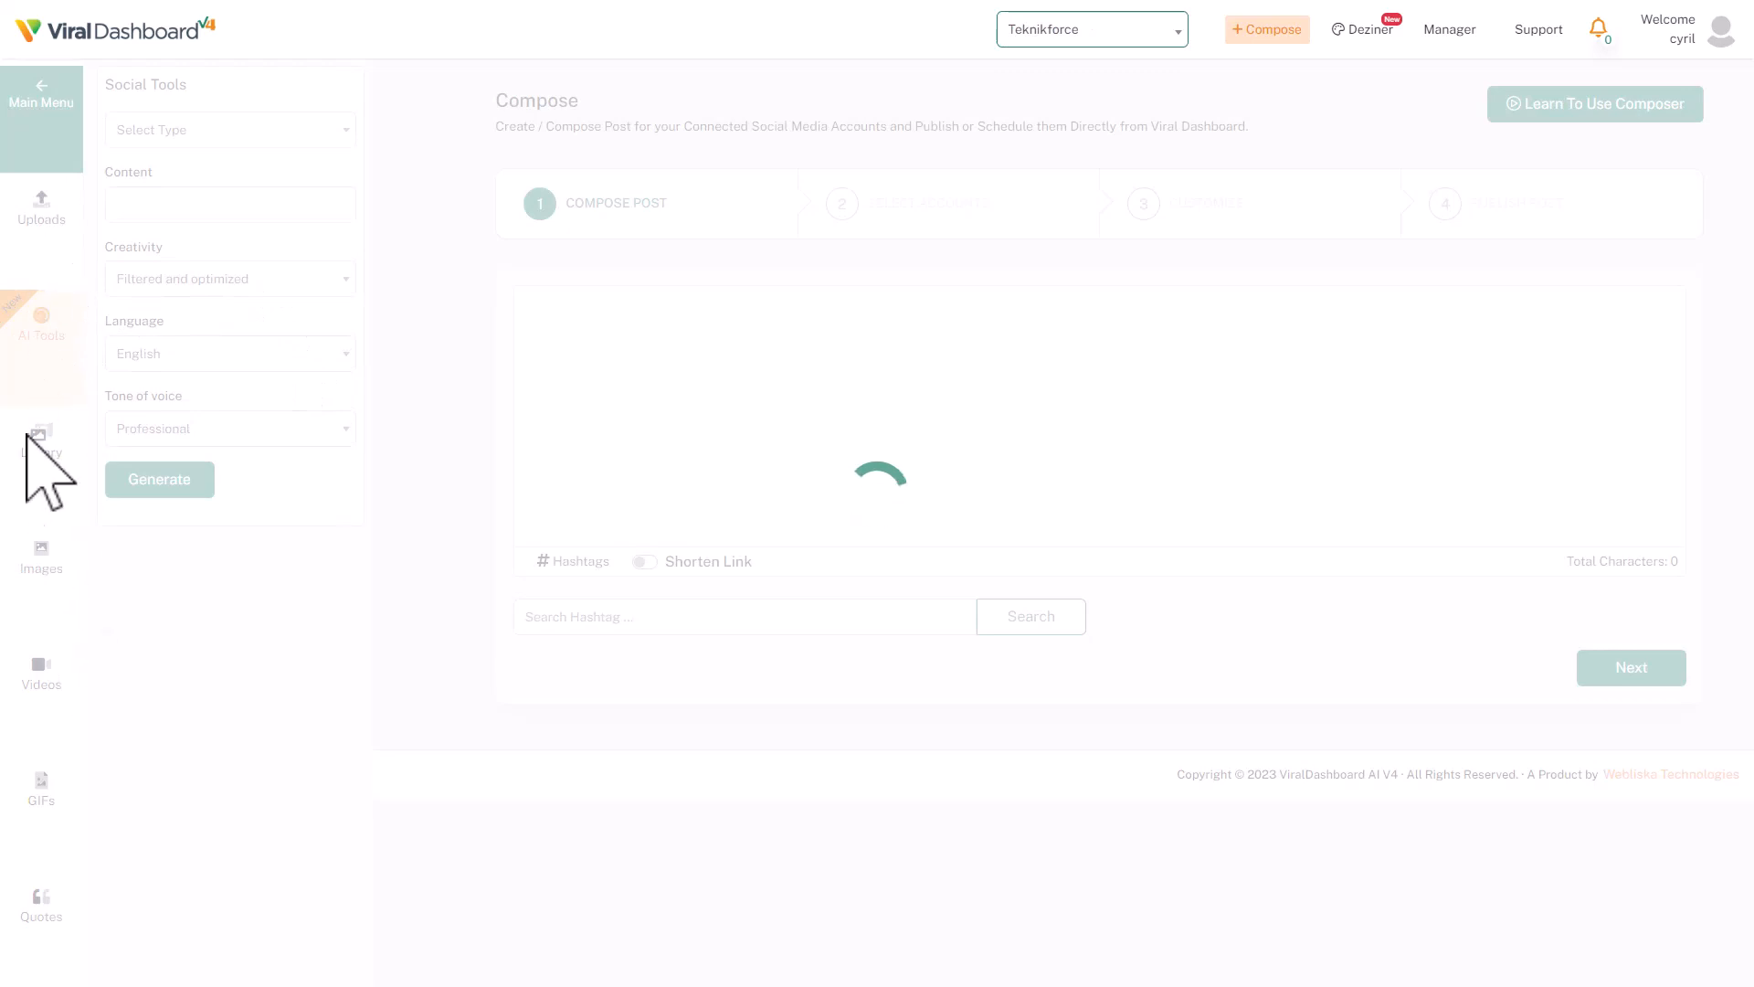
pyautogui.moveTo(436, 632)
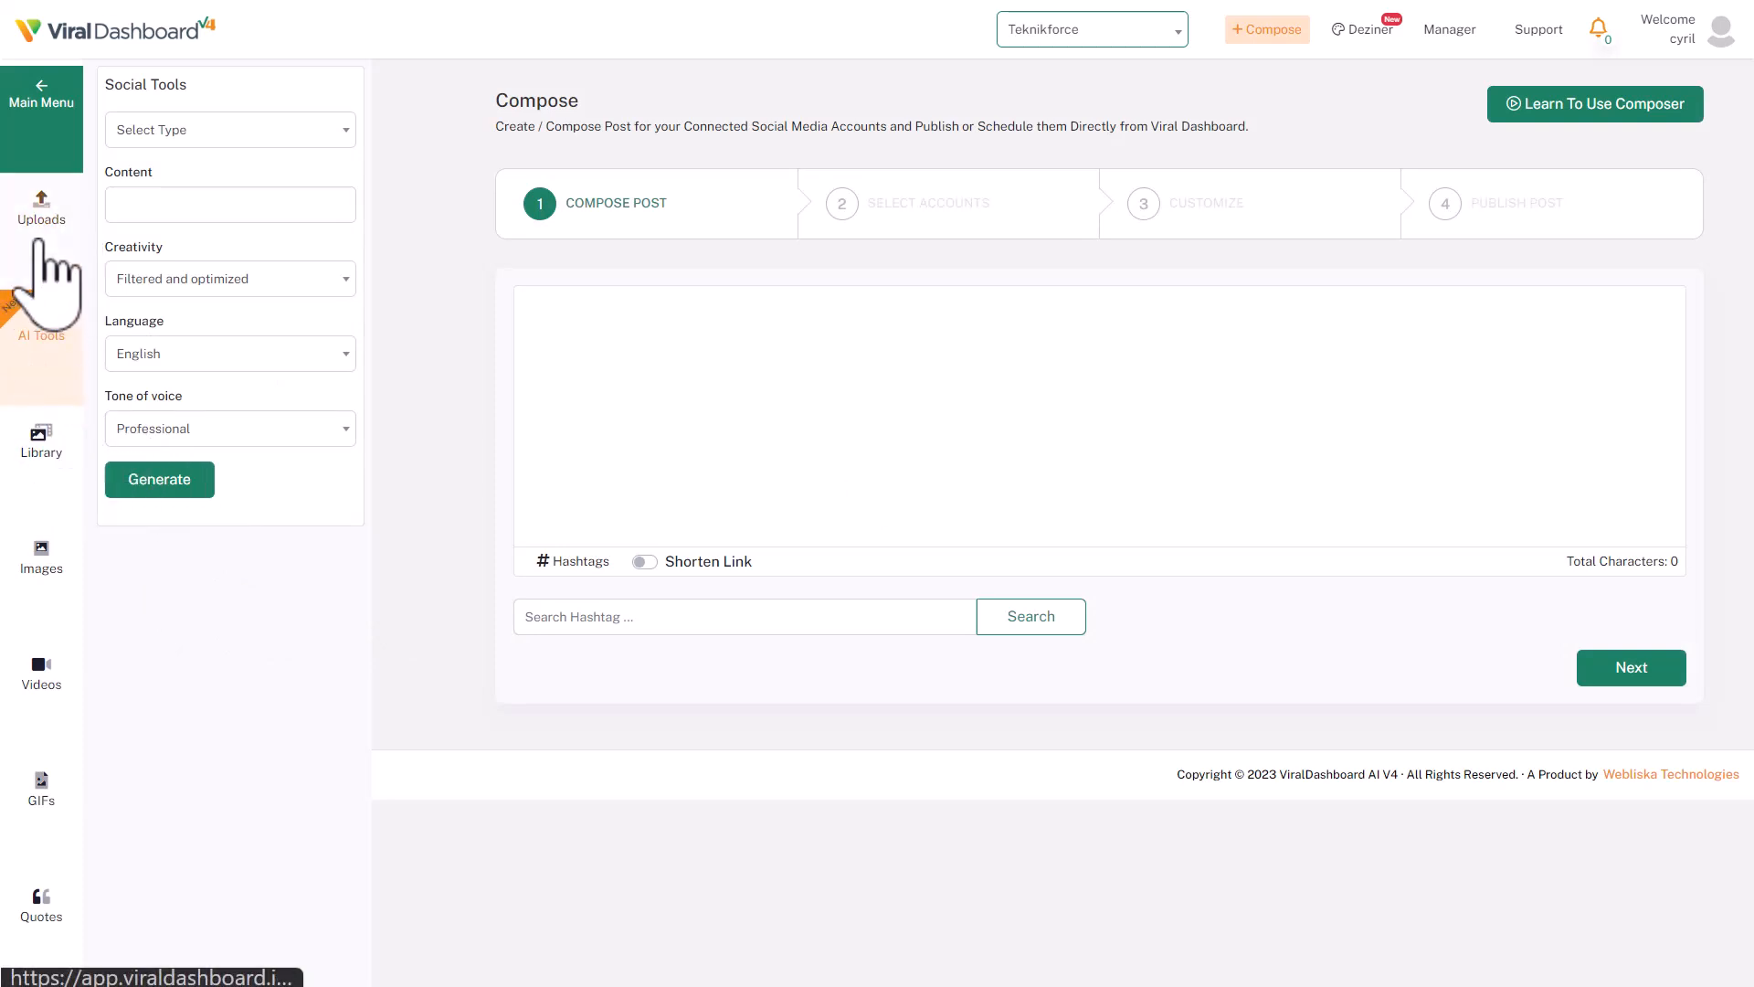
pyautogui.click(42, 209)
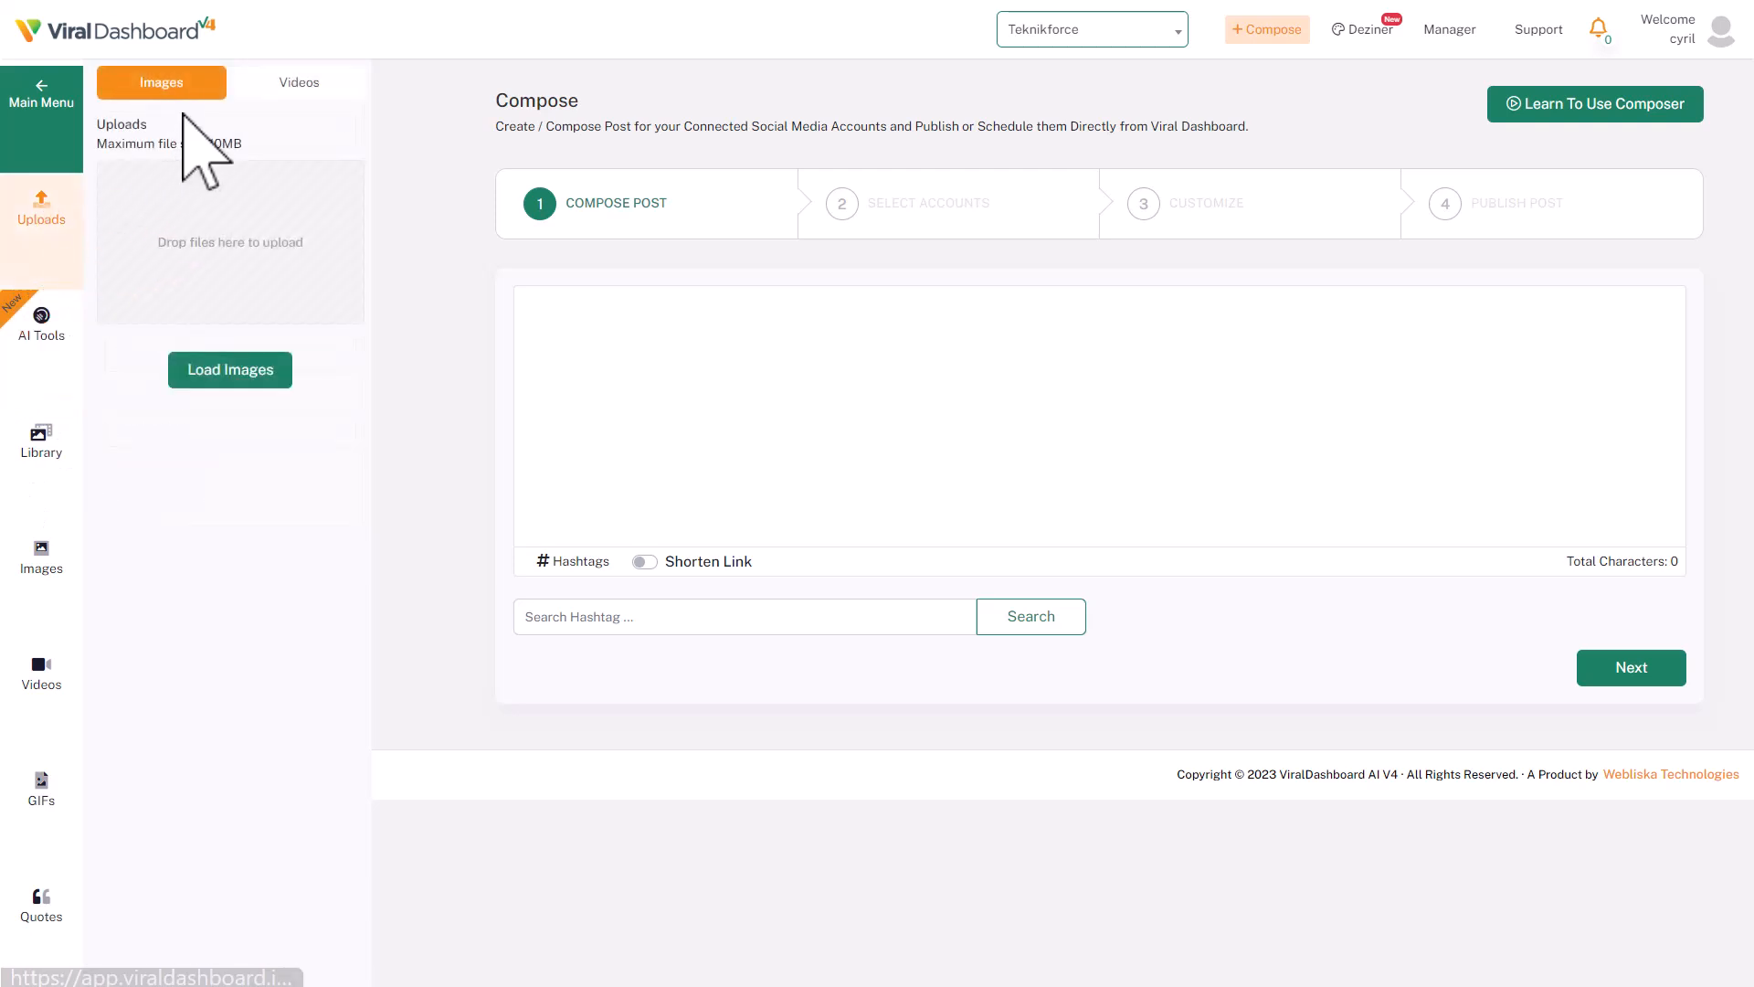
pyautogui.click(298, 82)
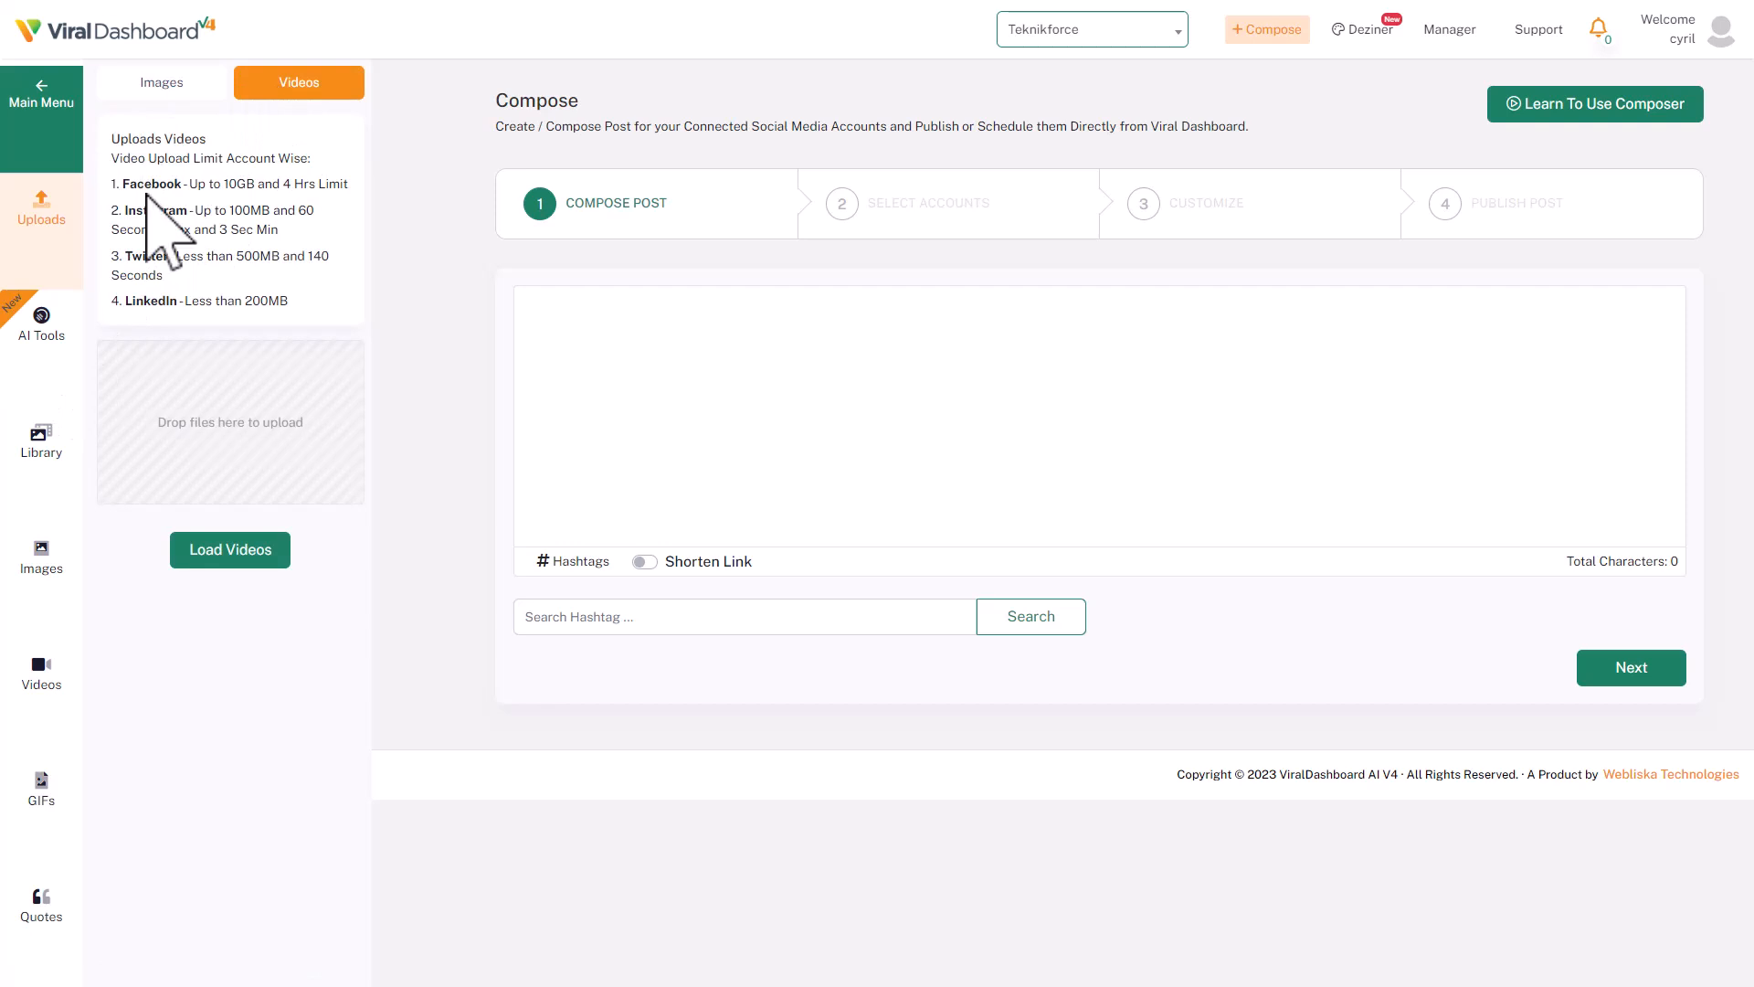
pyautogui.click(42, 326)
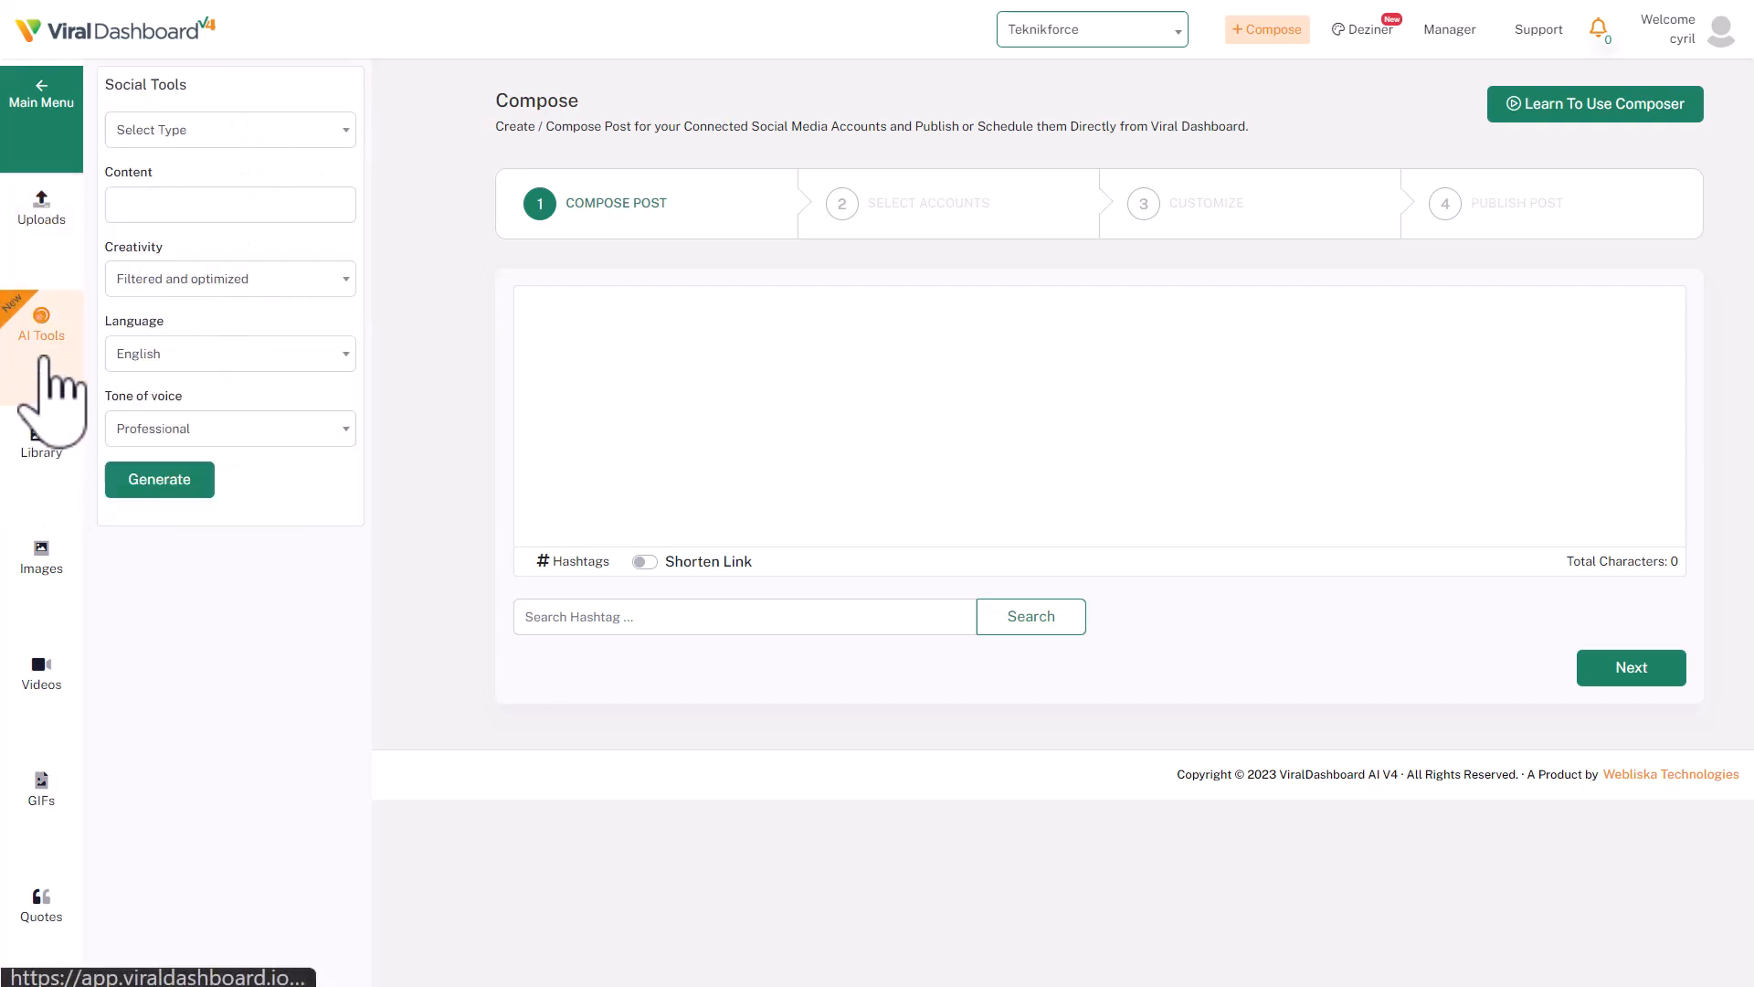
# Step: Generate Engaging Questions with content 'physics' and keywords 'atomic power'
pyautogui.click(230, 130)
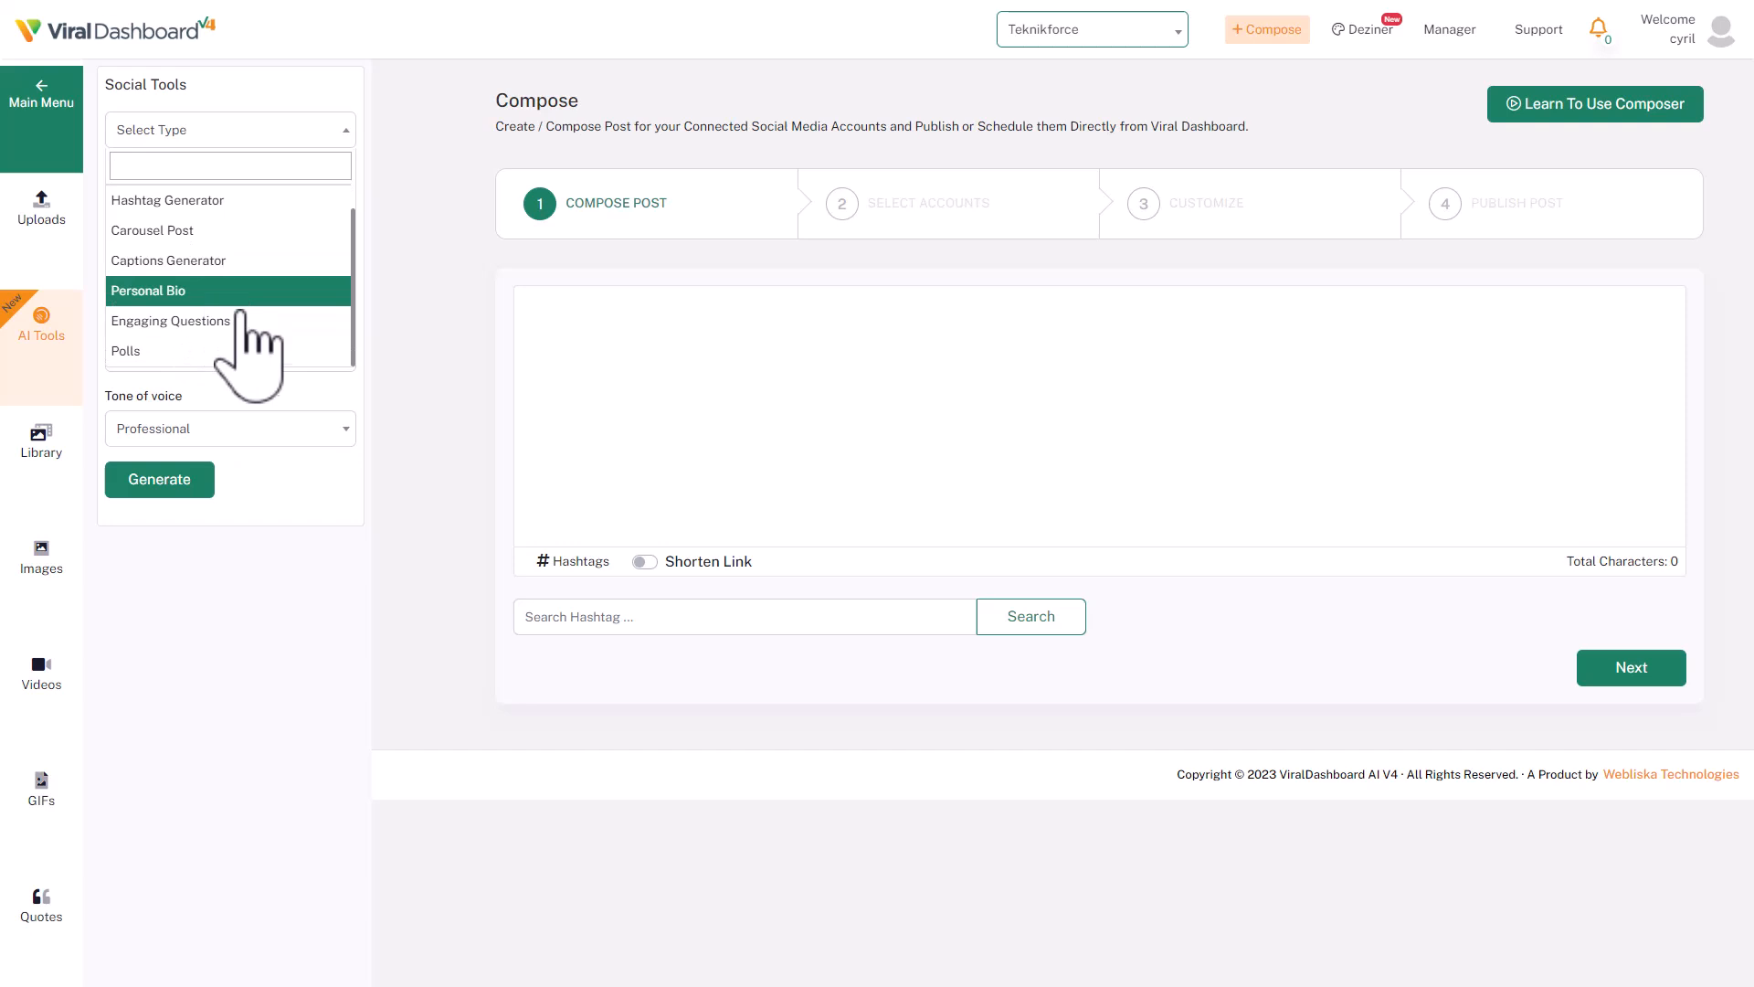
pyautogui.moveTo(170, 319)
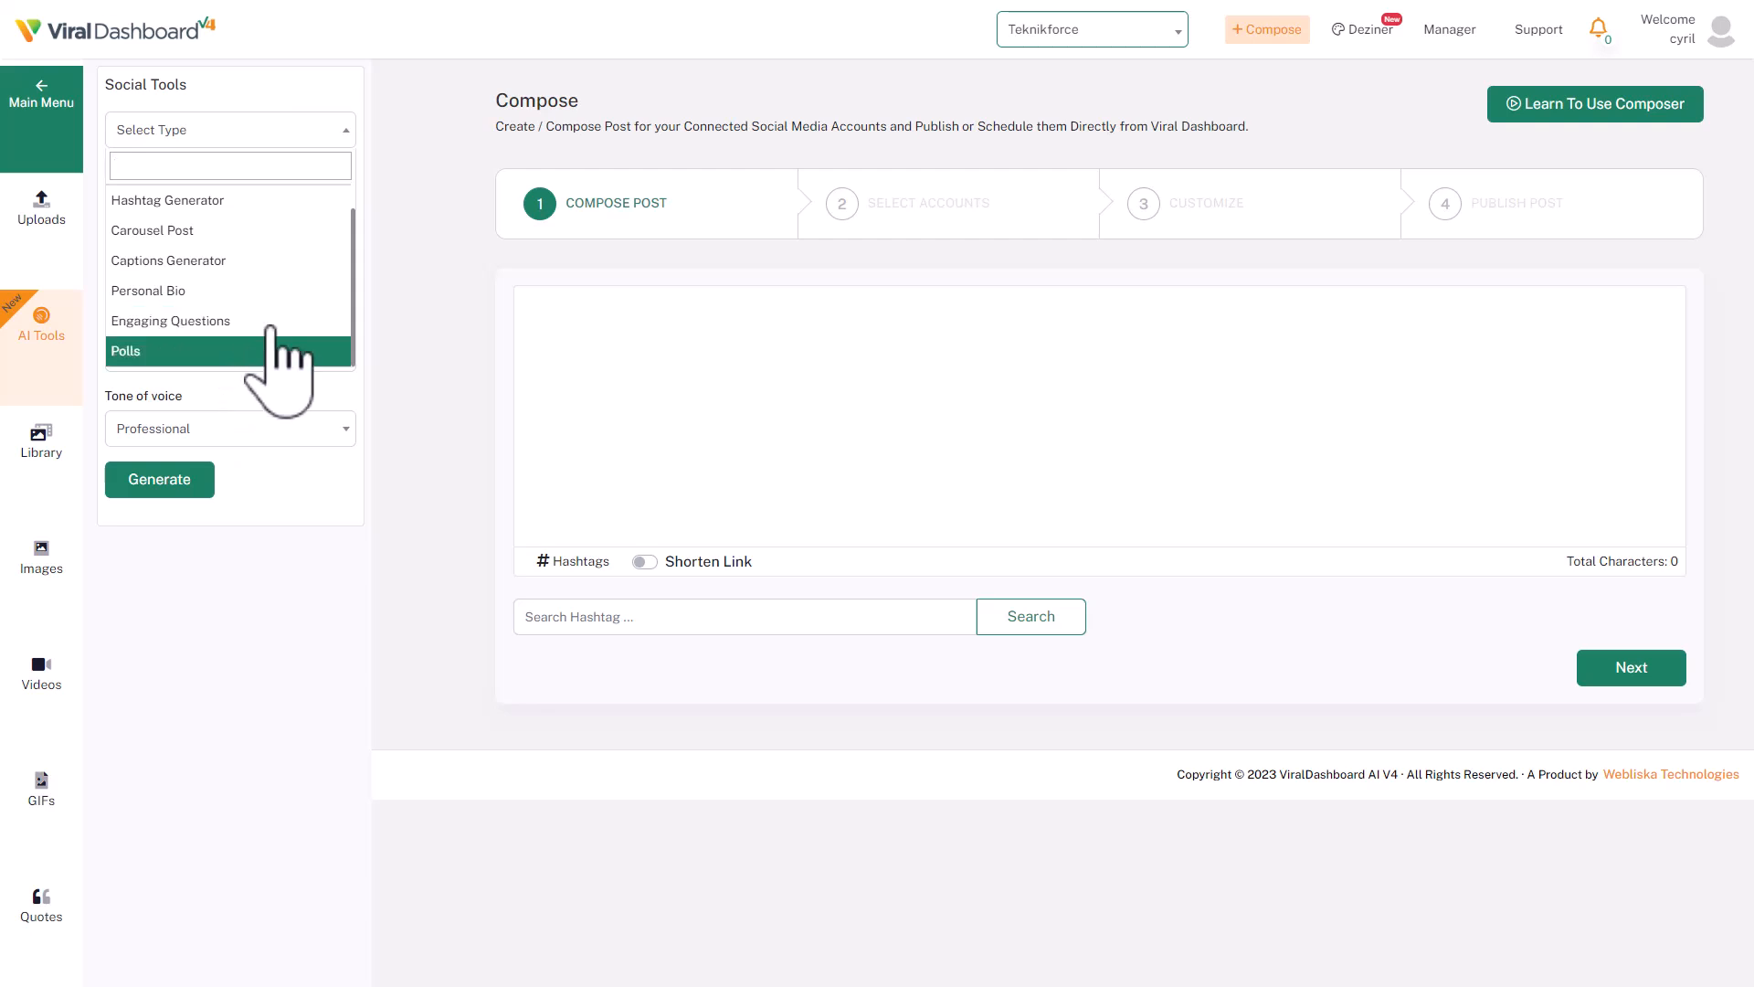
pyautogui.click(170, 322)
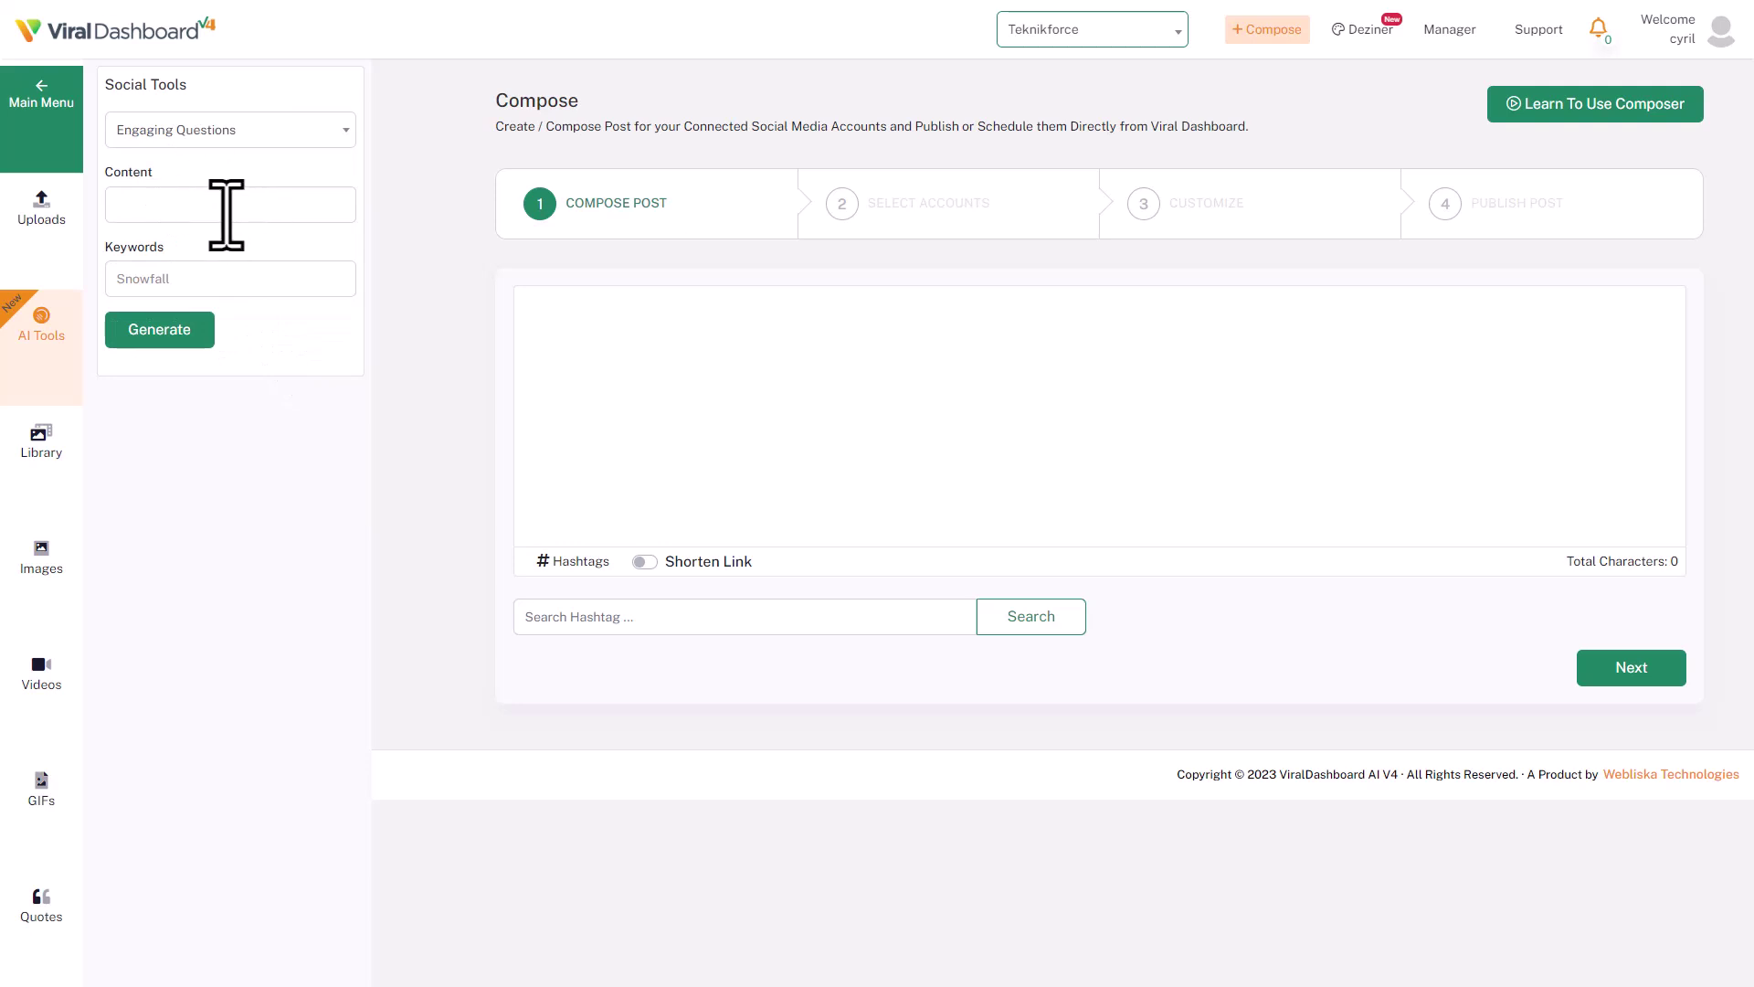
pyautogui.write('p')
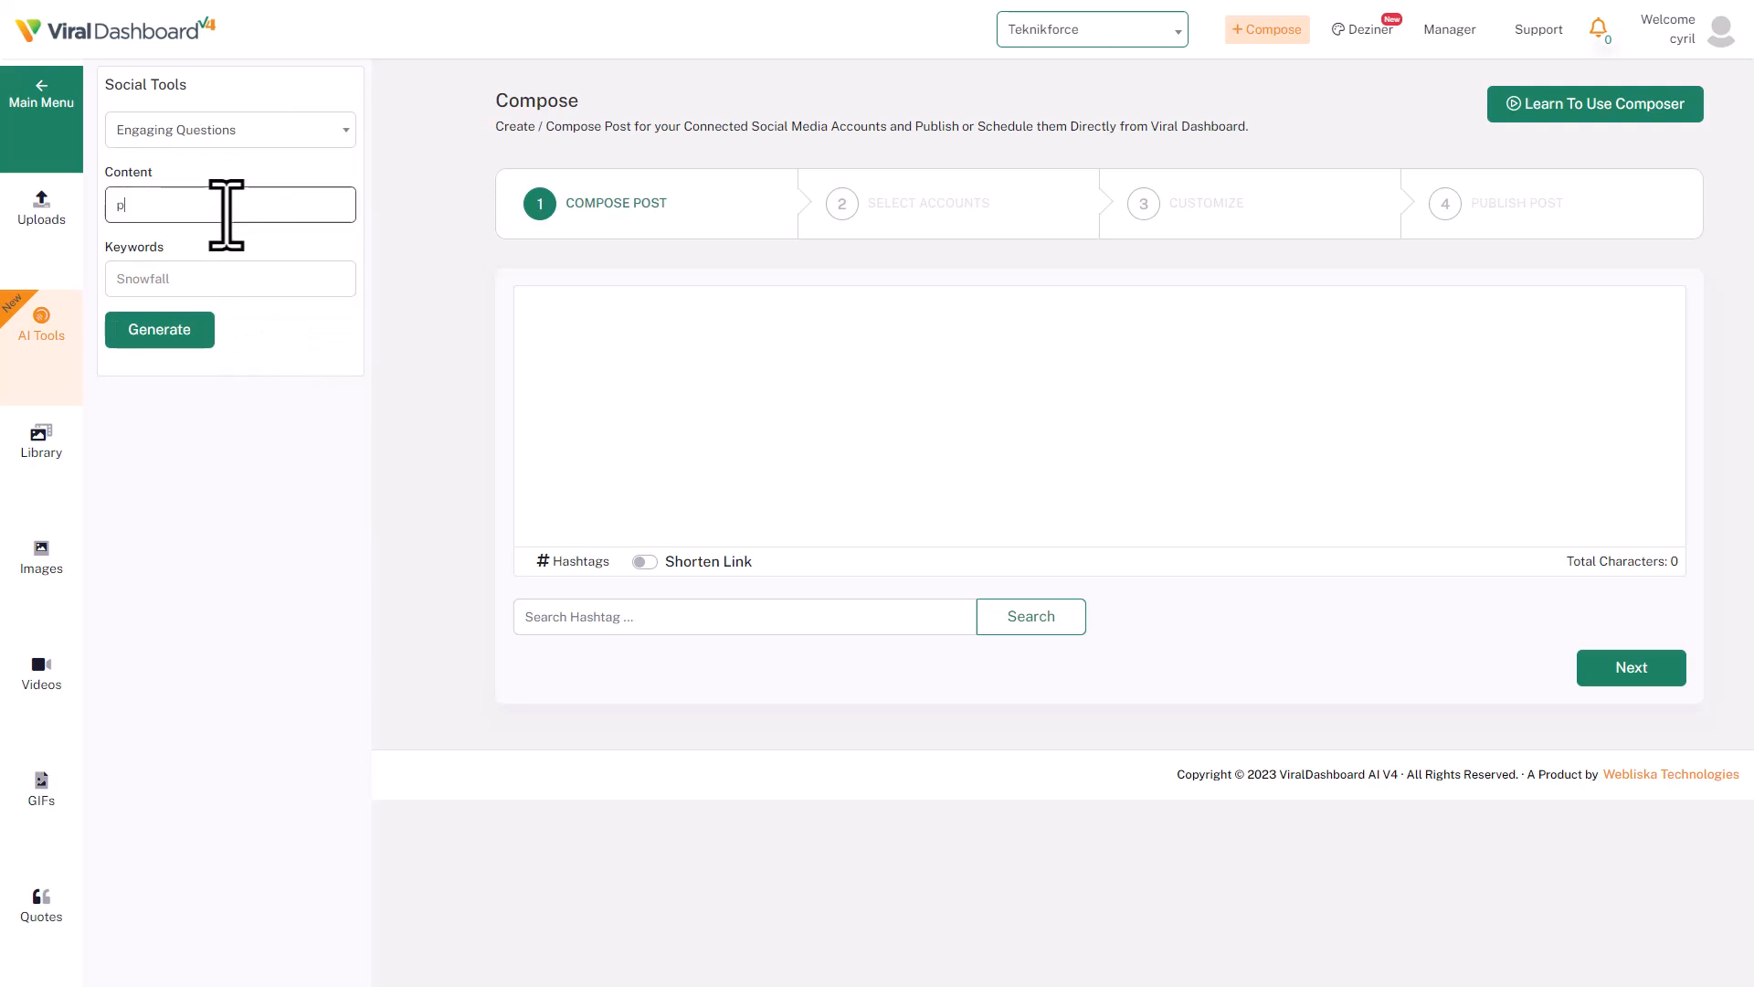
pyautogui.write('physics')
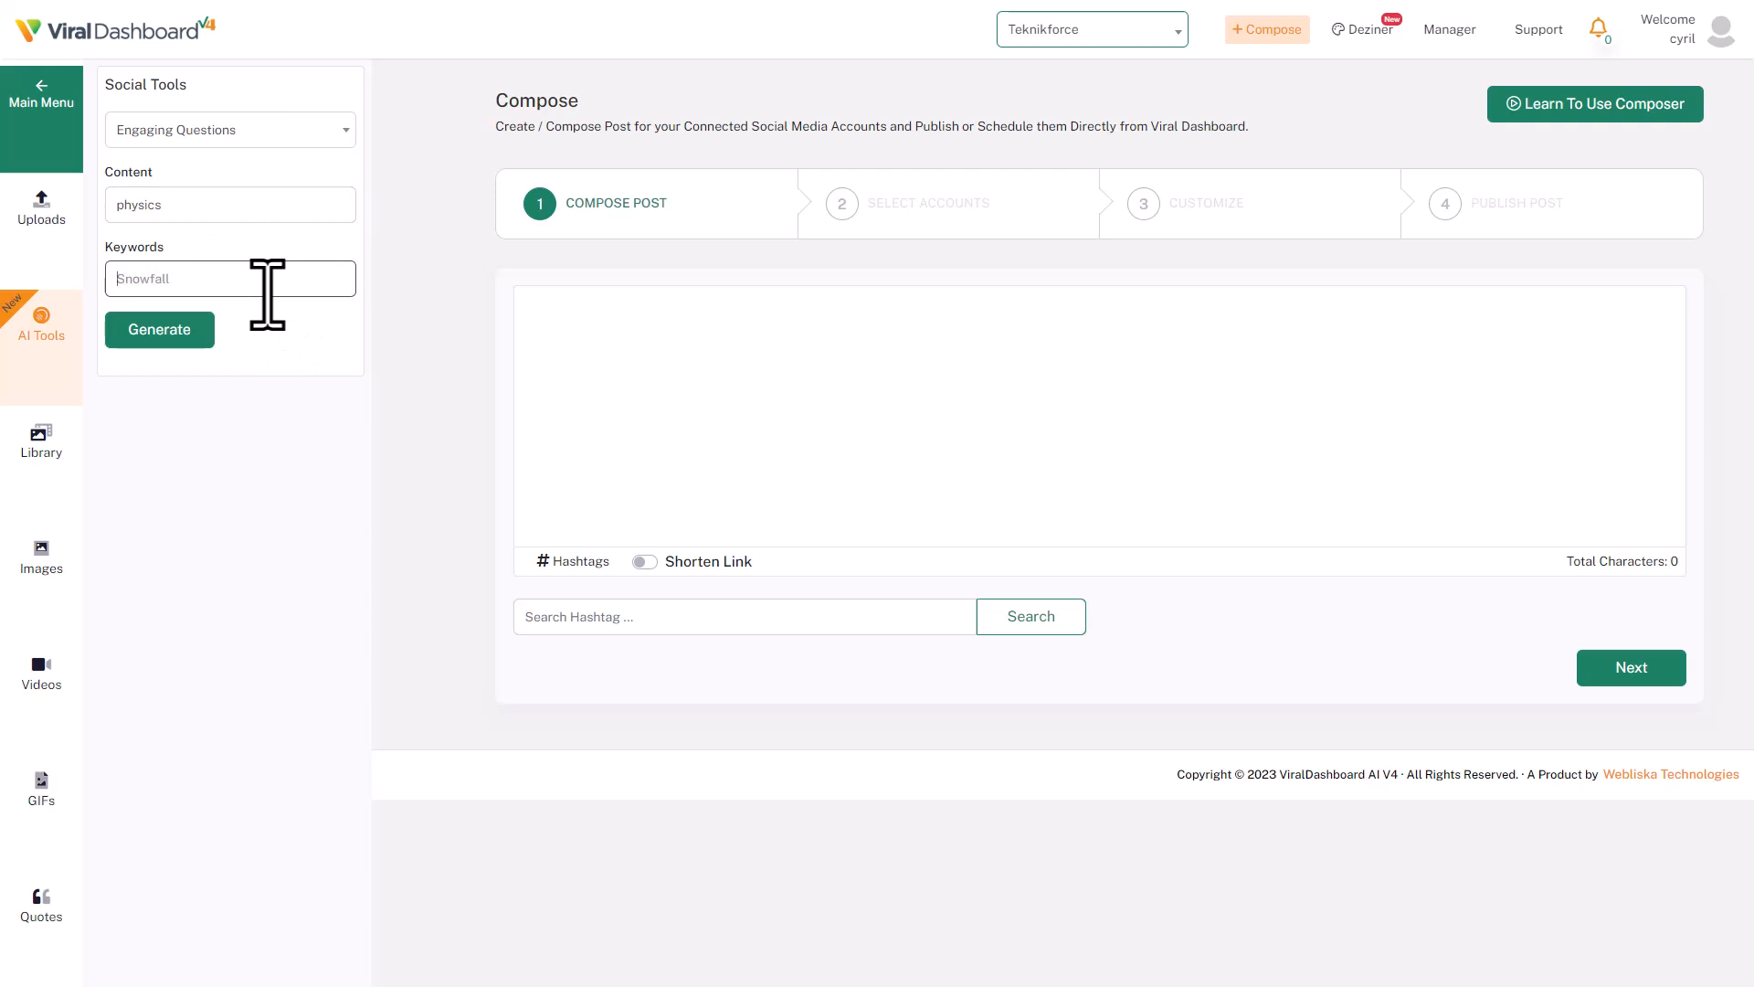
pyautogui.write('atomic power')
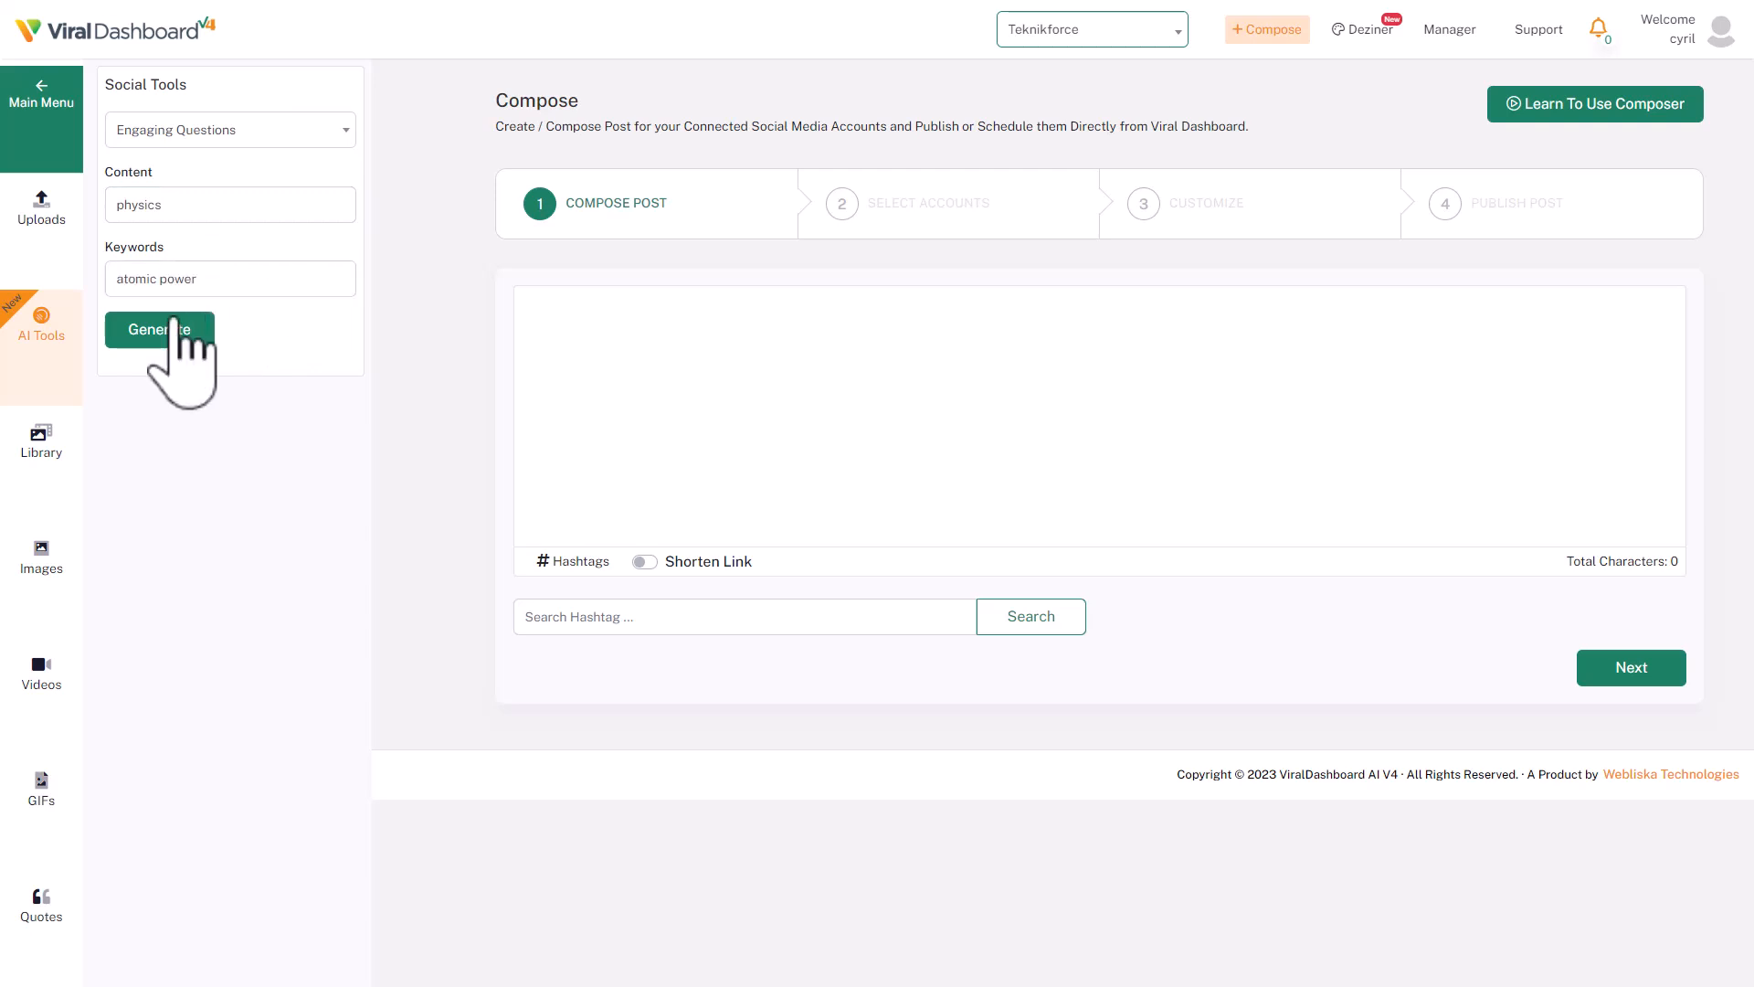
pyautogui.click(159, 329)
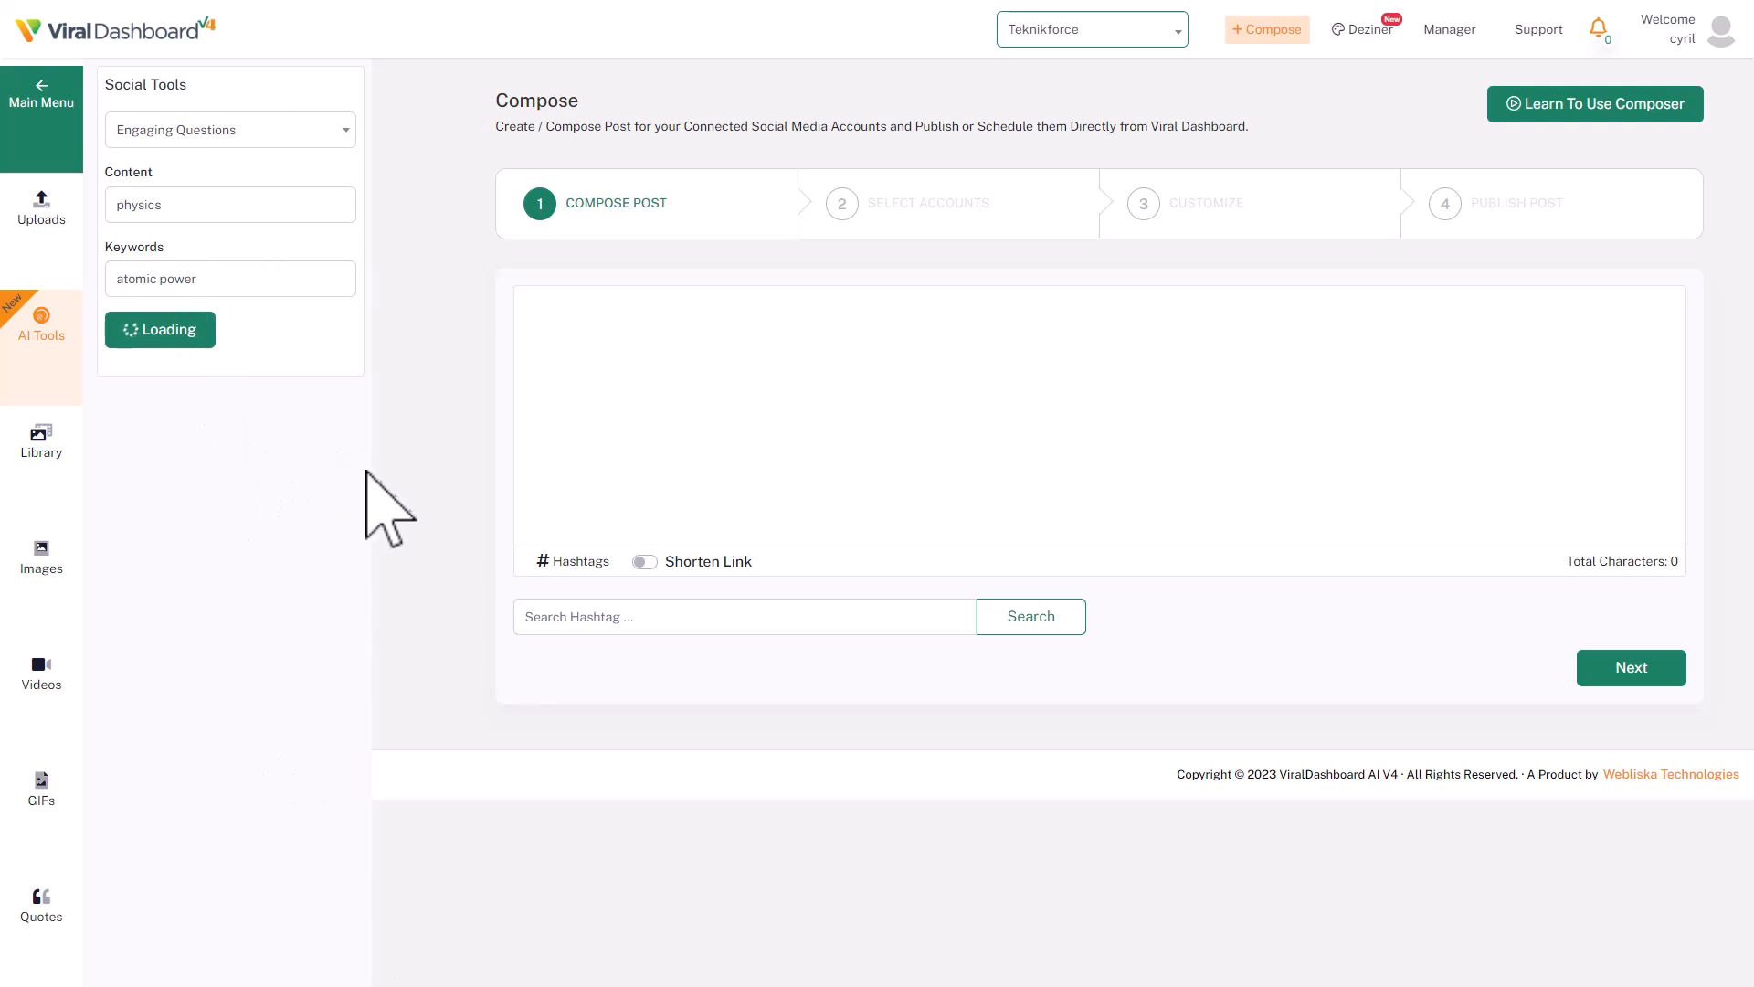
# Step: Insert the six generated questions and trim the post to question 2, 'How does atomic power work?'
pyautogui.click(159, 329)
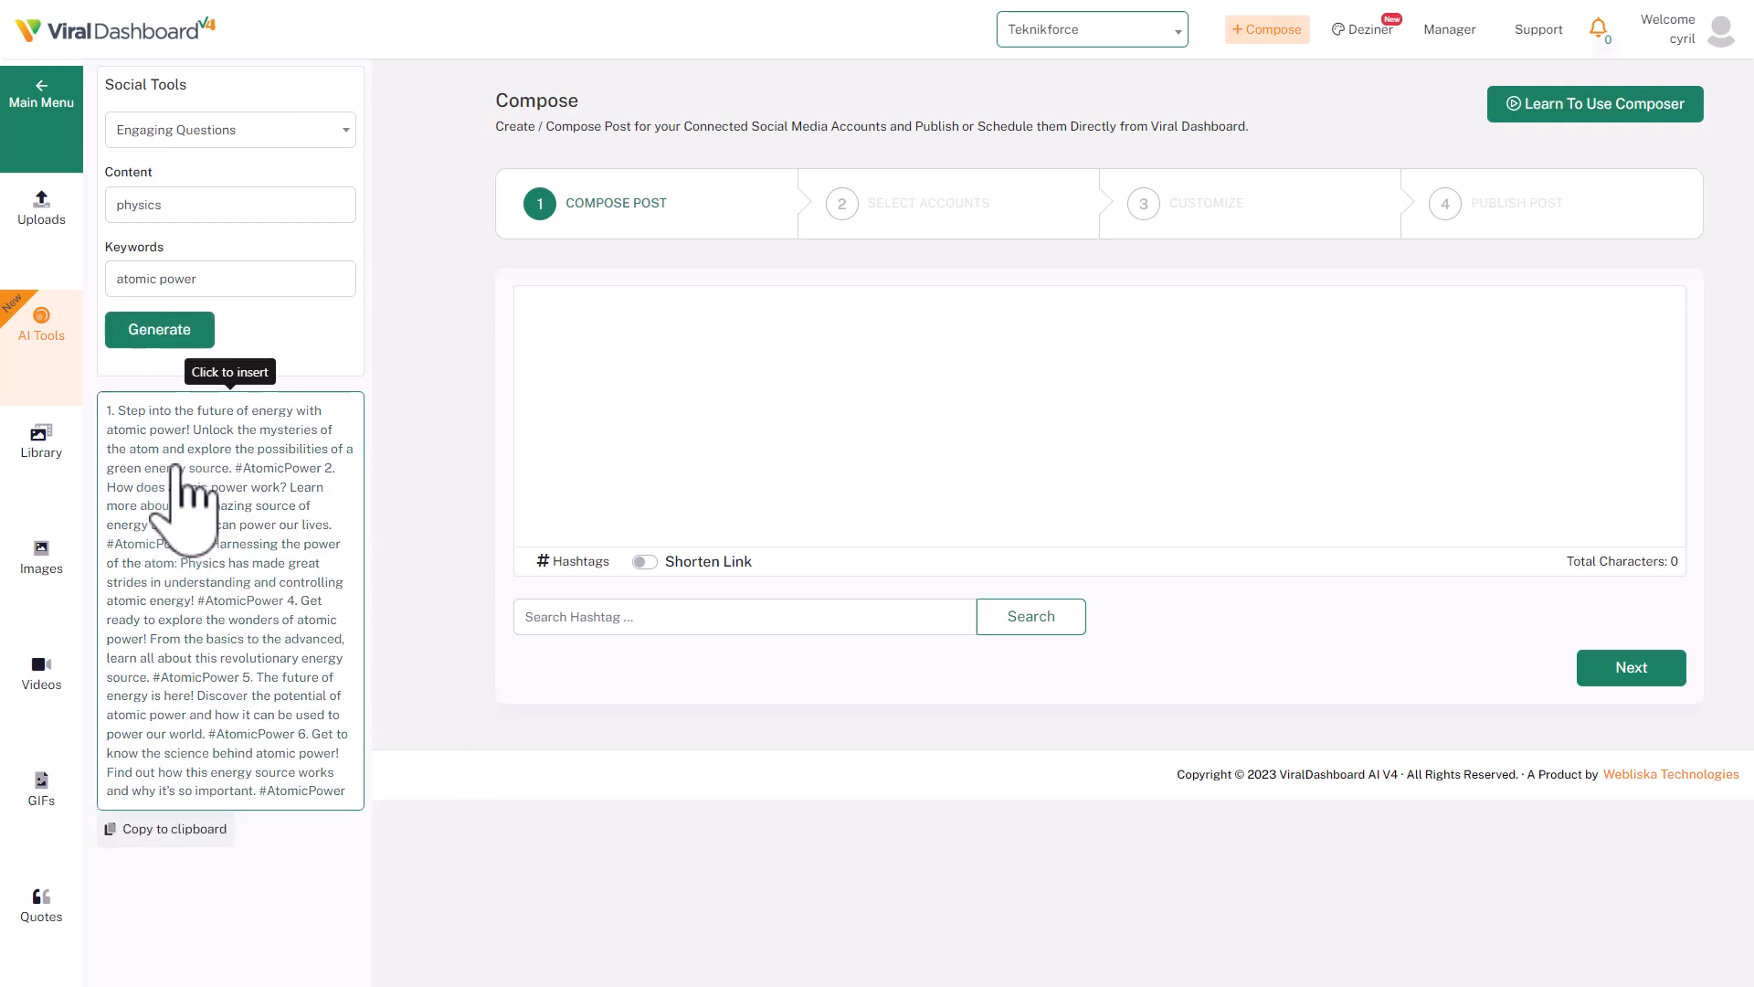
pyautogui.moveTo(207, 548)
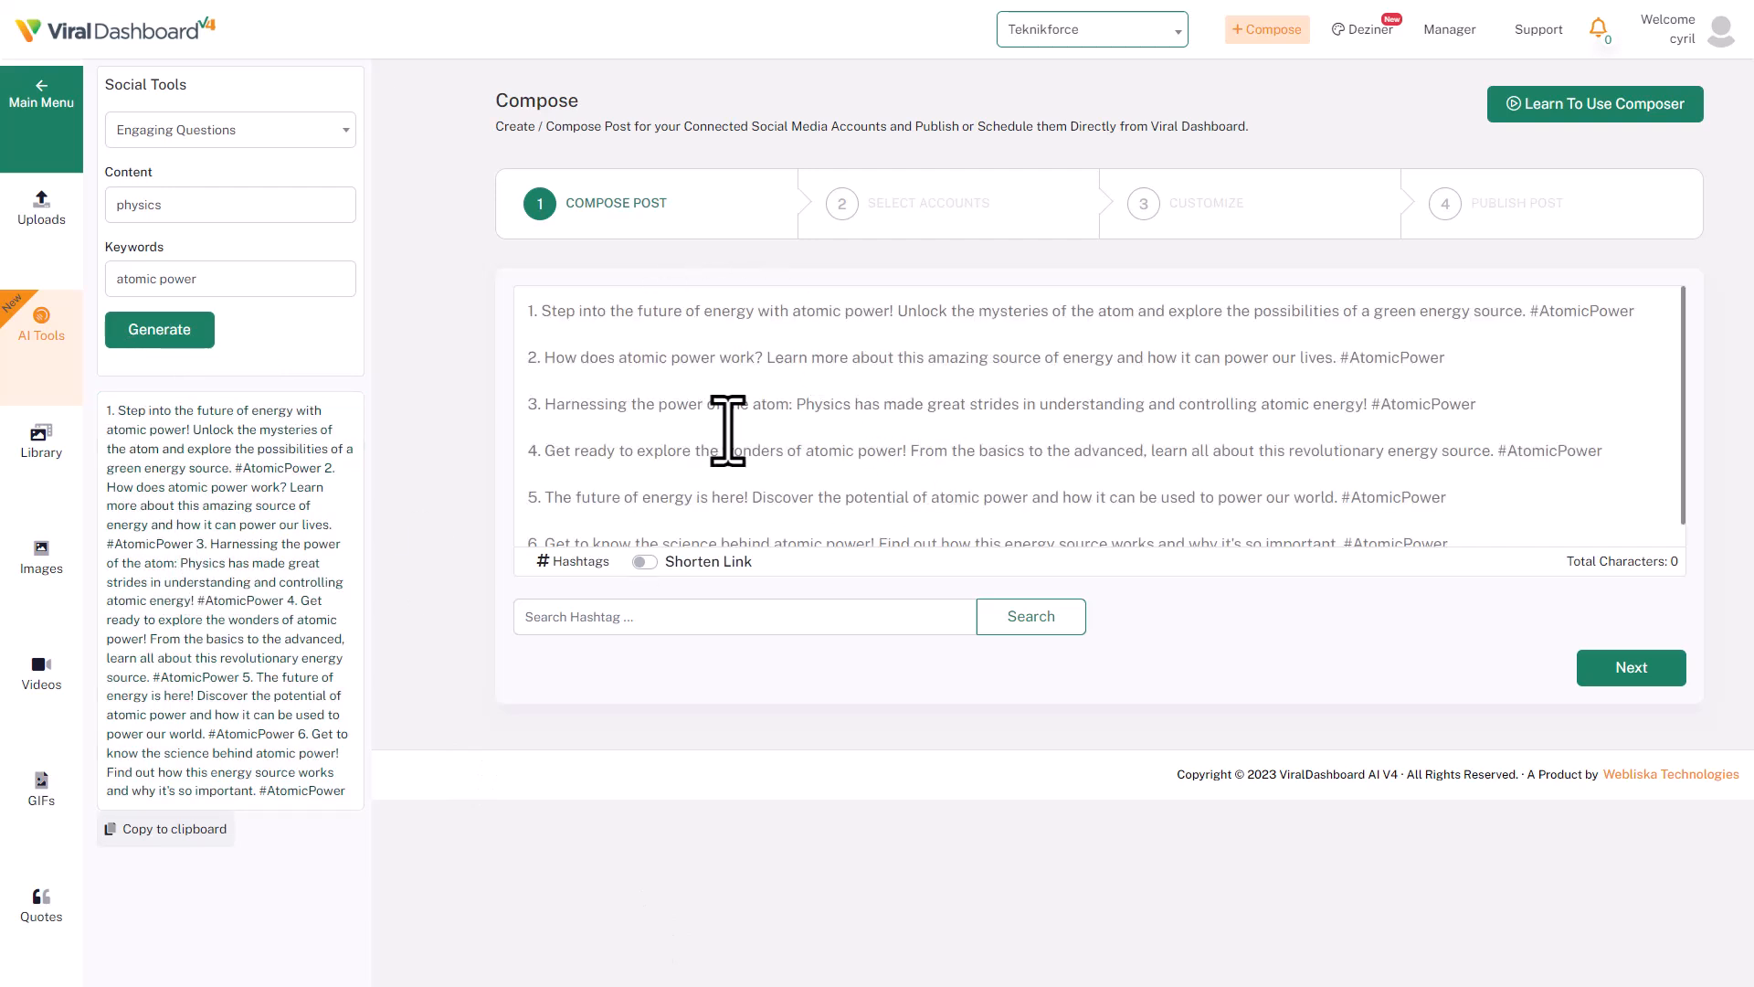
pyautogui.moveTo(625, 369)
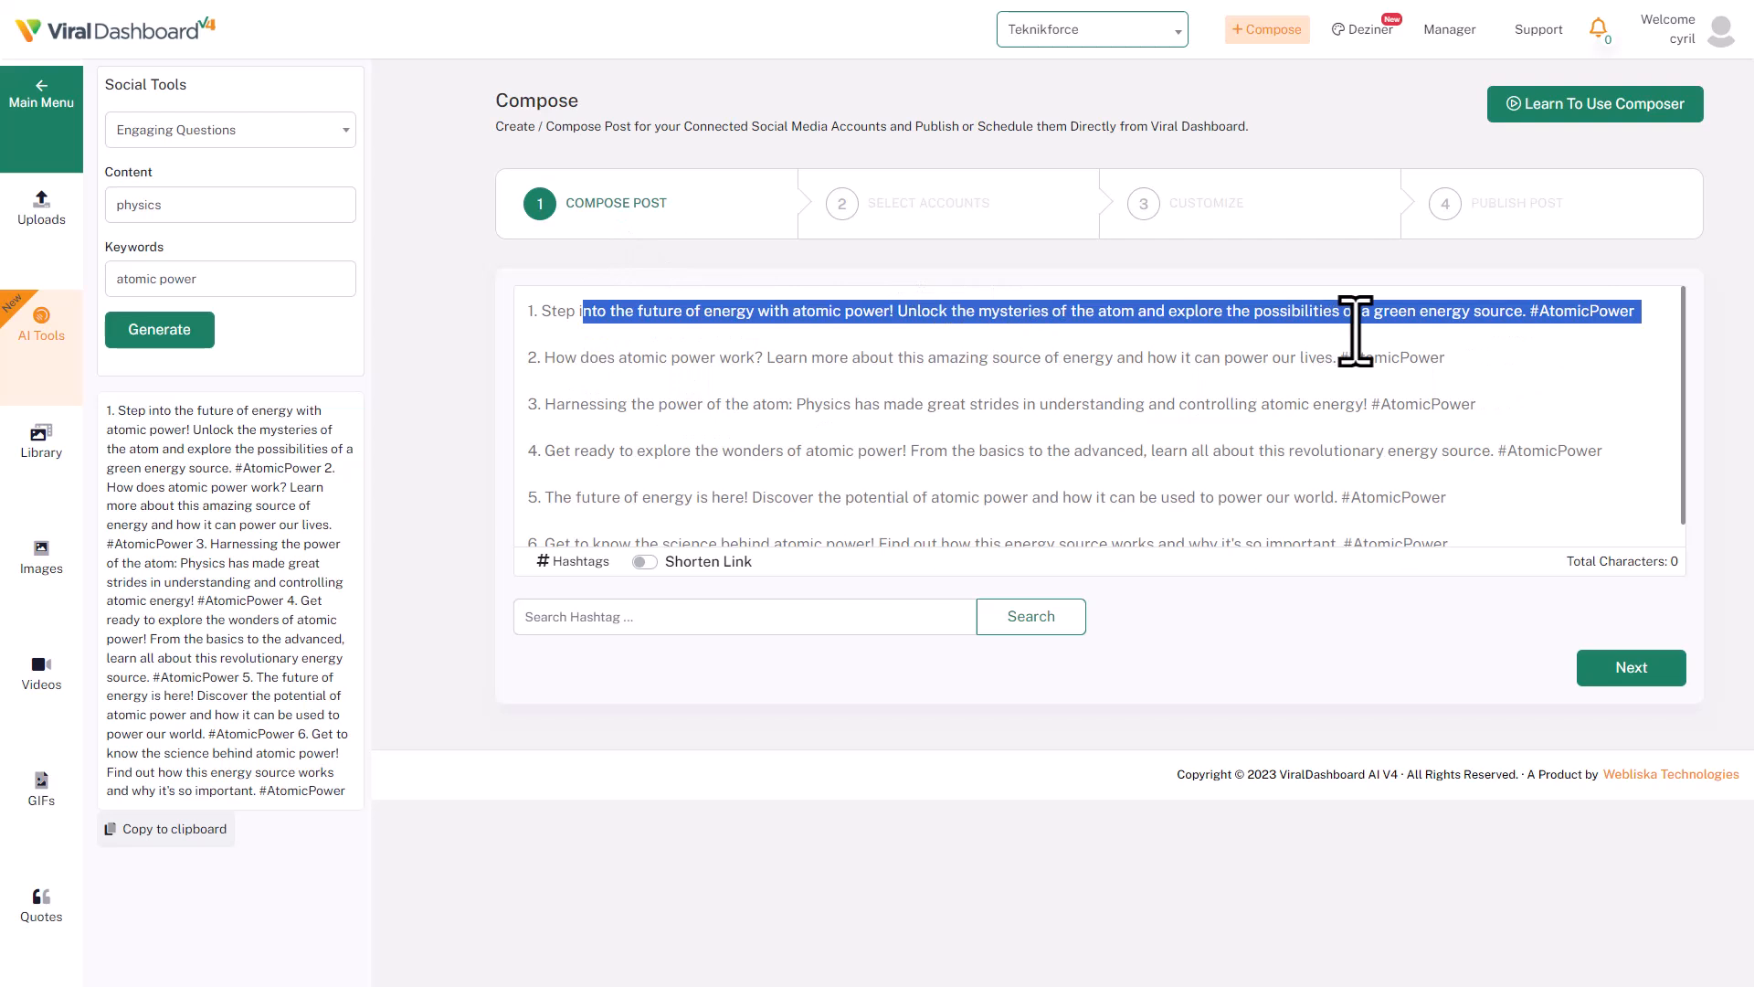
pyautogui.click(592, 396)
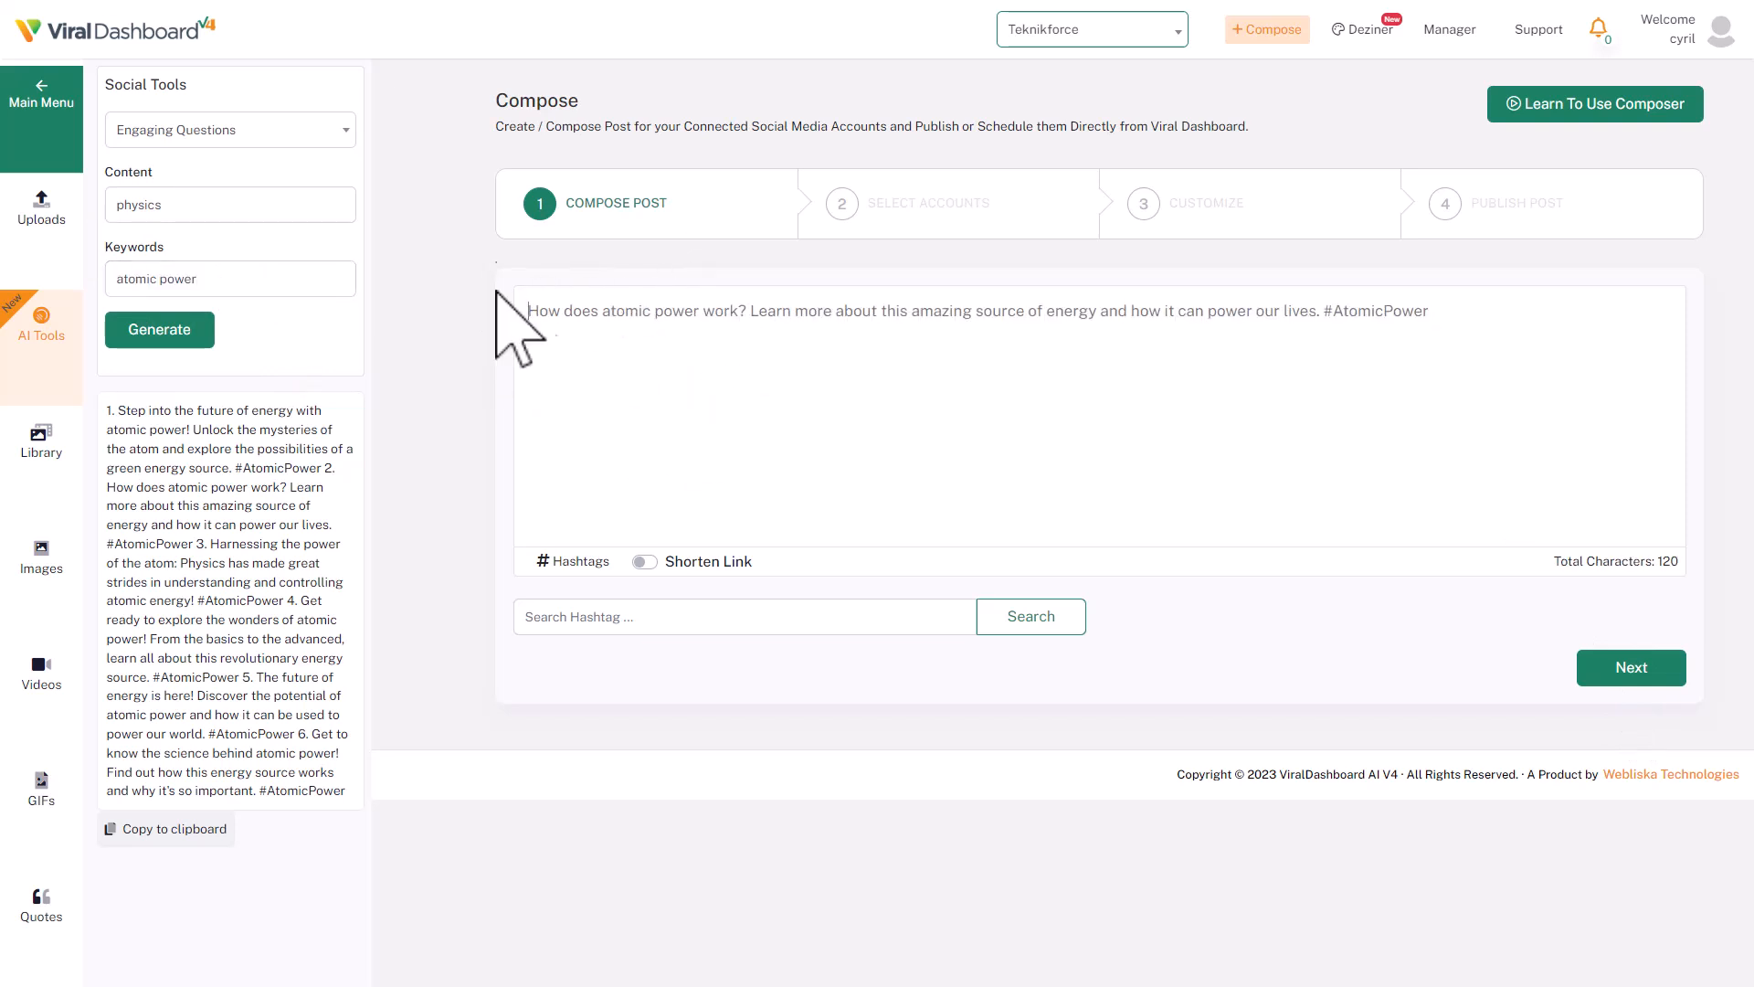
pyautogui.moveTo(614, 349)
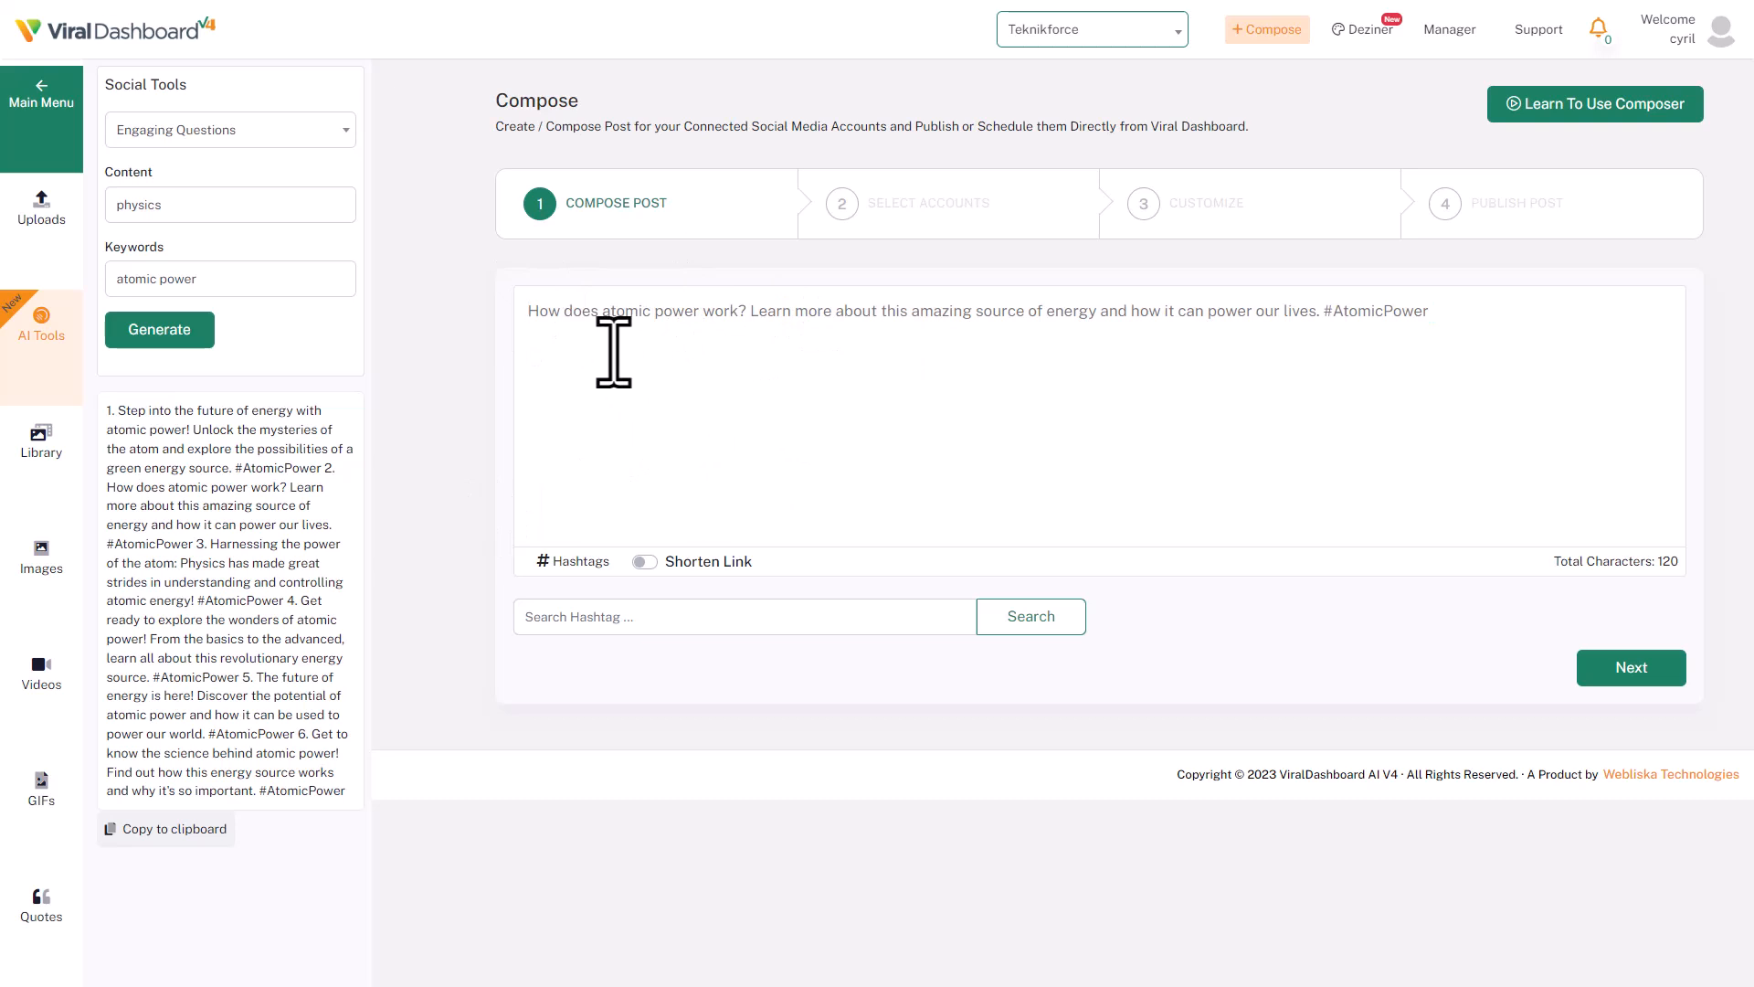
pyautogui.moveTo(1367, 325)
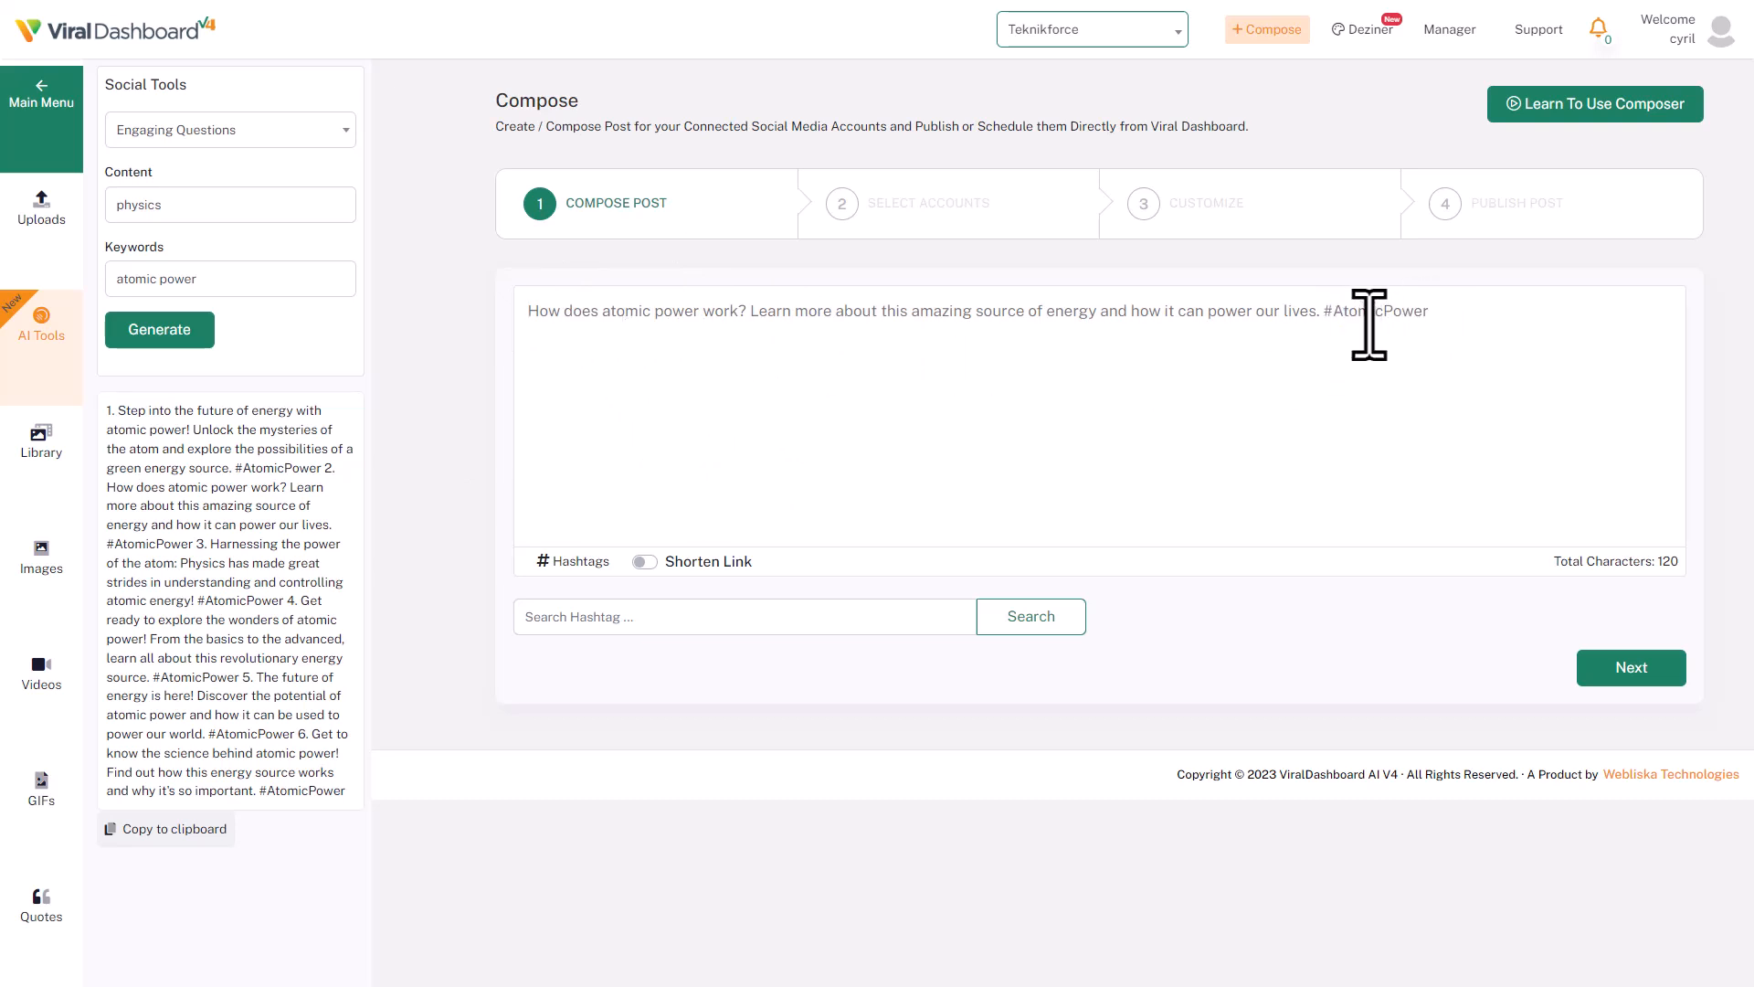
pyautogui.moveTo(1347, 377)
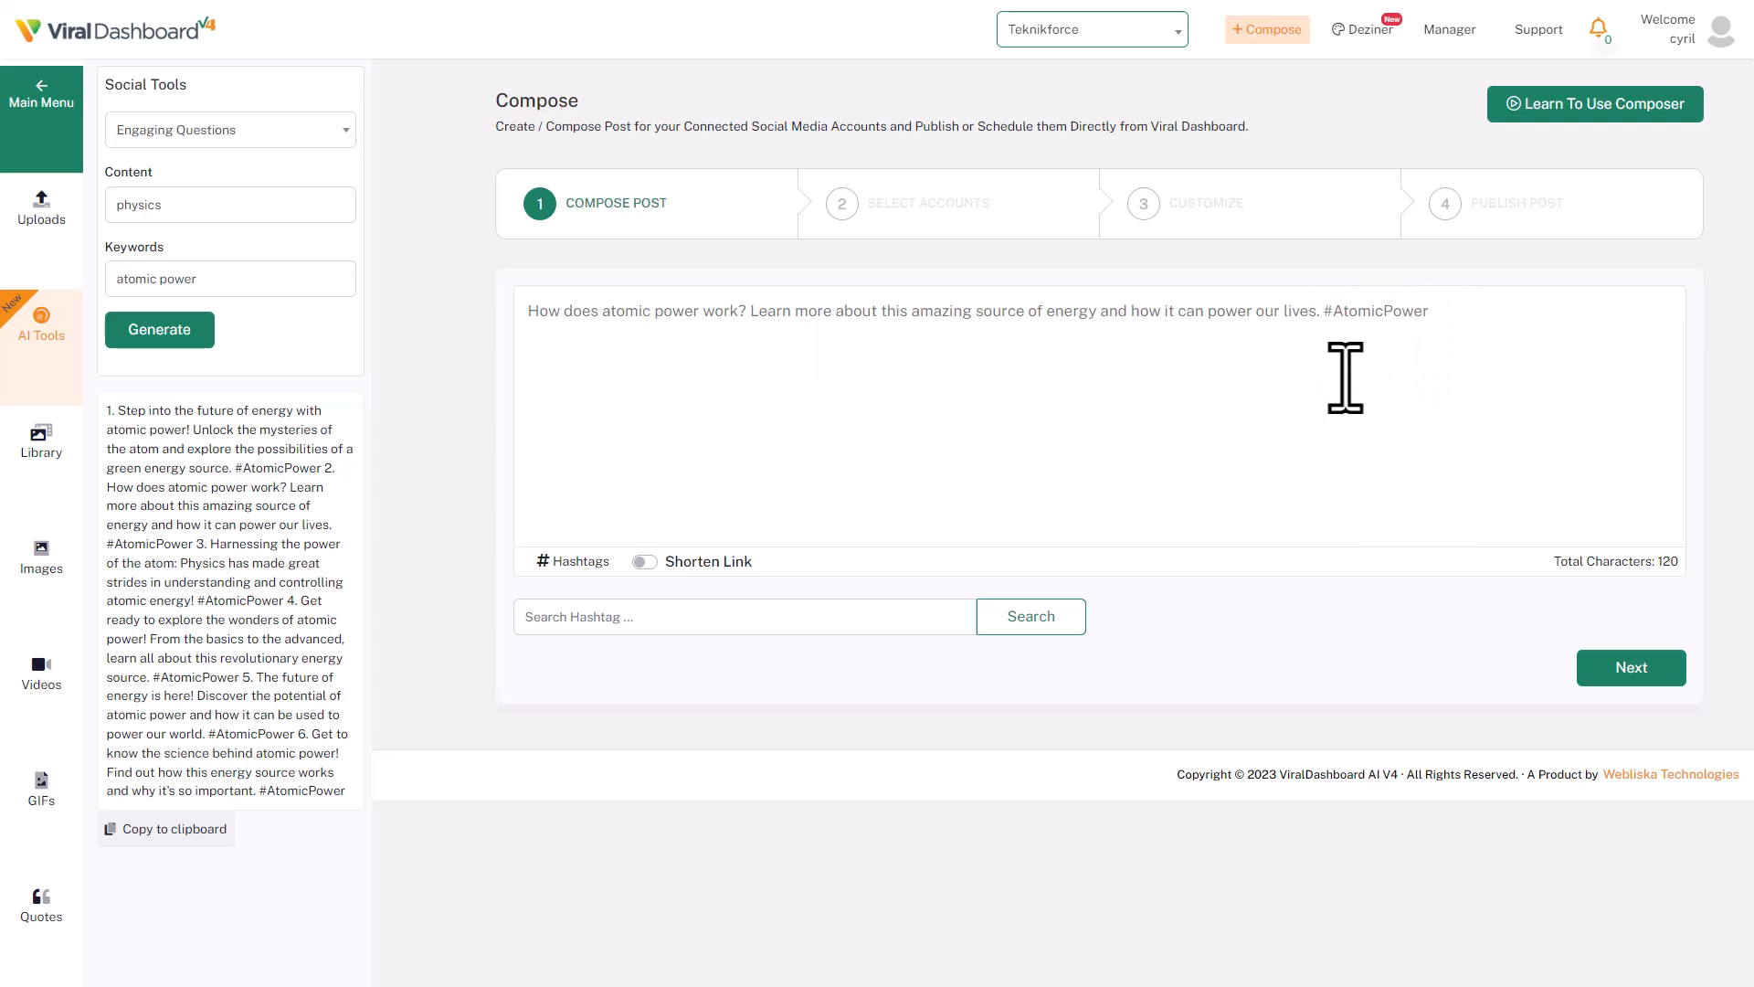
pyautogui.moveTo(1347, 327)
pyautogui.write(' \\')
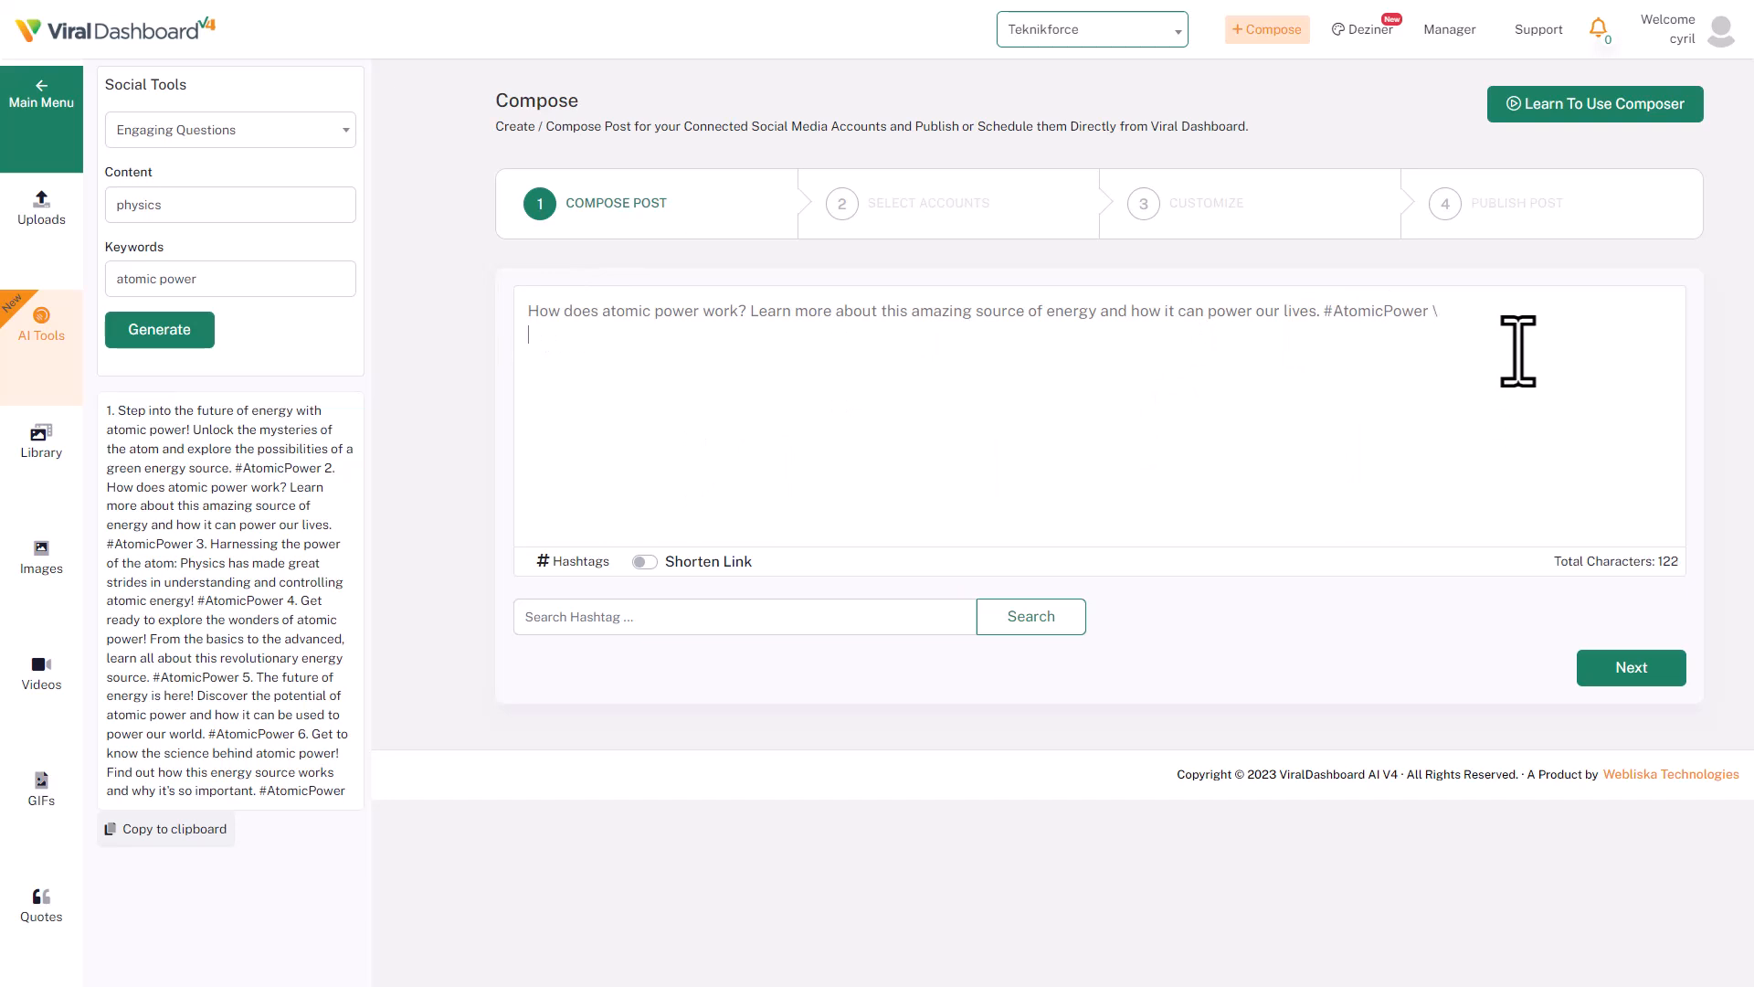
pyautogui.write('sdfsdf')
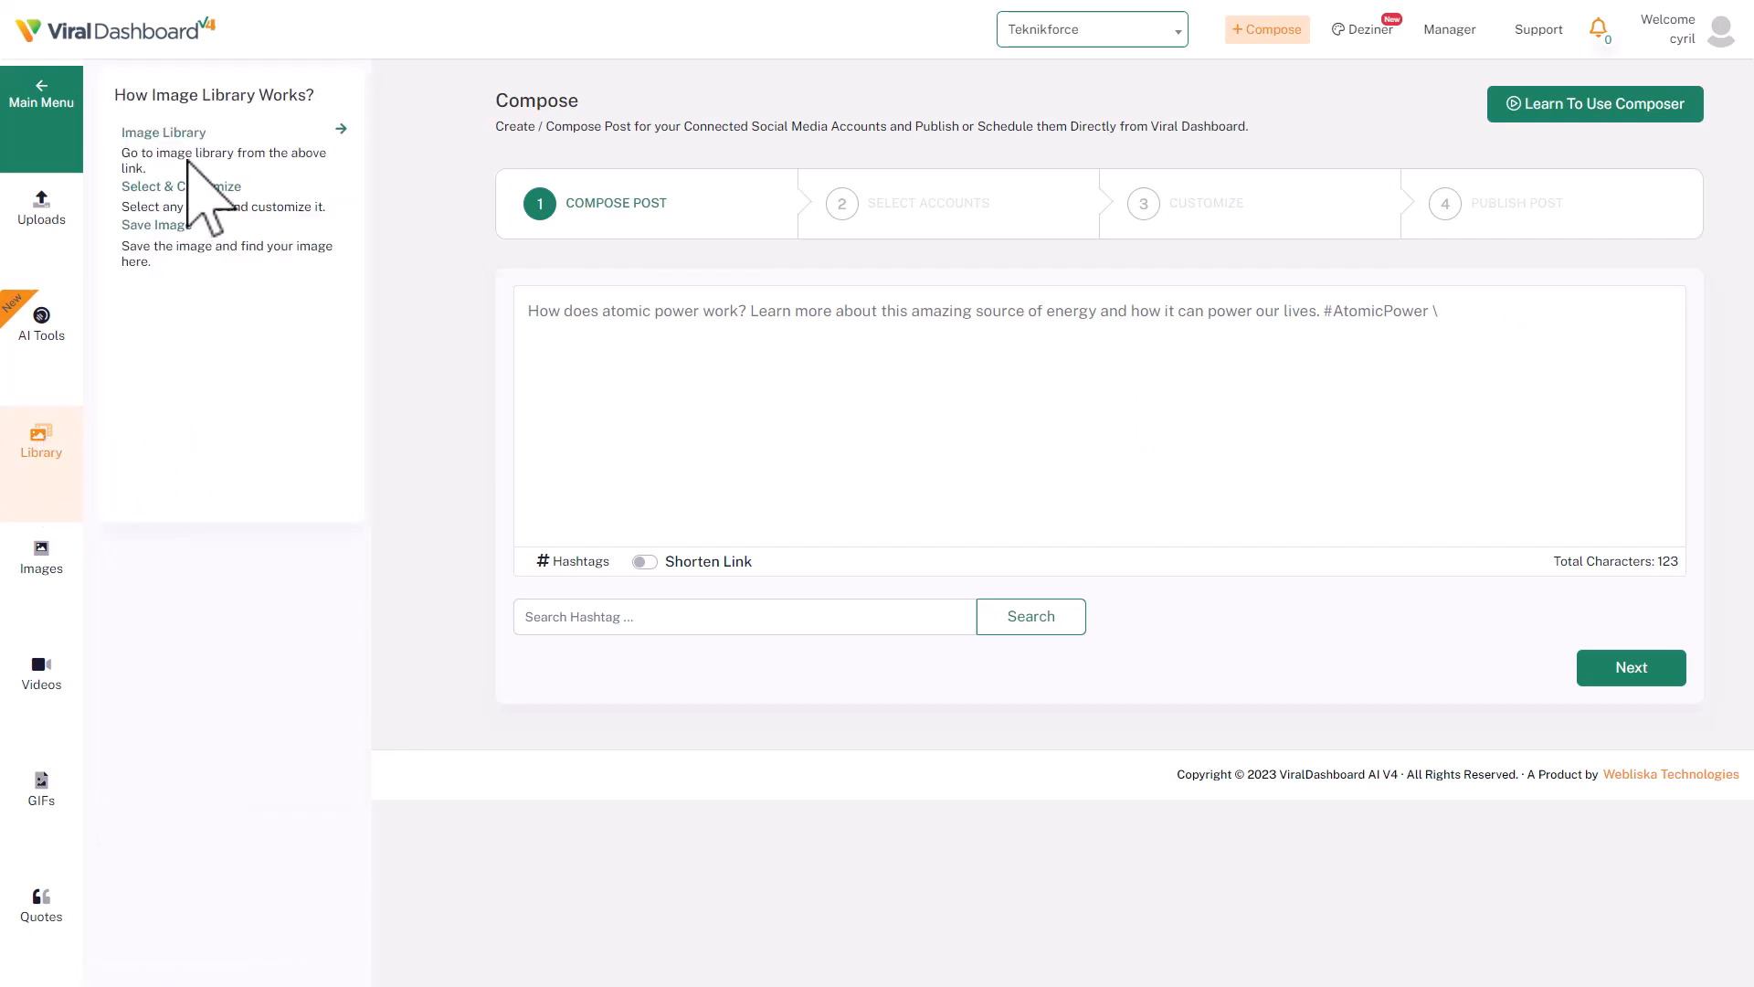
pyautogui.moveTo(73, 491)
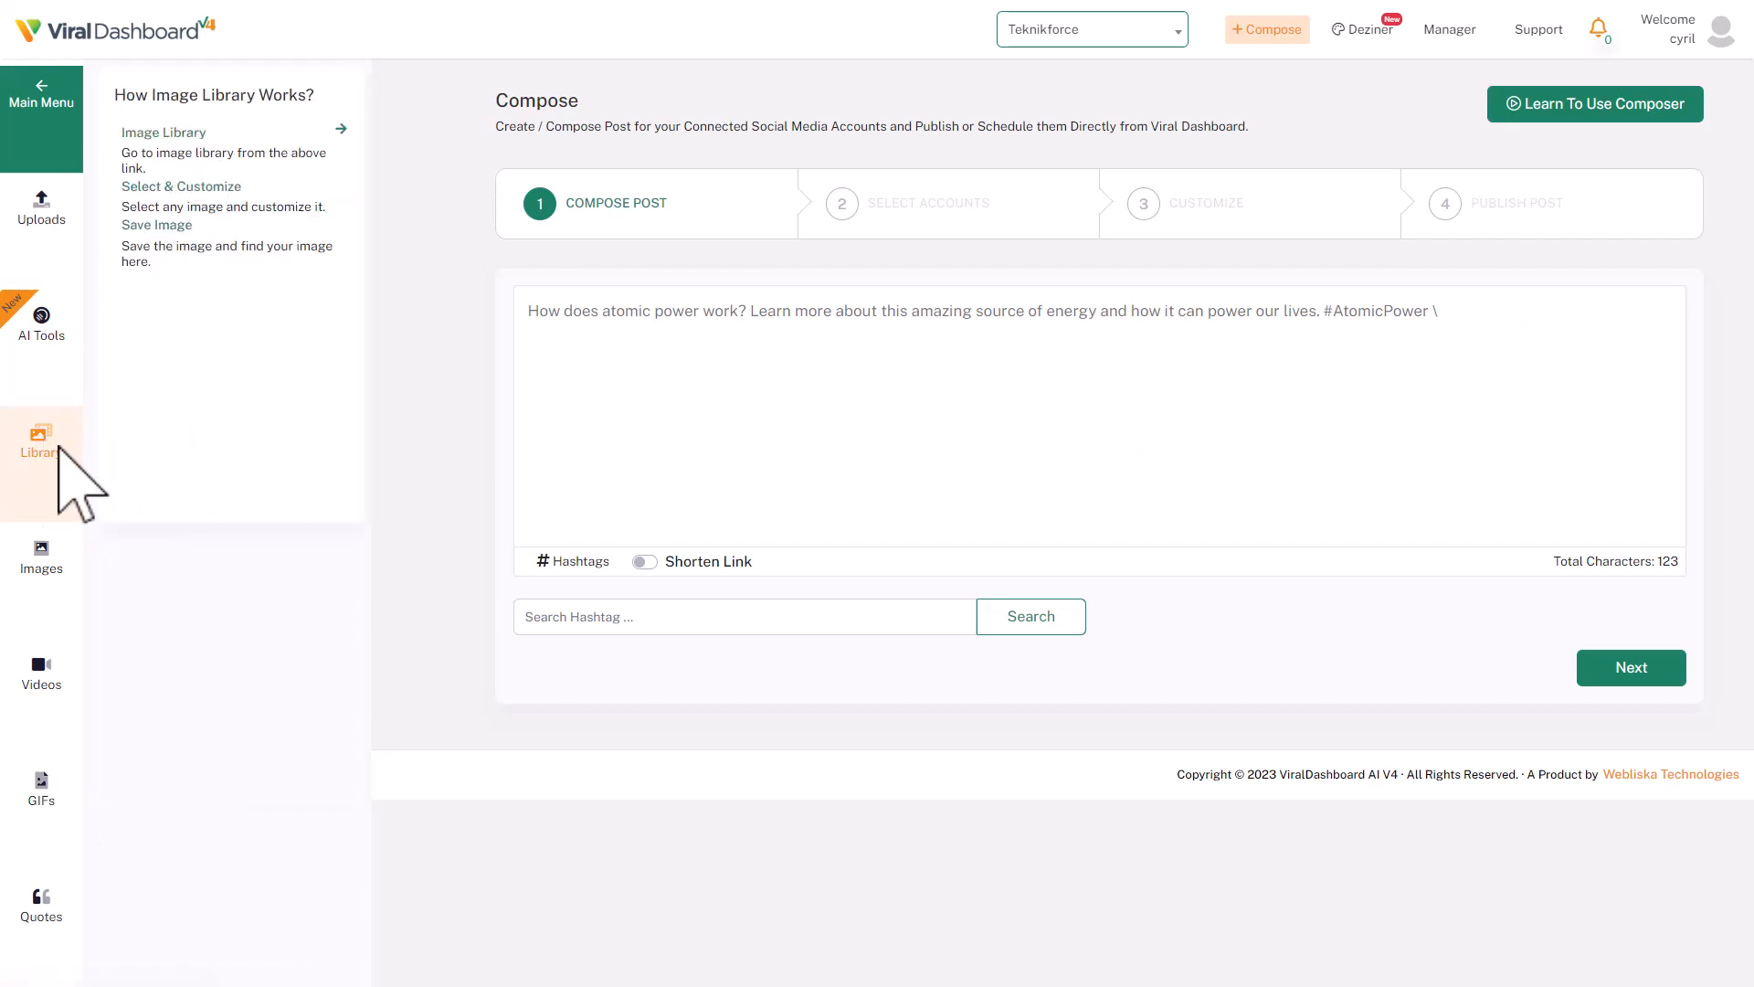
# Step: Search the image library for 'river' and browse the free photo results
pyautogui.click(40, 442)
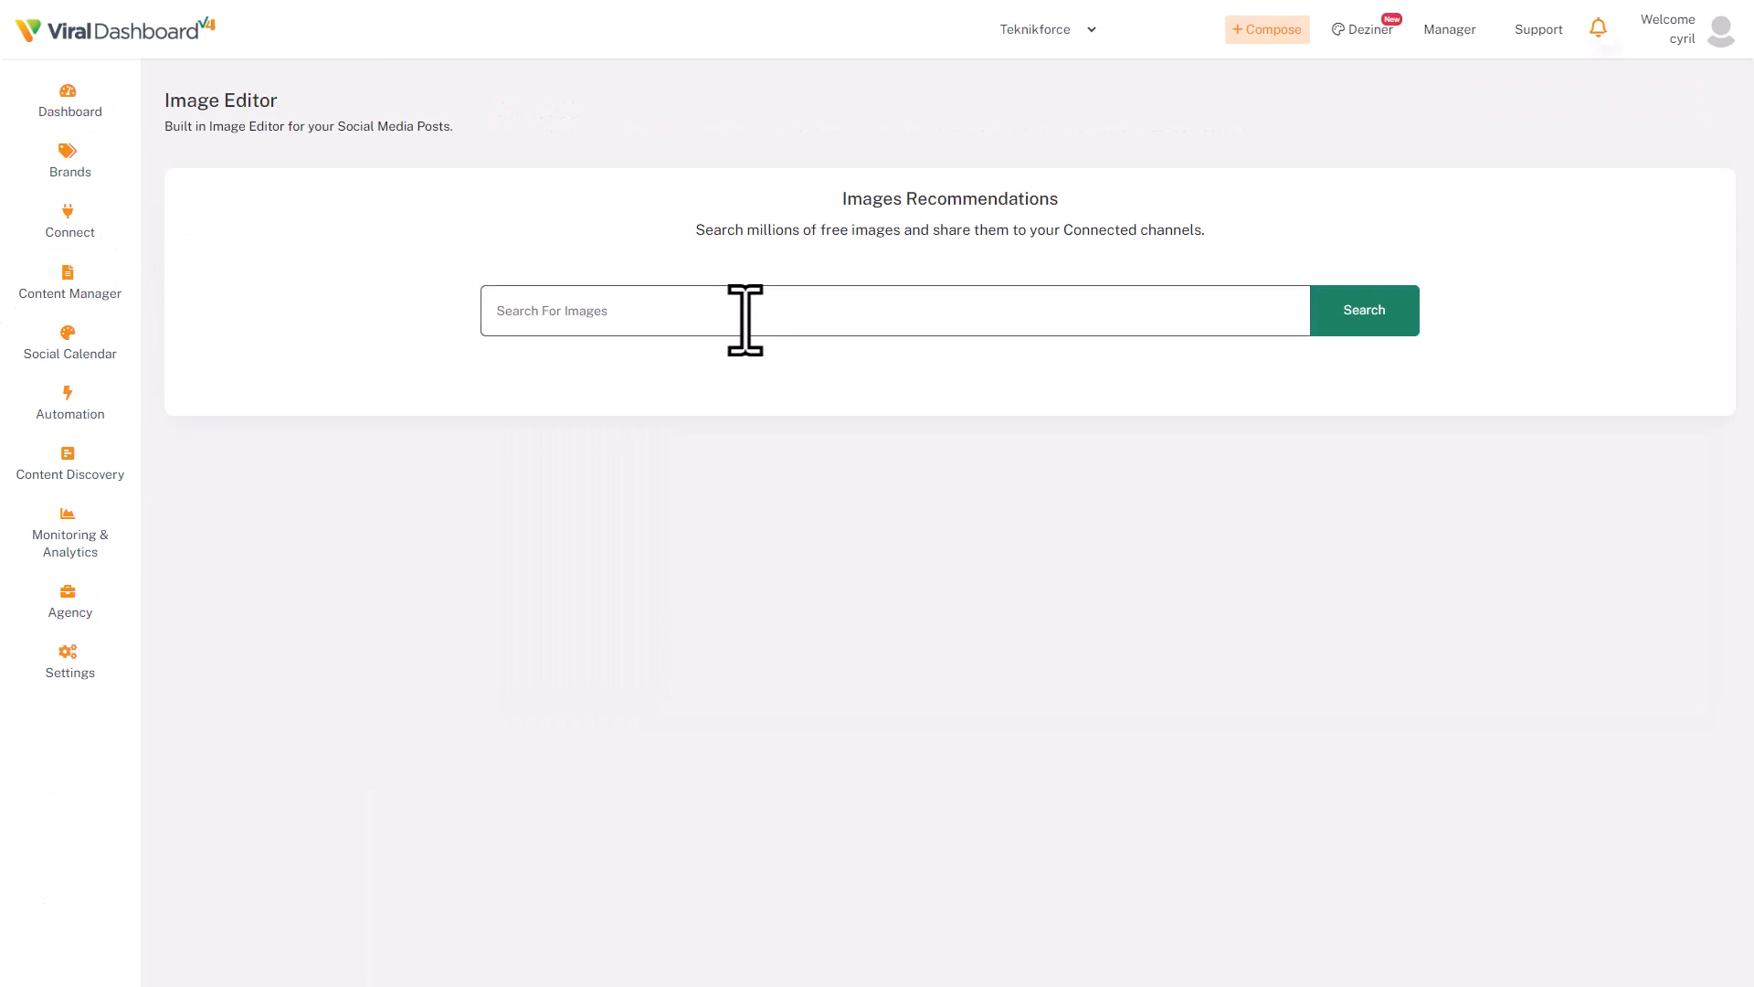
pyautogui.click(1364, 311)
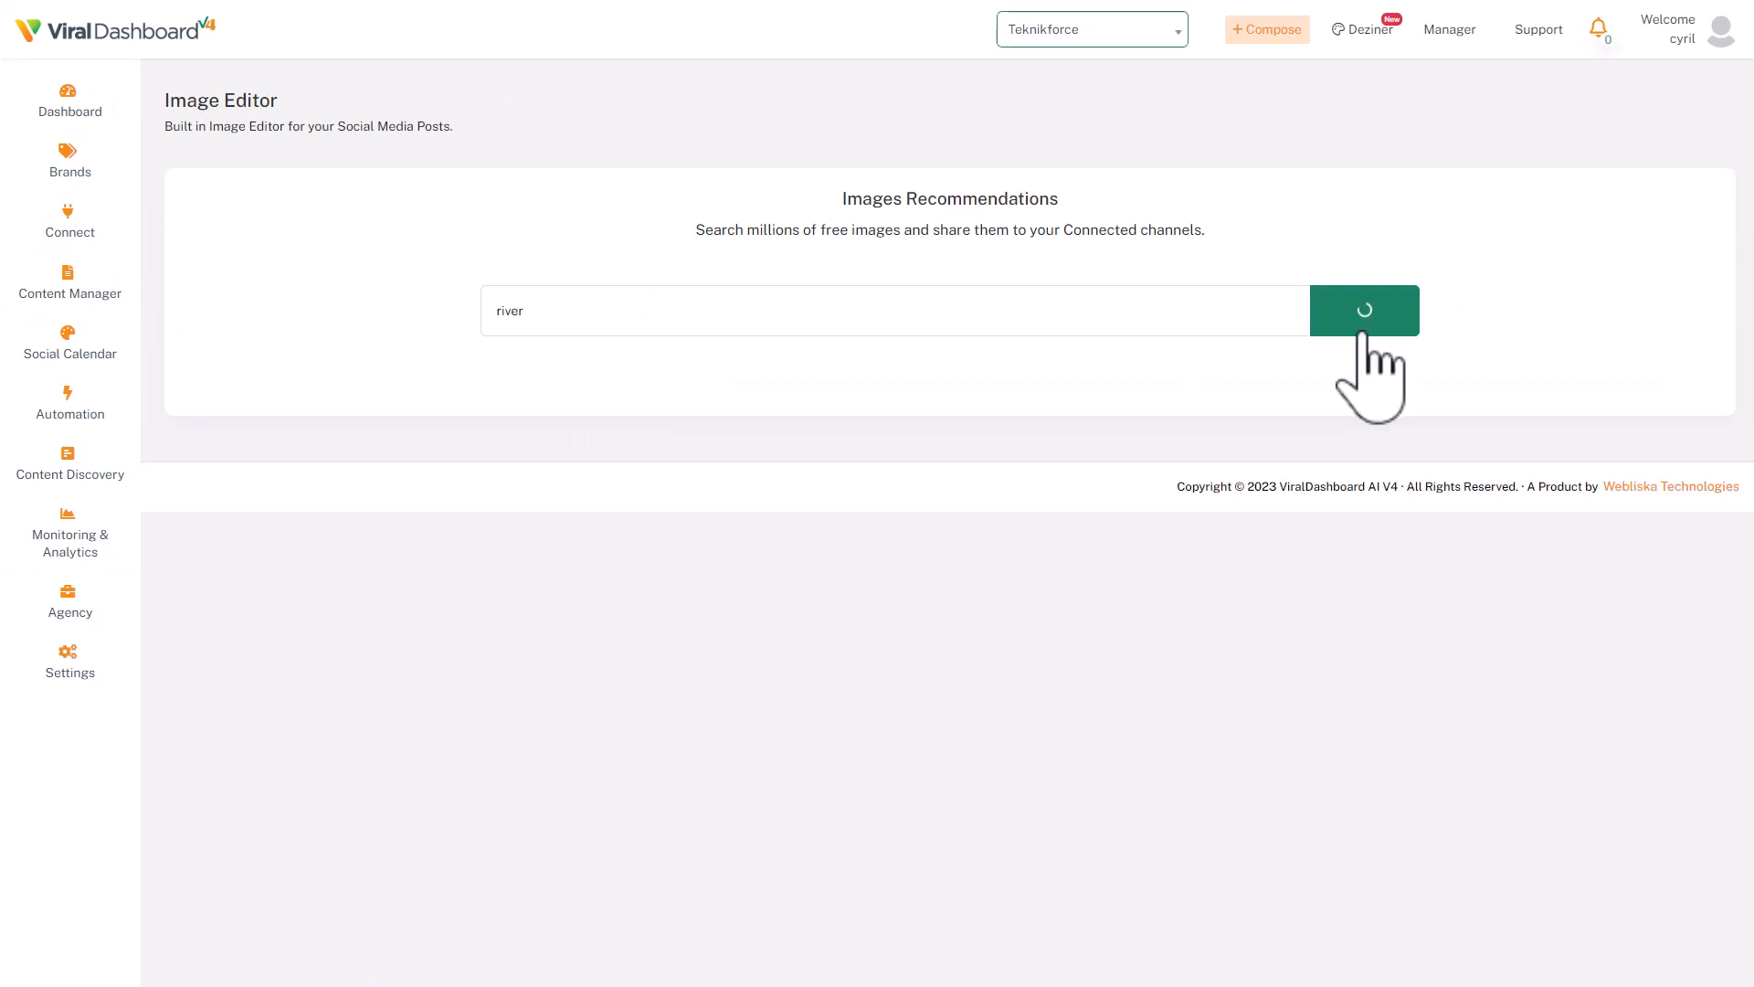
pyautogui.click(1363, 310)
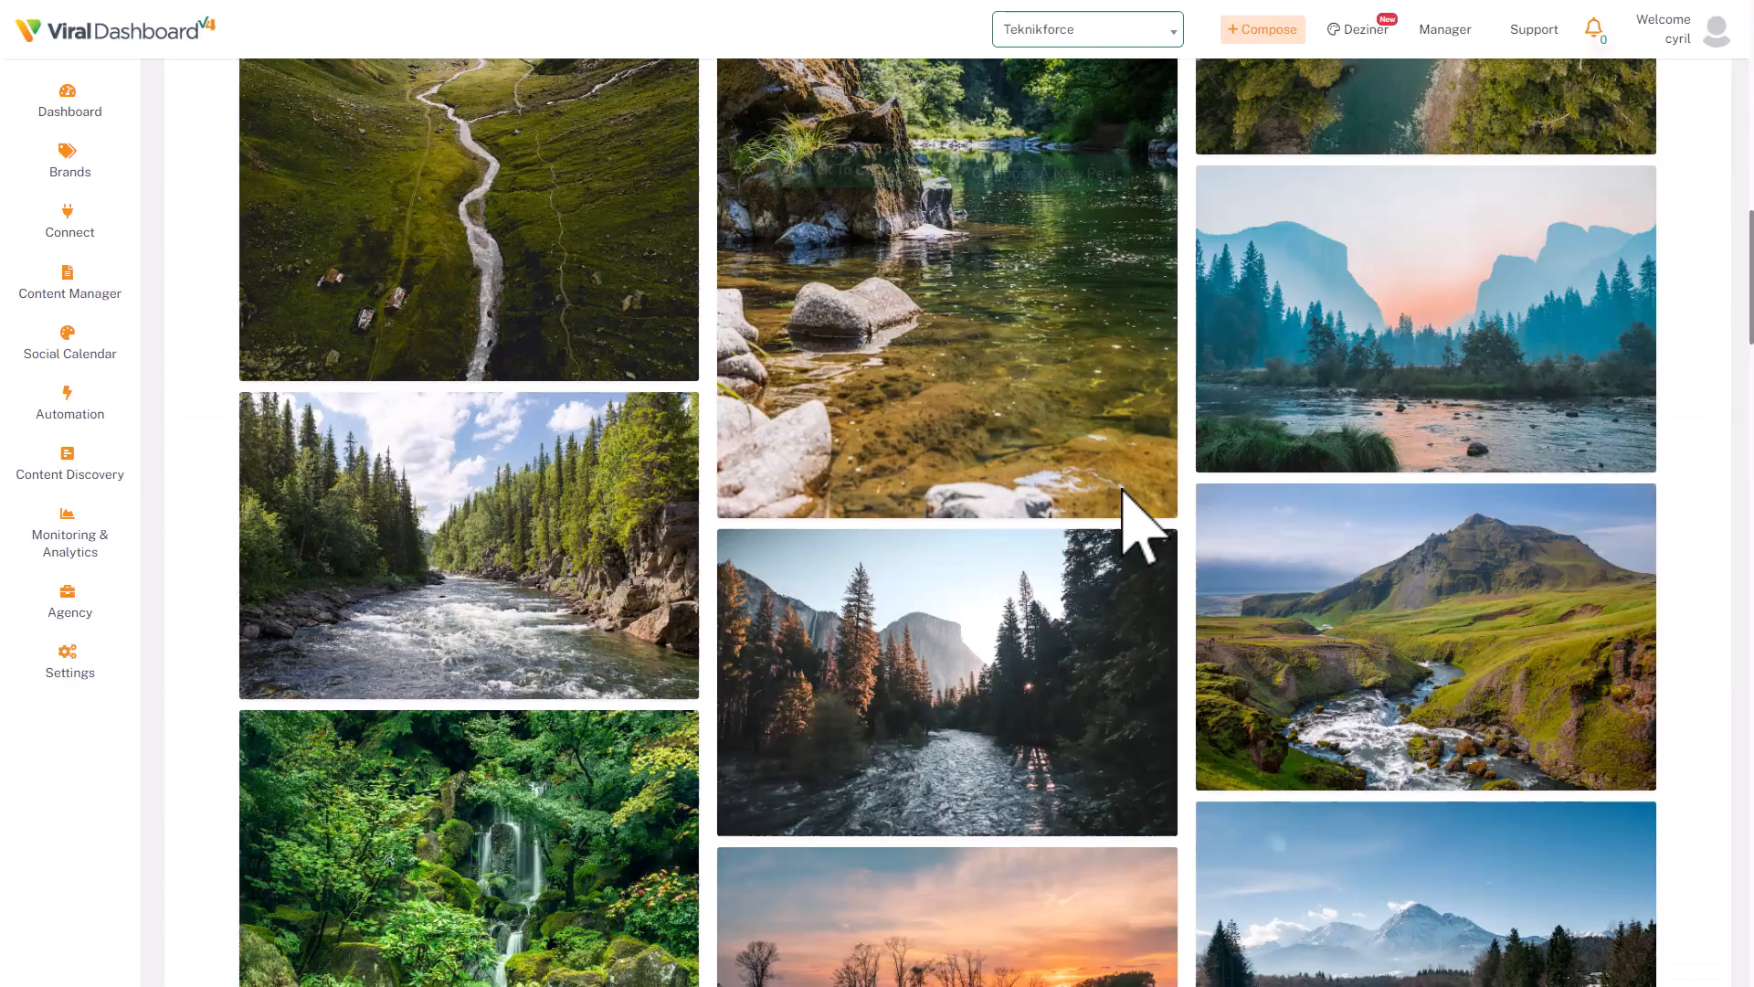
pyautogui.scroll(-3)
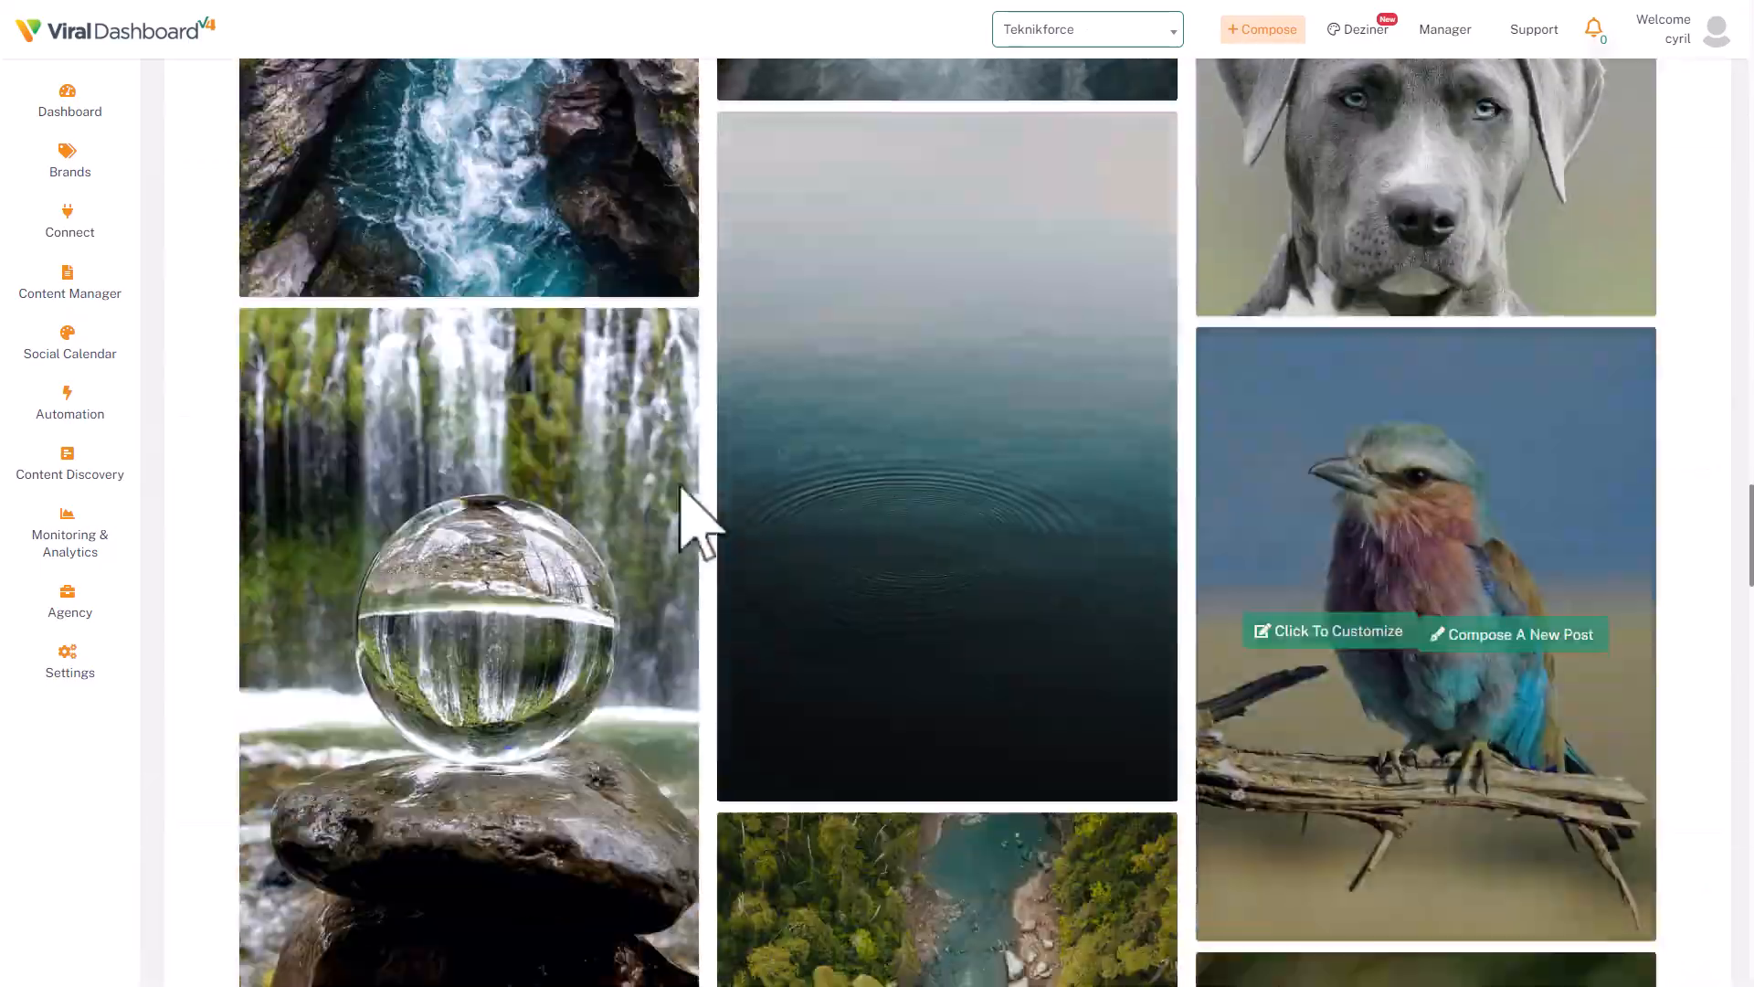
pyautogui.scroll(-3)
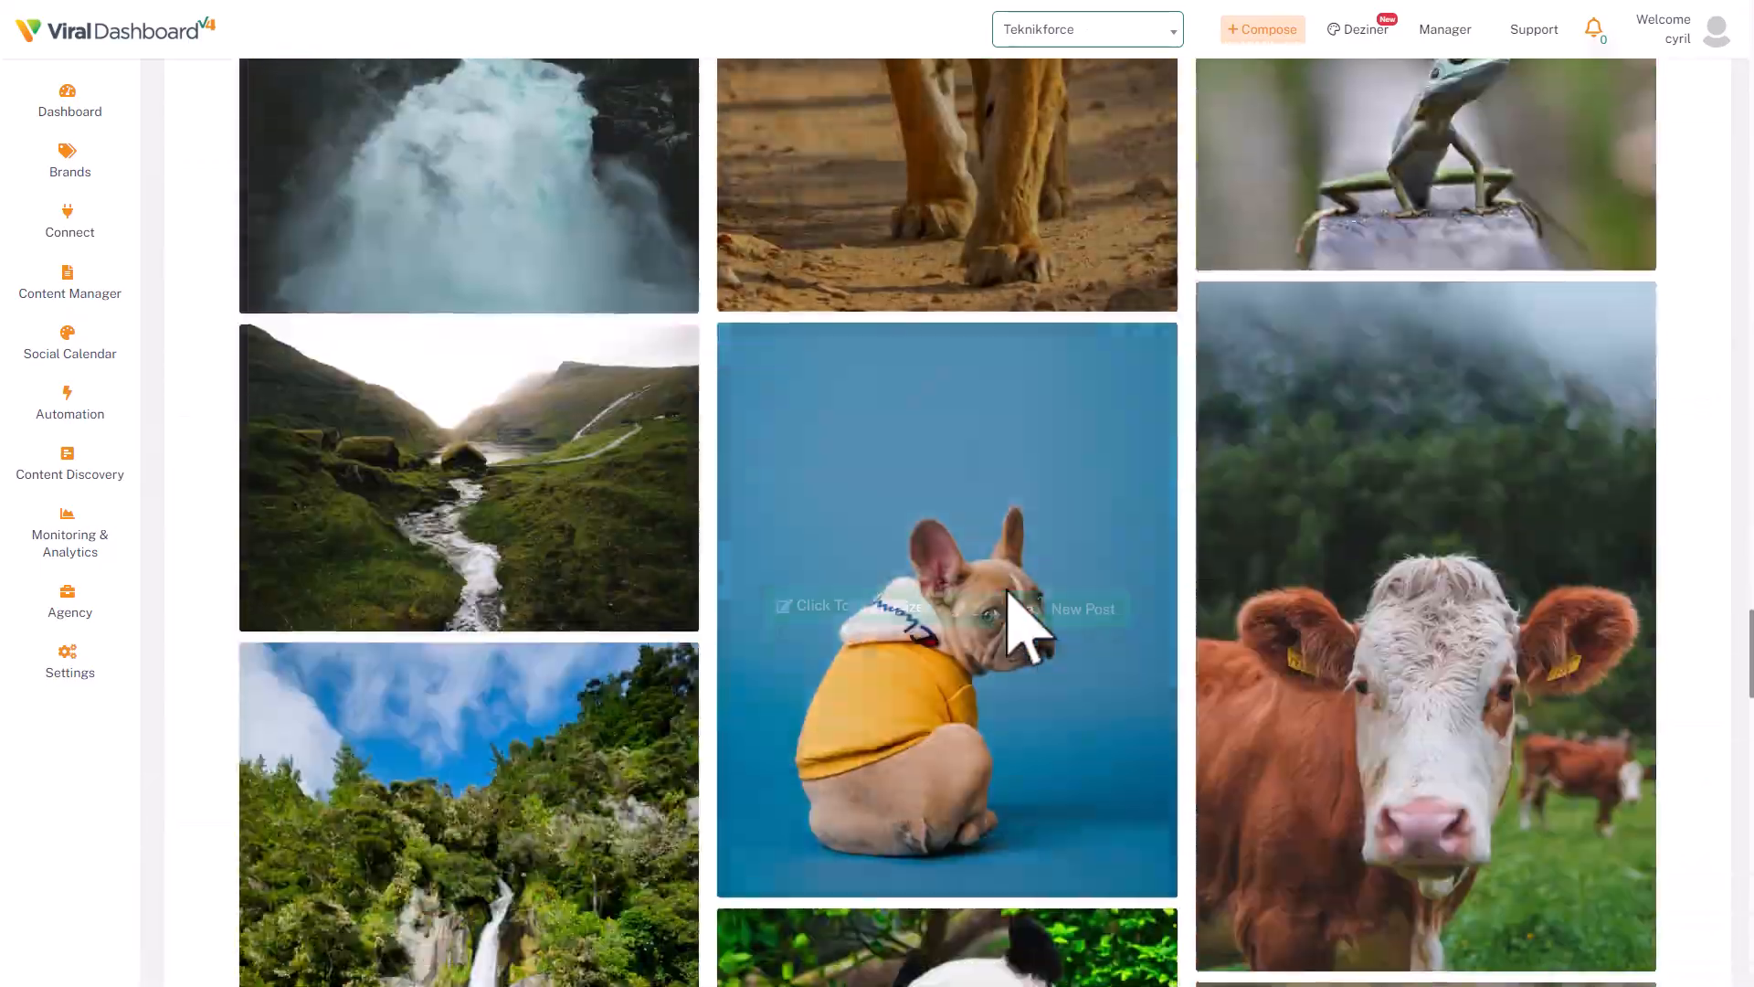
pyautogui.scroll(-3)
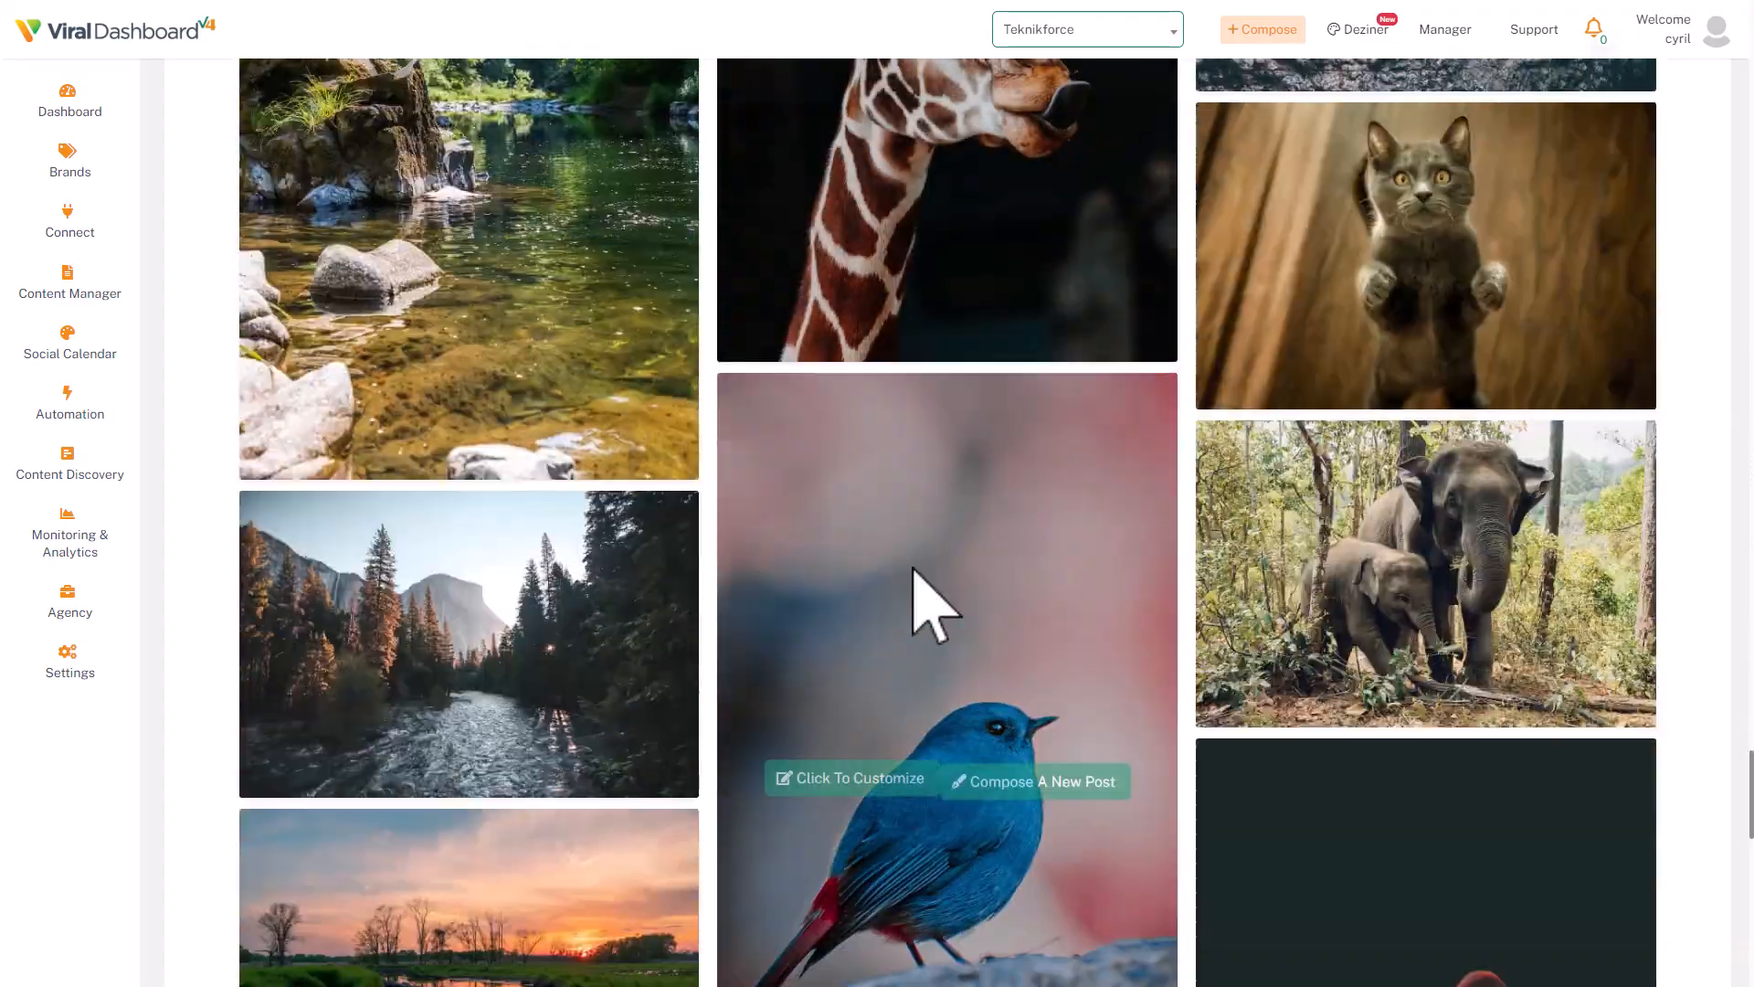
pyautogui.scroll(-3)
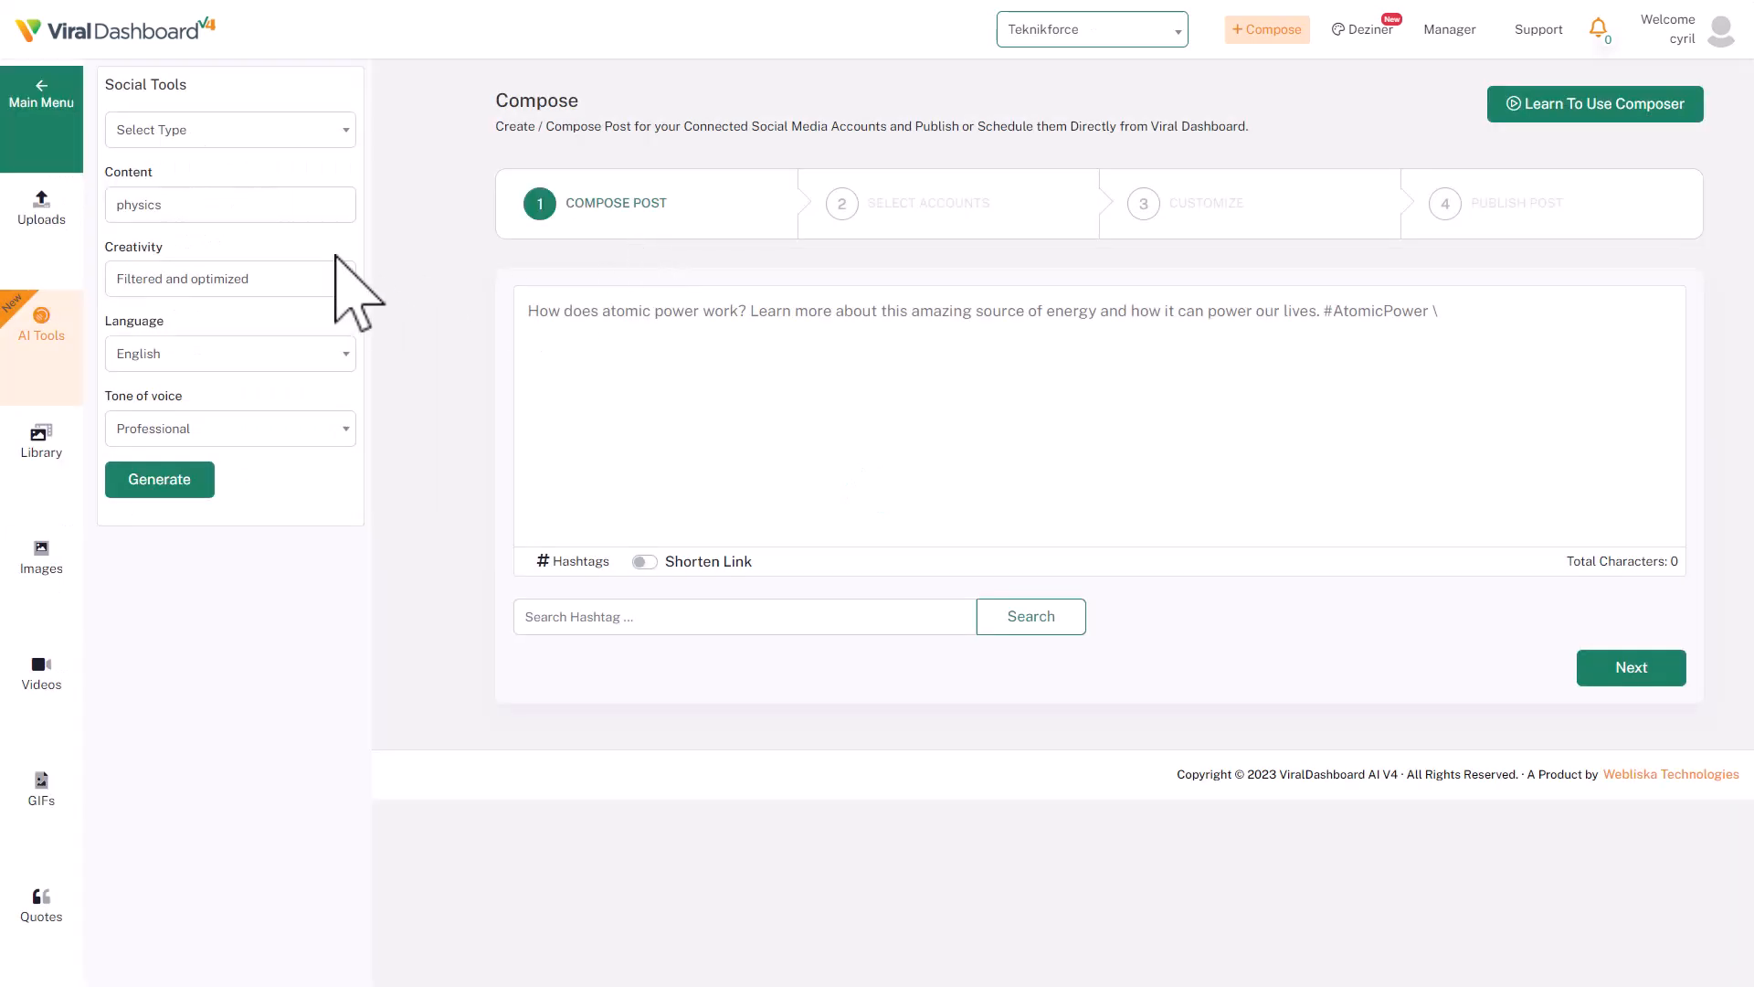
# Step: Attach a 'river' stock photo to the post, then look at suggested videos and GIFs
pyautogui.click(40, 556)
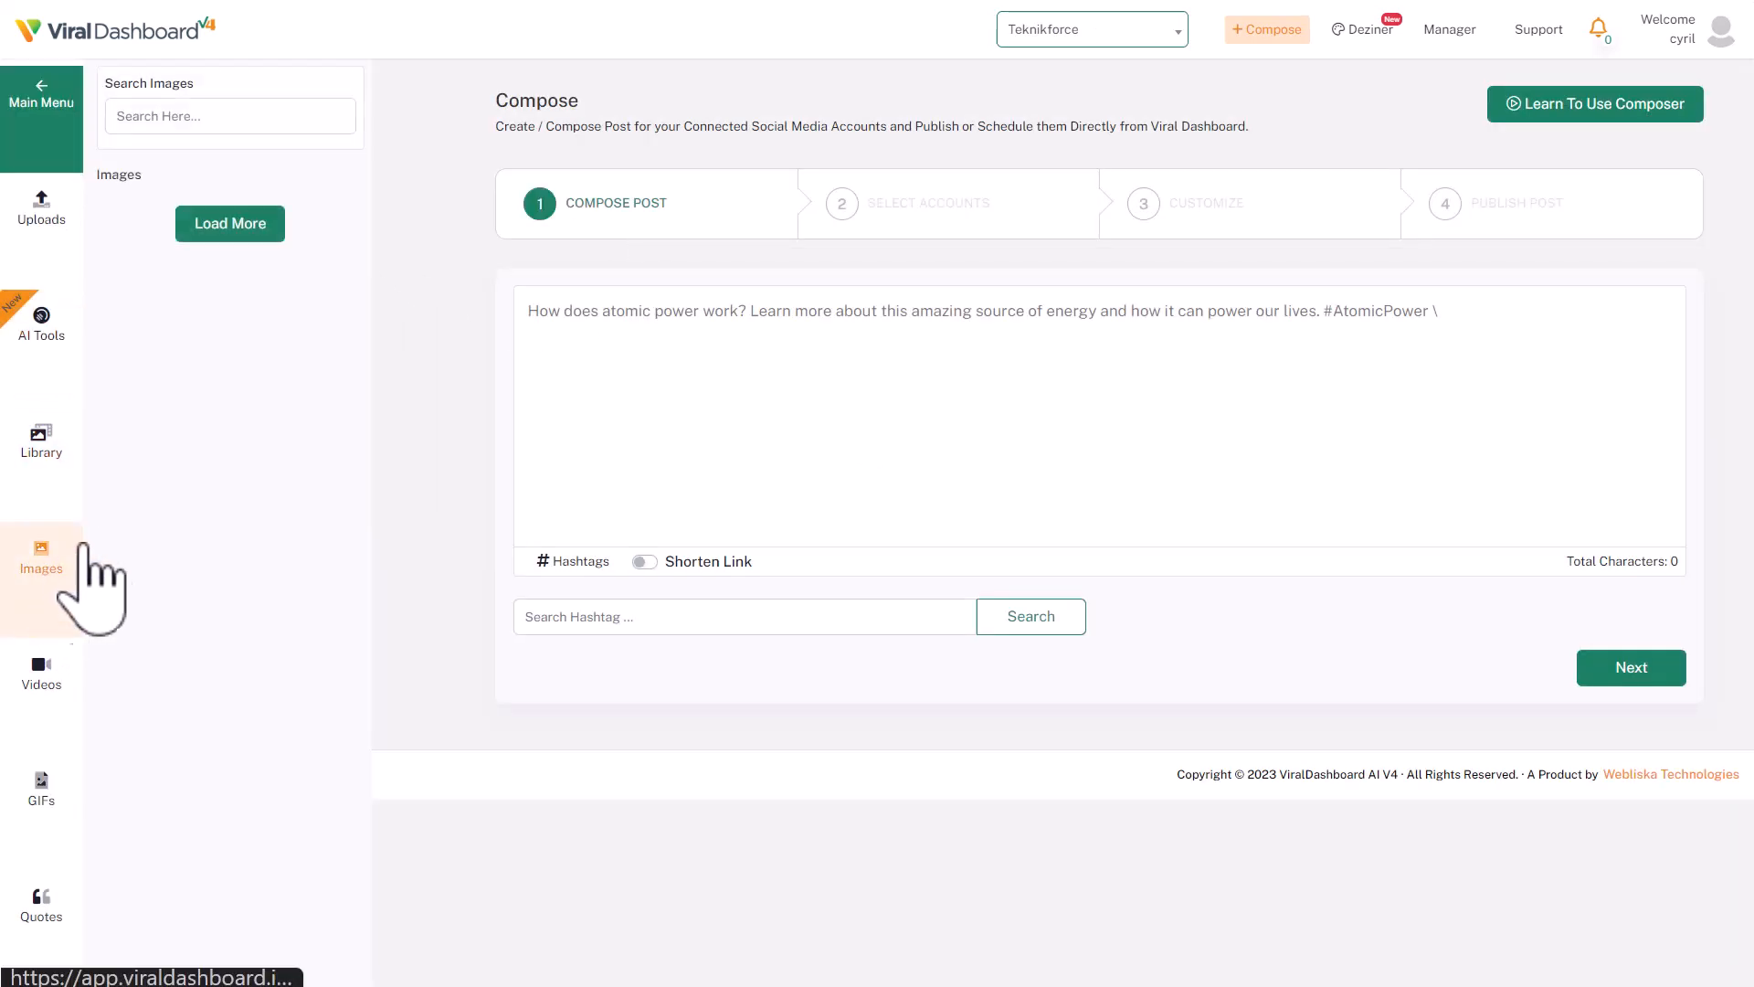
pyautogui.write('river')
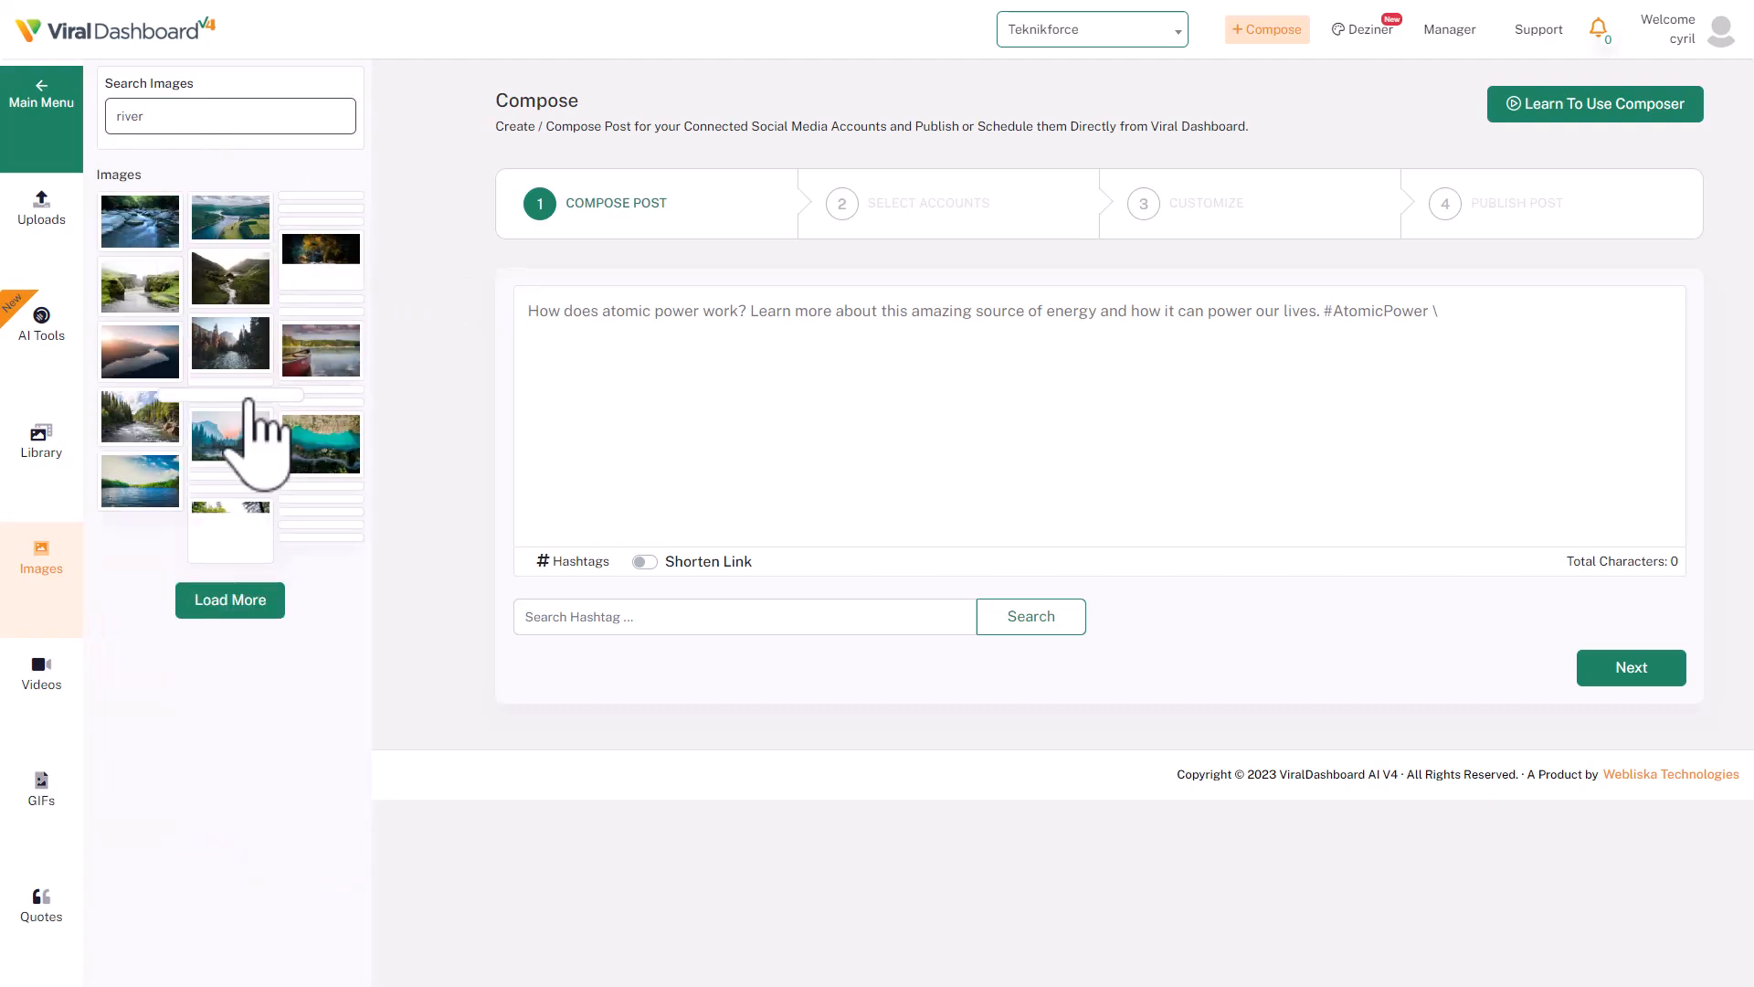
pyautogui.click(230, 441)
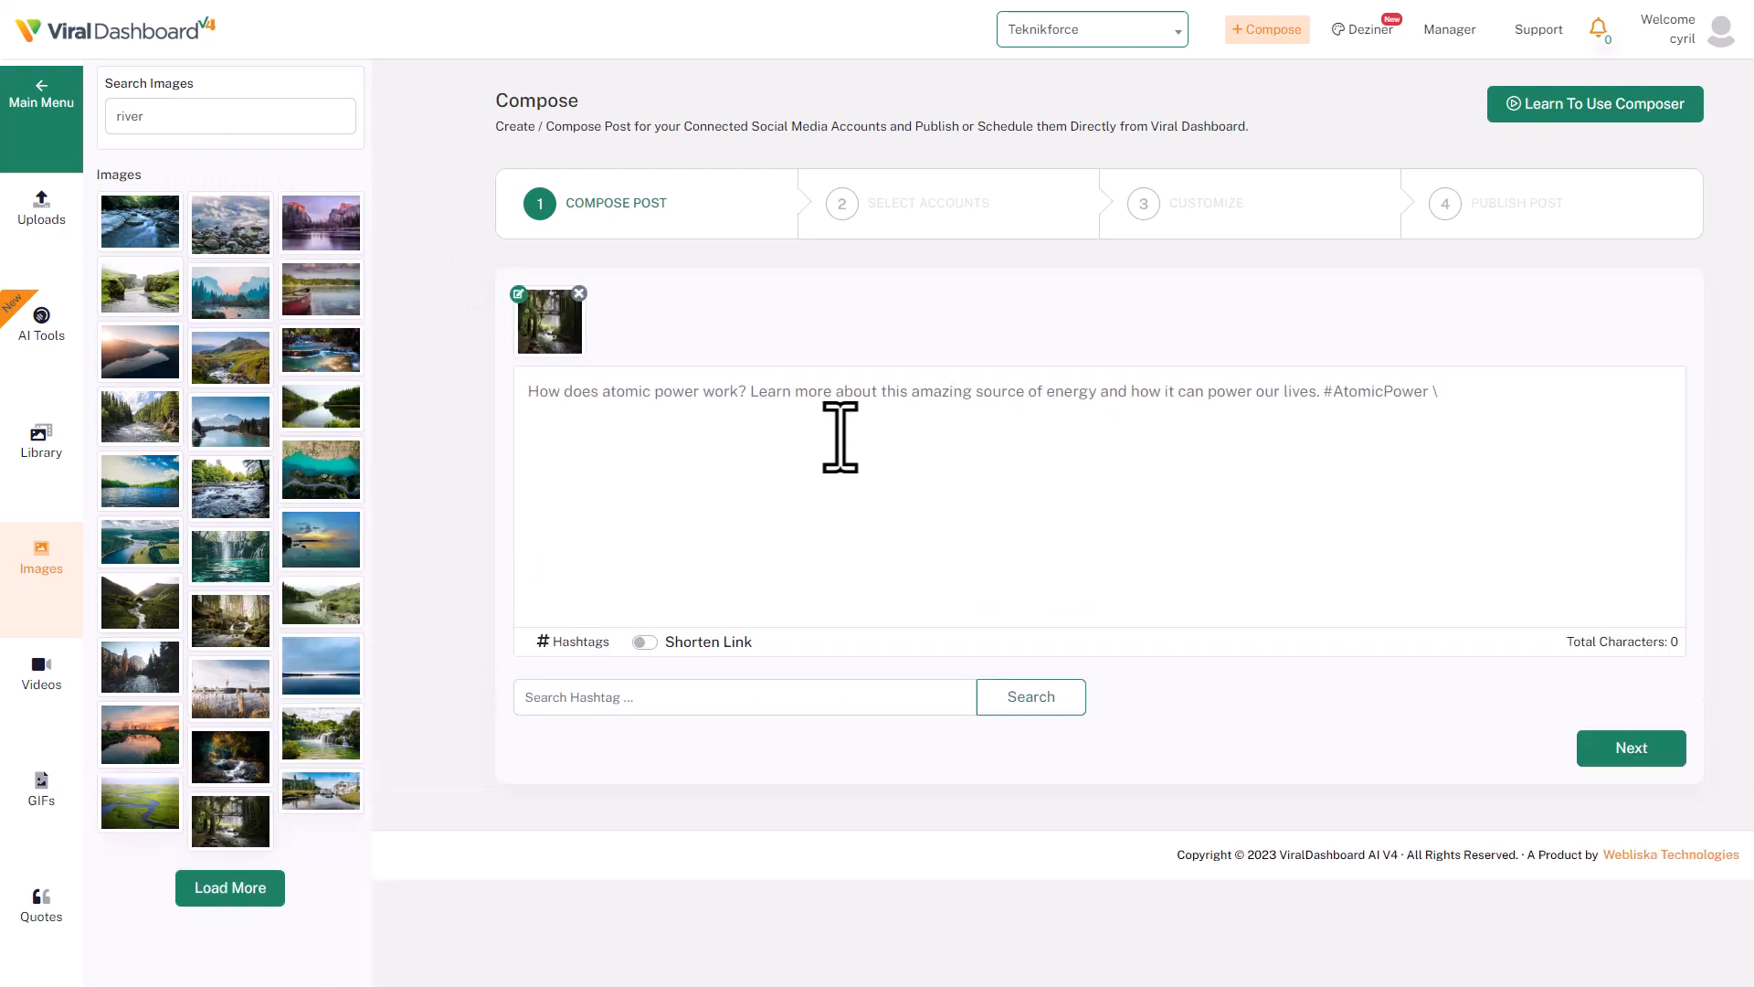
pyautogui.moveTo(550, 322)
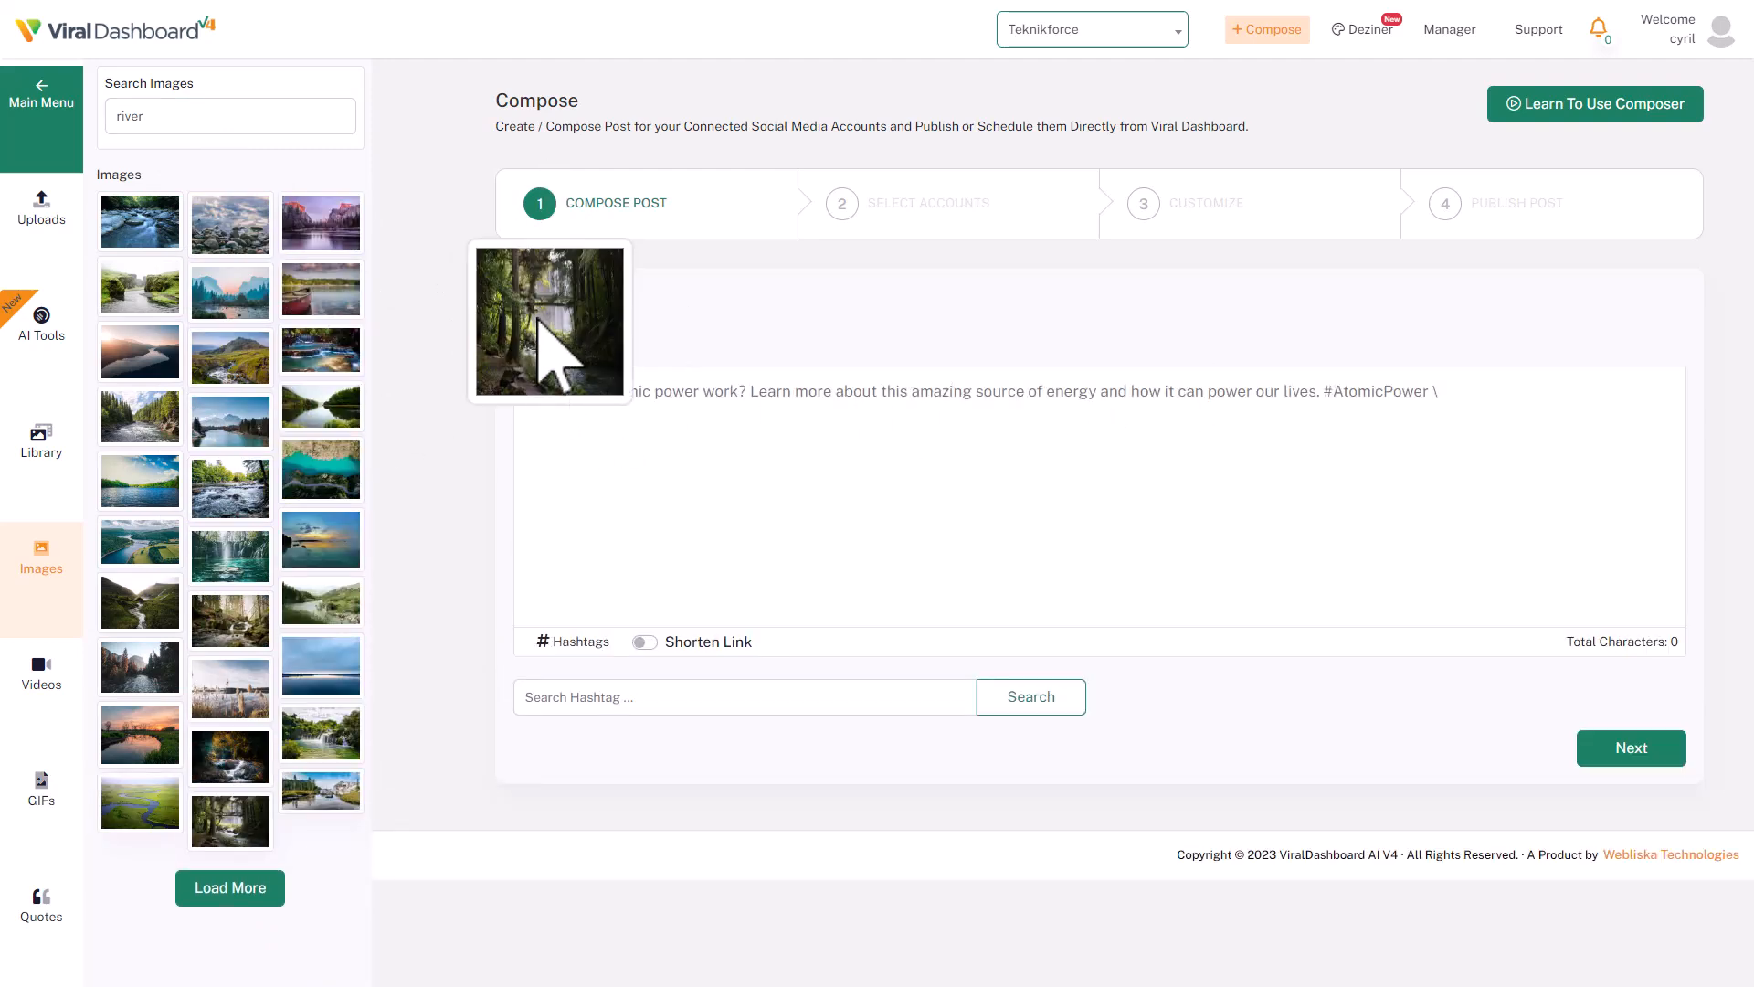
pyautogui.click(40, 671)
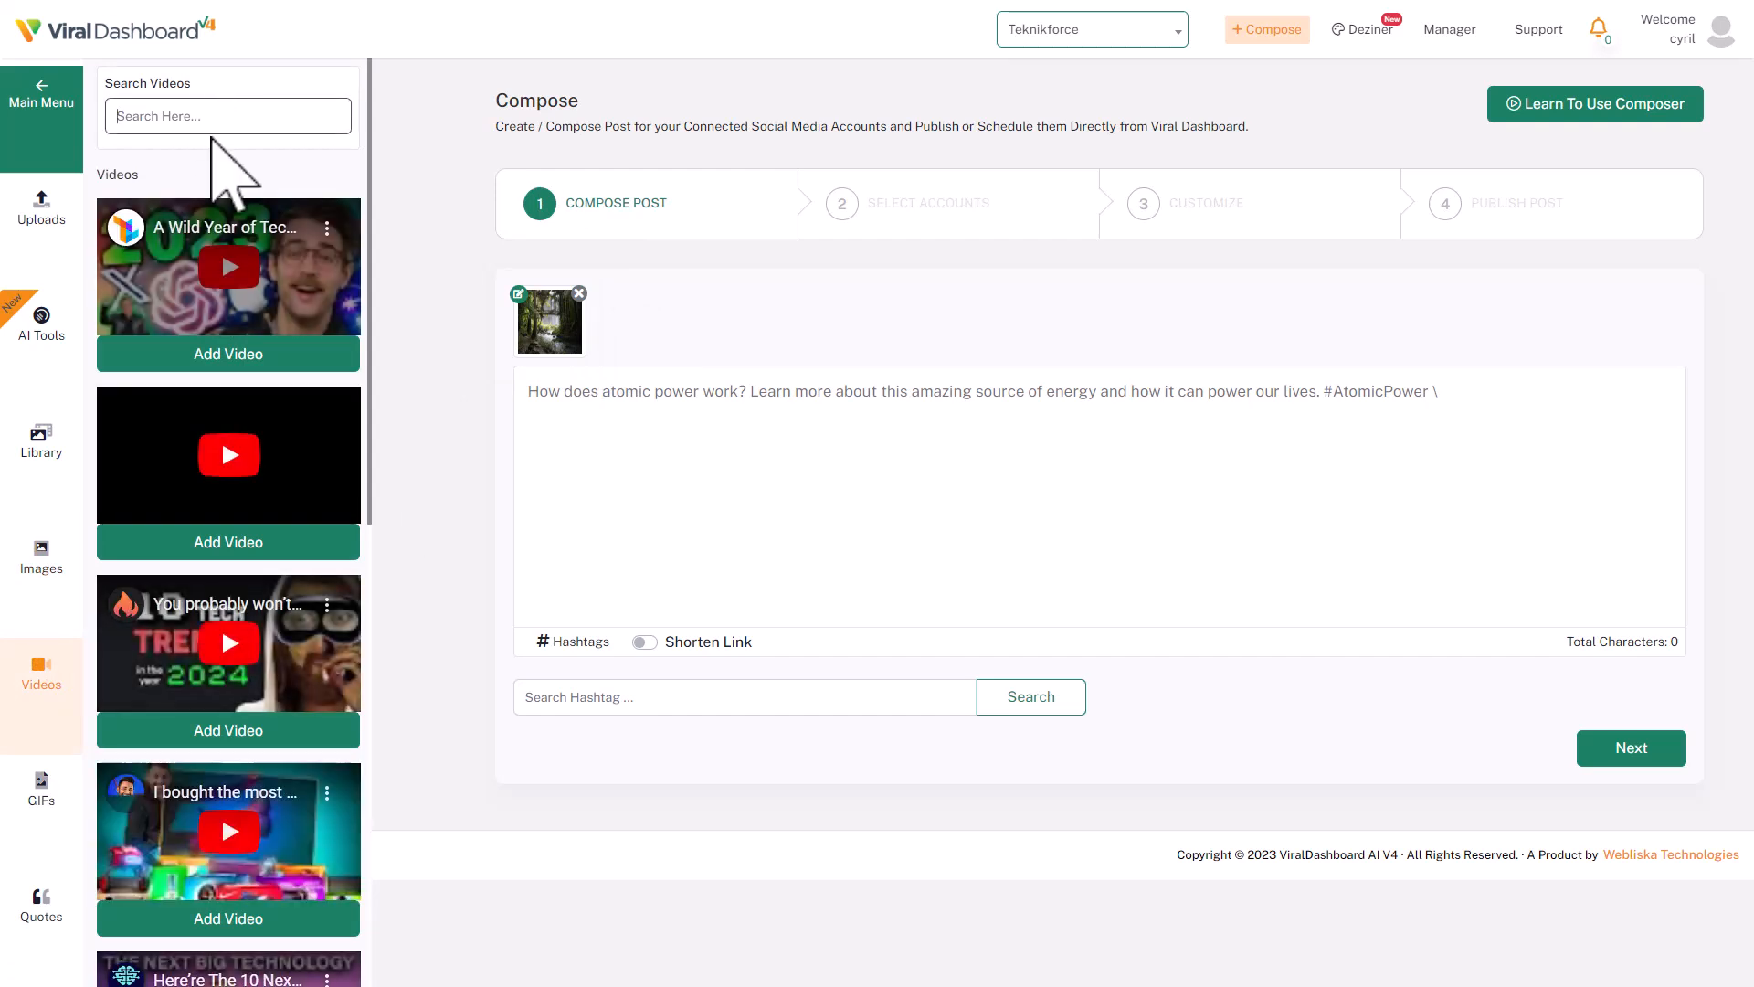
pyautogui.moveTo(1359, 184)
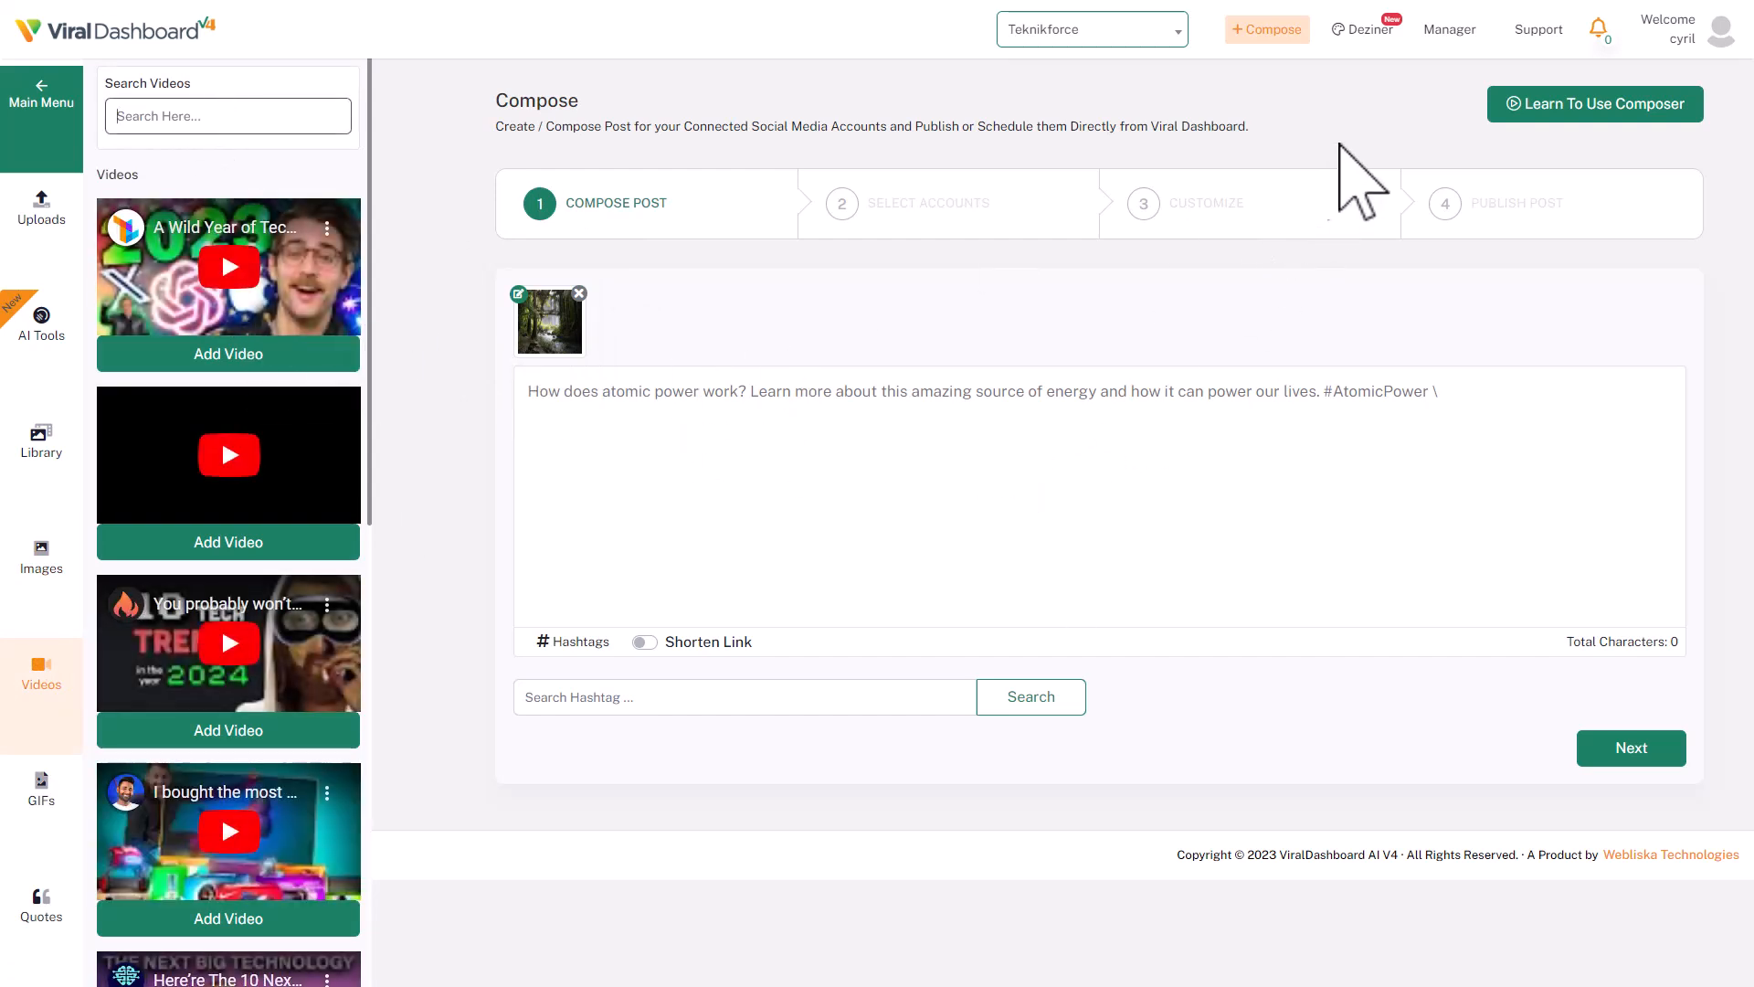
pyautogui.moveTo(42, 789)
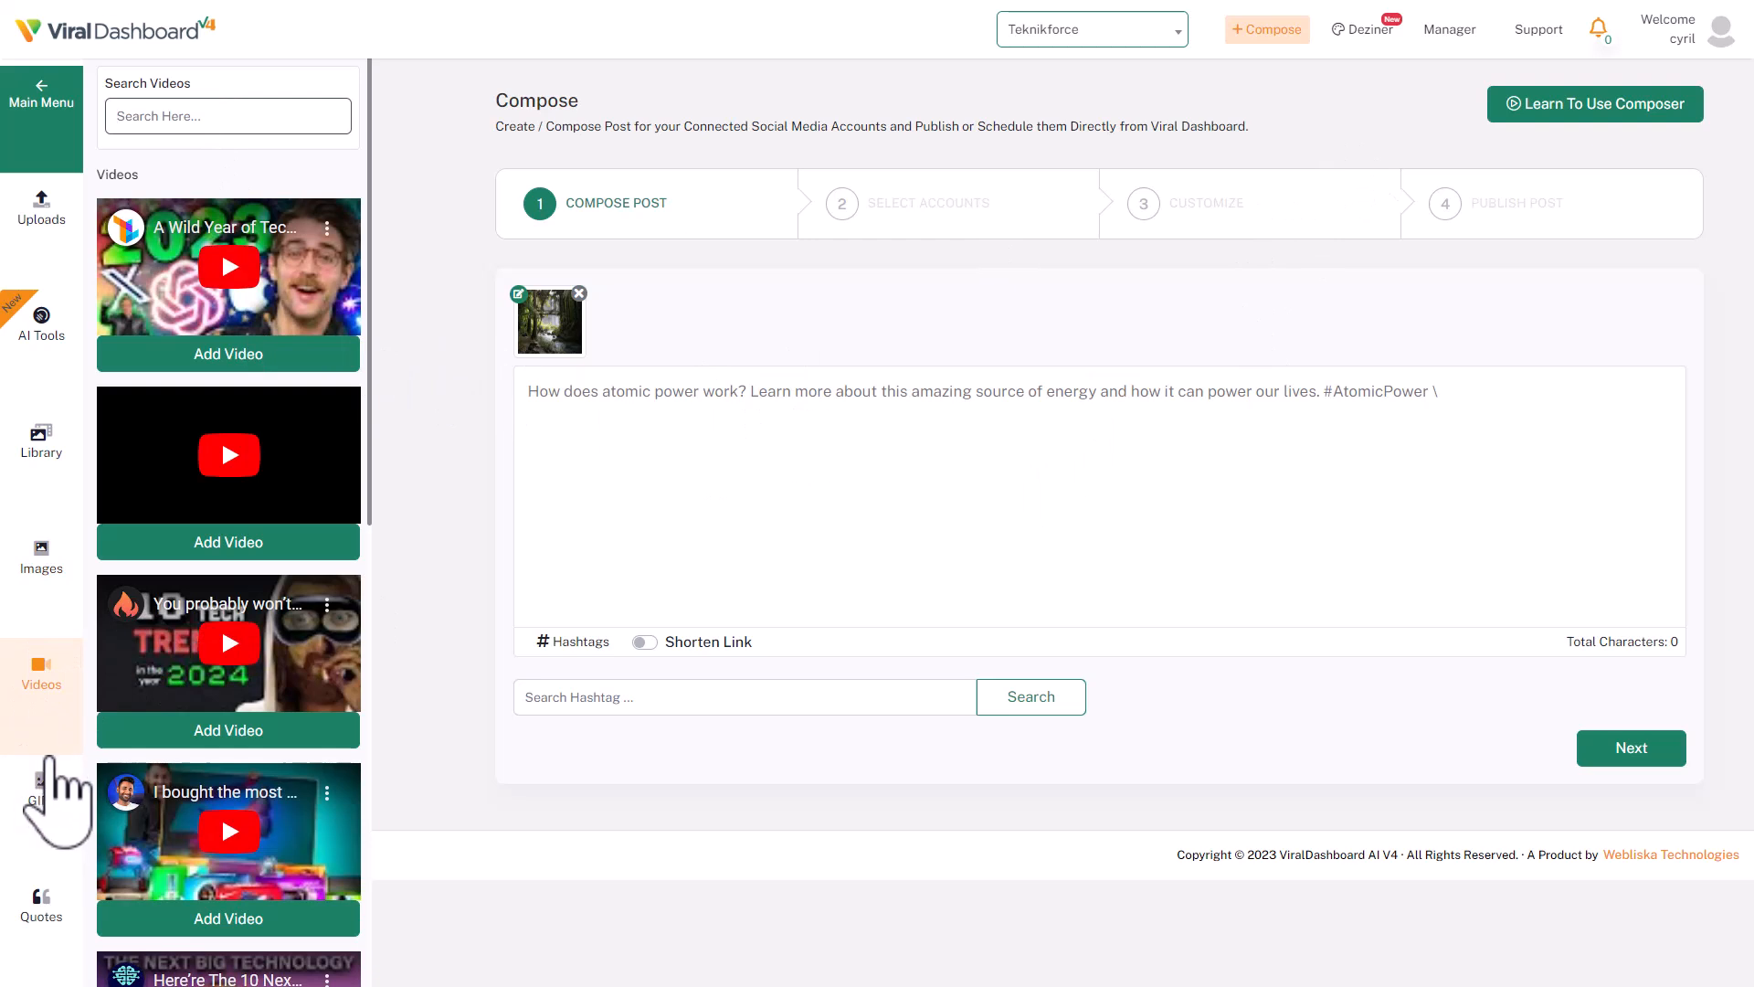
pyautogui.click(42, 789)
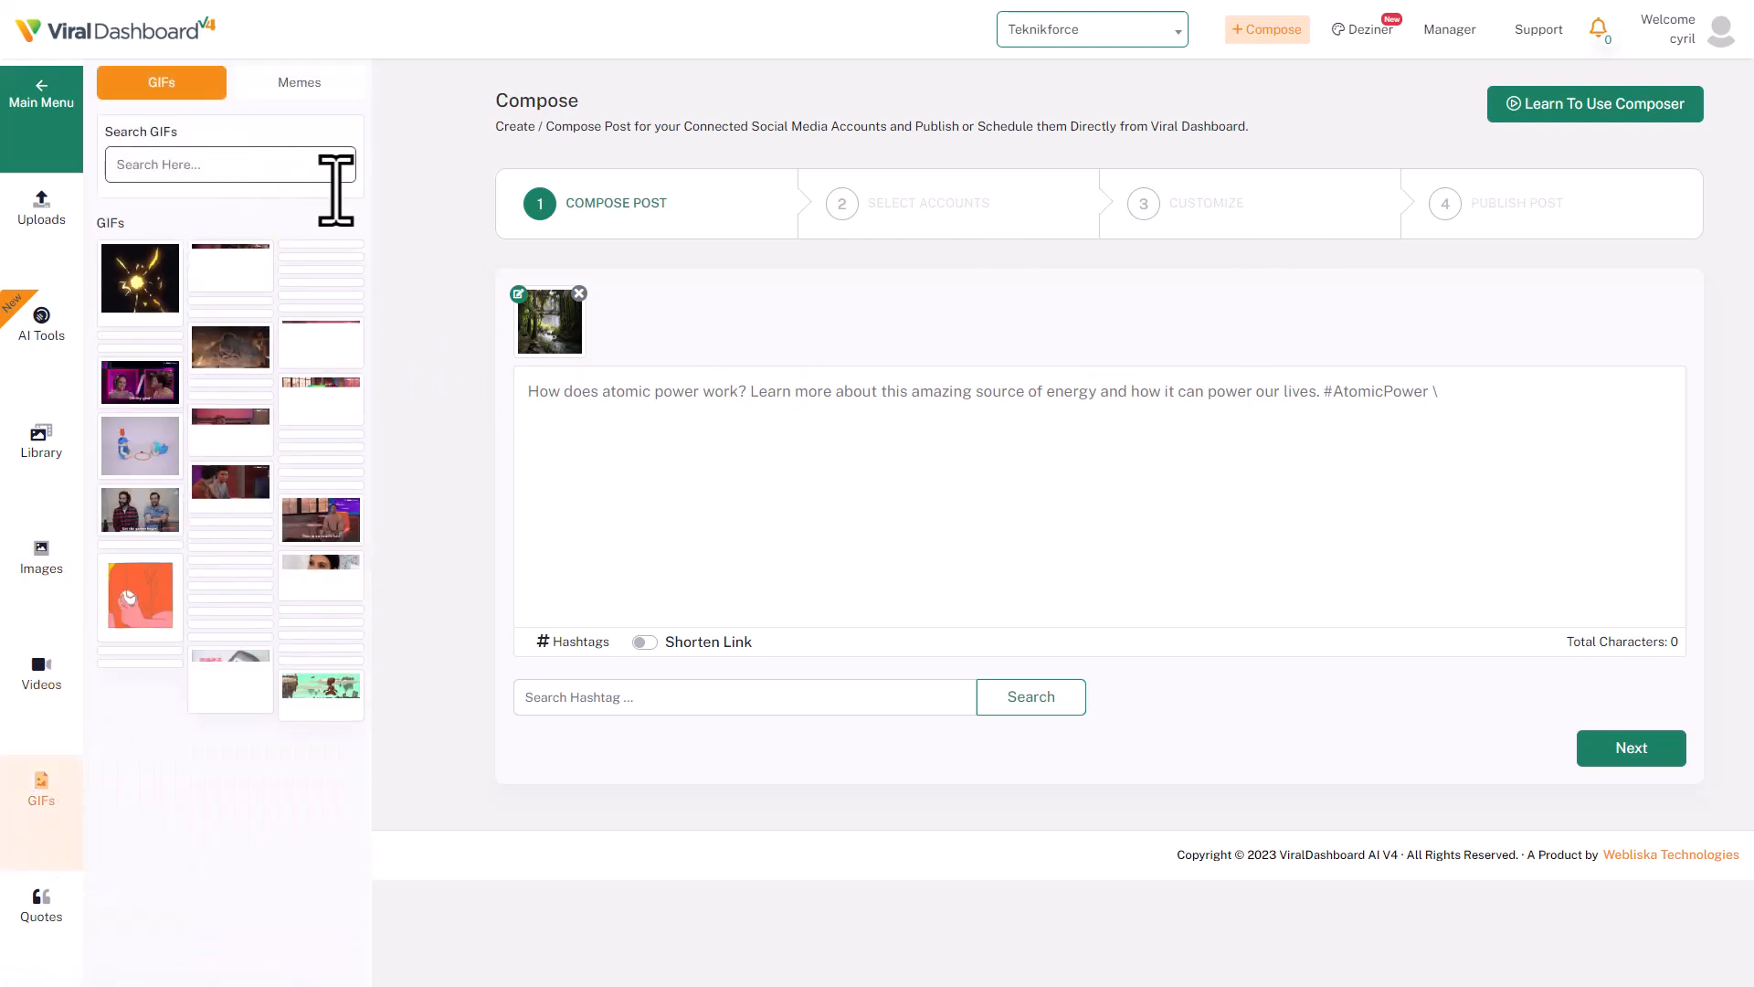
# Step: Search the GIF library for 'funny' and browse the results
pyautogui.write('funny')
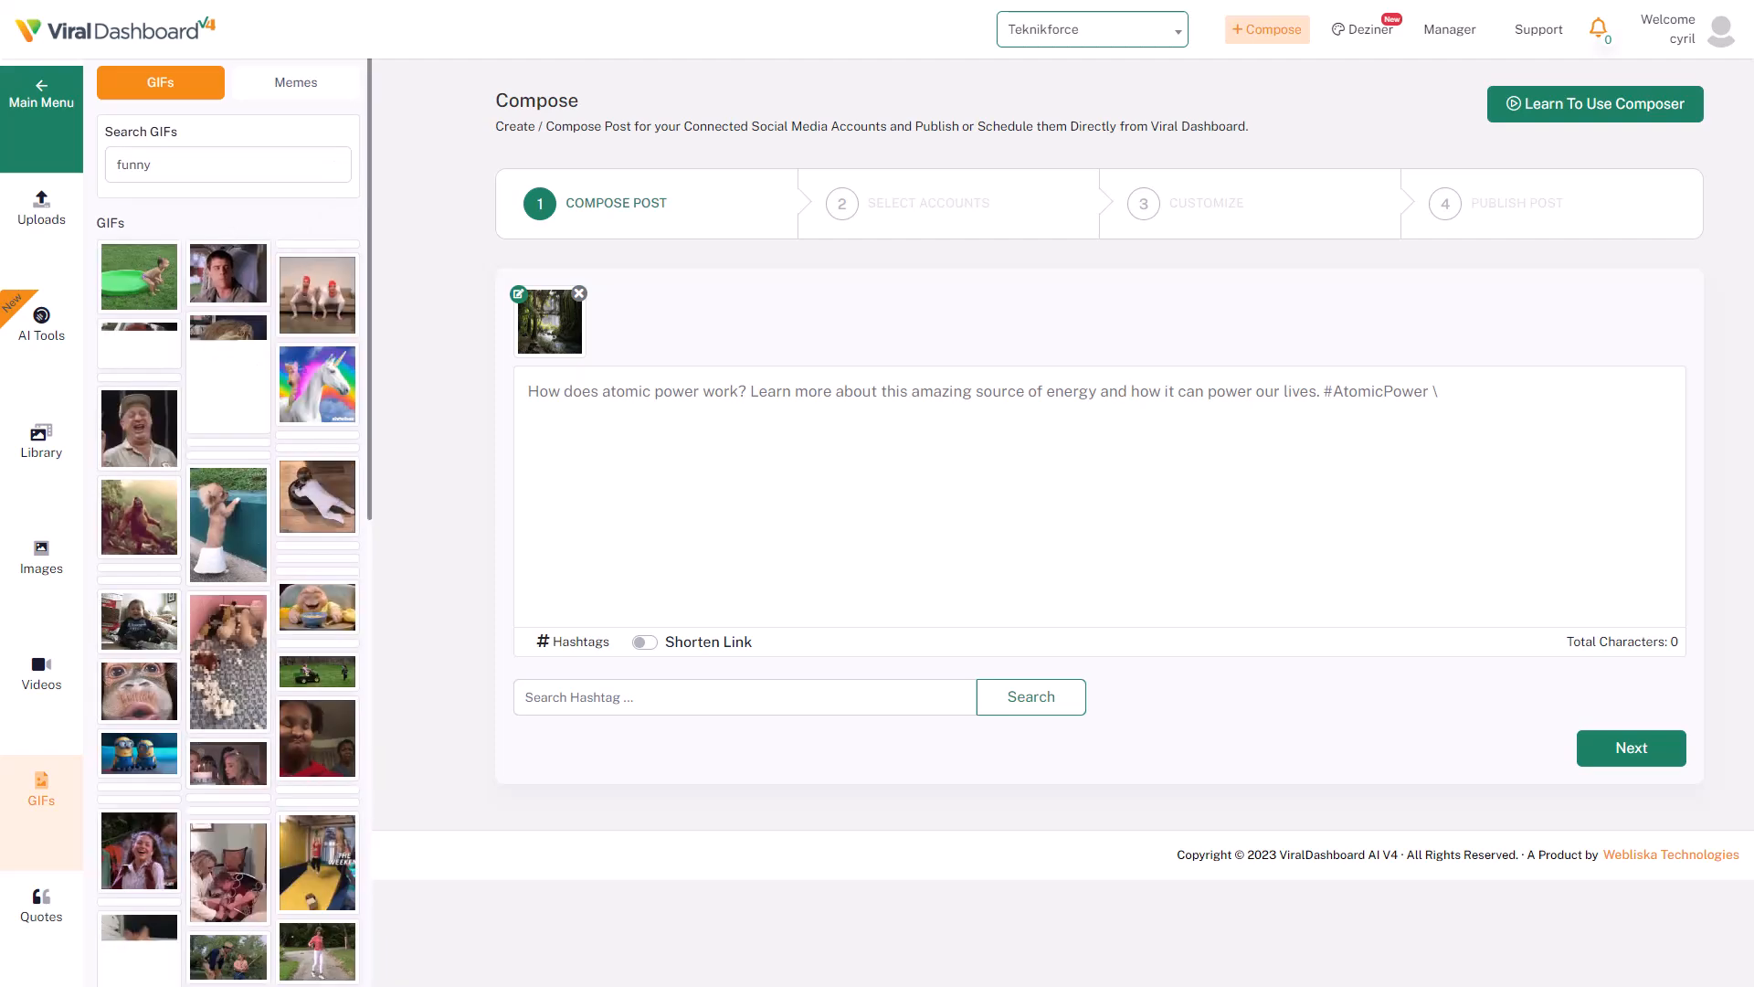
pyautogui.scroll(-3)
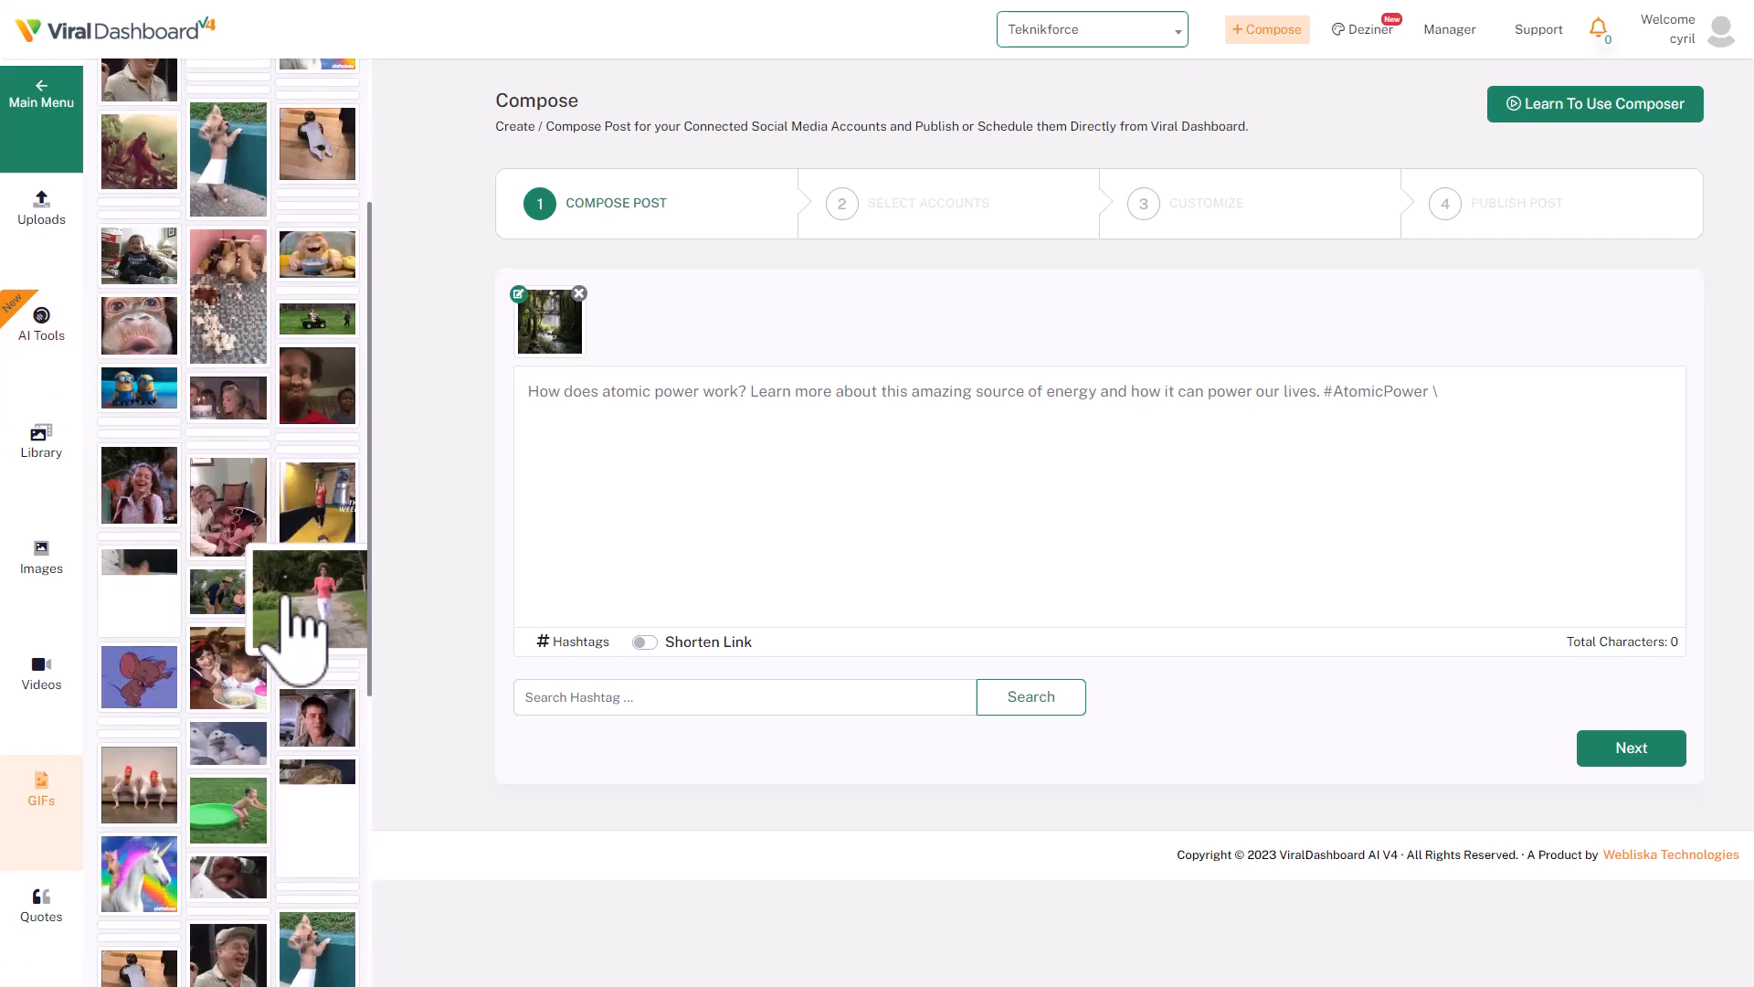
pyautogui.scroll(3)
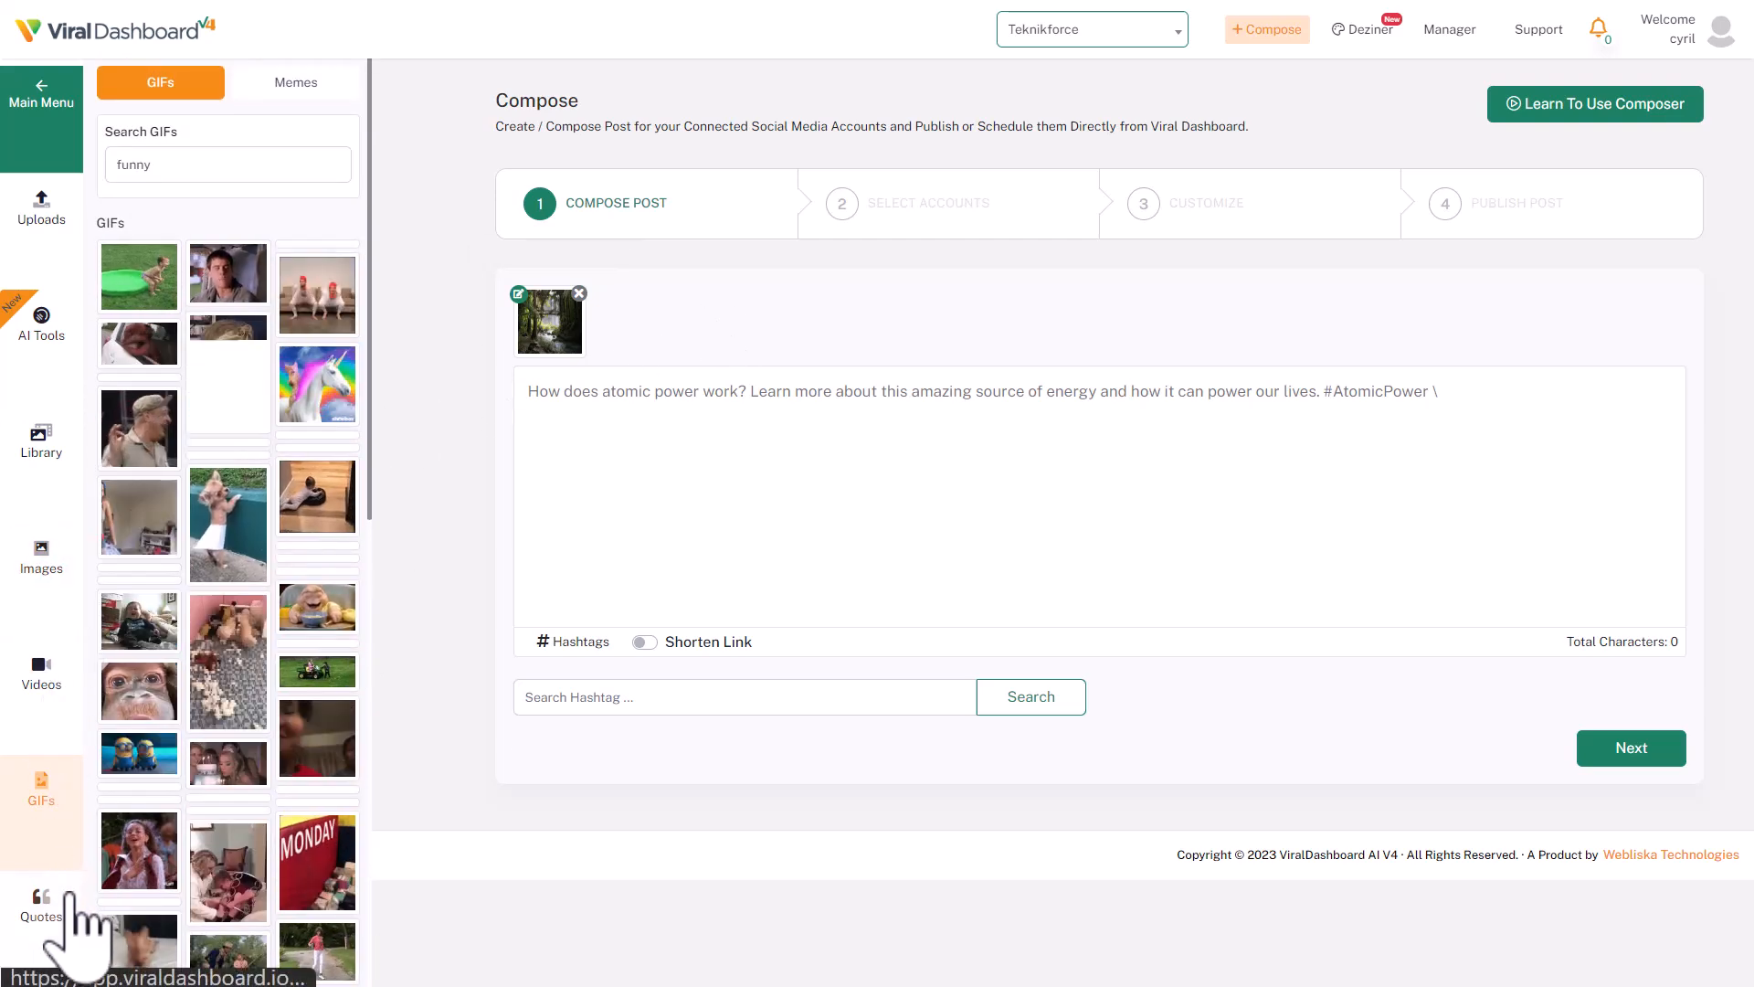
# Step: Browse the Quotes panel's Category and Author lists to pick the Mark Twain quote
pyautogui.click(42, 906)
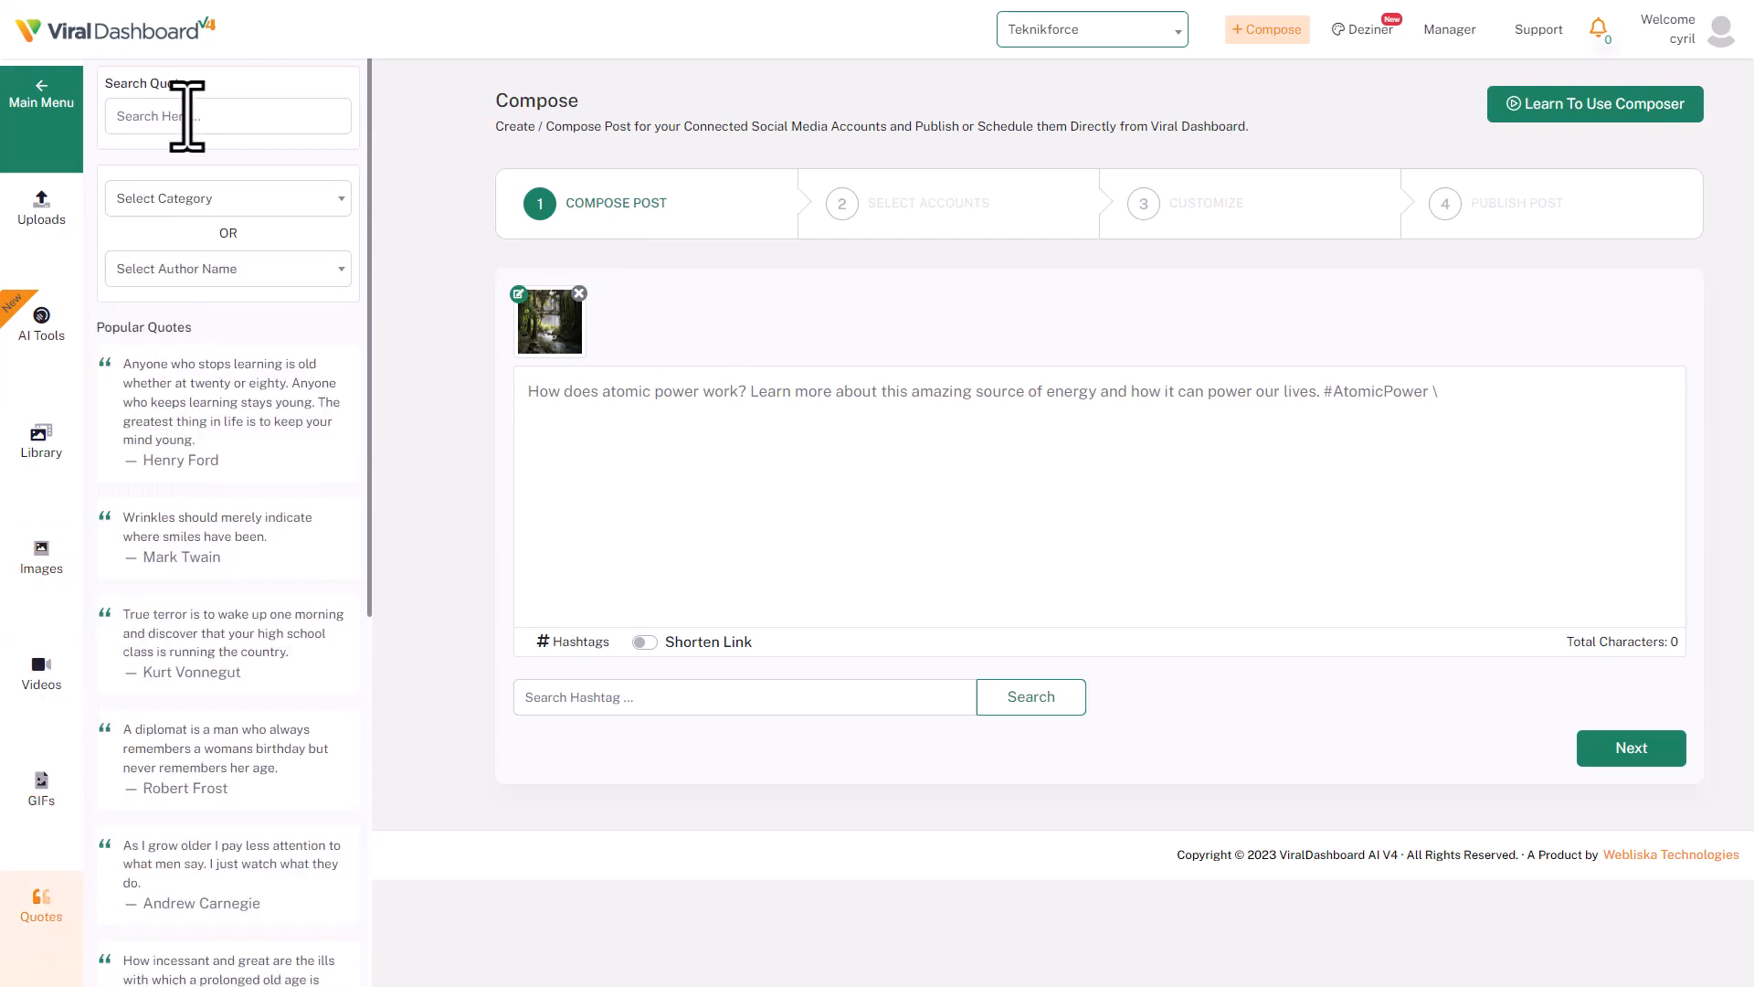
pyautogui.moveTo(223, 235)
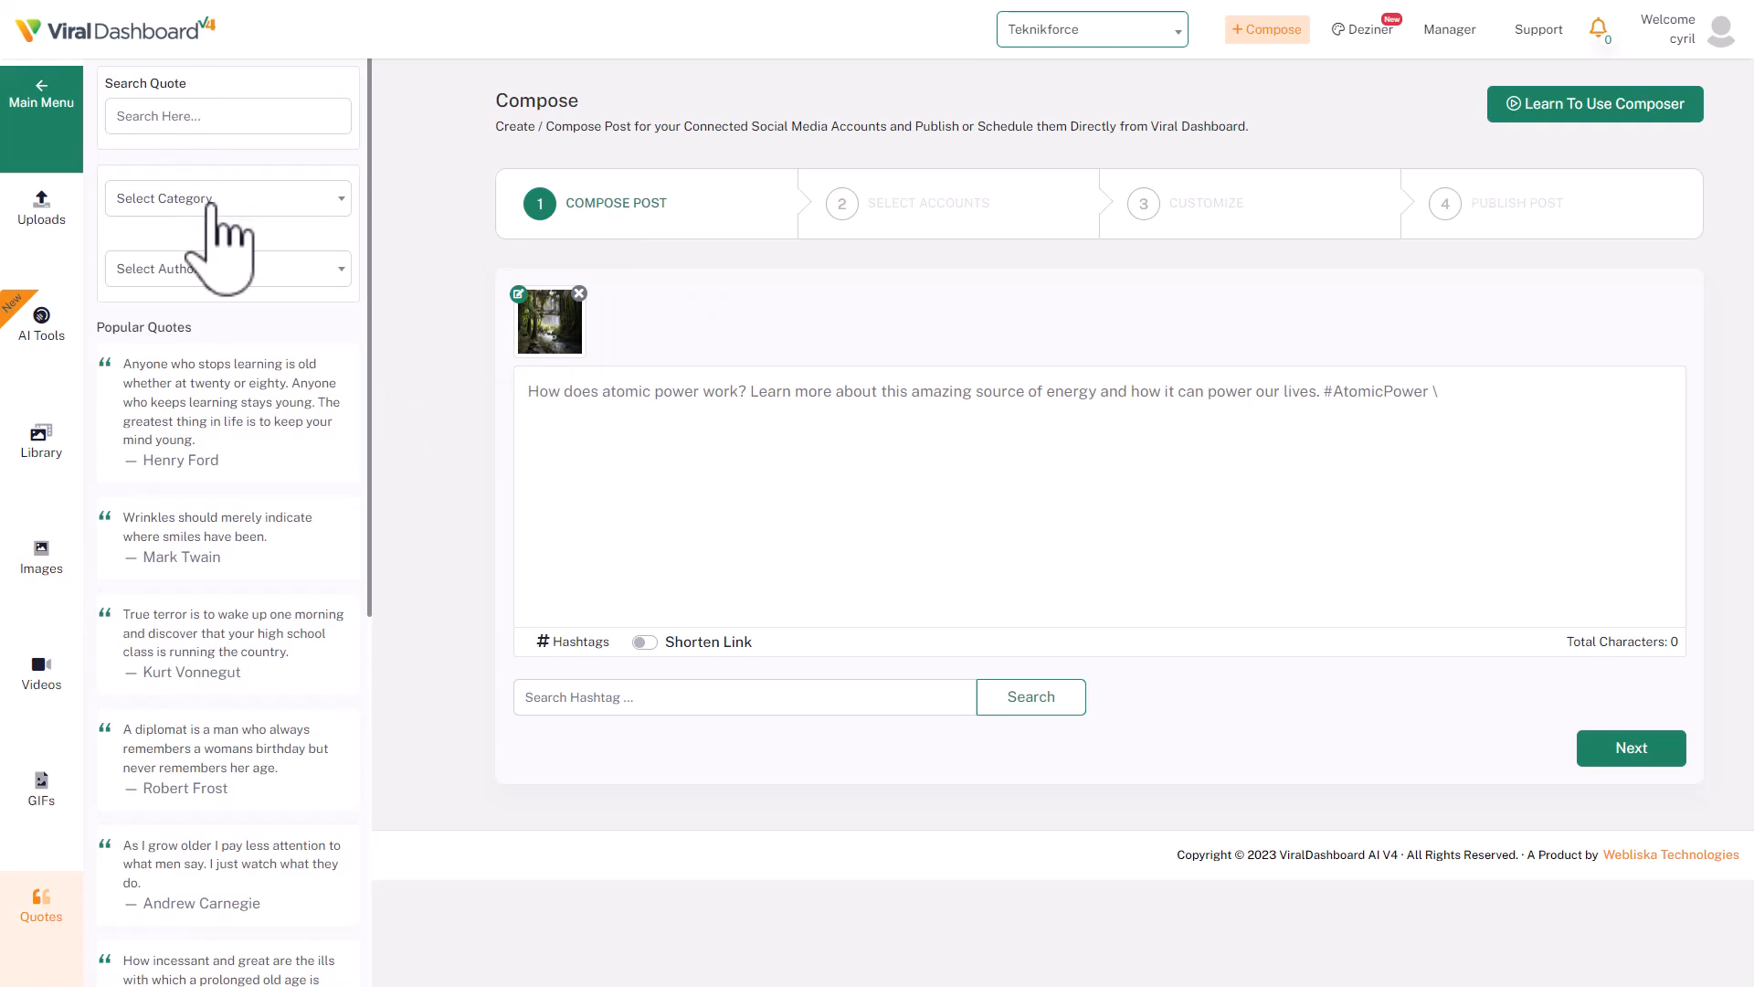
pyautogui.click(227, 197)
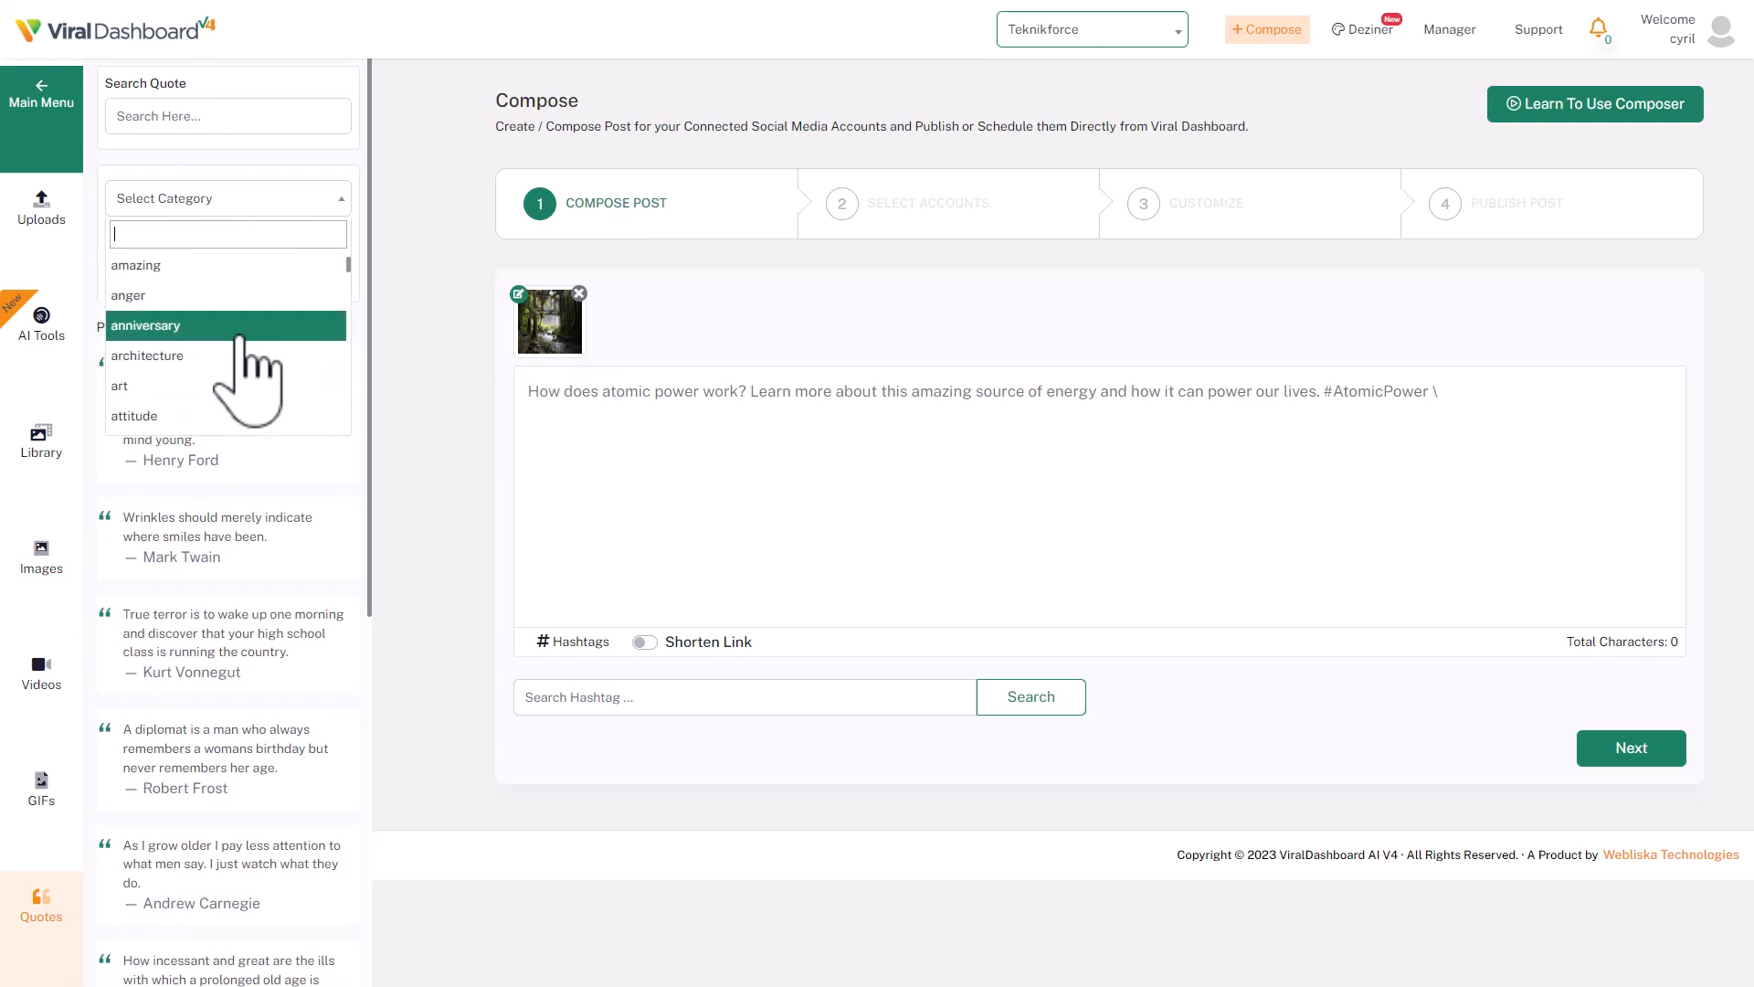
pyautogui.scroll(-3)
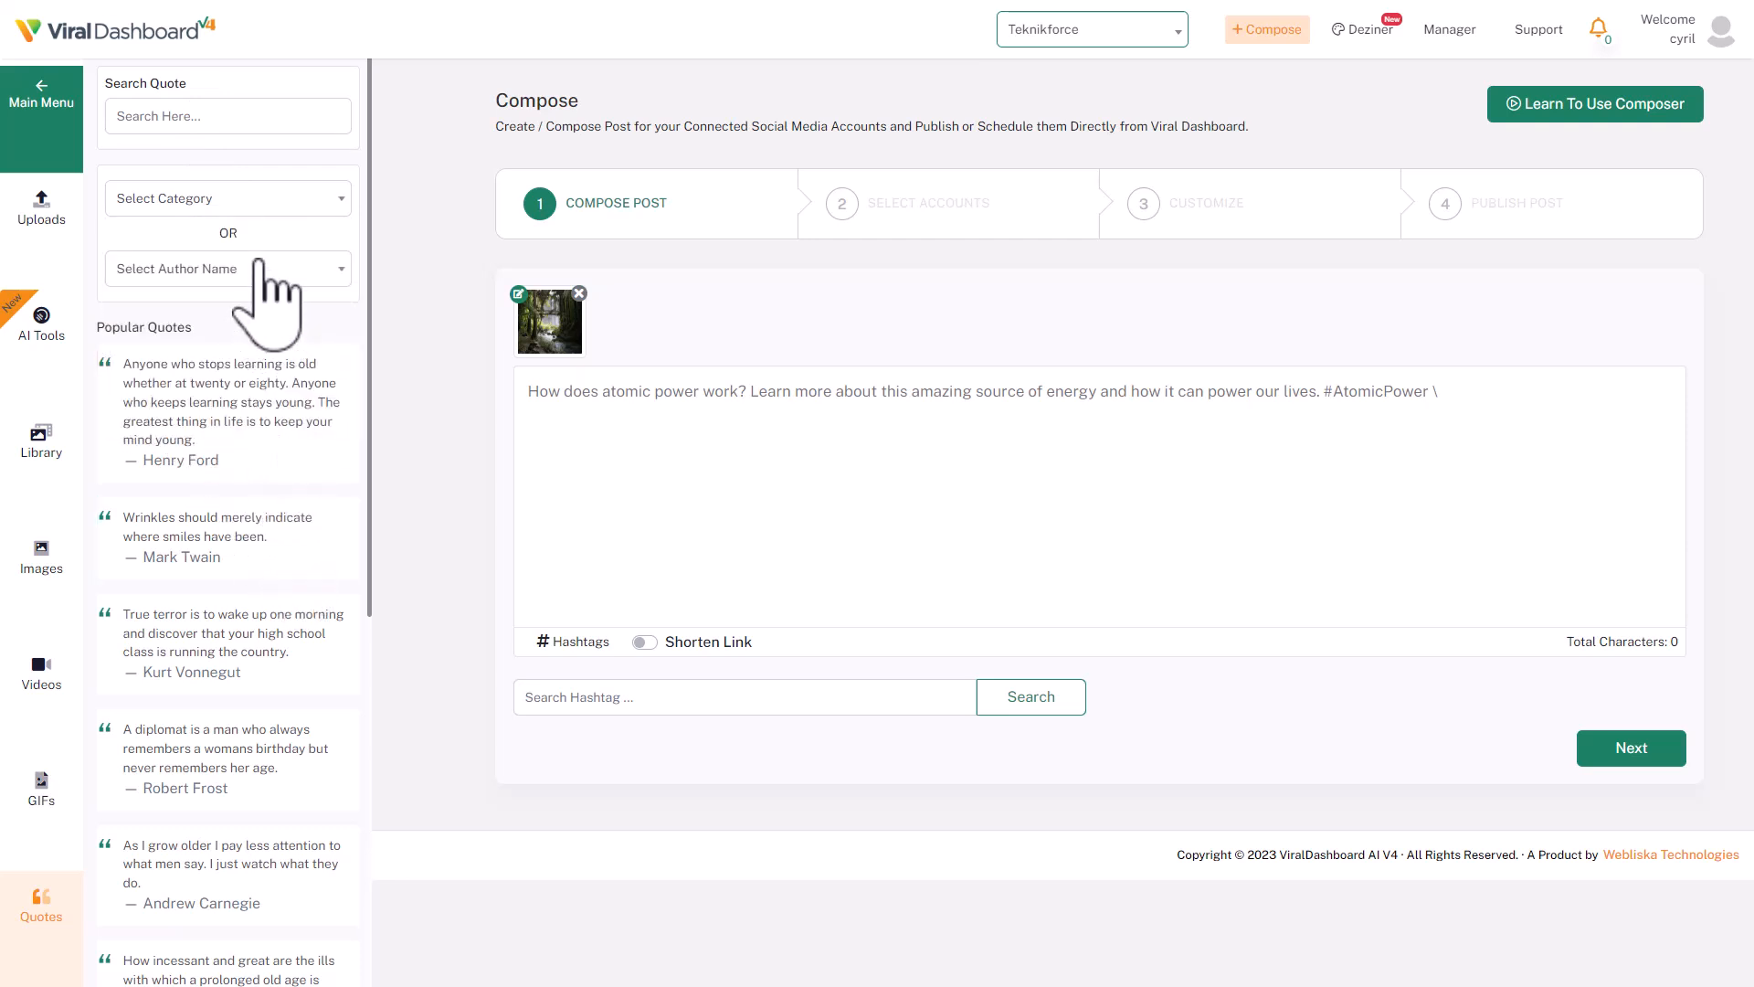
pyautogui.click(226, 269)
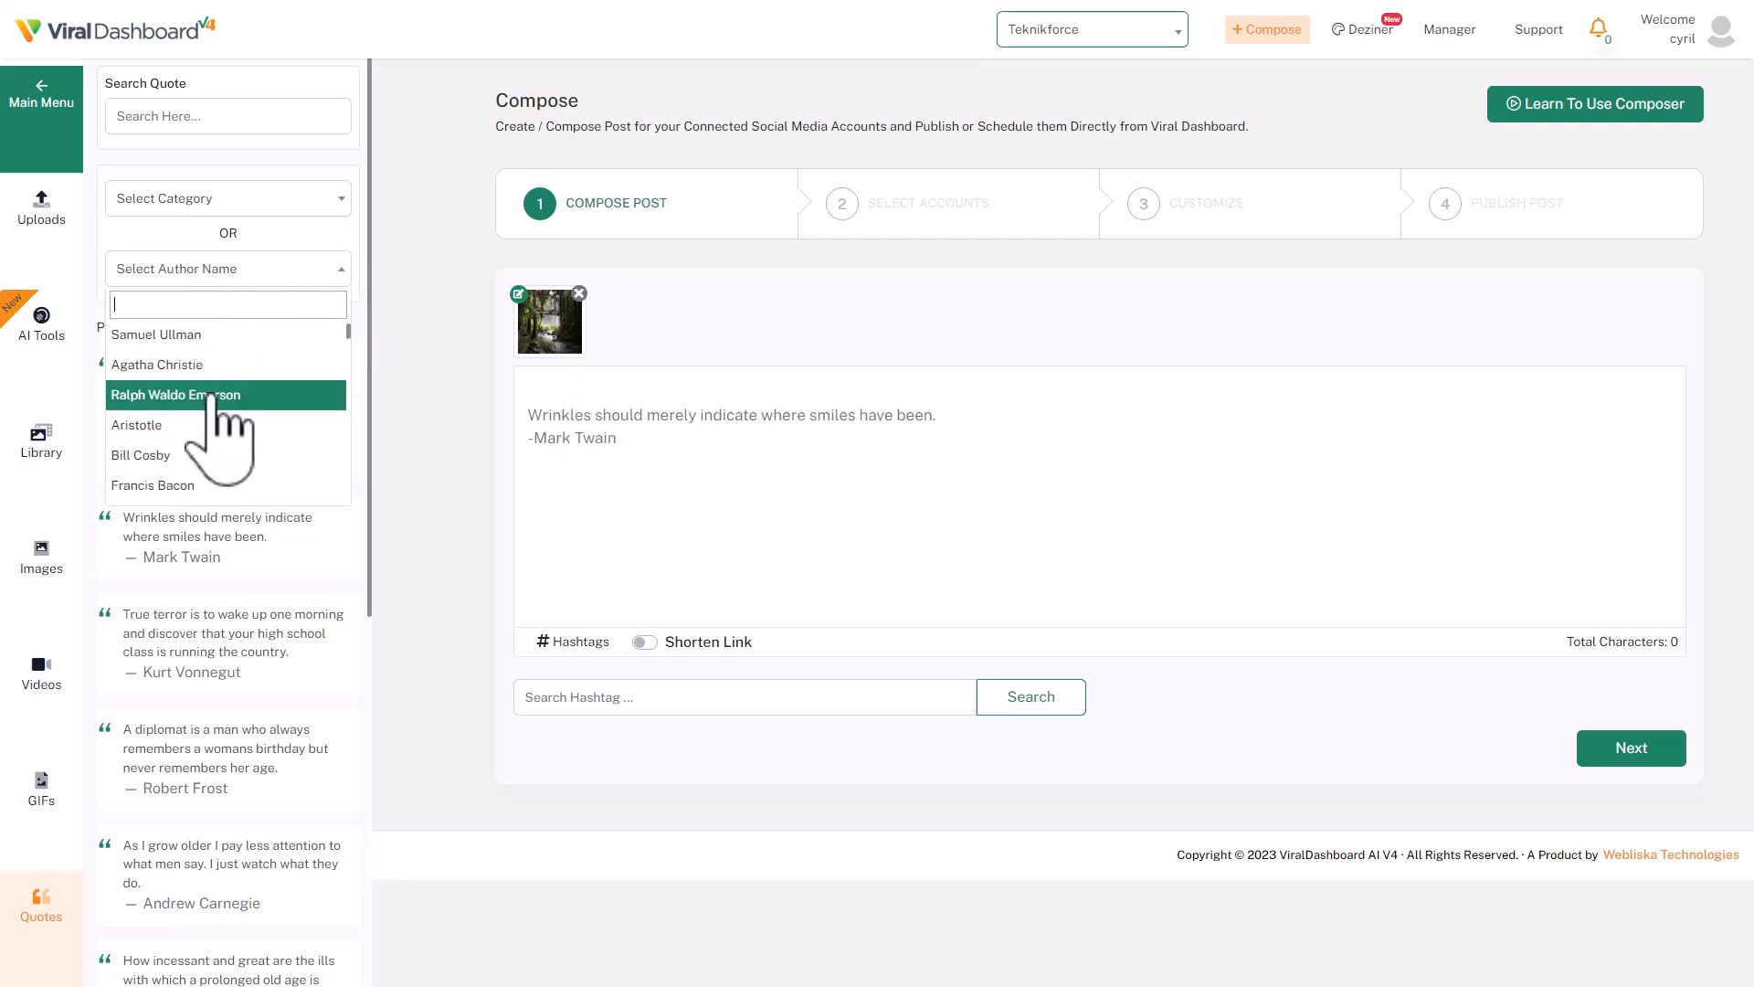
pyautogui.scroll(-3)
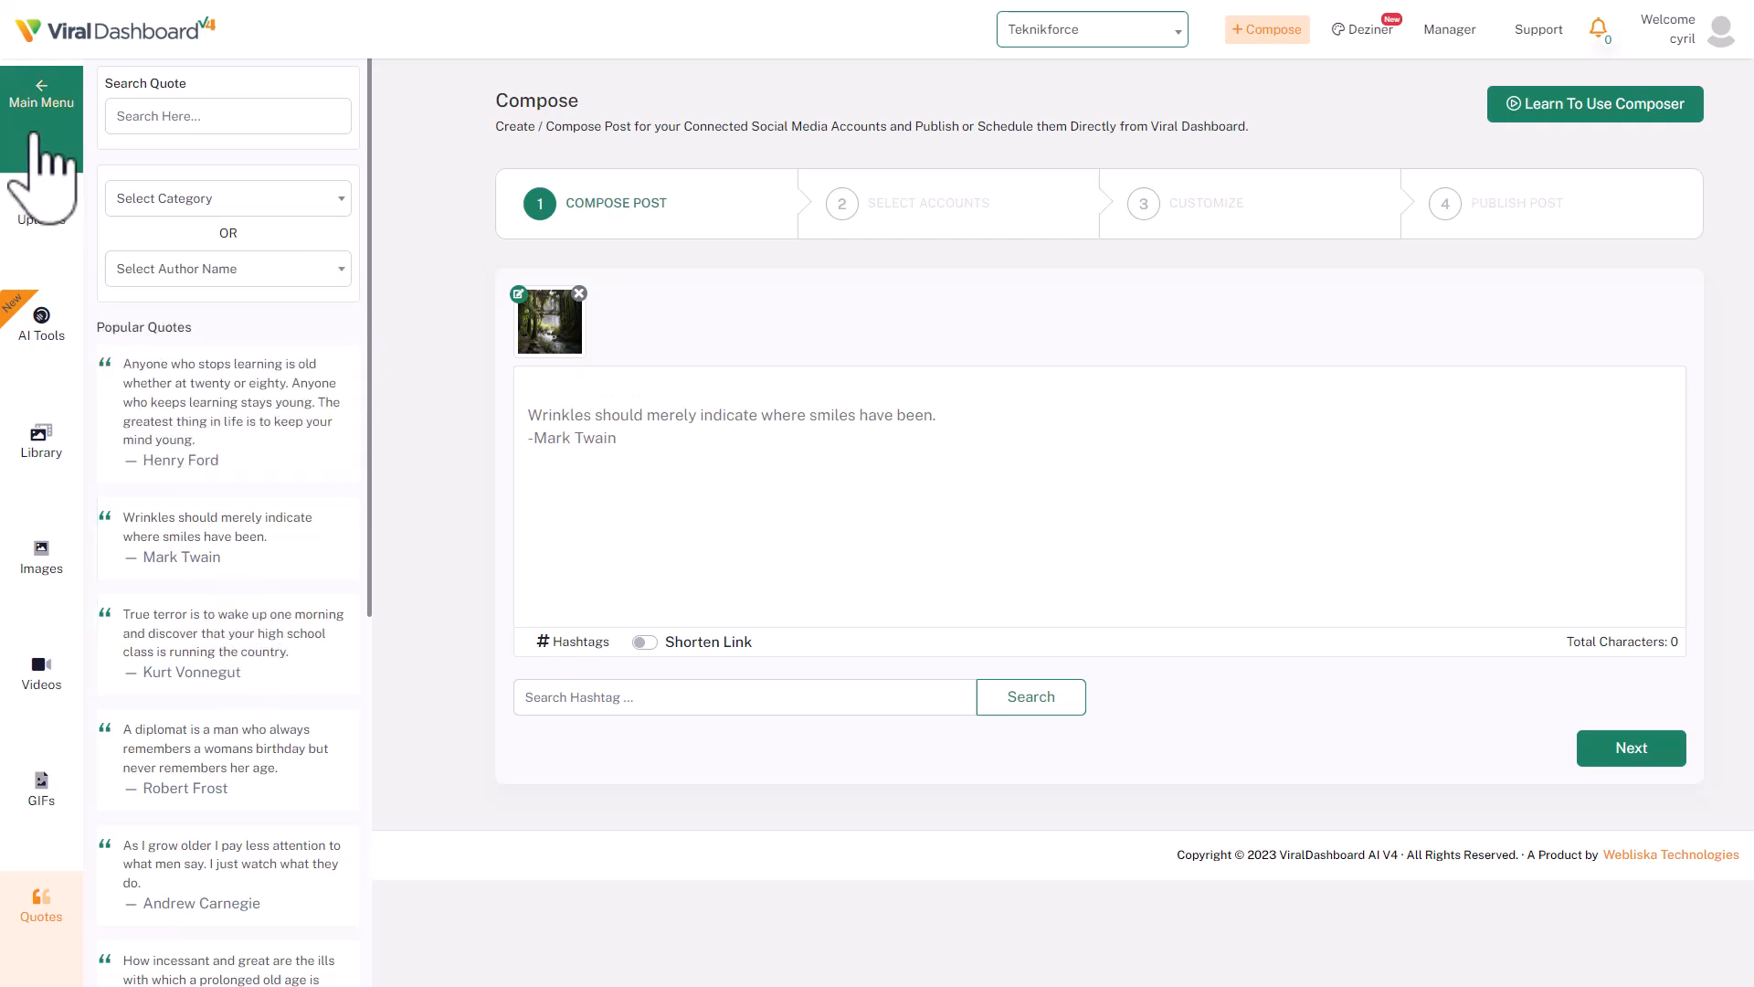
pyautogui.moveTo(42, 901)
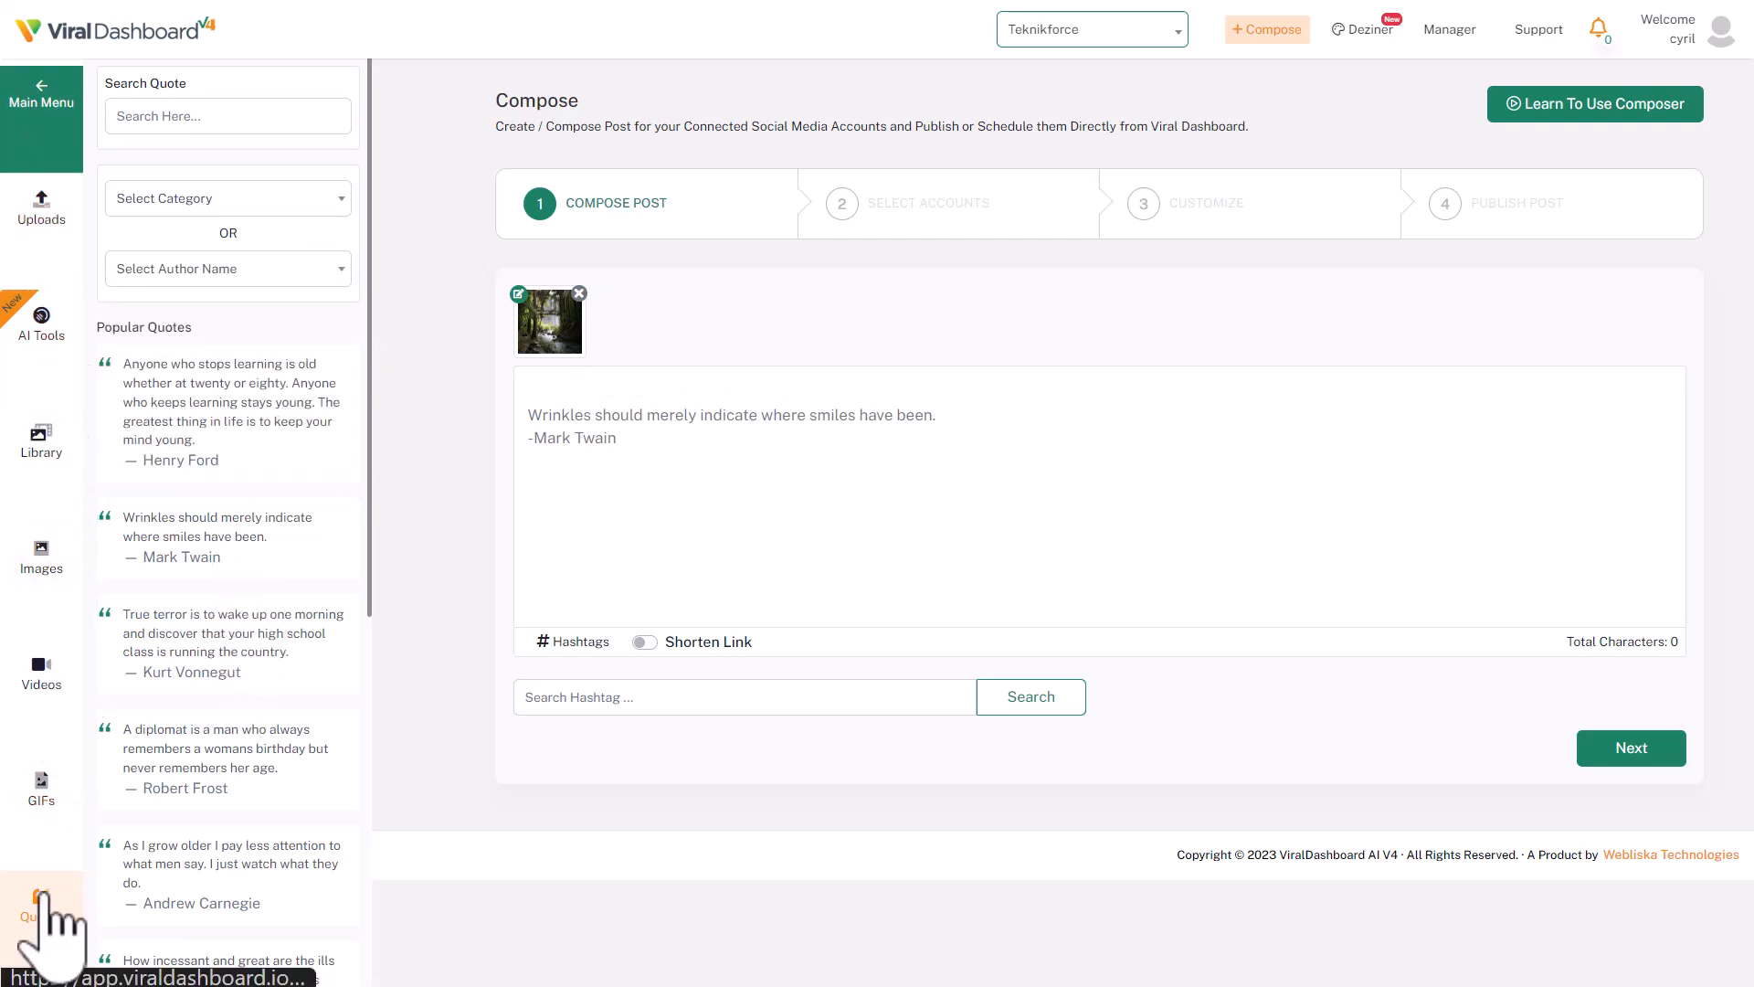
pyautogui.moveTo(101, 850)
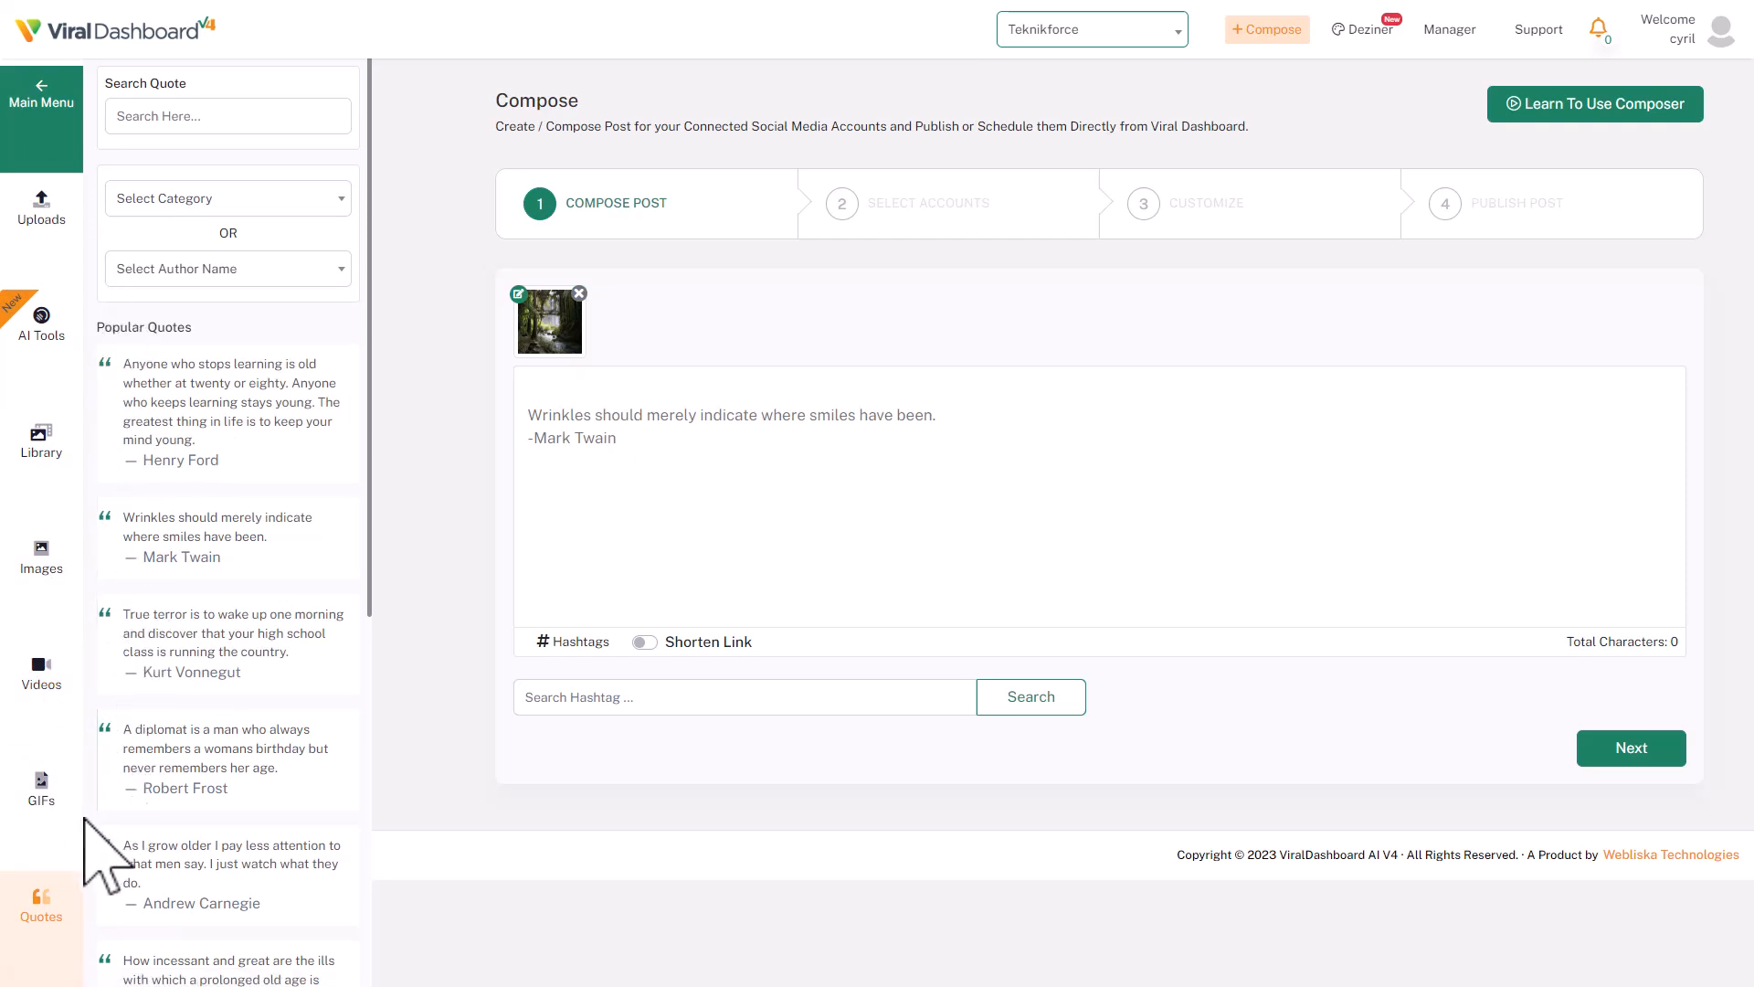
pyautogui.moveTo(80, 654)
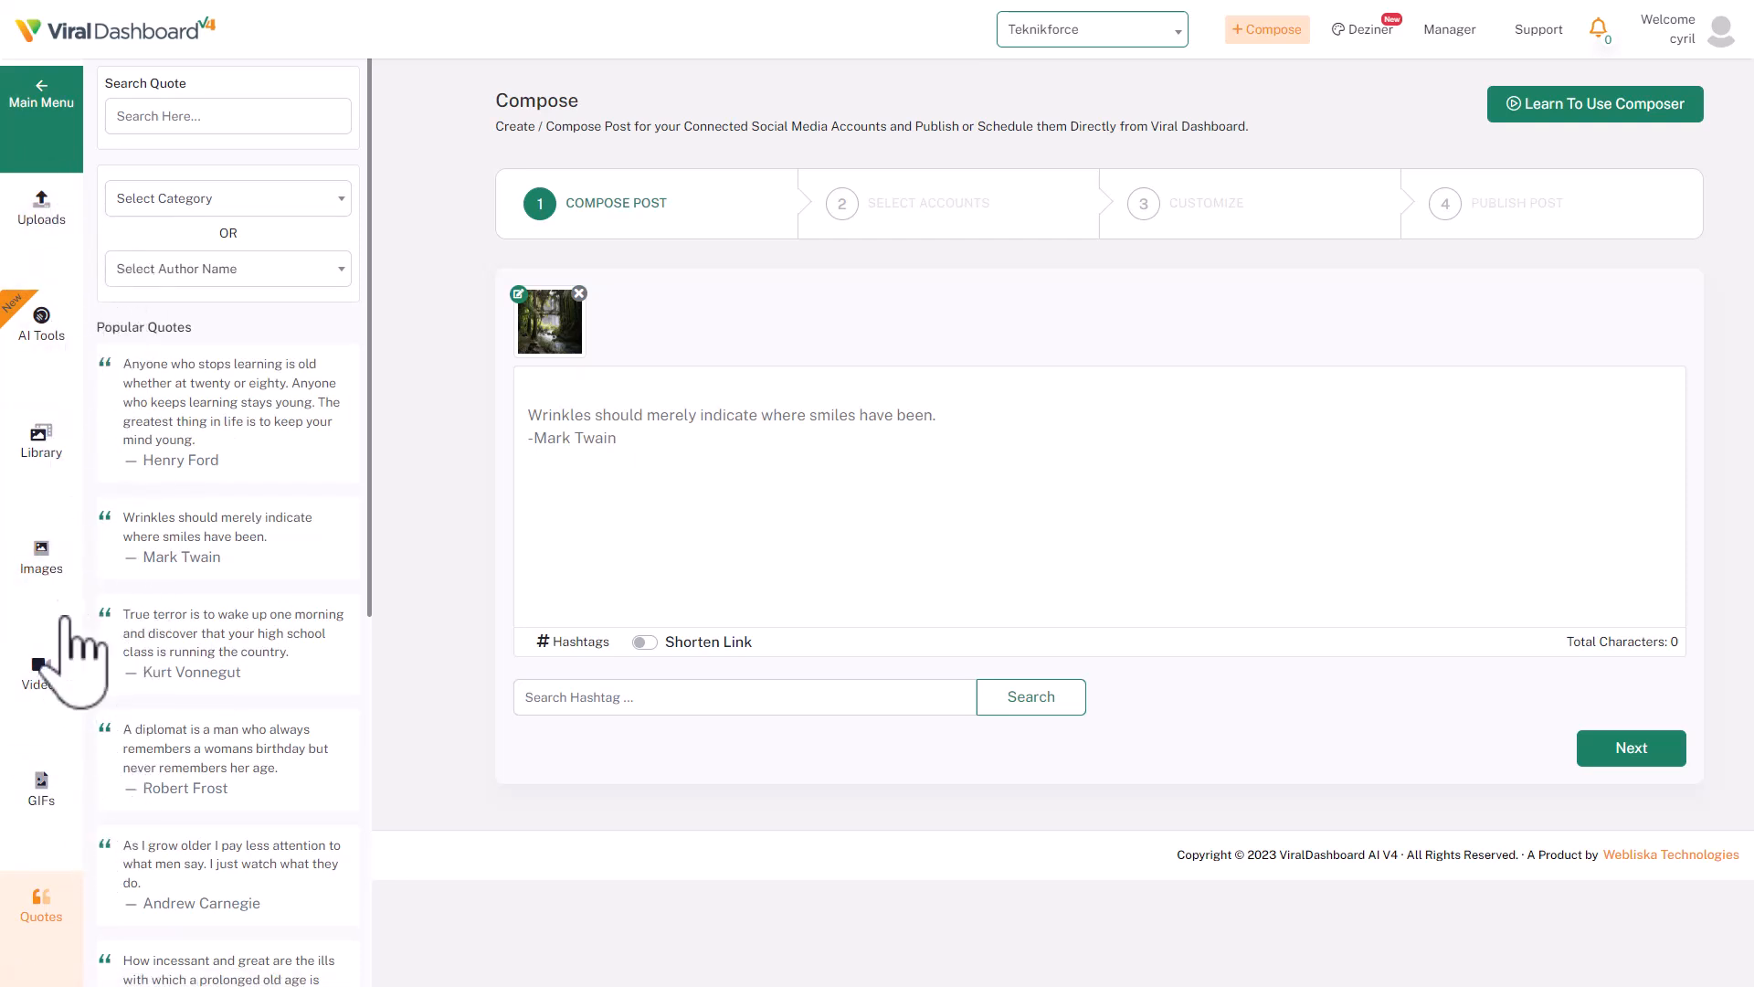
pyautogui.moveTo(42, 326)
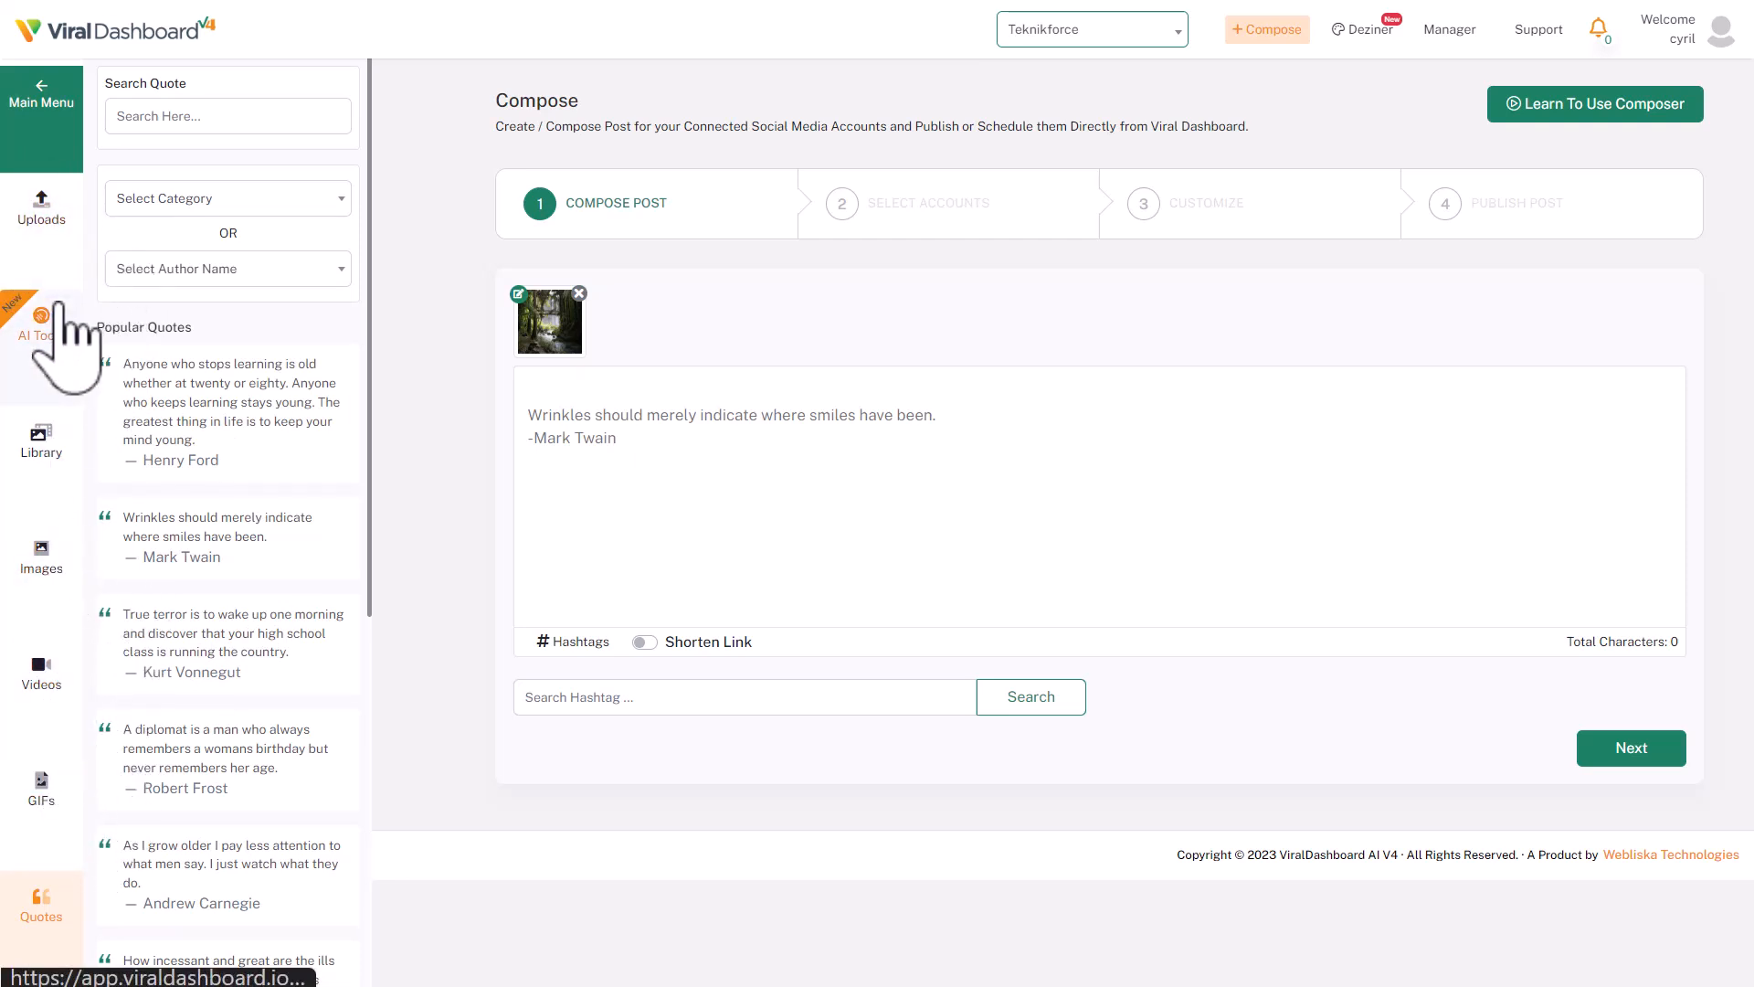
pyautogui.moveTo(62, 358)
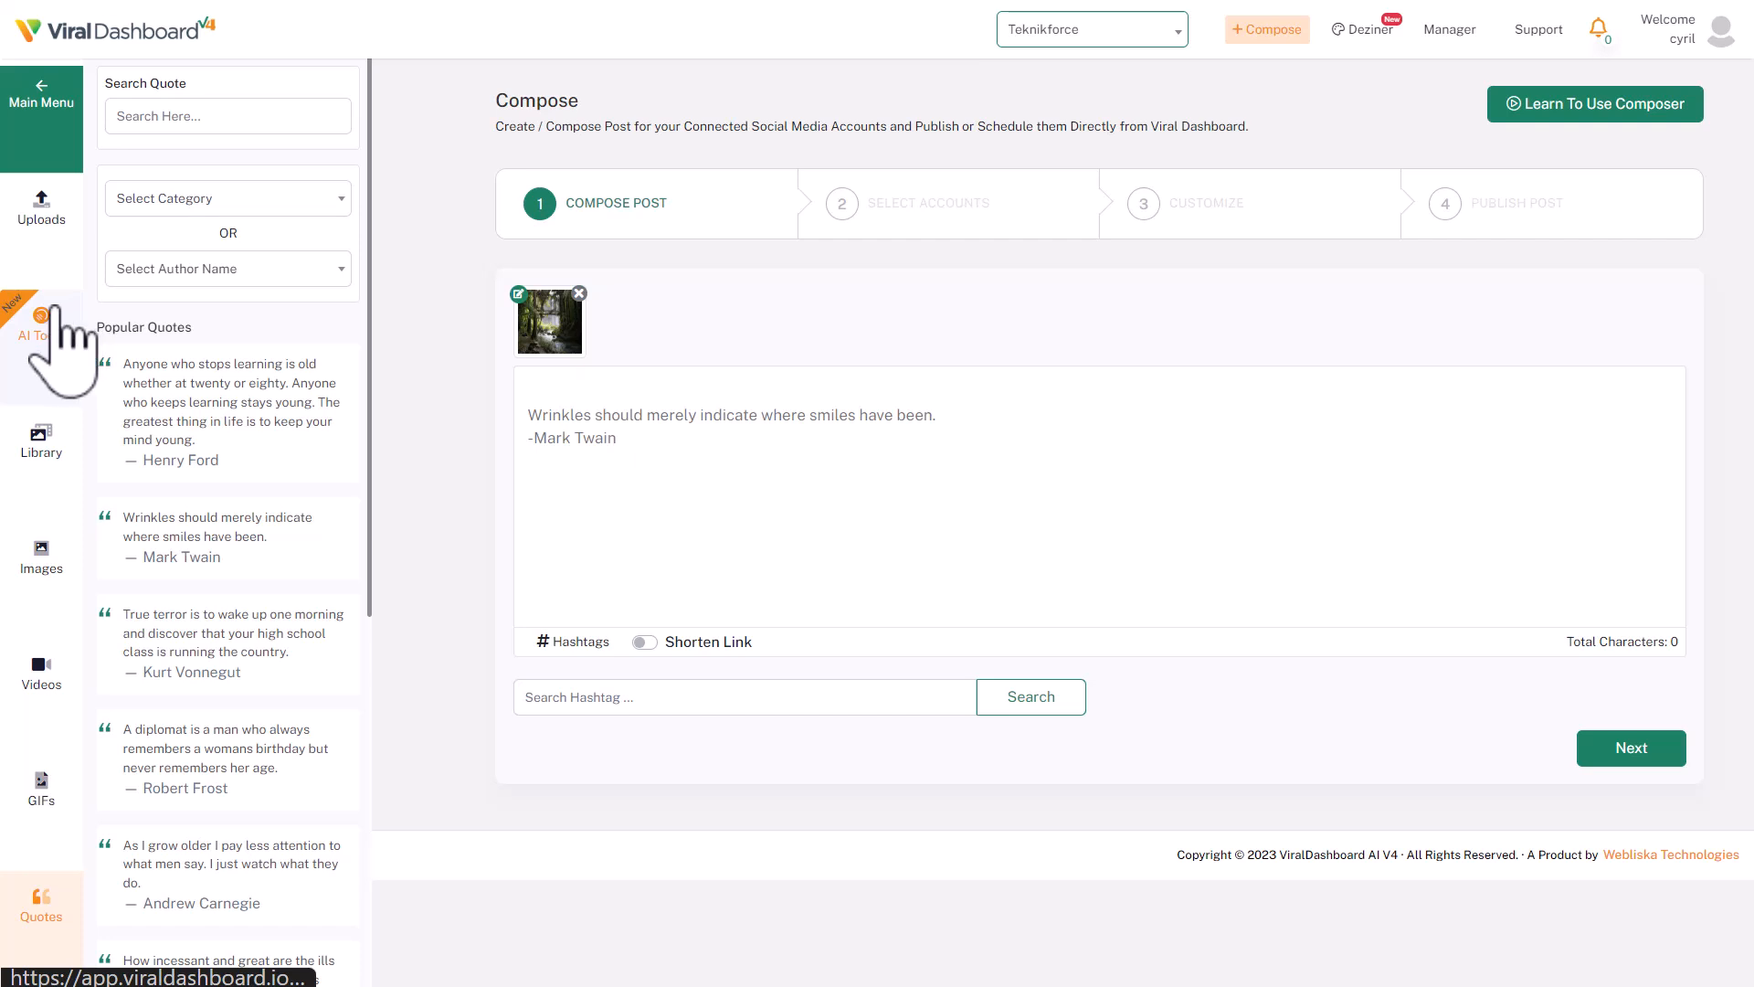
pyautogui.moveTo(63, 157)
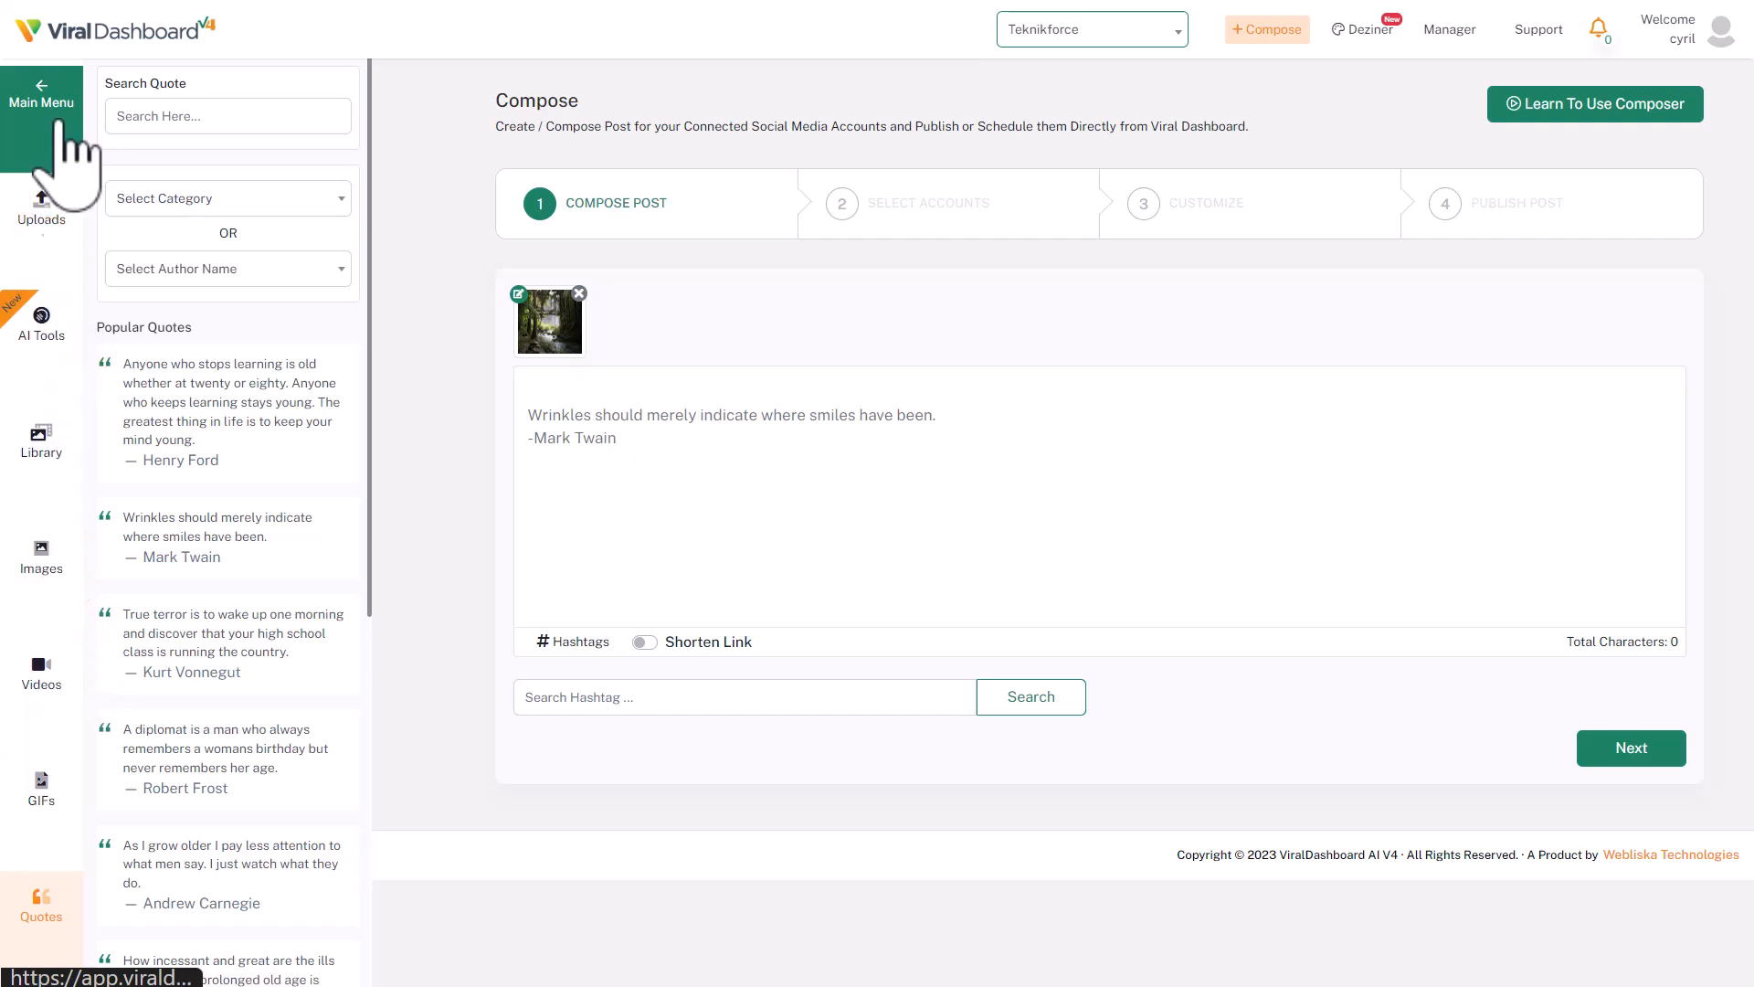
pyautogui.moveTo(611, 465)
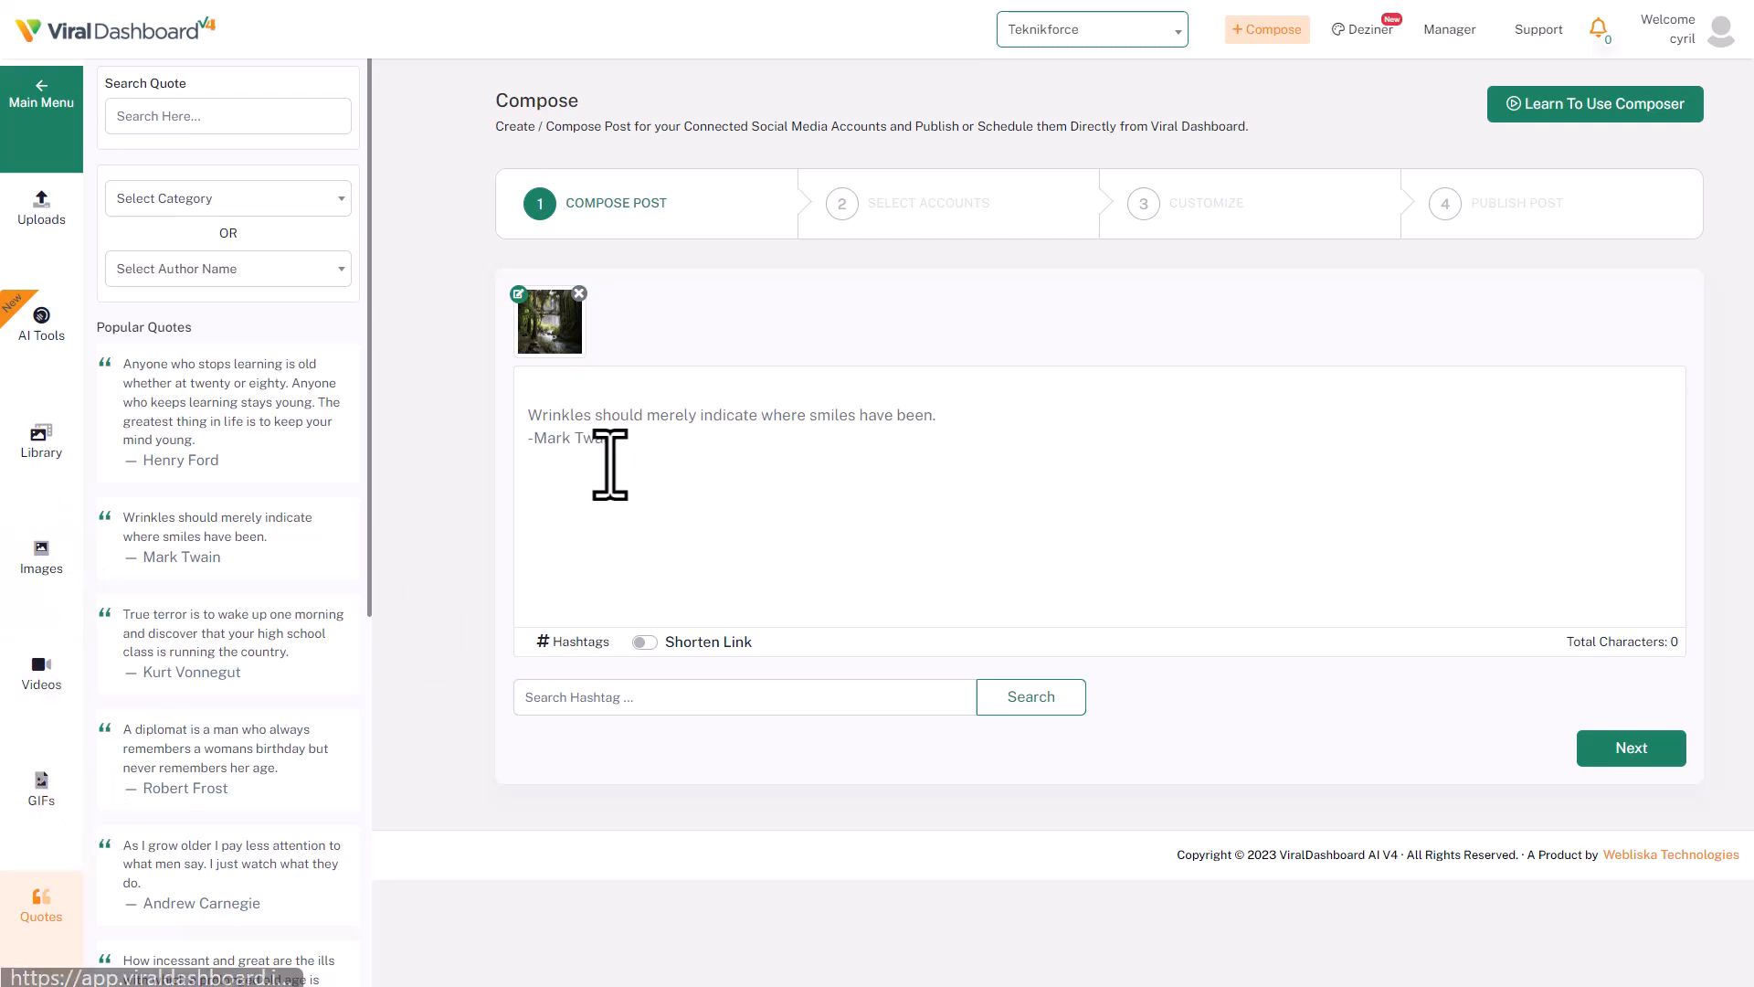
pyautogui.moveTo(1170, 122)
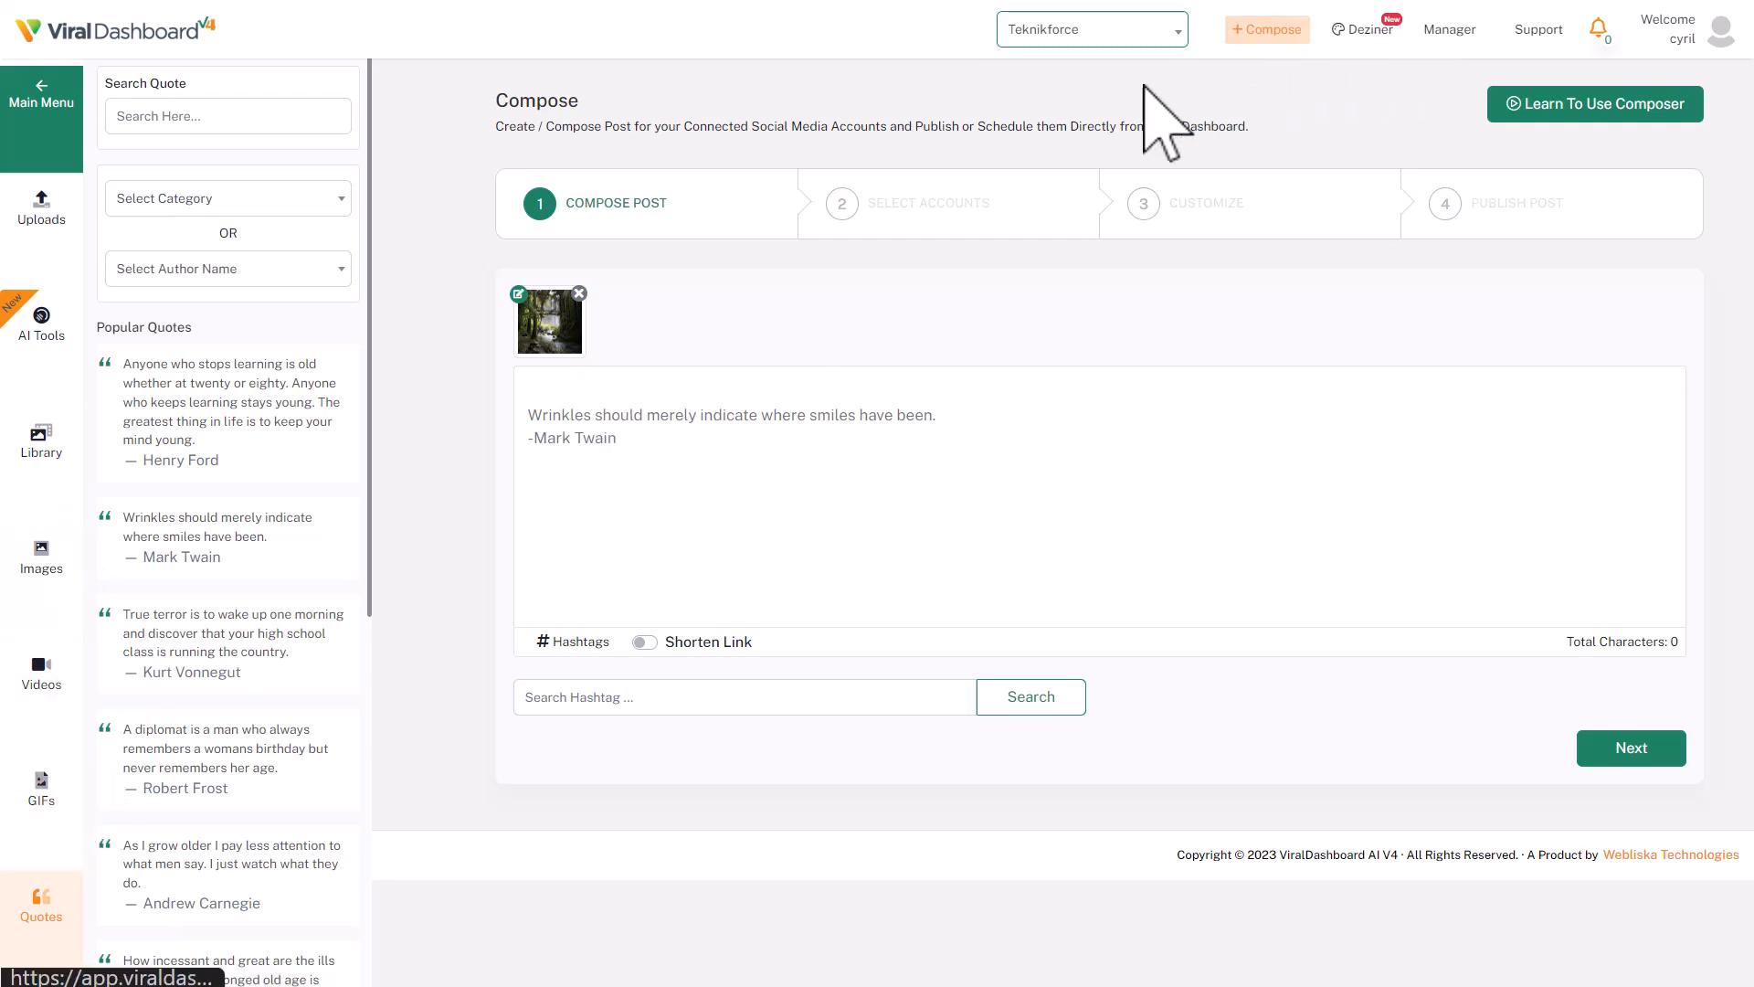
# Step: Browse the Deziner template gallery and search designs for 'fashion'
pyautogui.click(1367, 30)
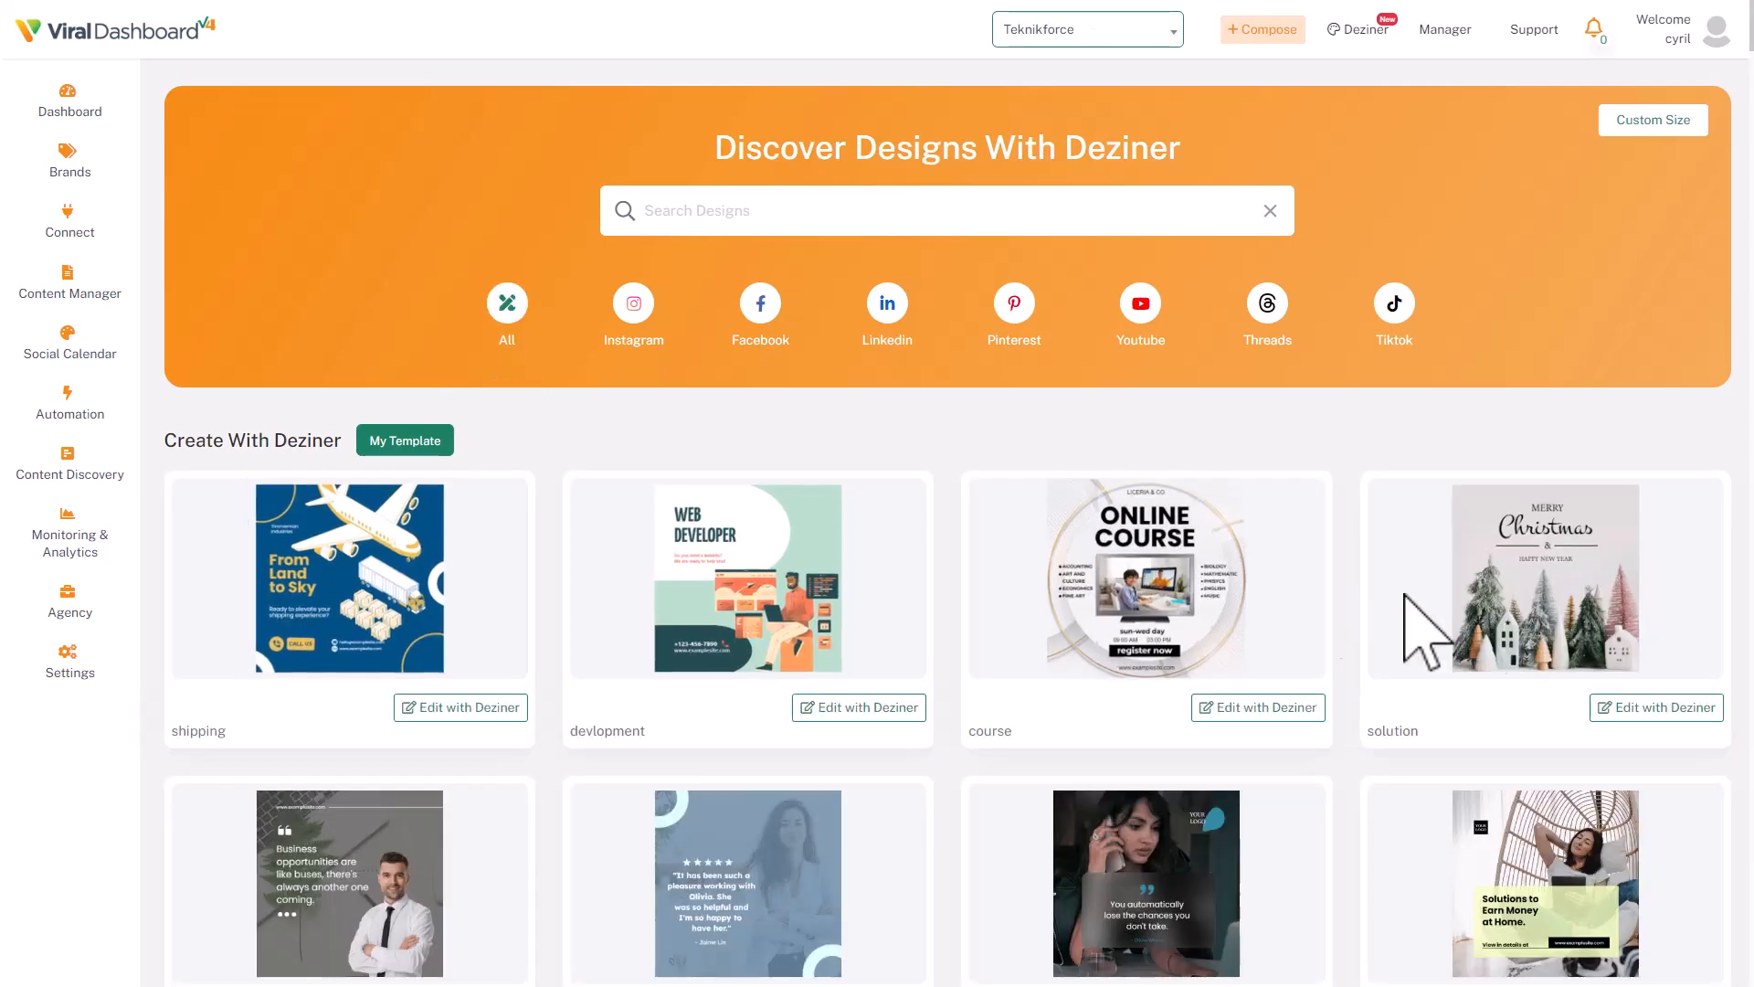
pyautogui.scroll(-3)
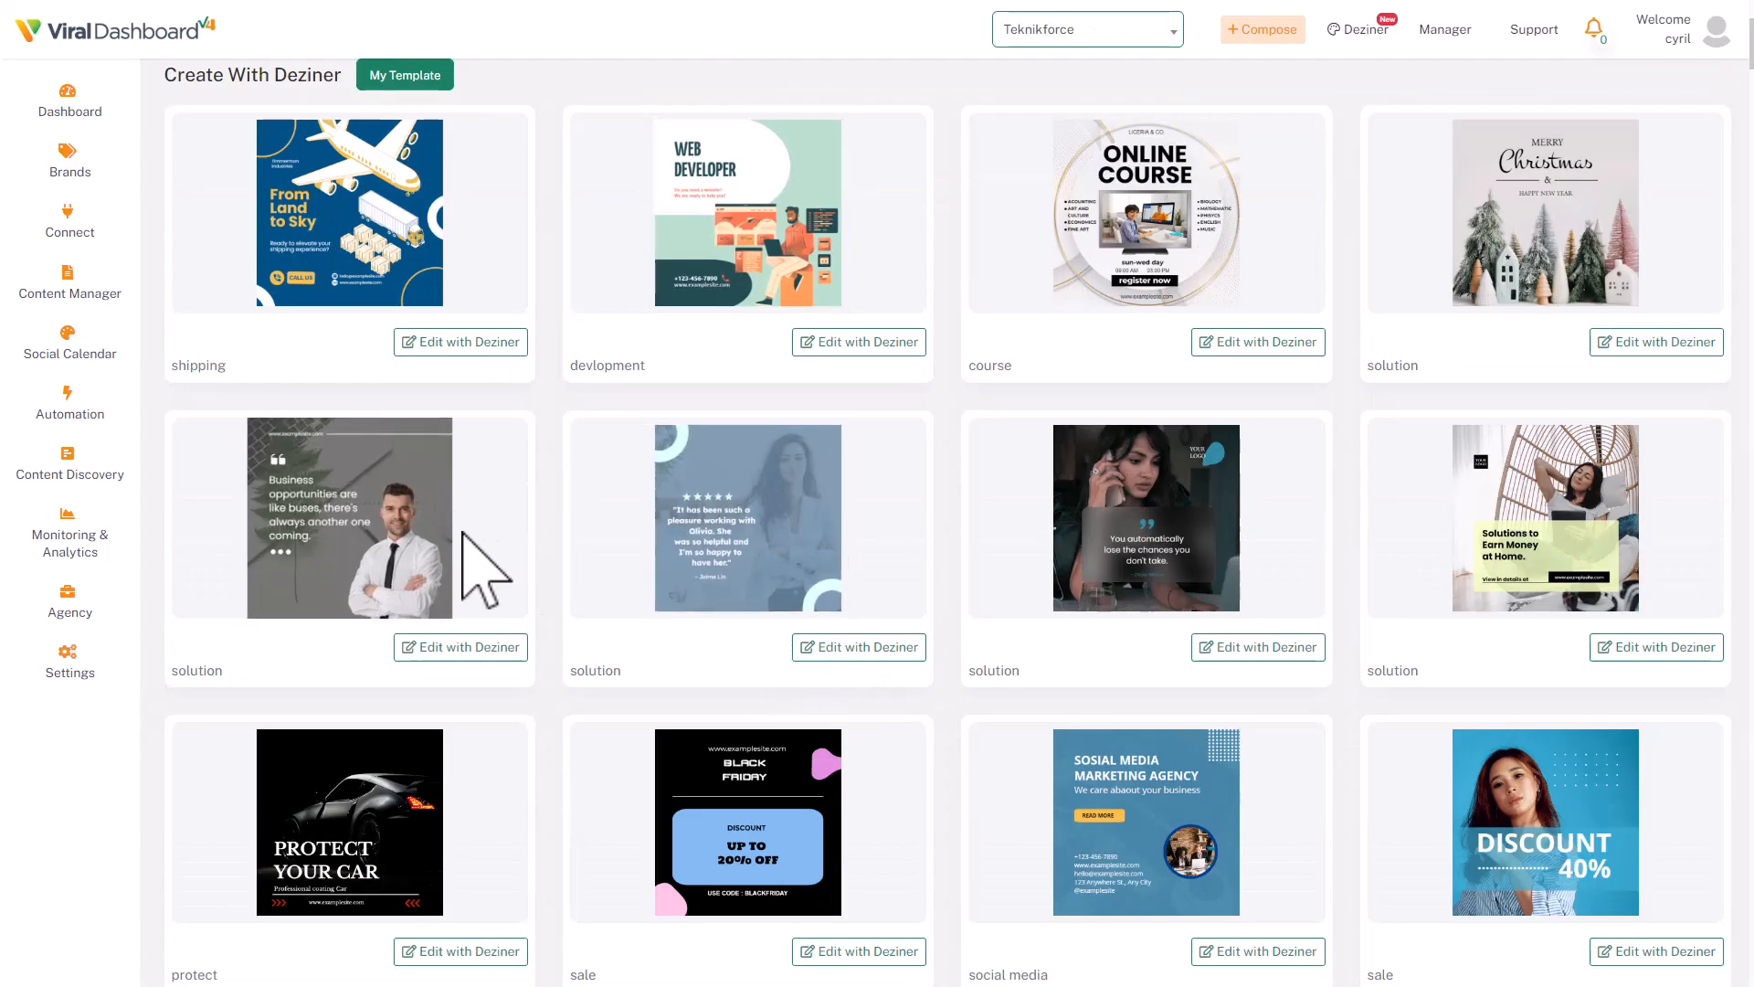
pyautogui.scroll(-3)
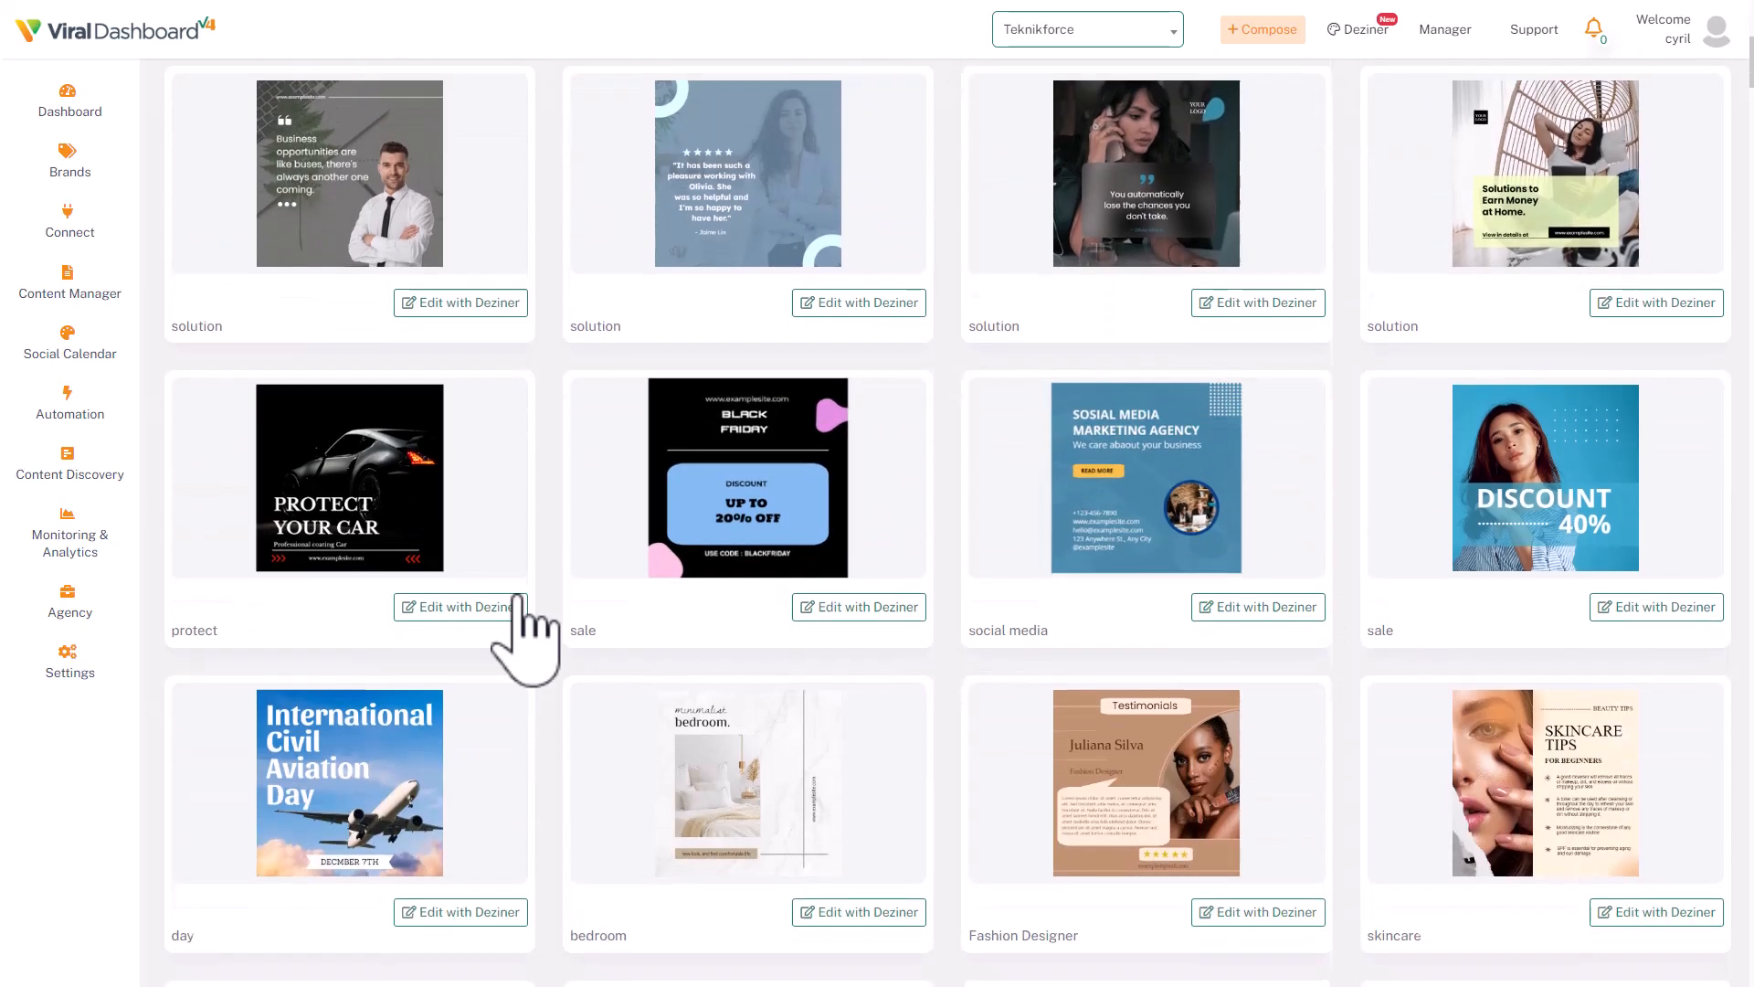
pyautogui.scroll(-3)
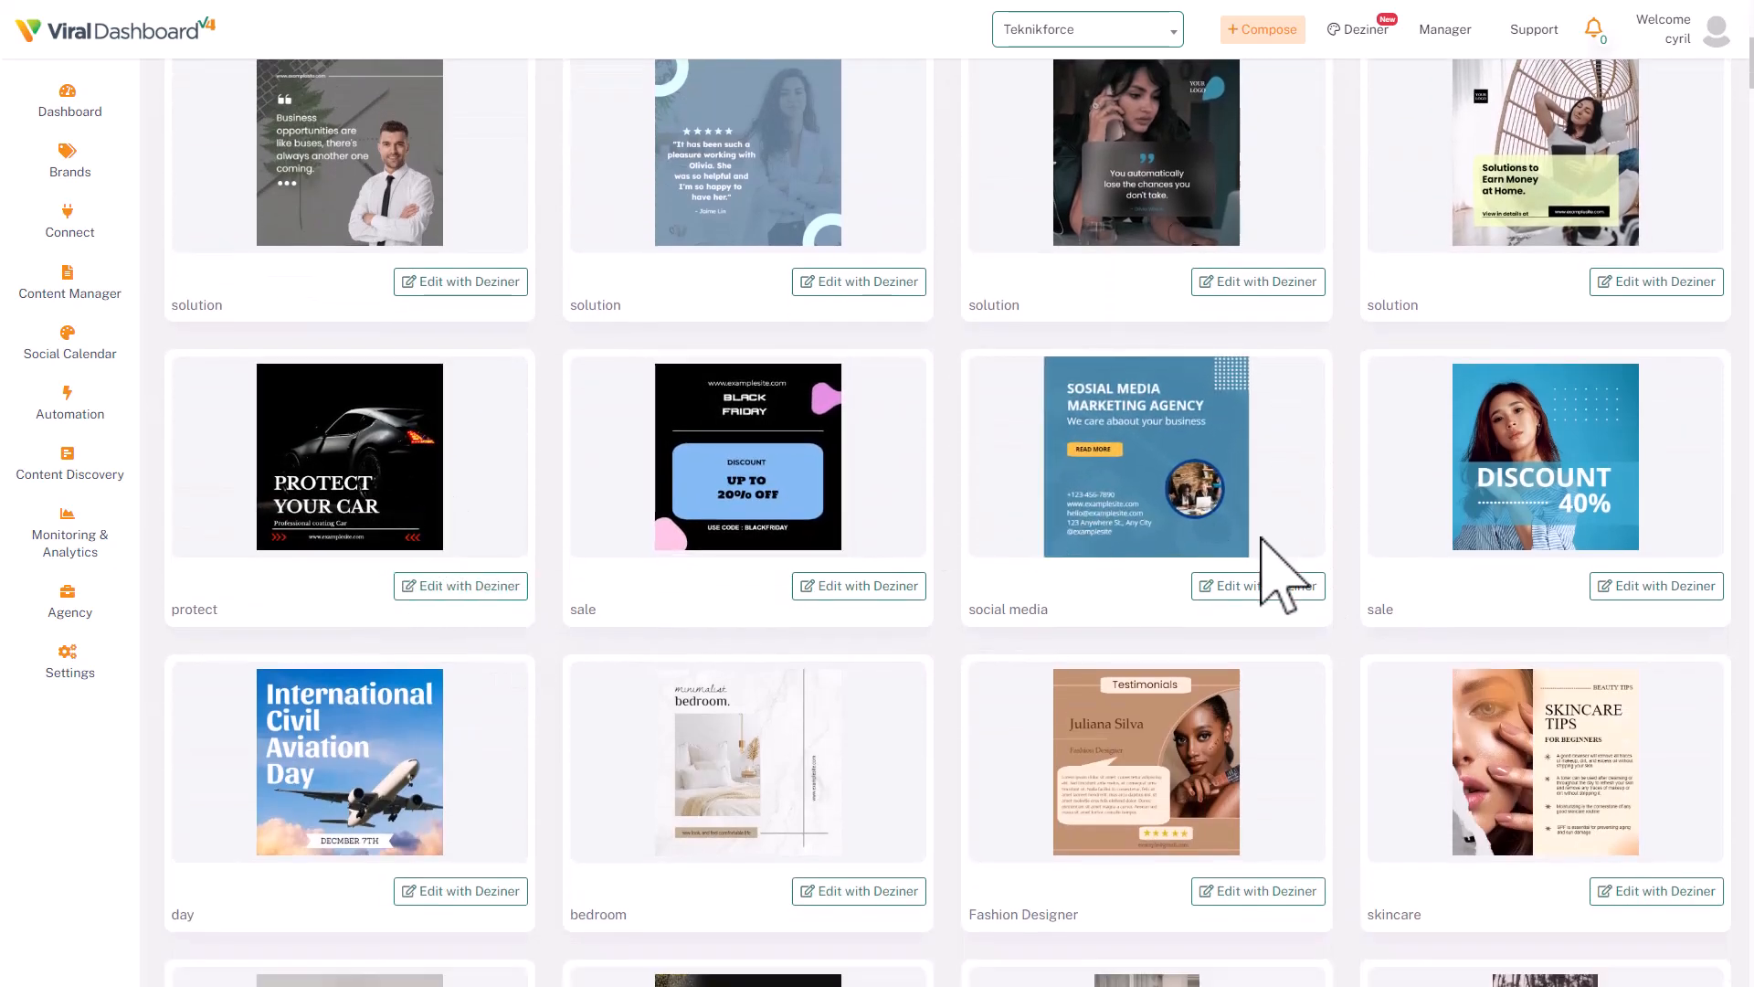
pyautogui.scroll(-3)
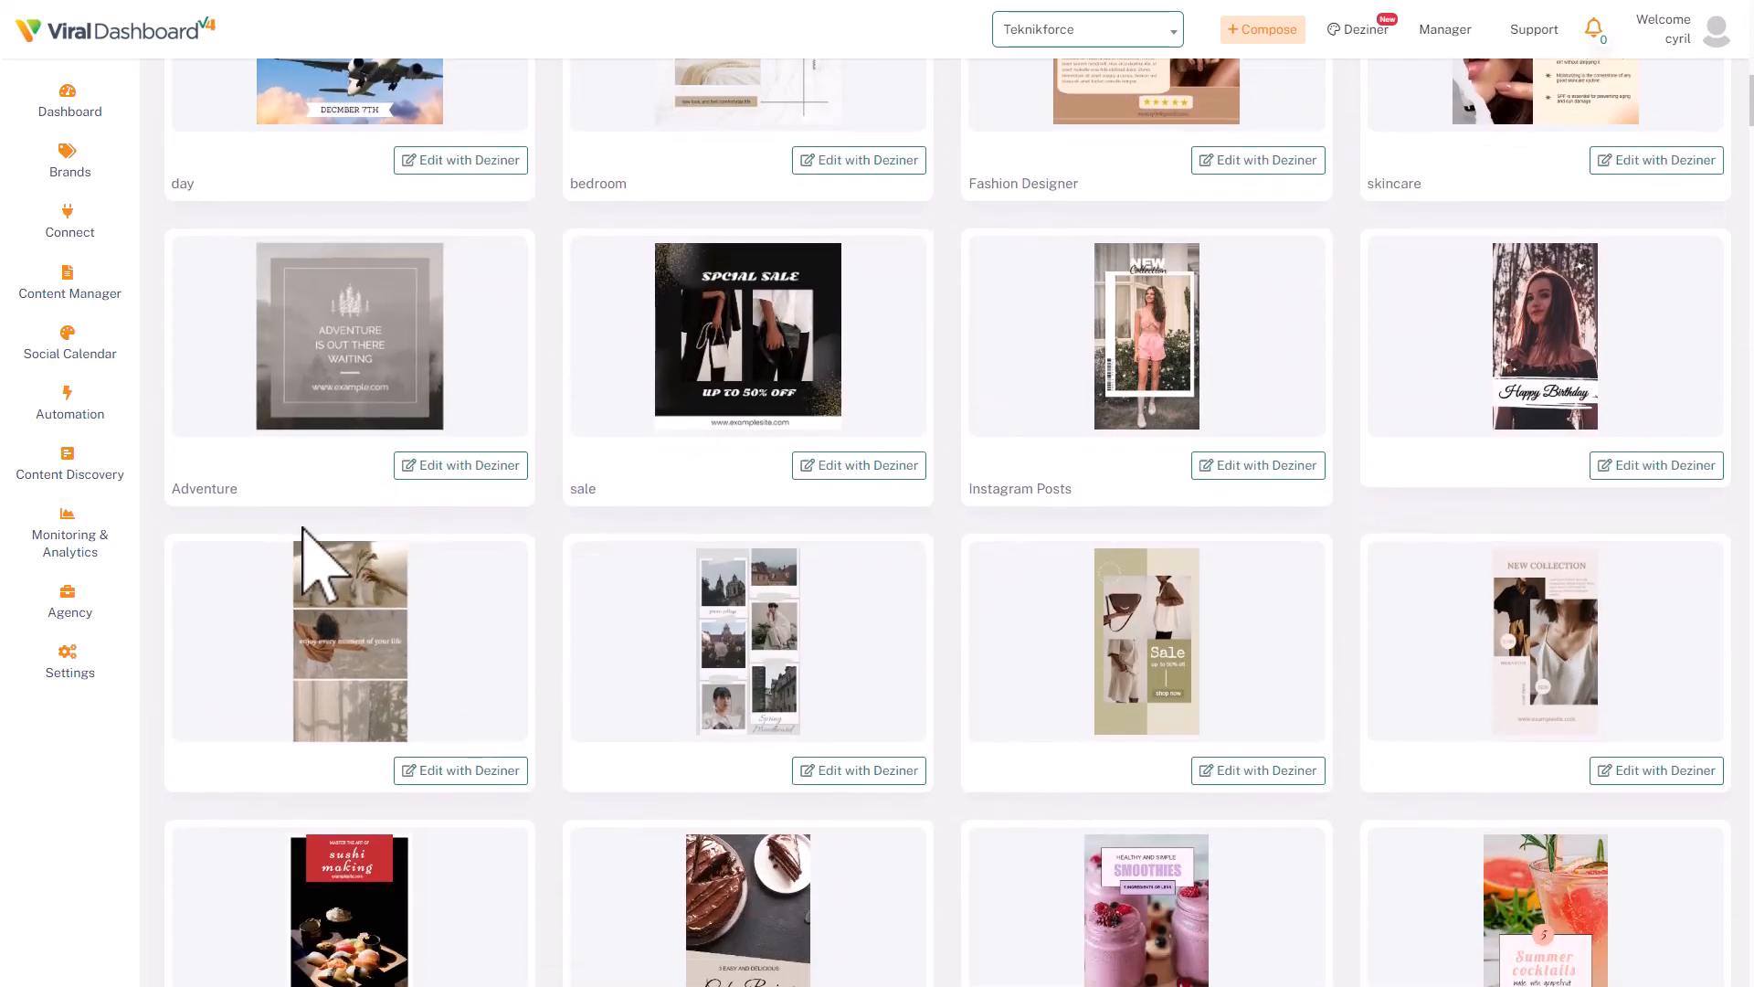
pyautogui.scroll(-3)
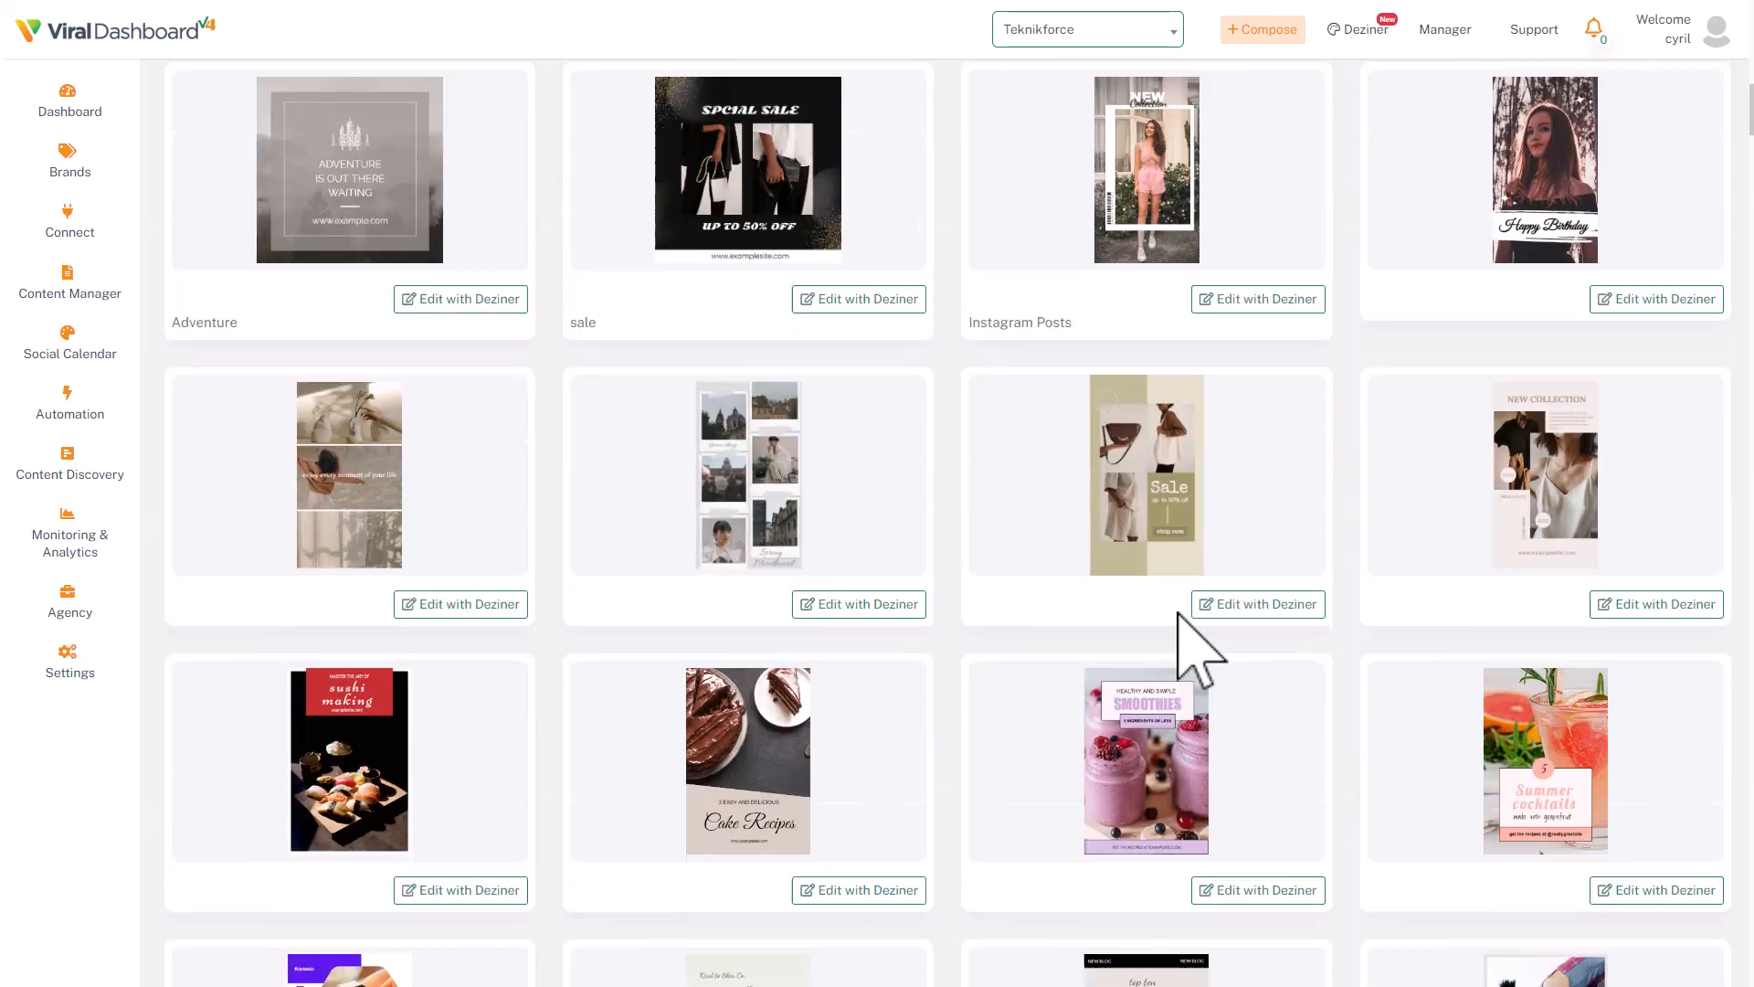
pyautogui.scroll(-3)
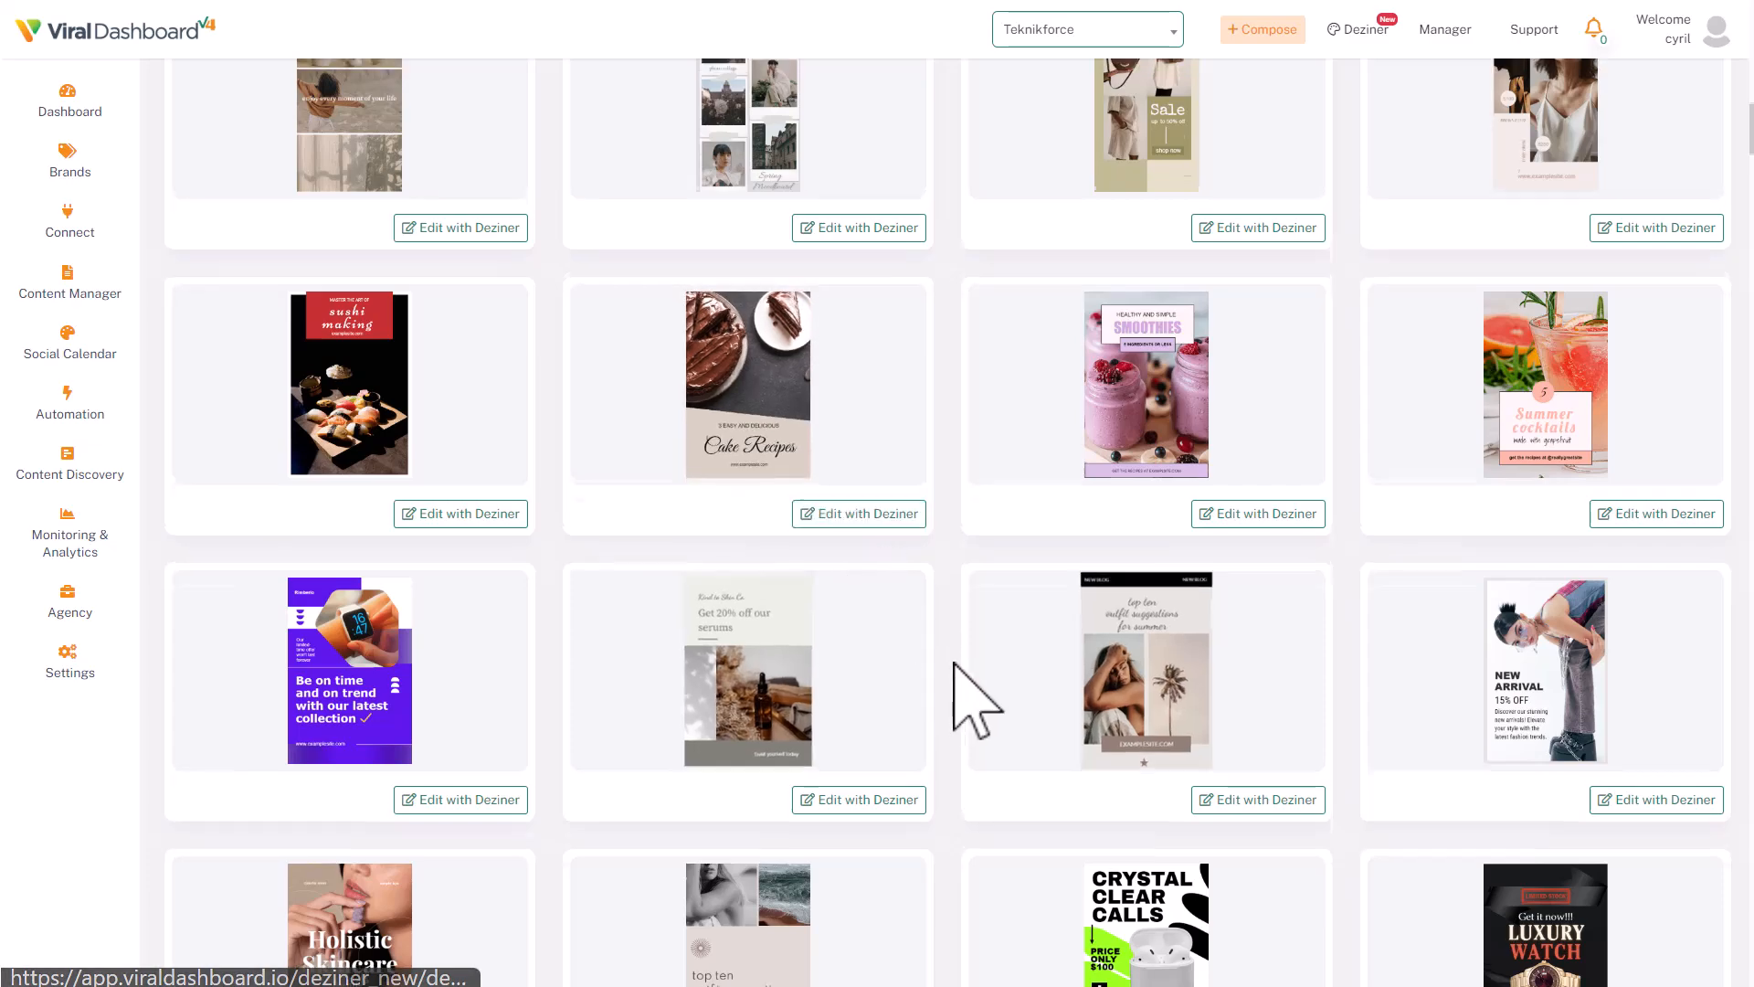
pyautogui.scroll(3)
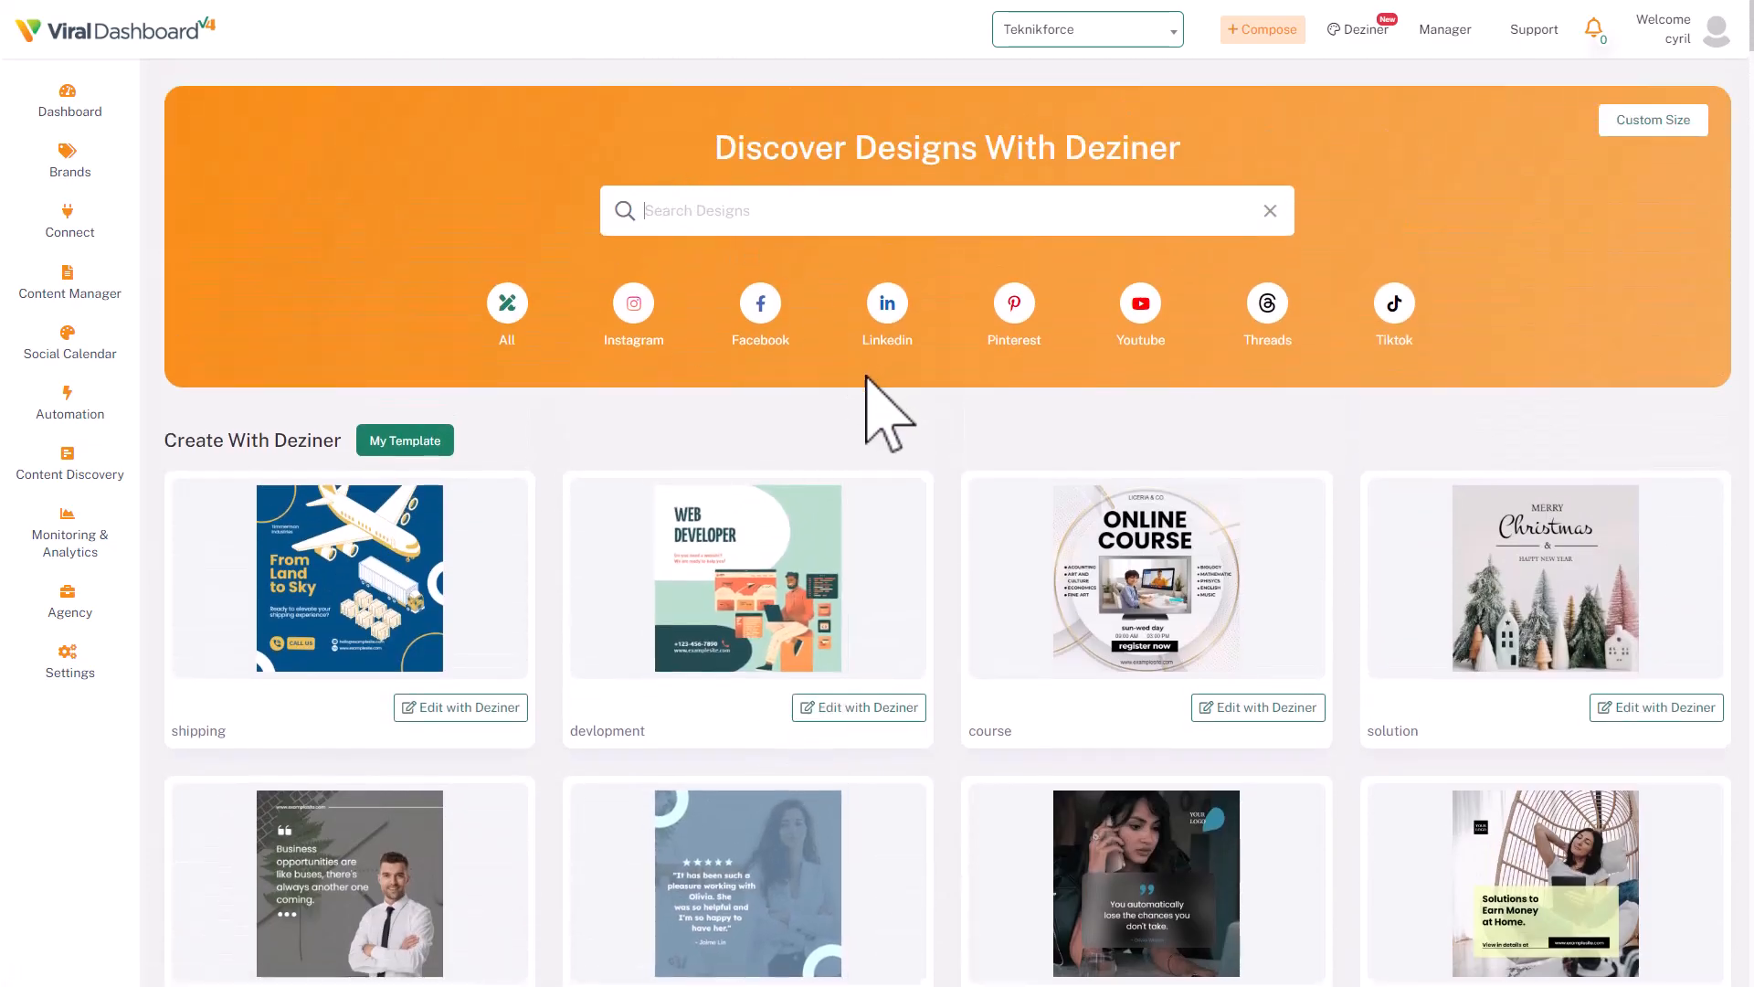
pyautogui.write('fashion')
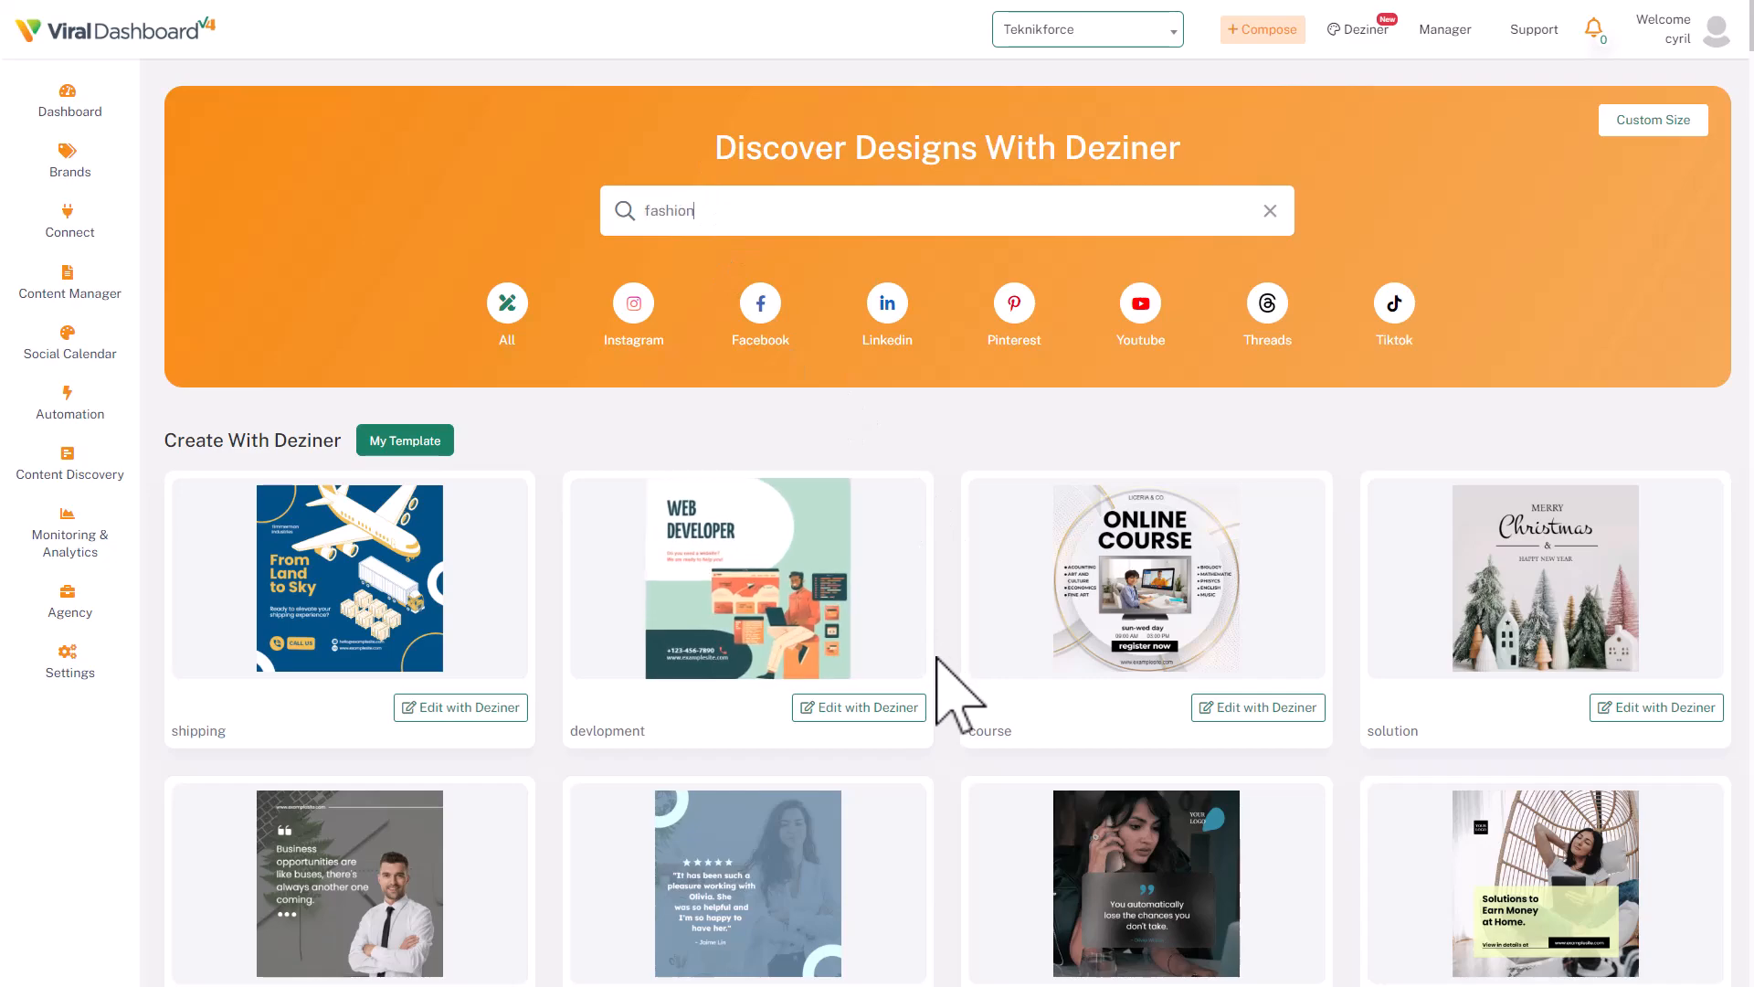
pyautogui.scroll(-3)
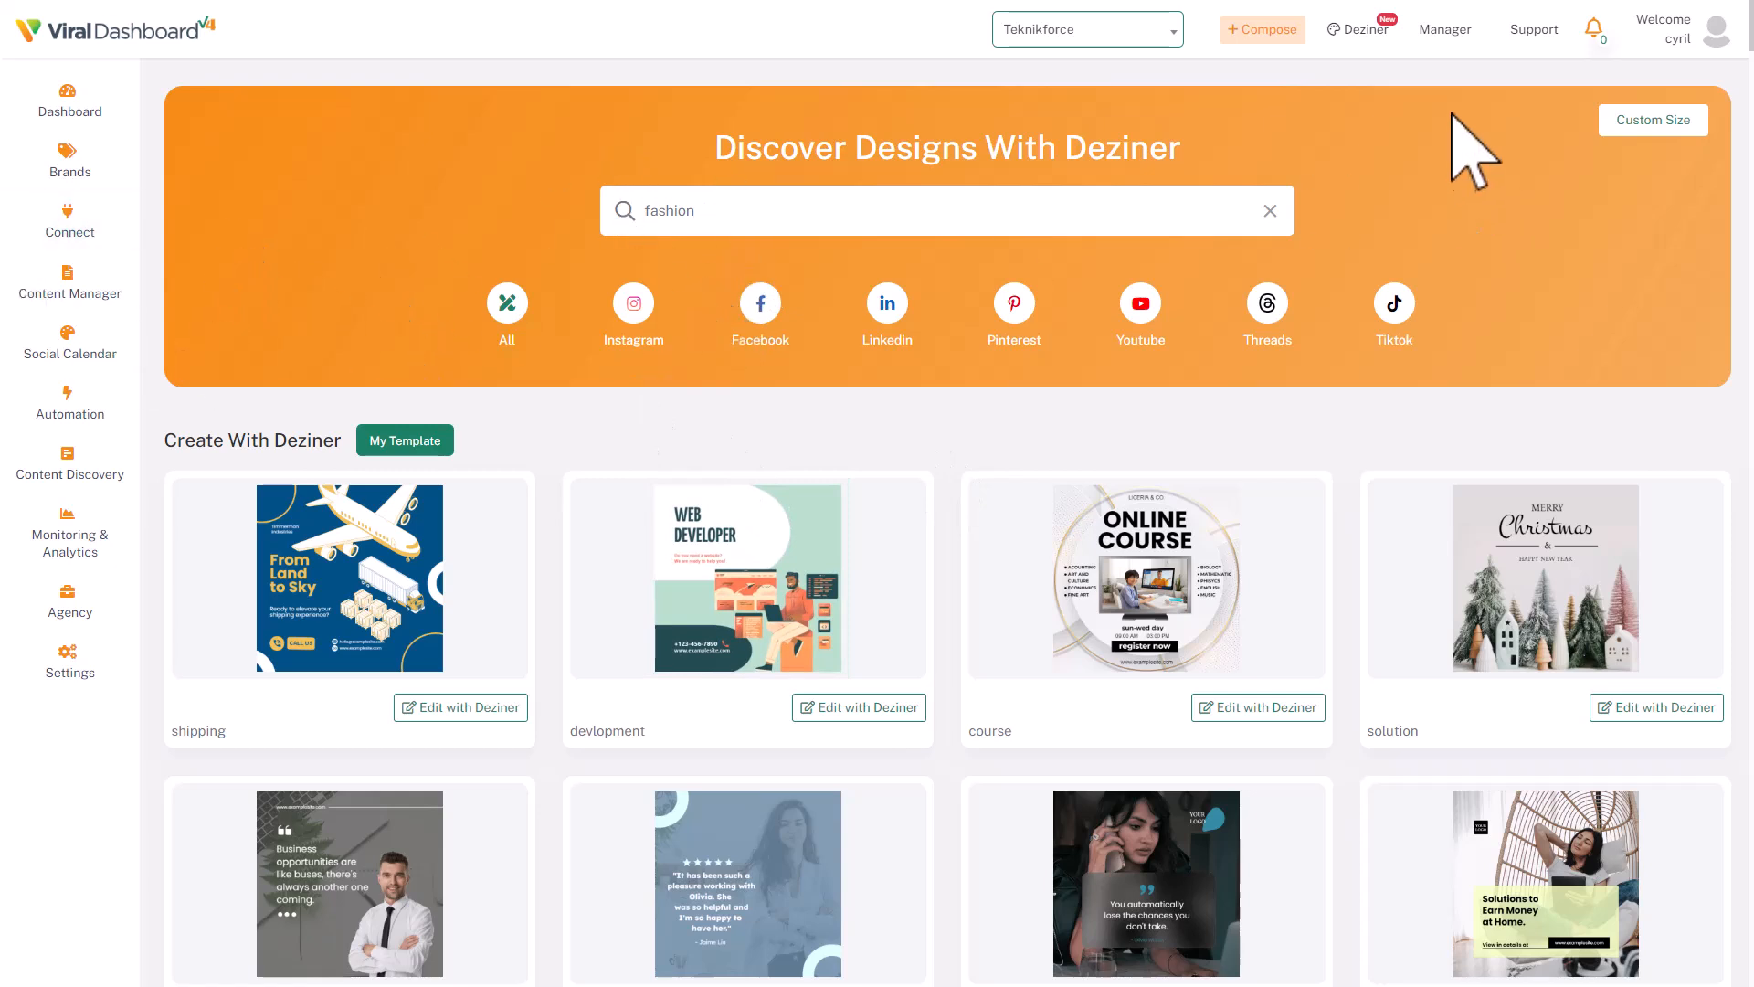
# Step: In Source Manager, check the Select Connection Type and Select Group Type filter options
pyautogui.click(1444, 30)
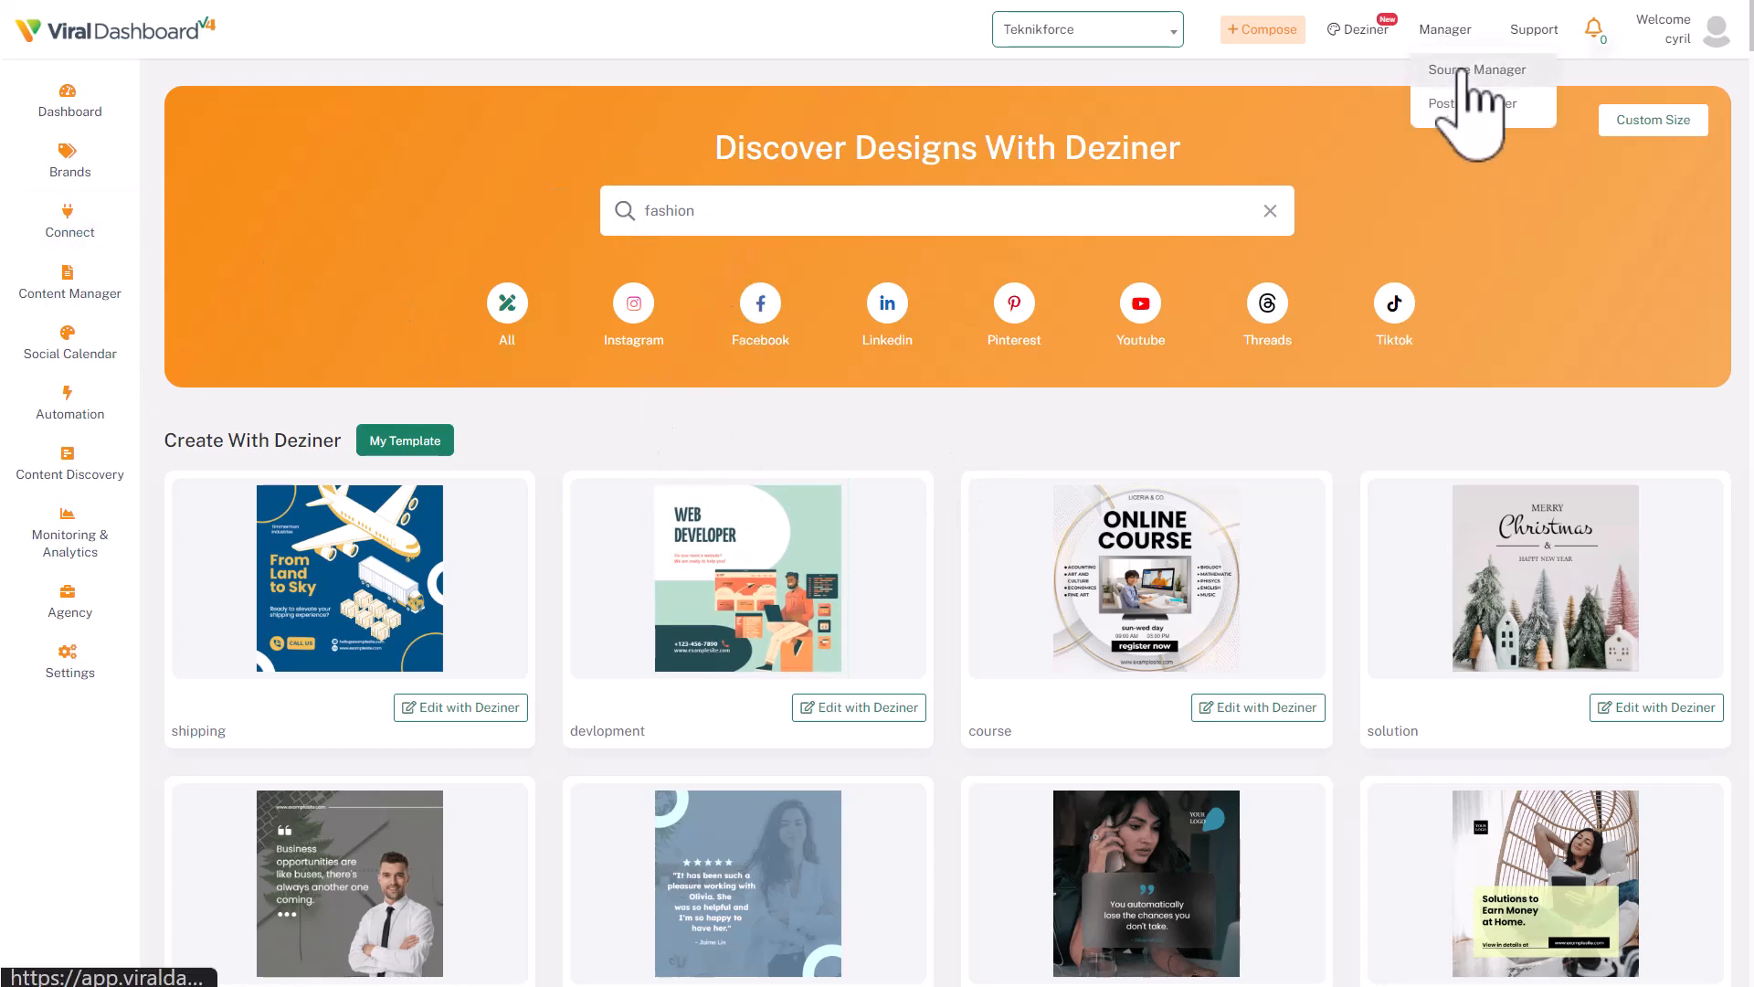
pyautogui.moveTo(1480, 84)
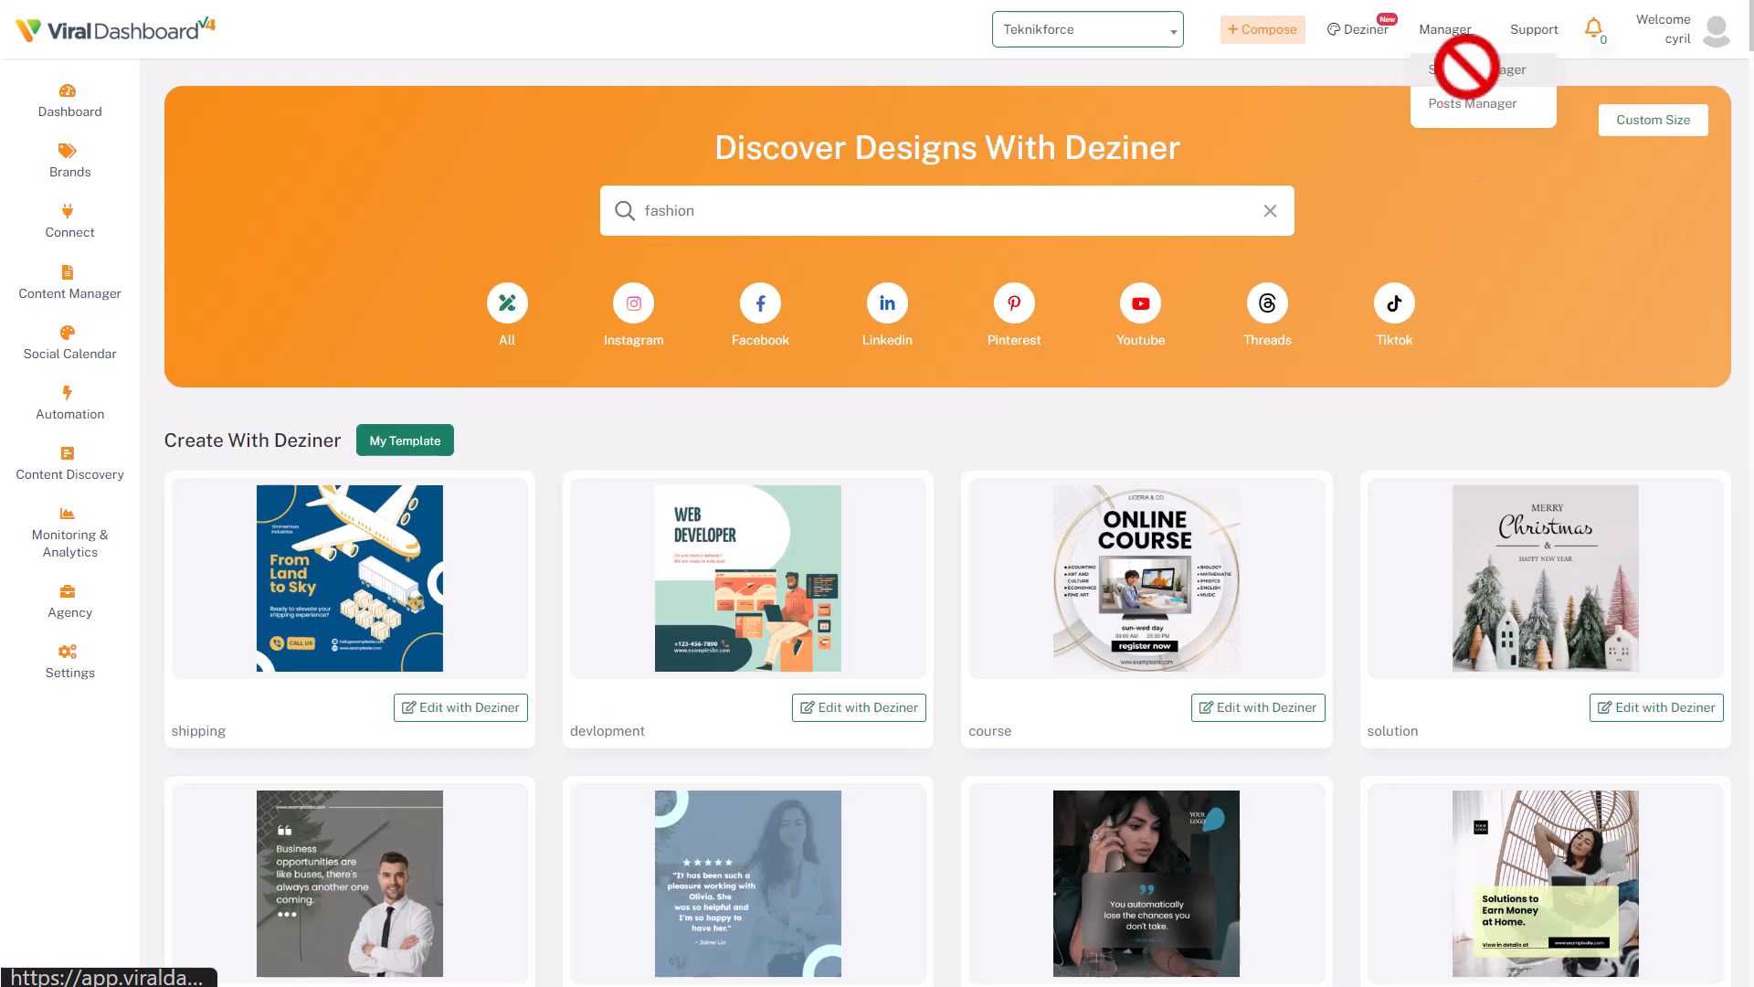
pyautogui.click(1469, 70)
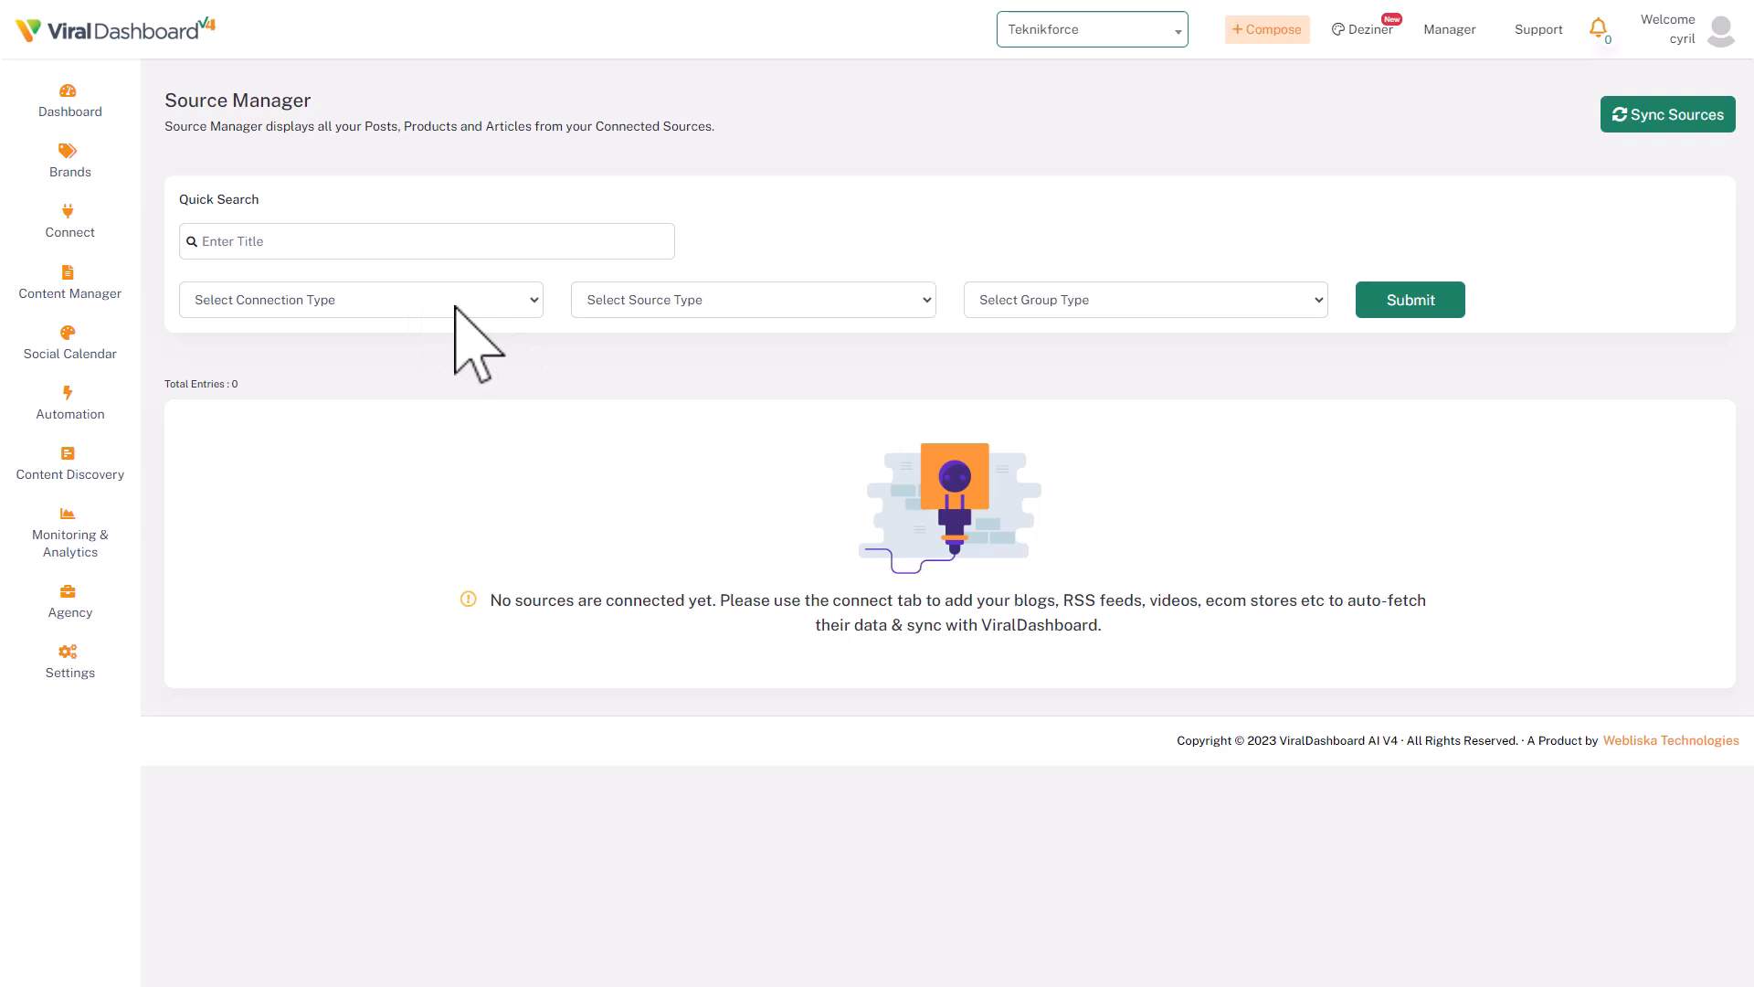
pyautogui.click(360, 298)
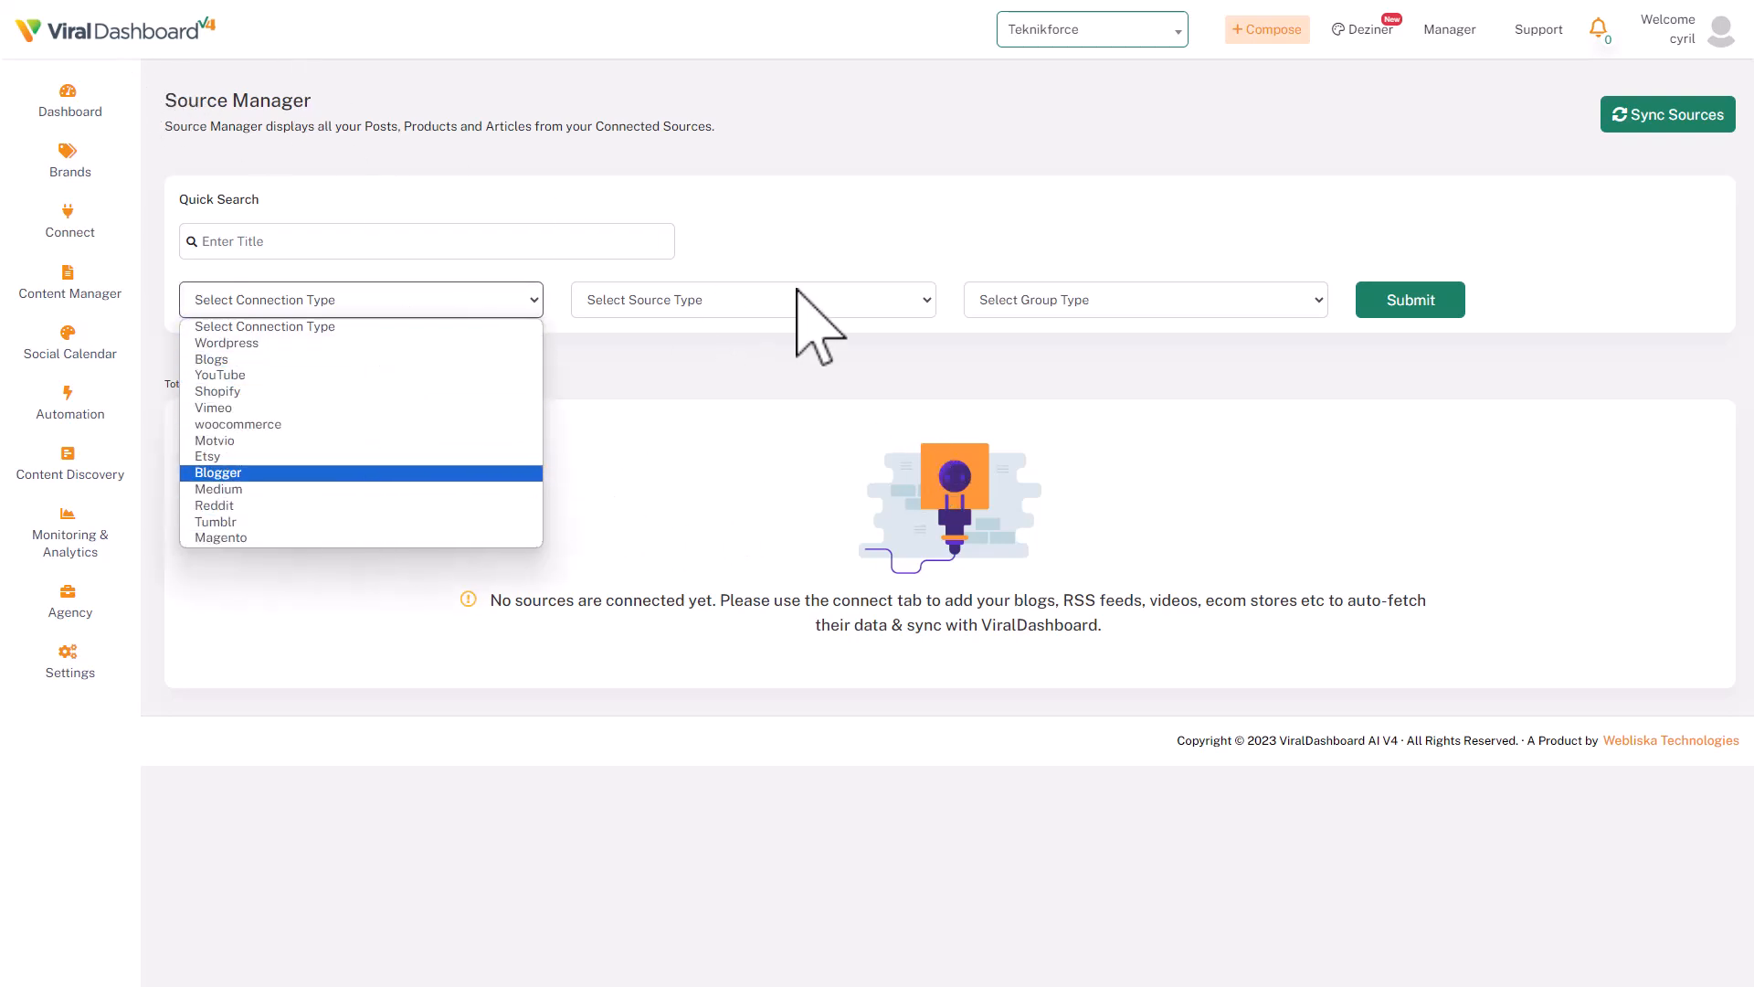
pyautogui.moveTo(769, 478)
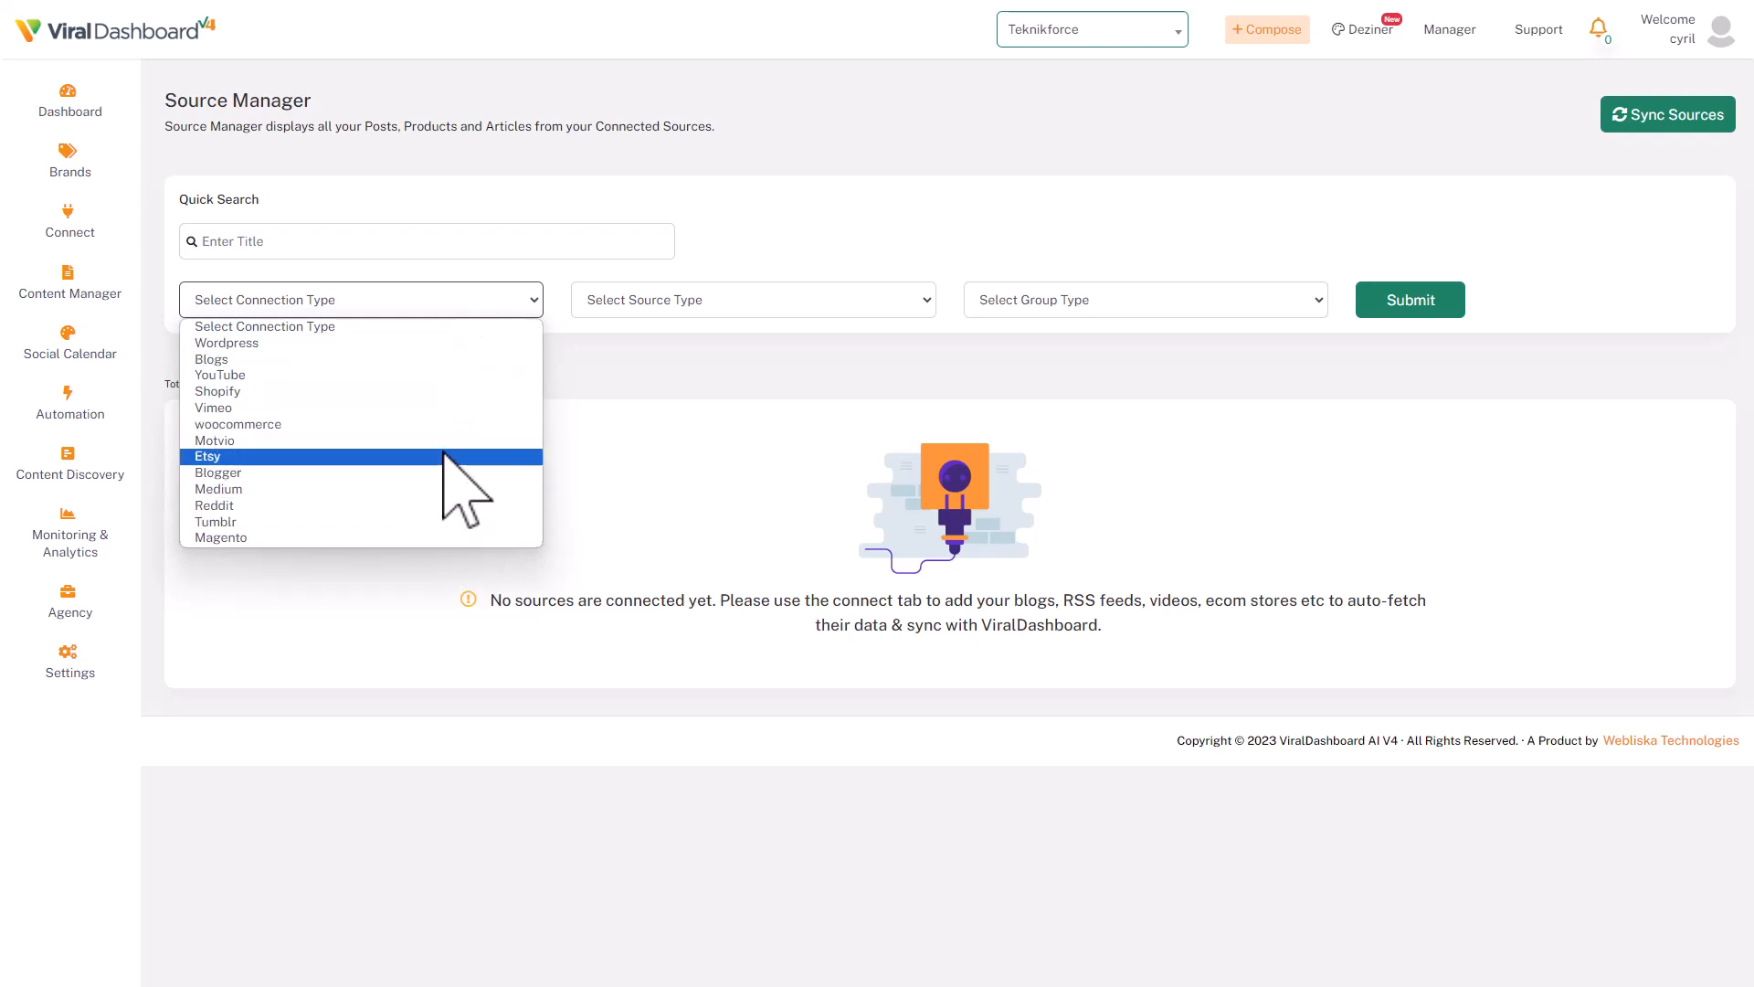
pyautogui.moveTo(391, 325)
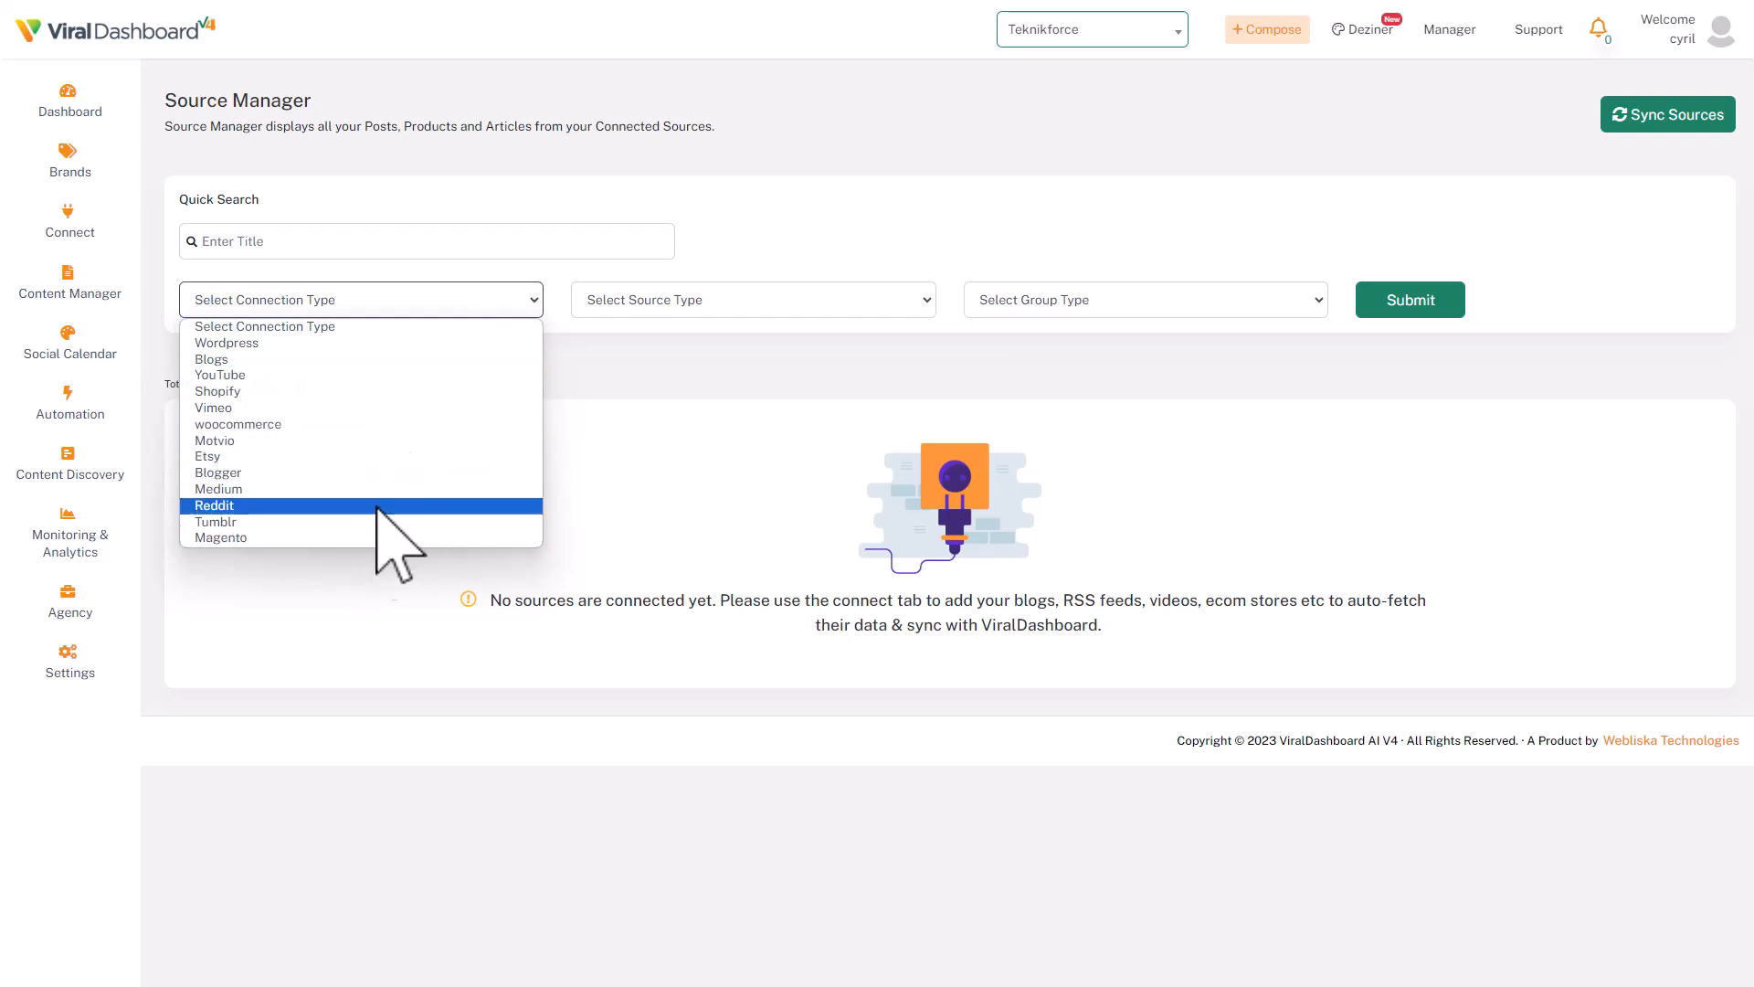
pyautogui.moveTo(337, 490)
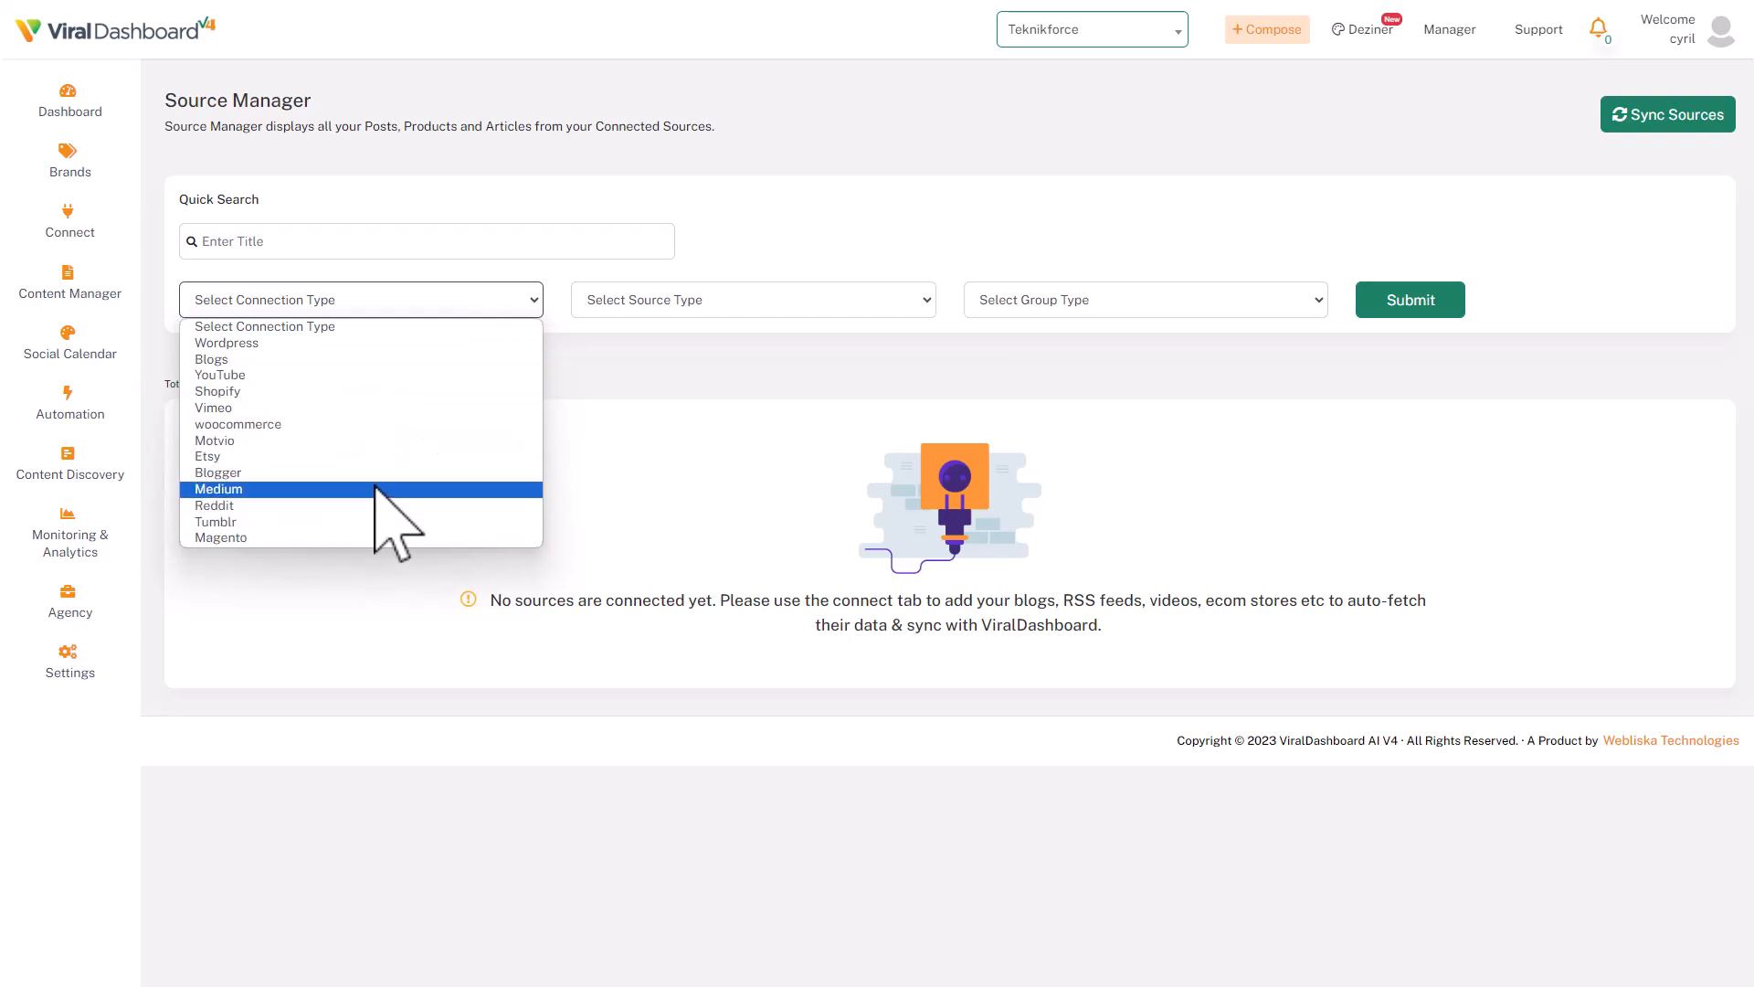
pyautogui.click(1144, 297)
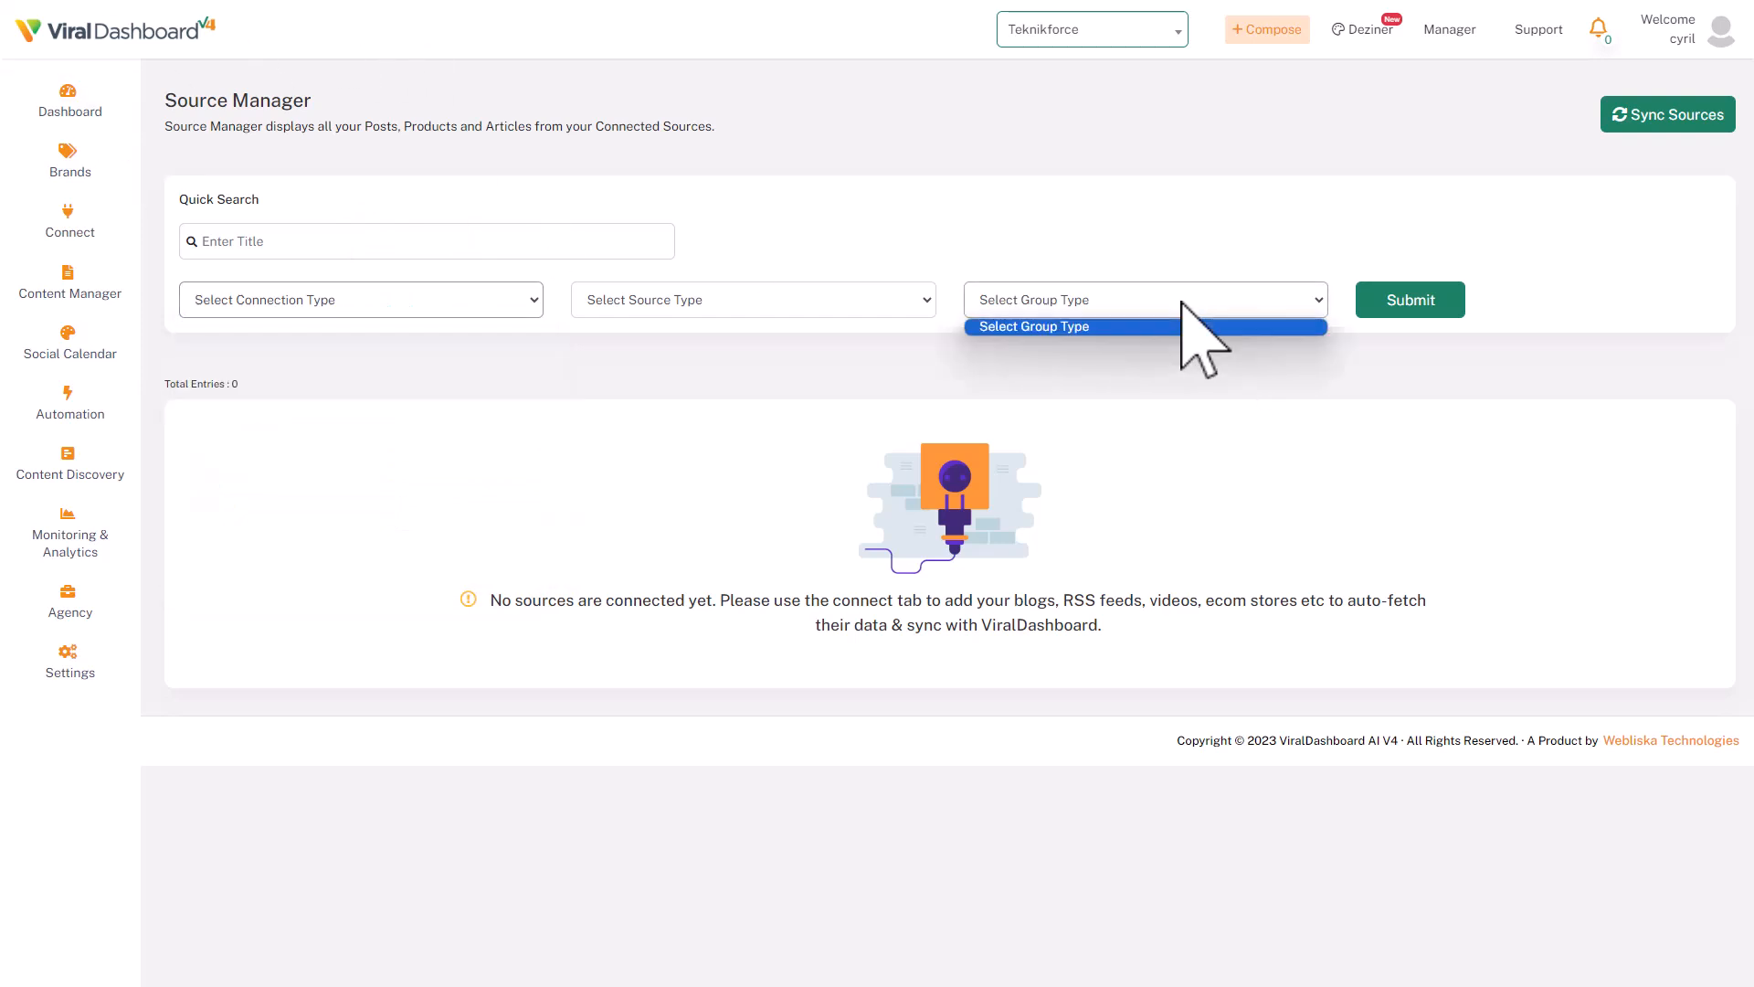
pyautogui.click(1033, 325)
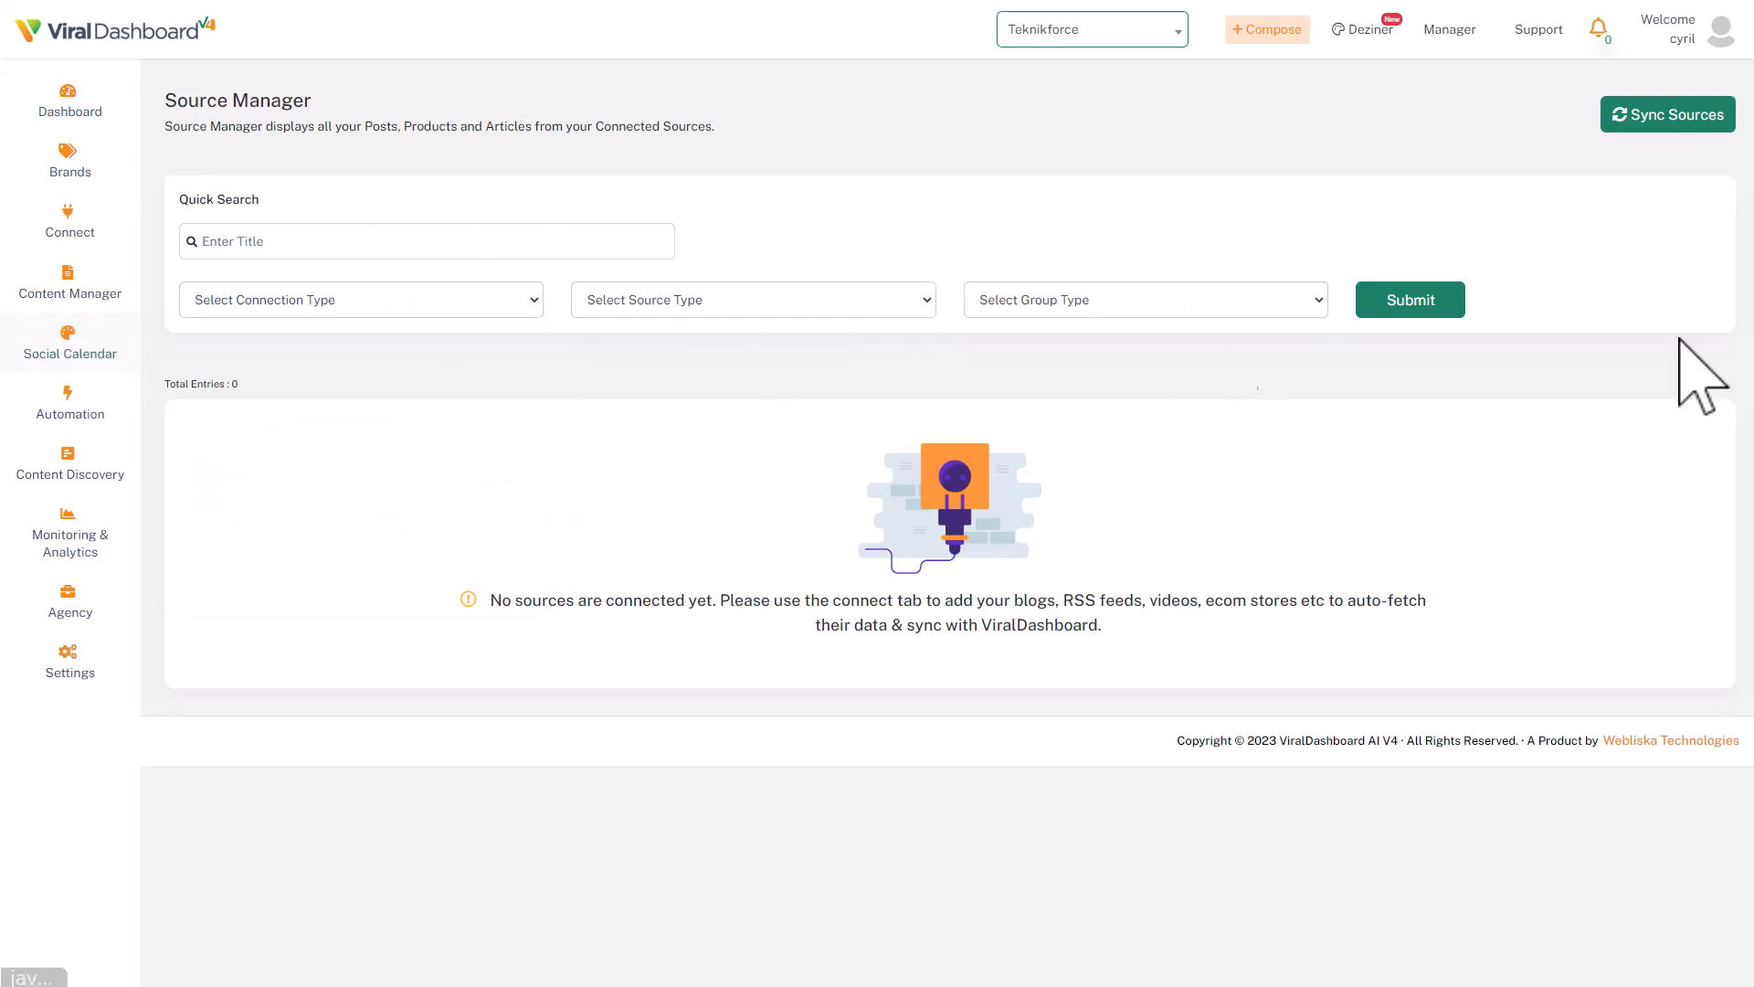
pyautogui.moveTo(1493, 157)
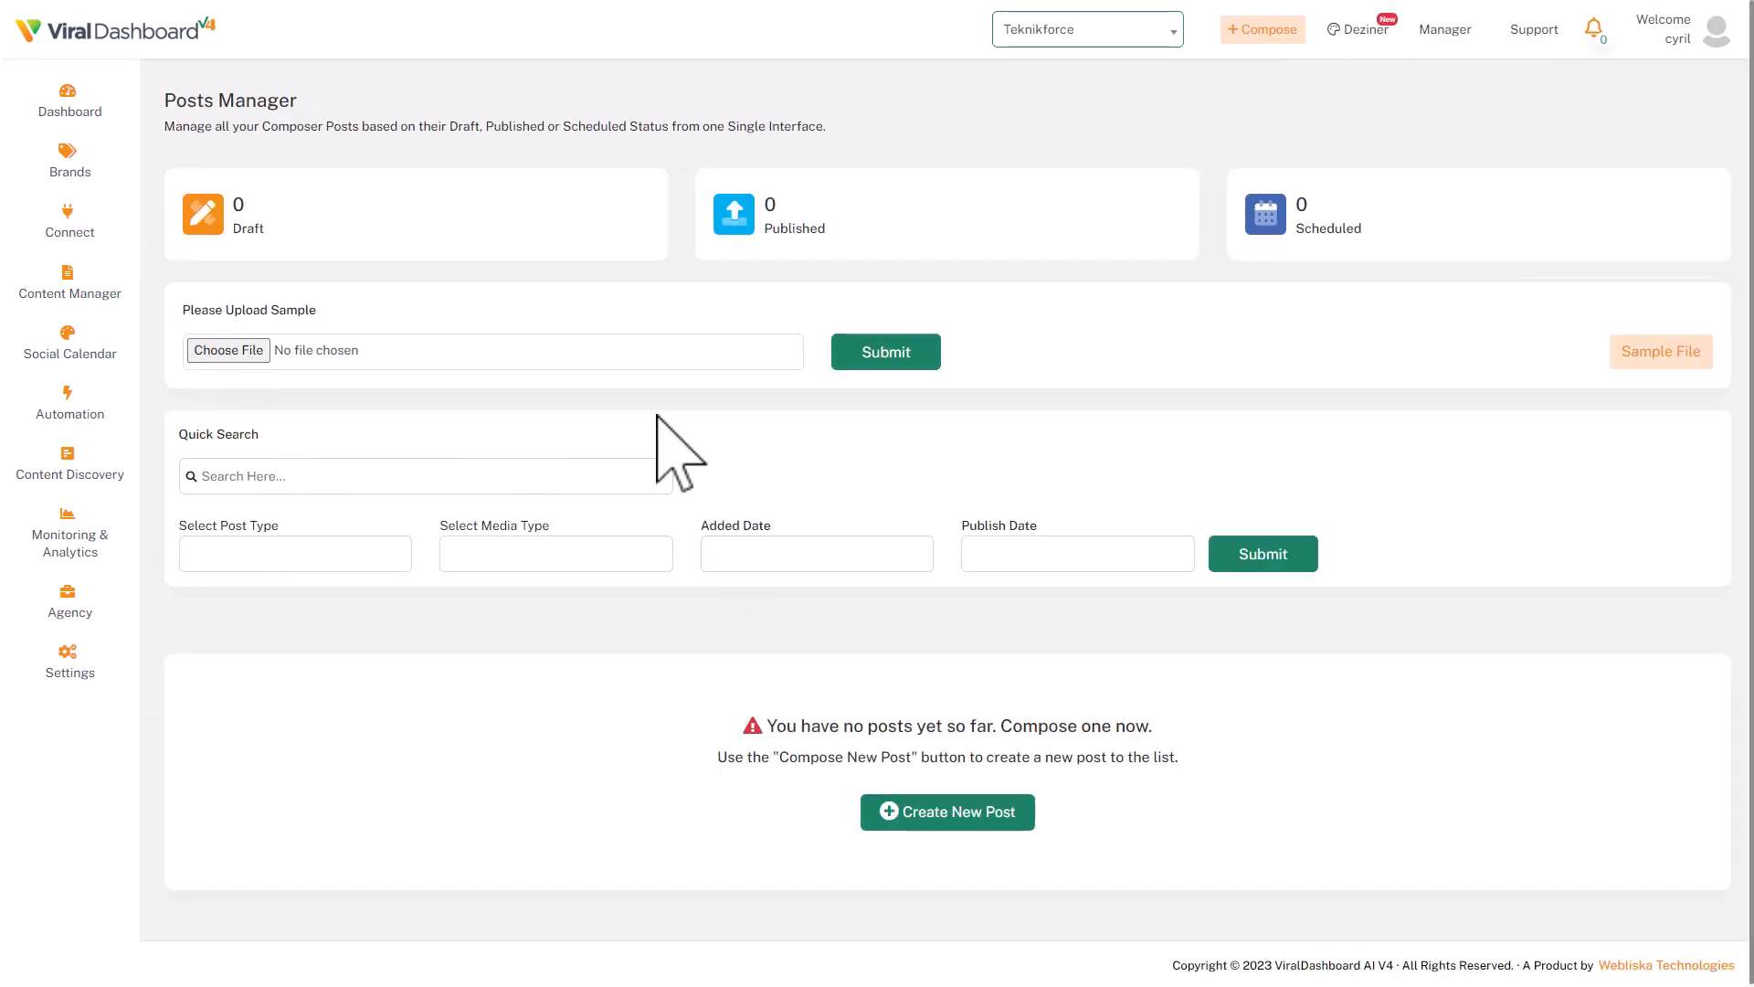
pyautogui.moveTo(587, 806)
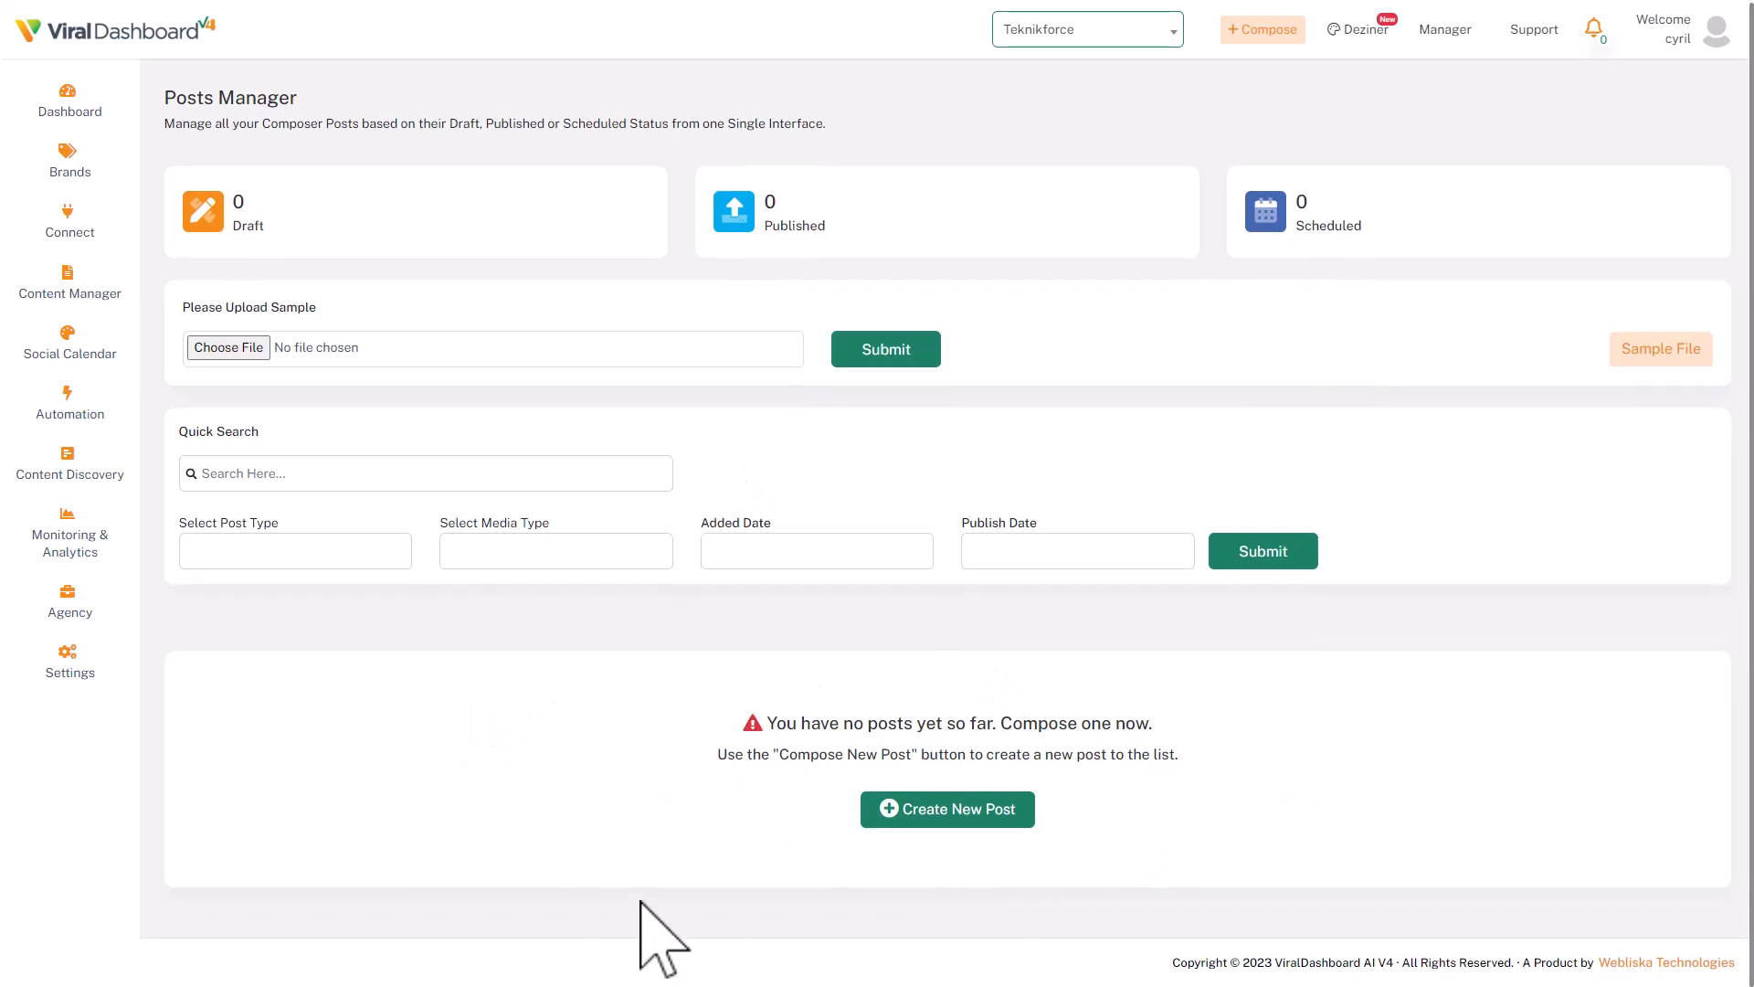
pyautogui.moveTo(586, 890)
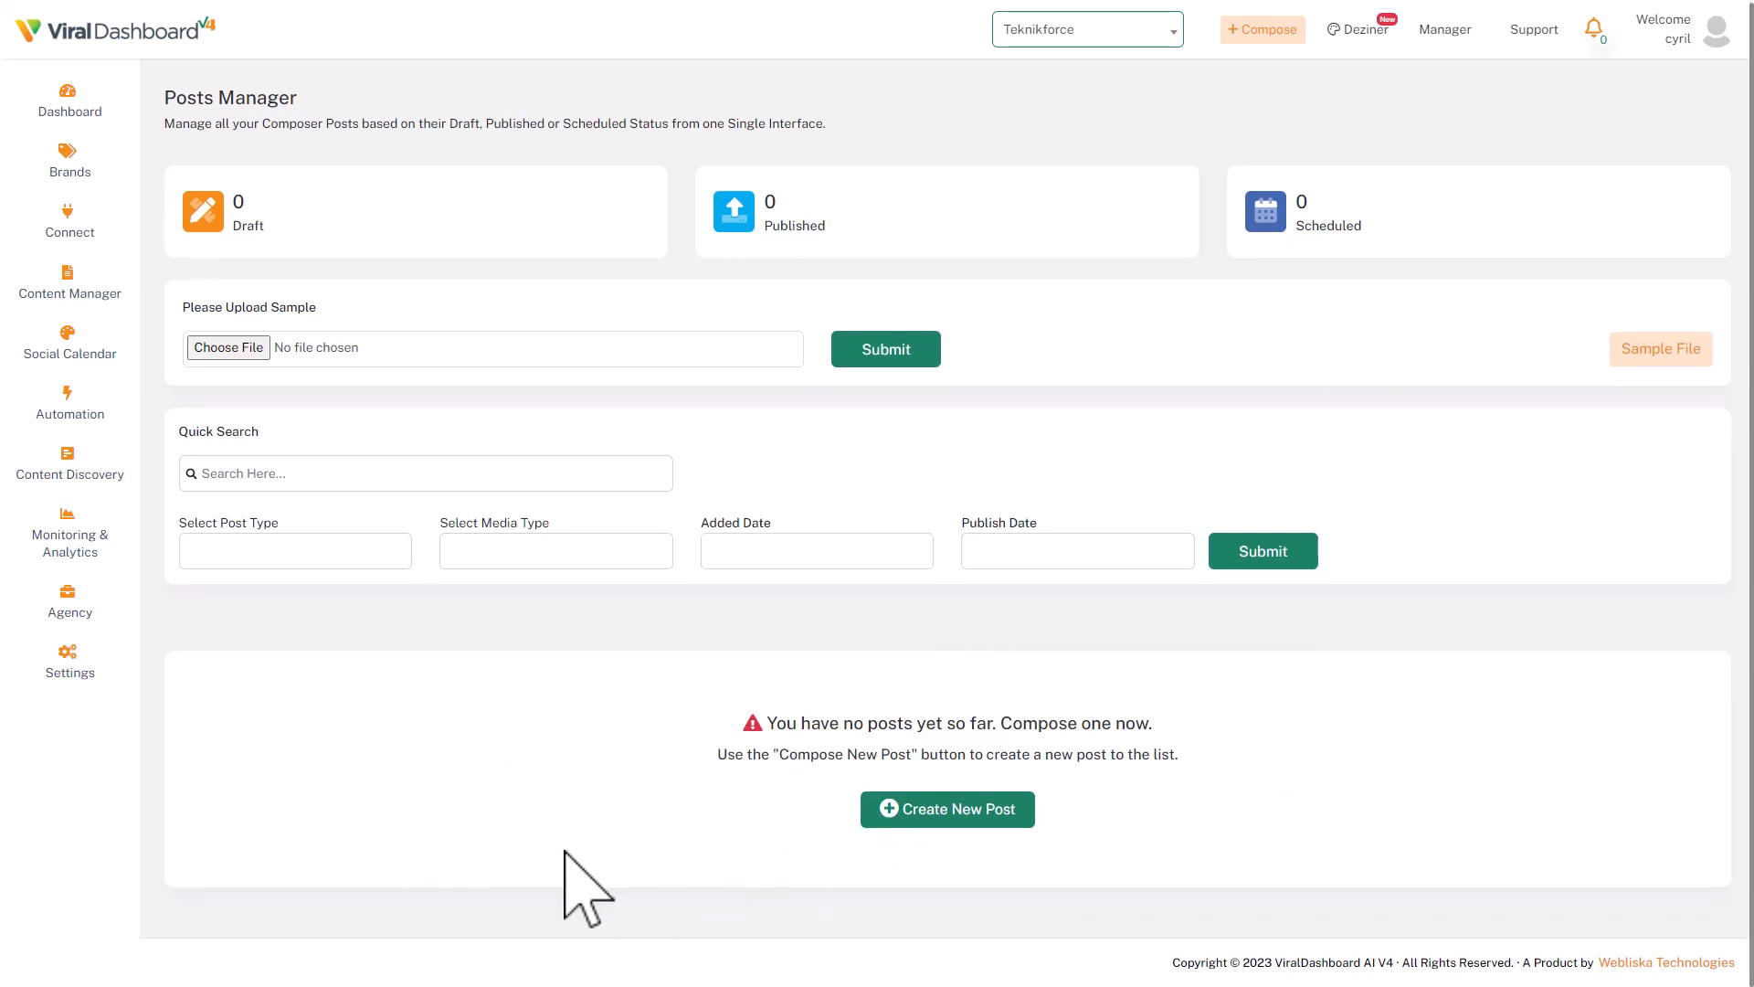
pyautogui.moveTo(1354, 939)
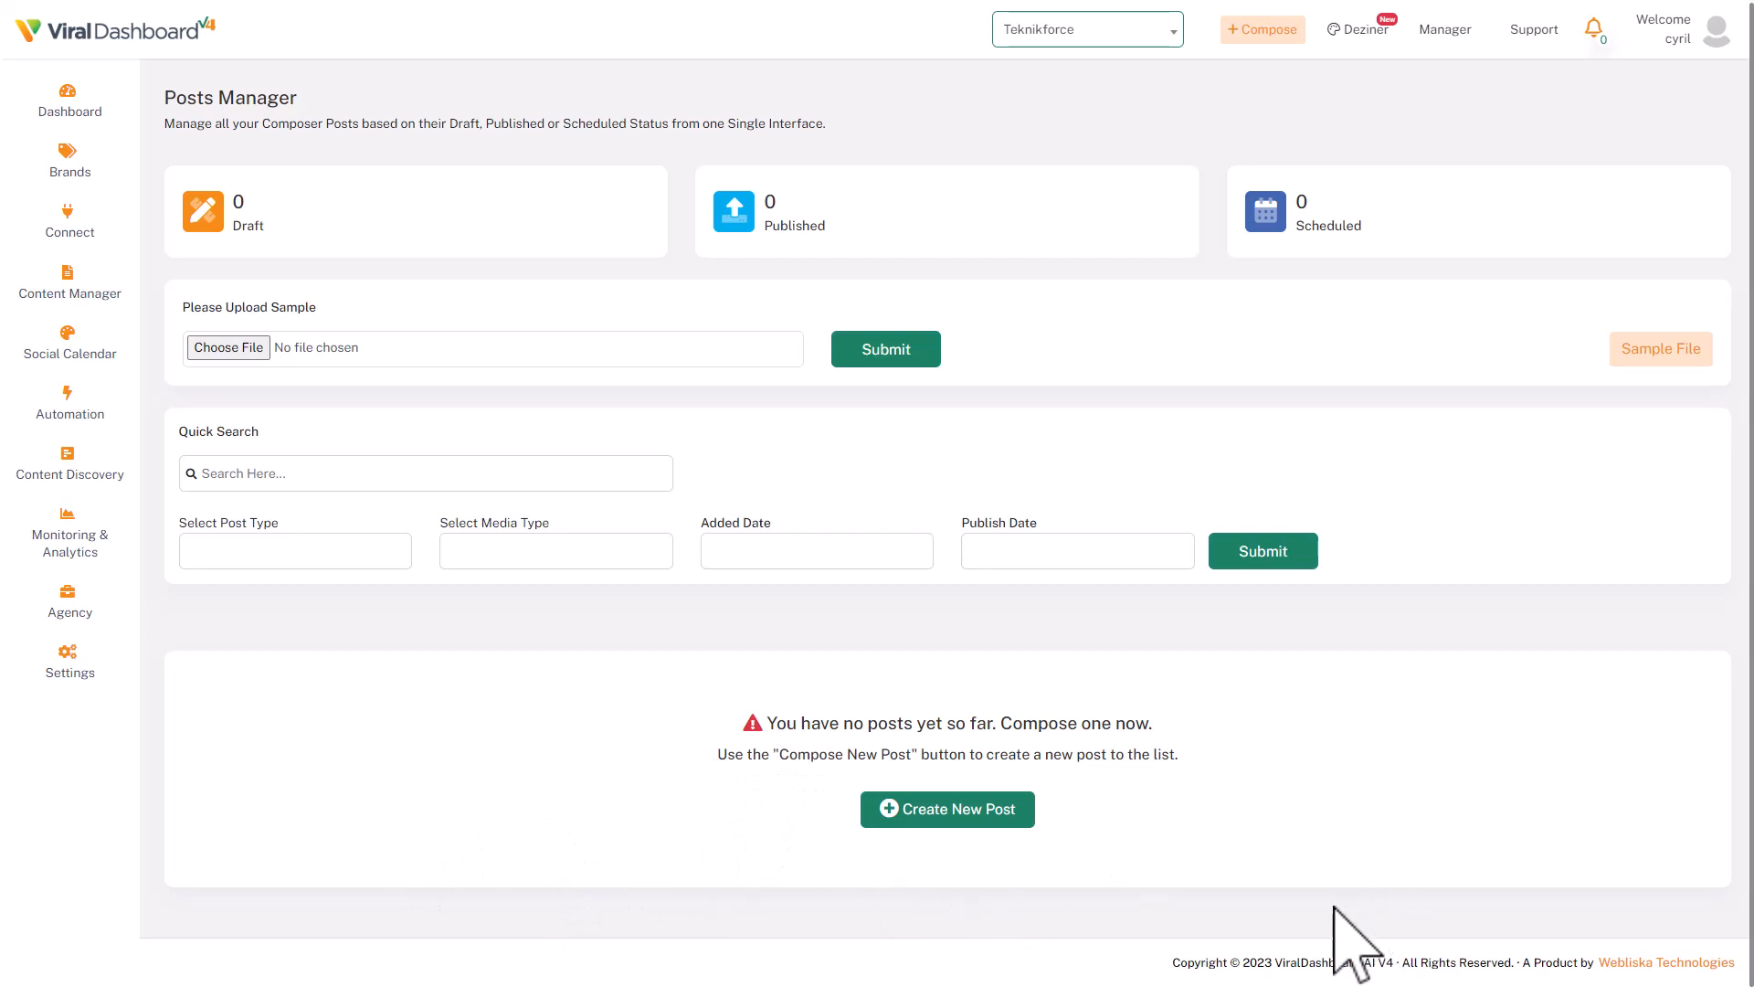
pyautogui.moveTo(69, 401)
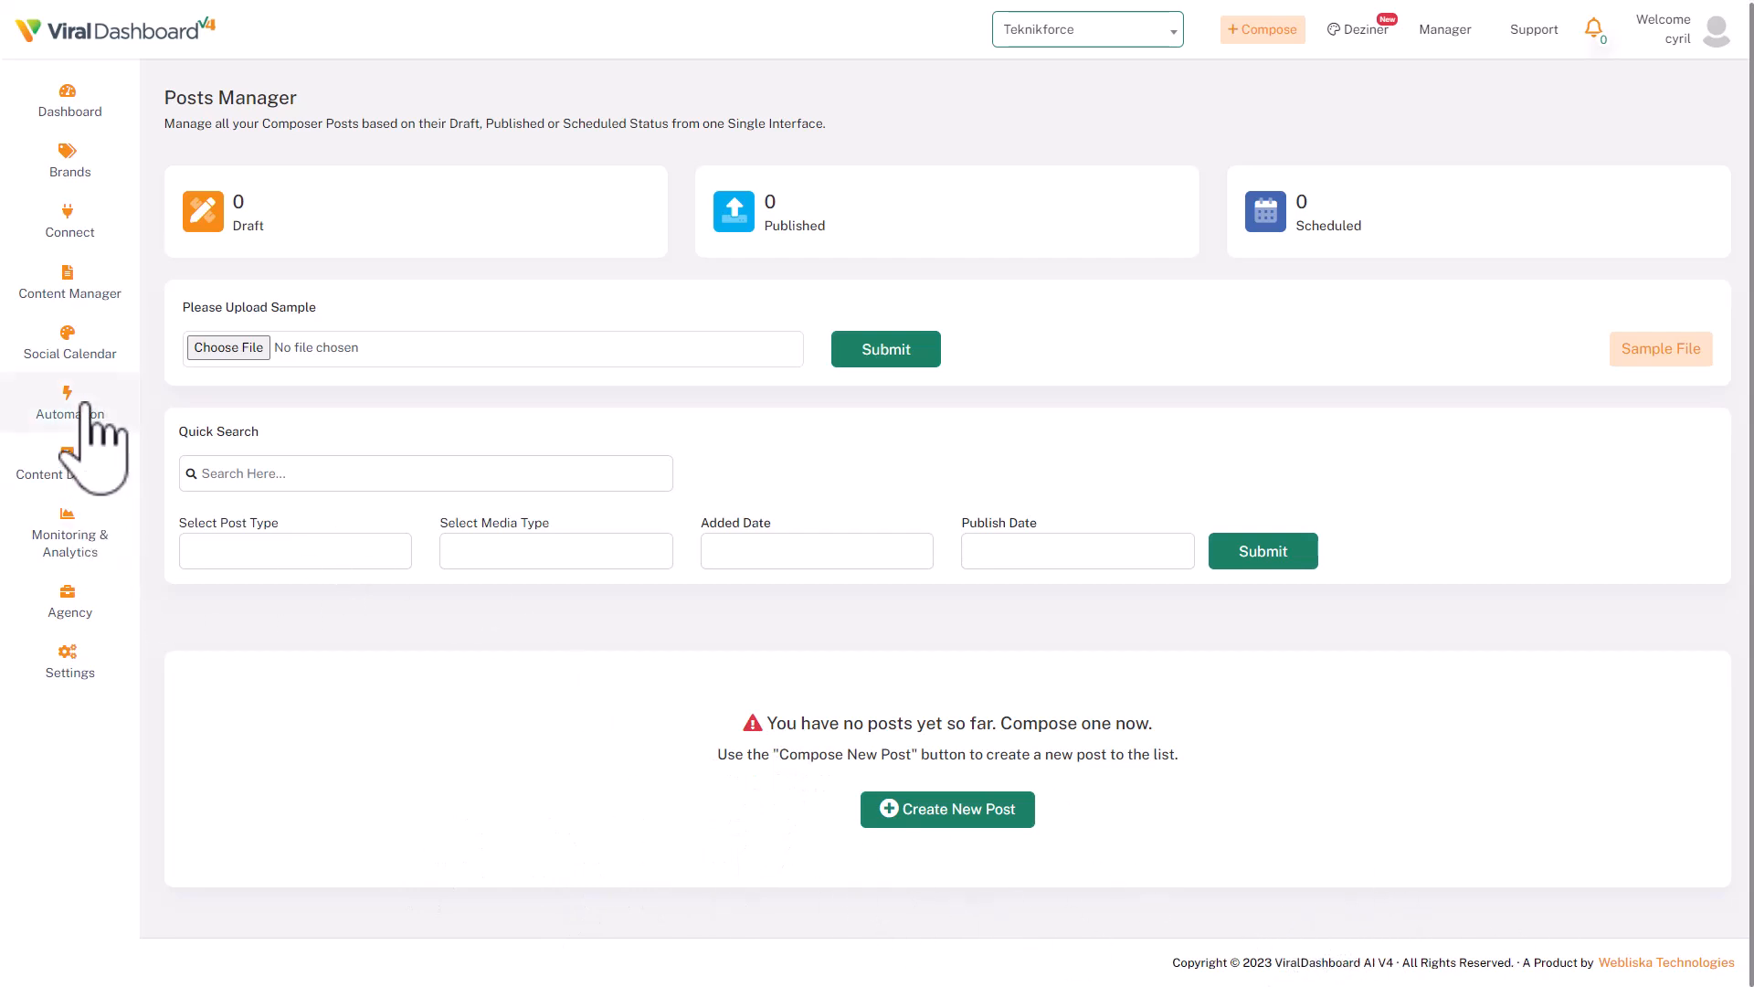
# Step: Go to Create New Automation and look through the source trigger type cards
pyautogui.click(69, 411)
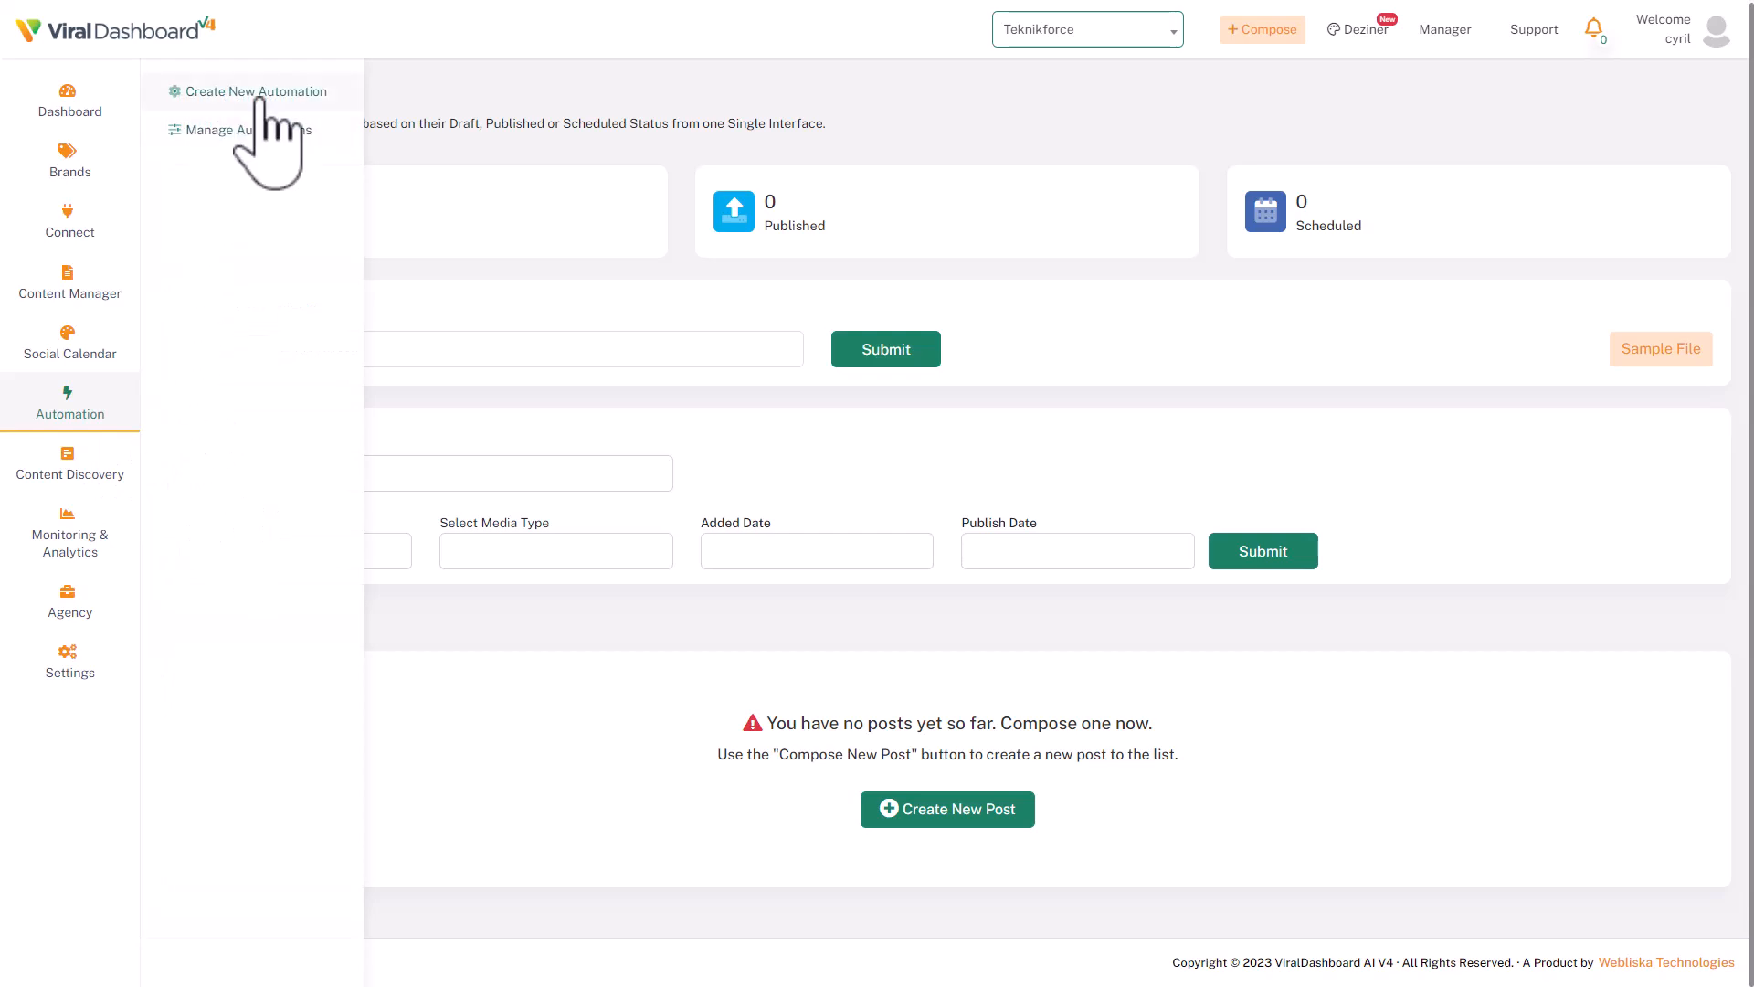
pyautogui.click(254, 91)
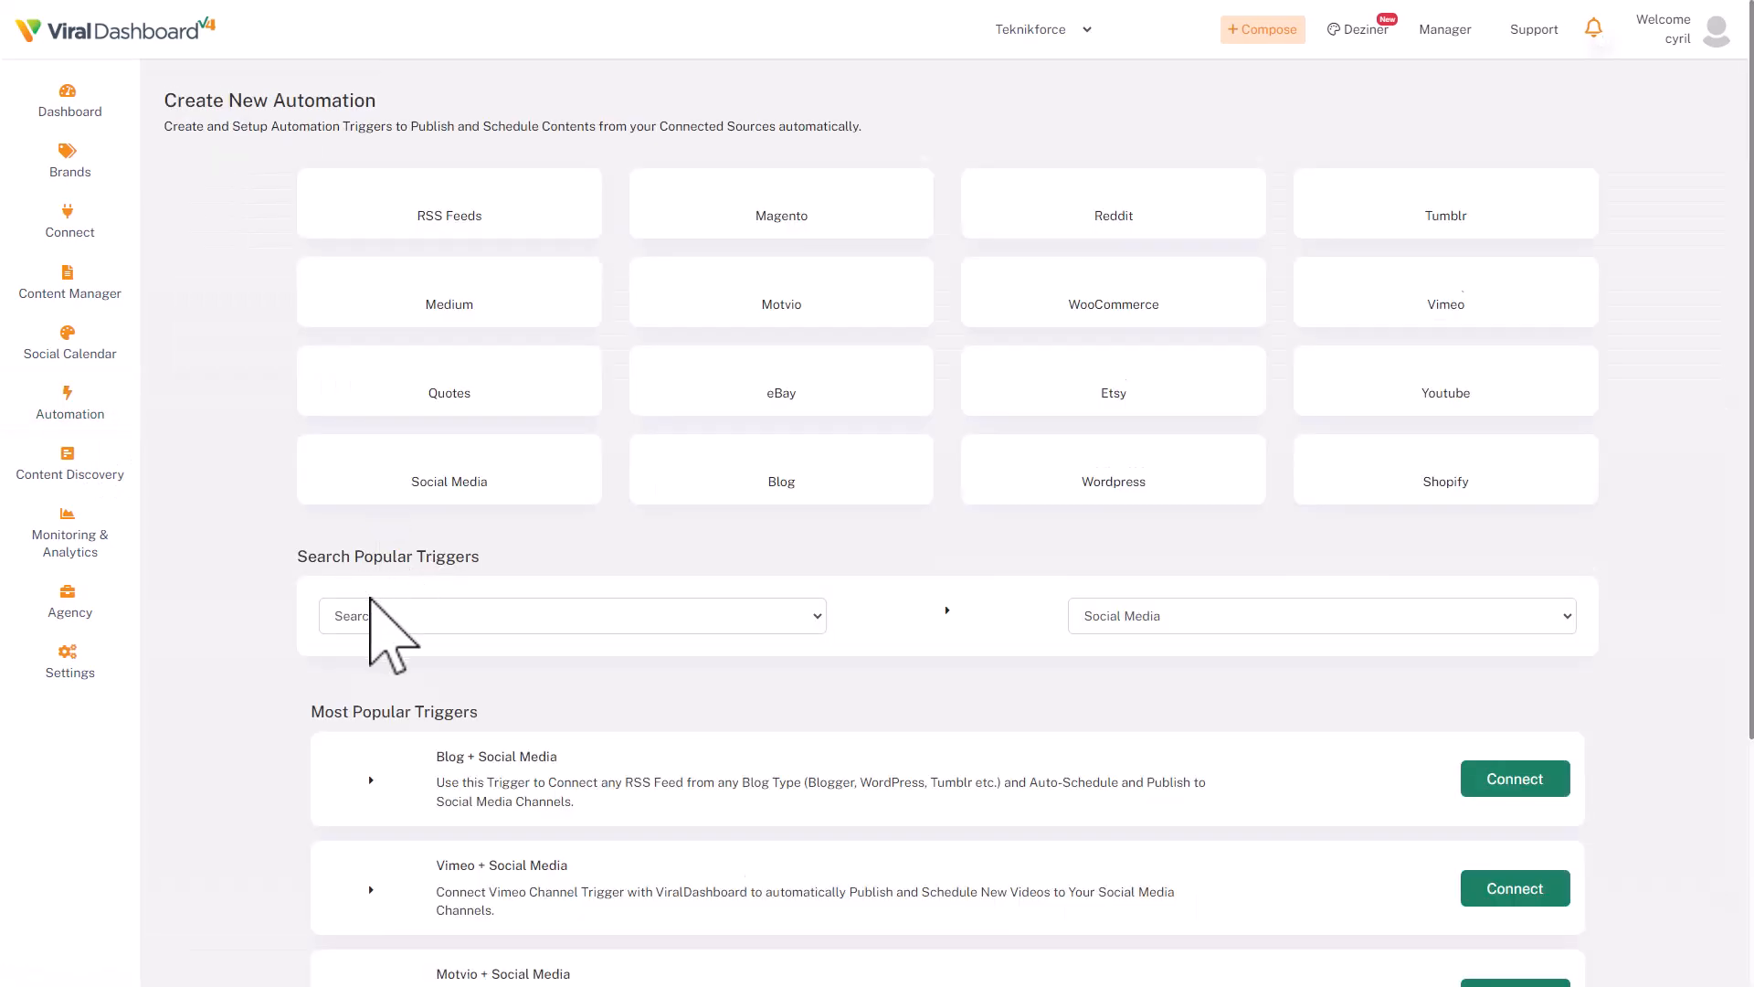
pyautogui.scroll(3)
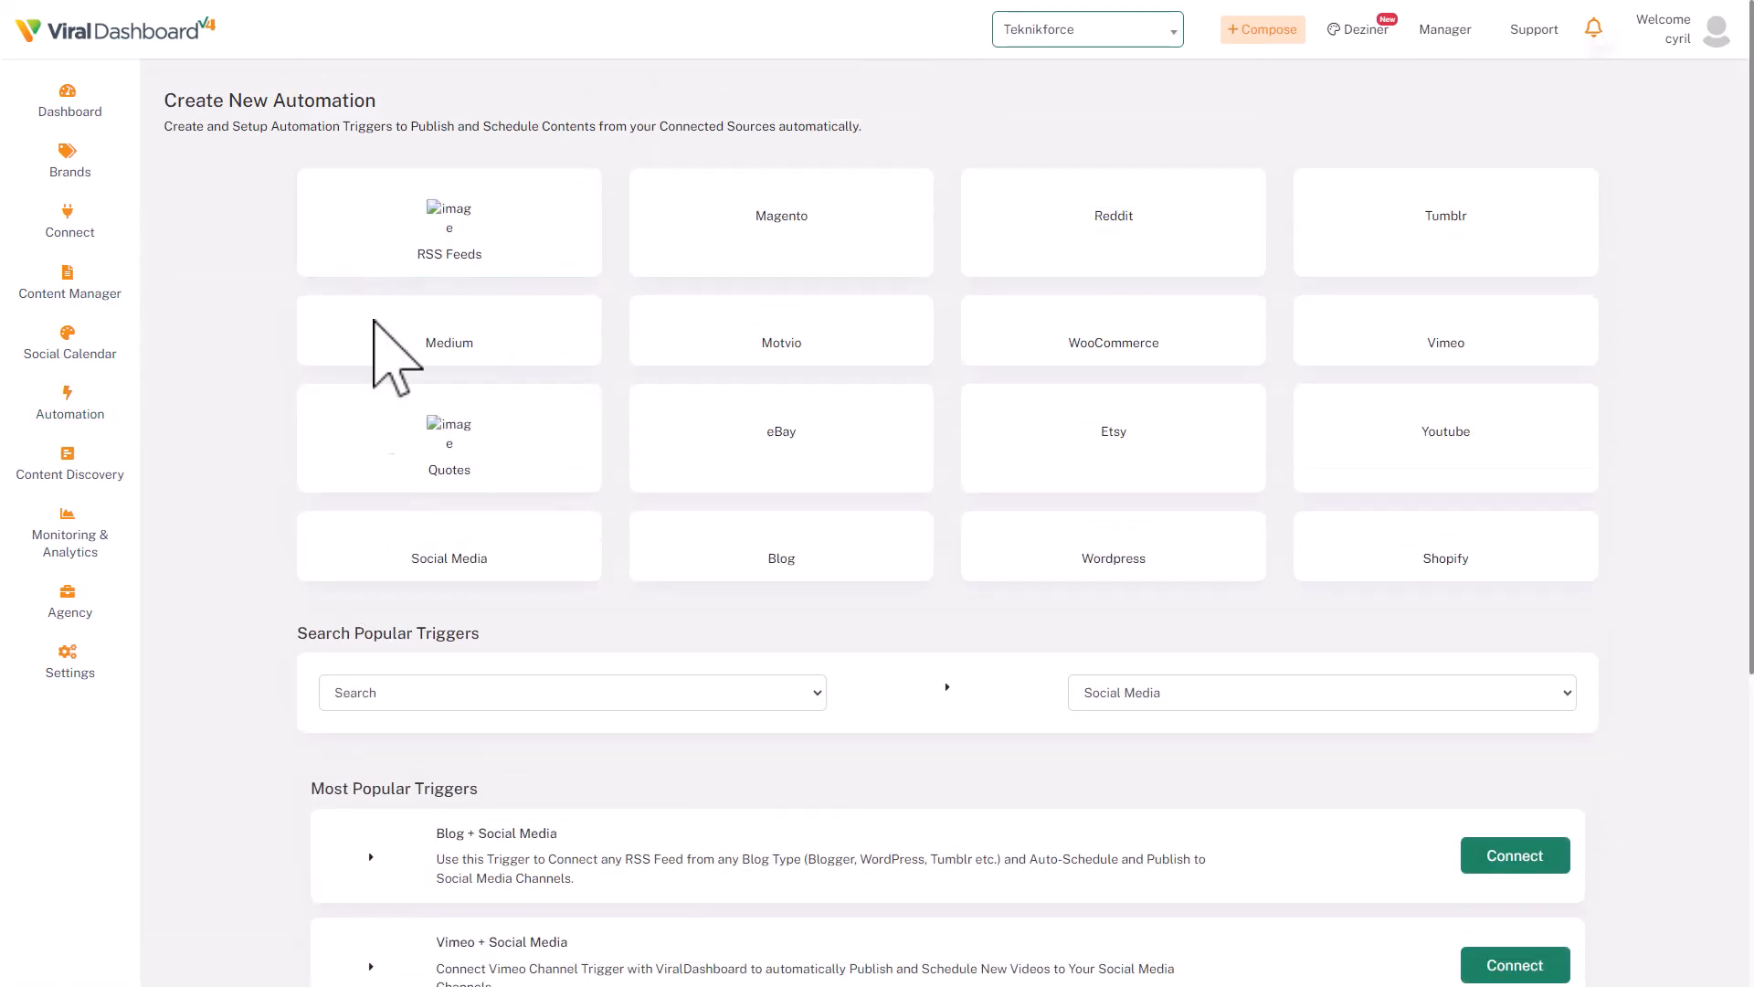
pyautogui.click(571, 366)
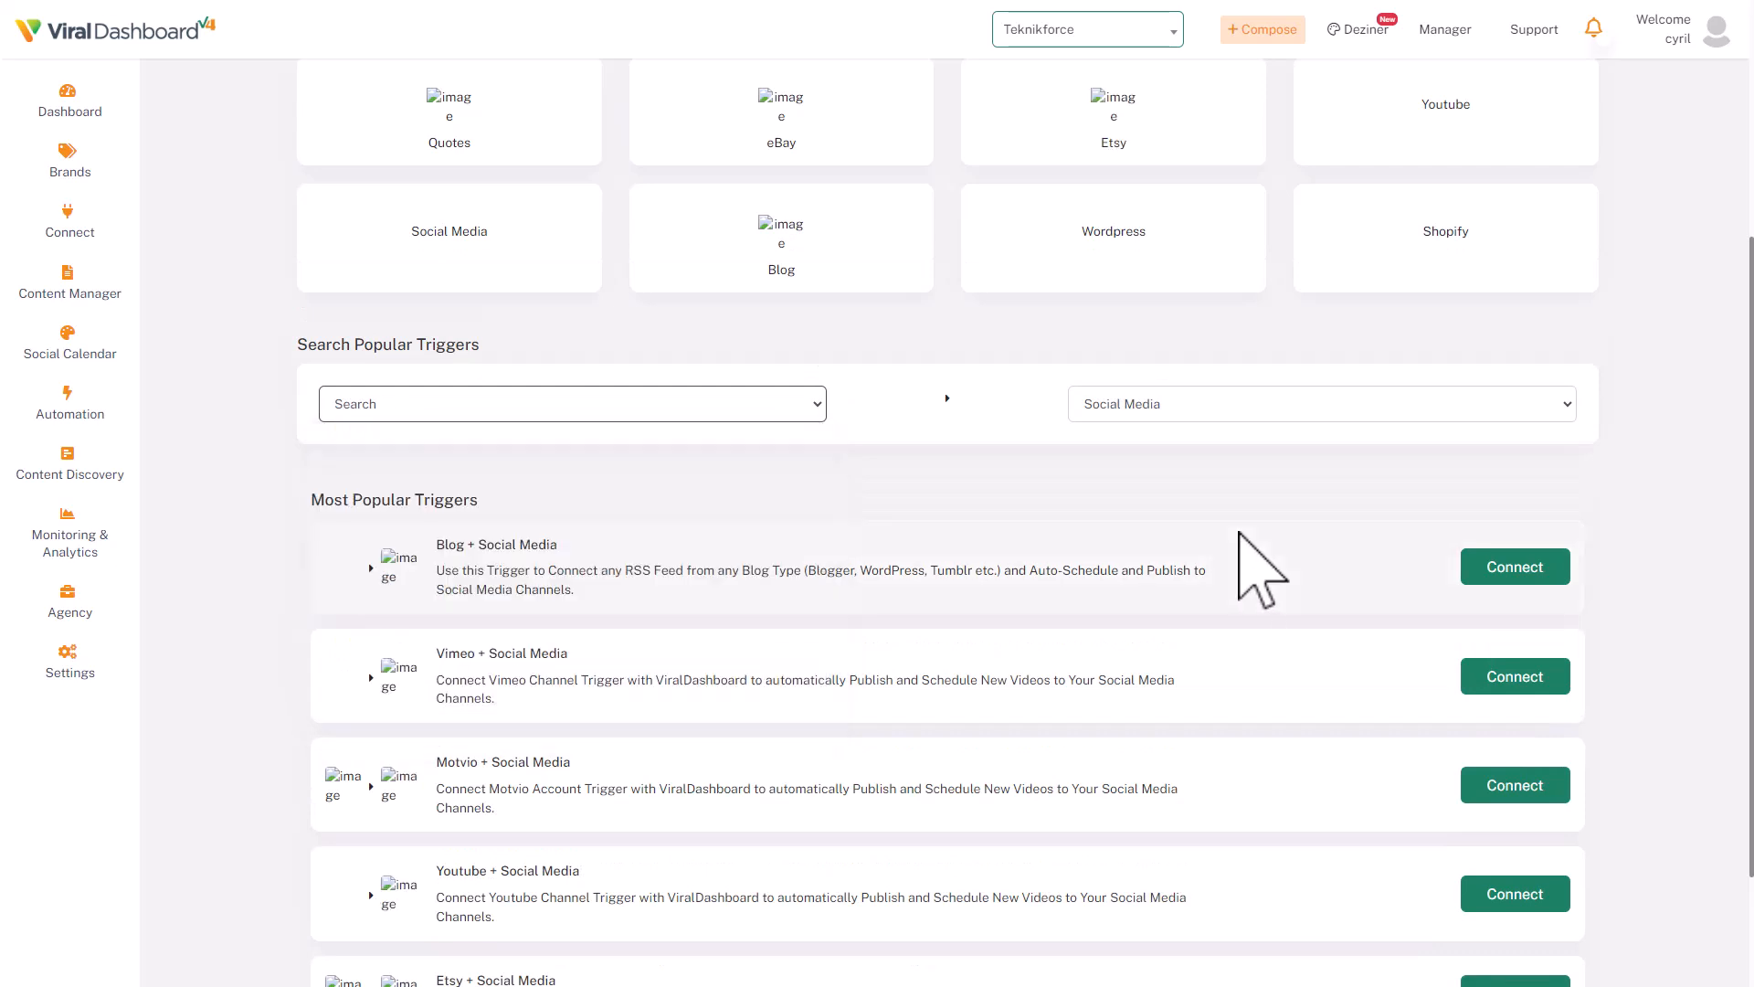
pyautogui.click(1320, 403)
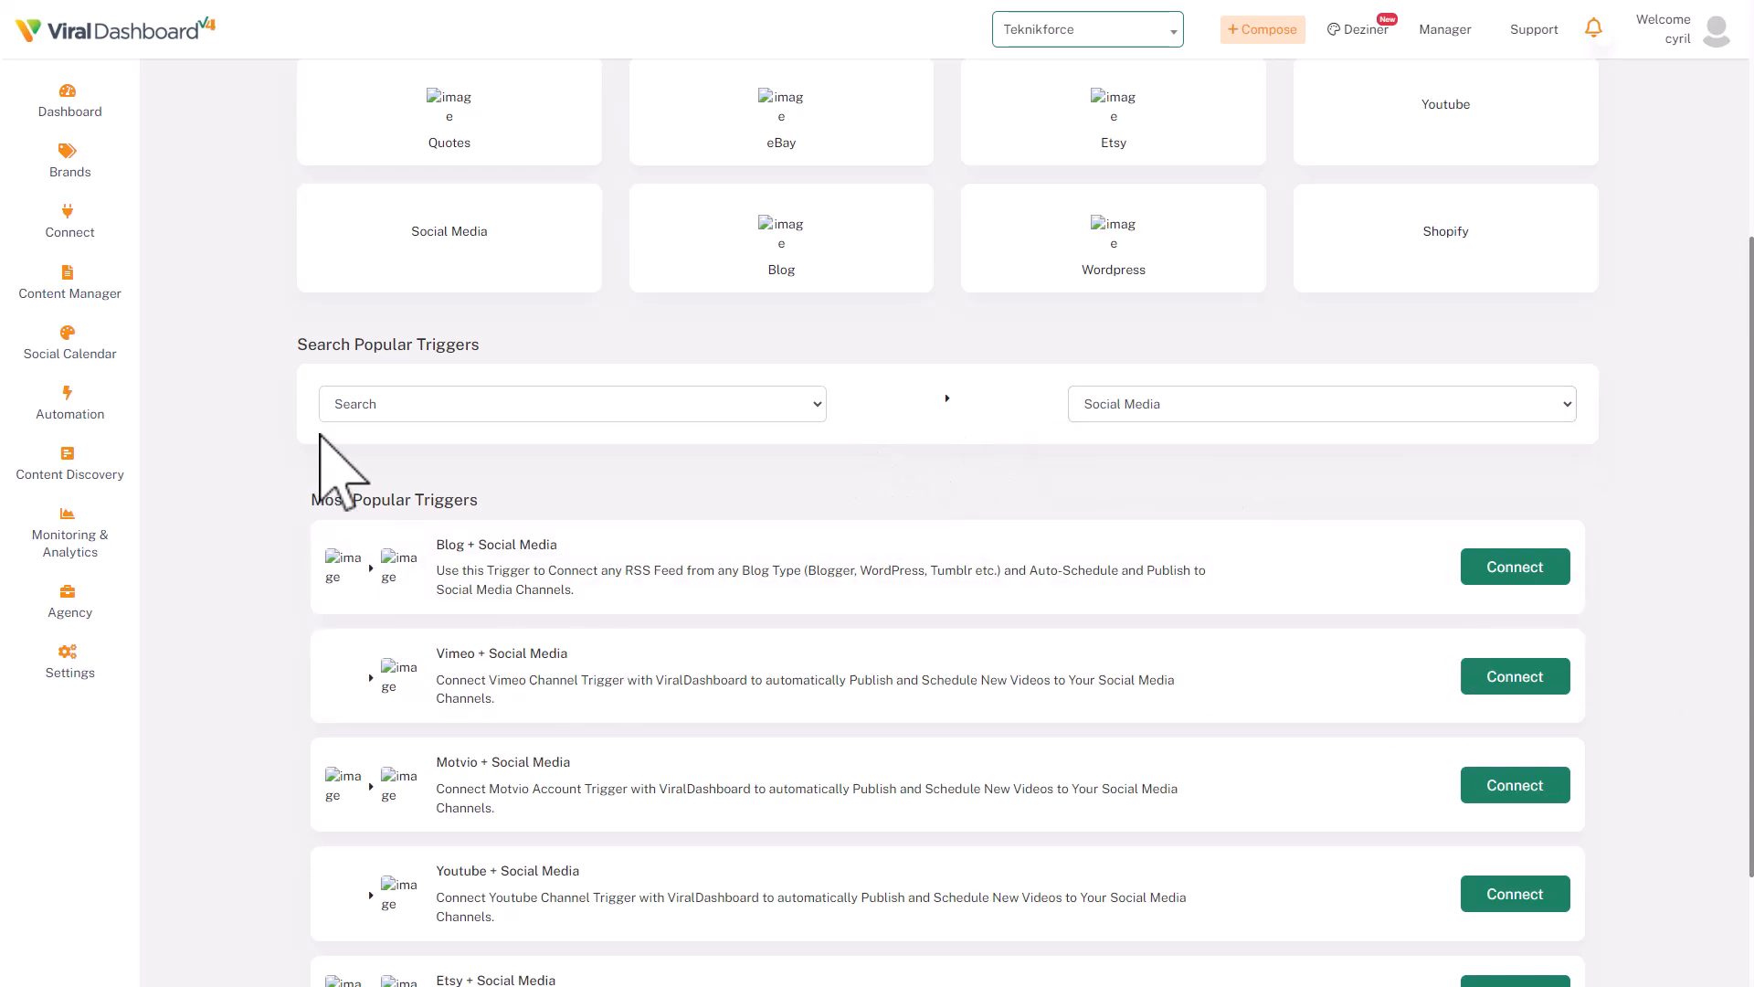
pyautogui.click(571, 404)
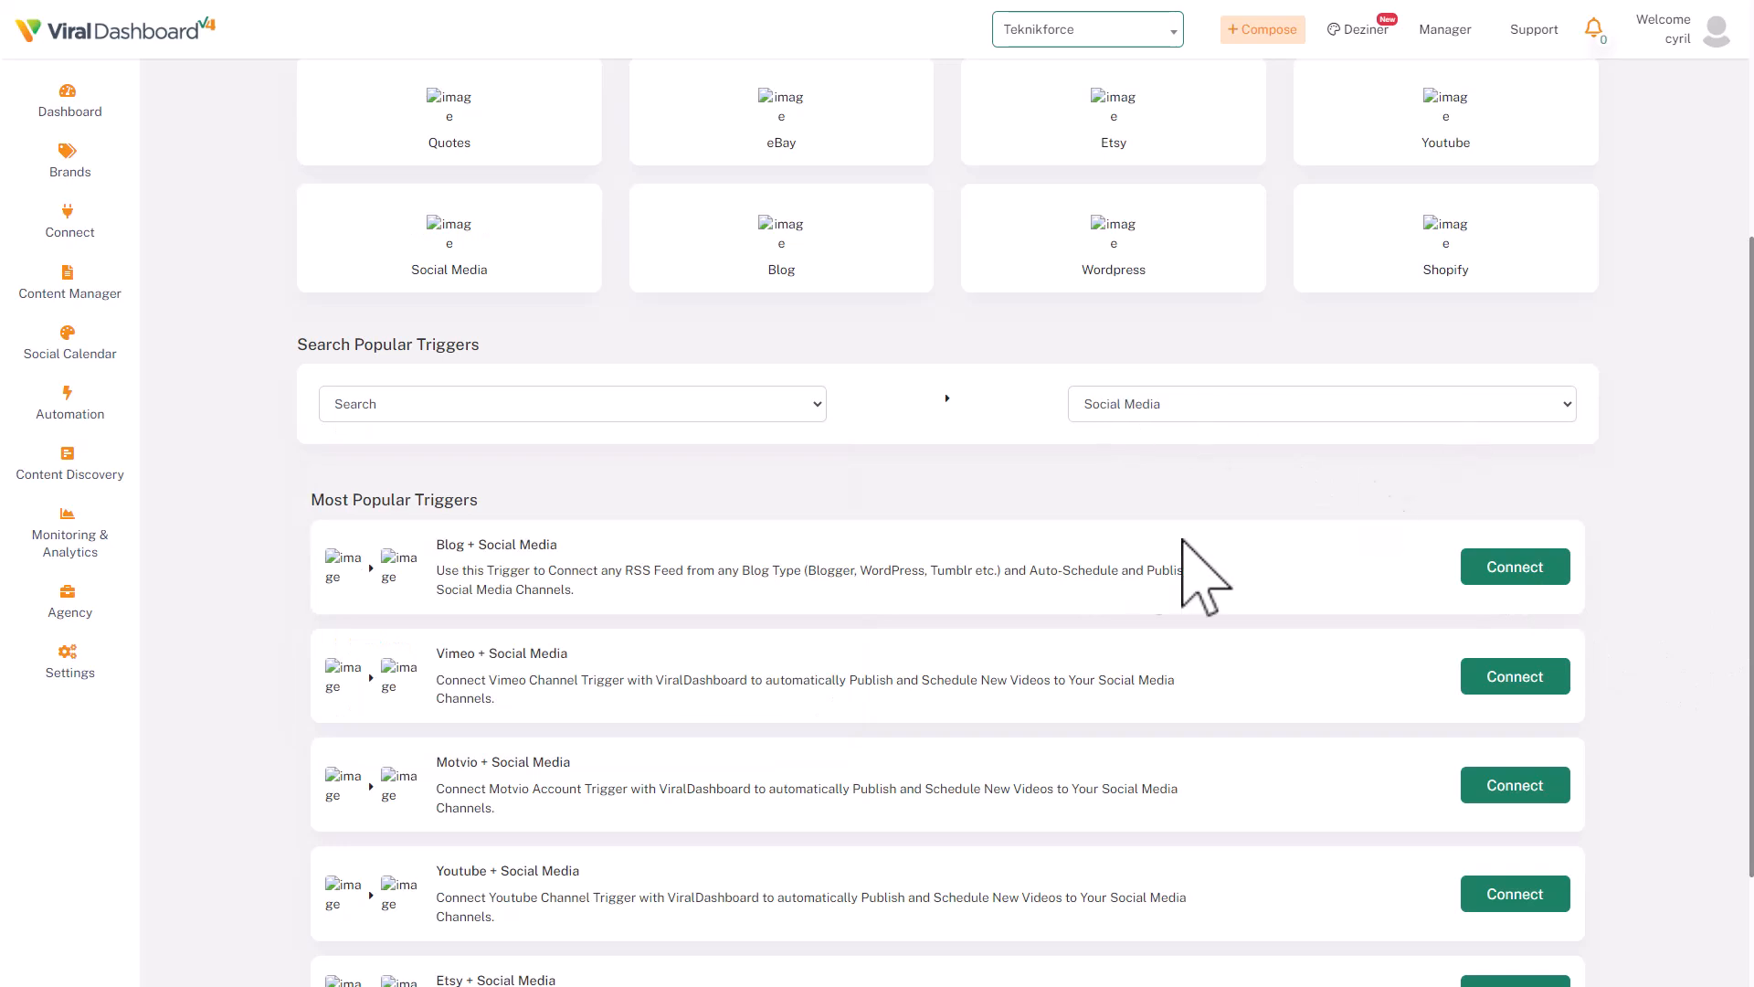
pyautogui.scroll(3)
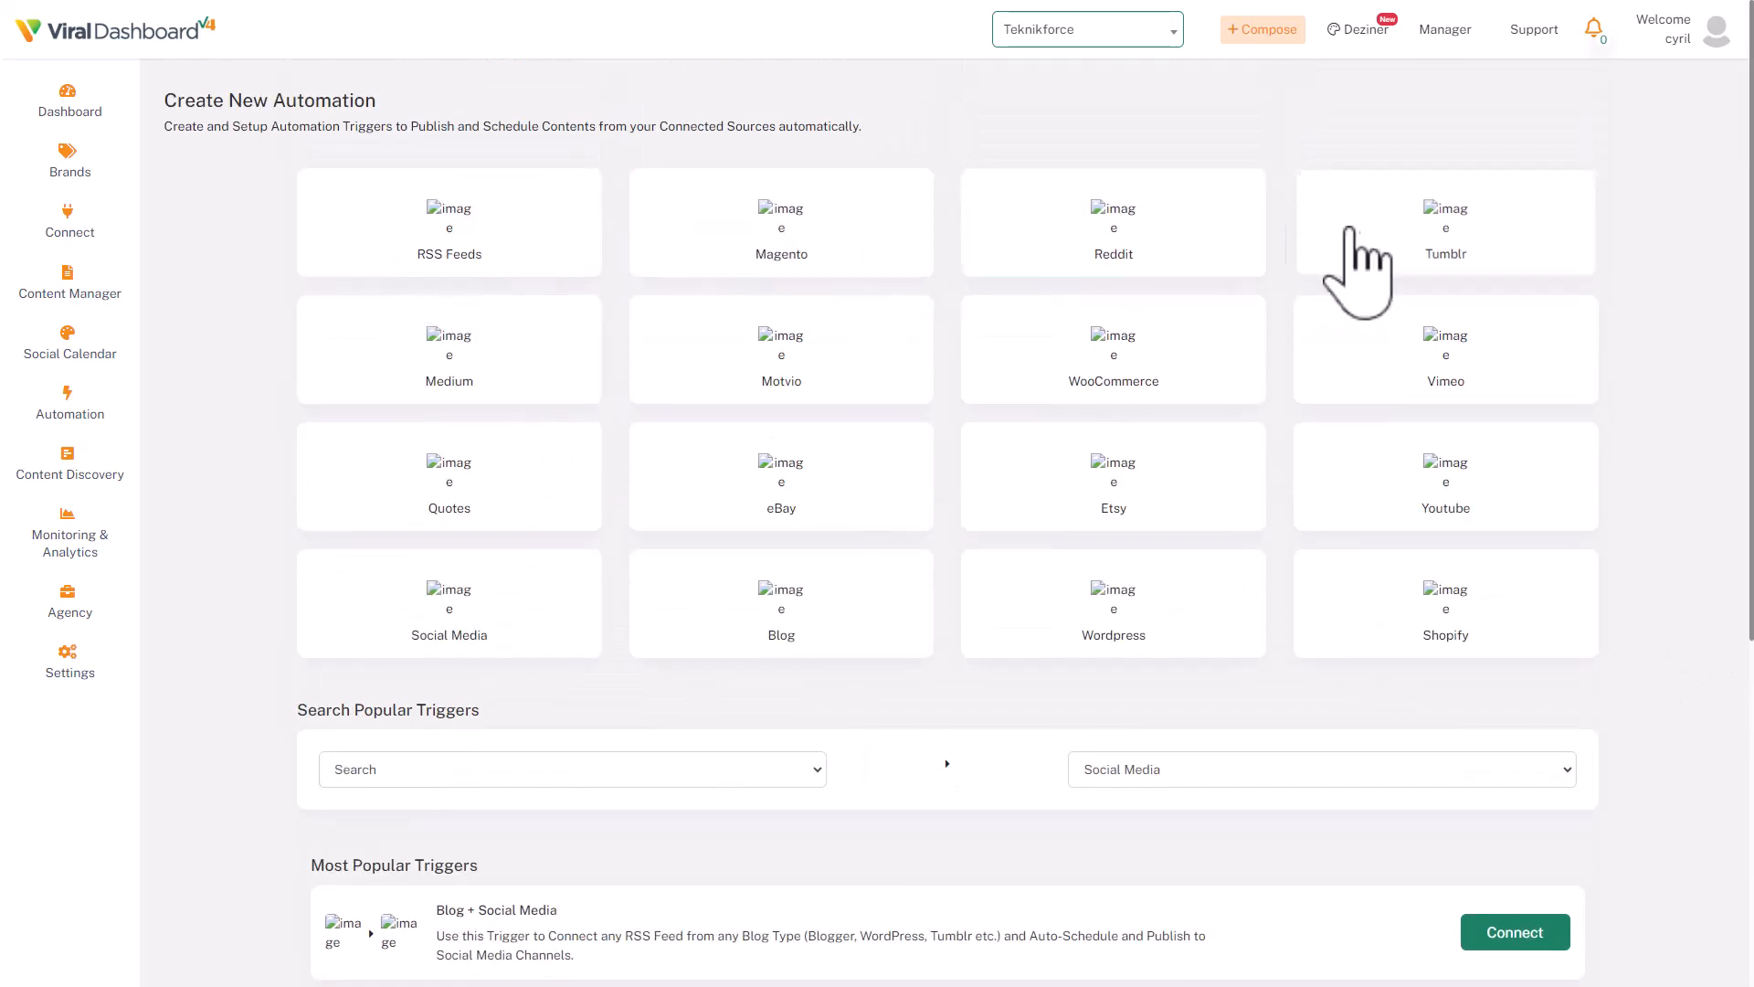
pyautogui.moveTo(901, 702)
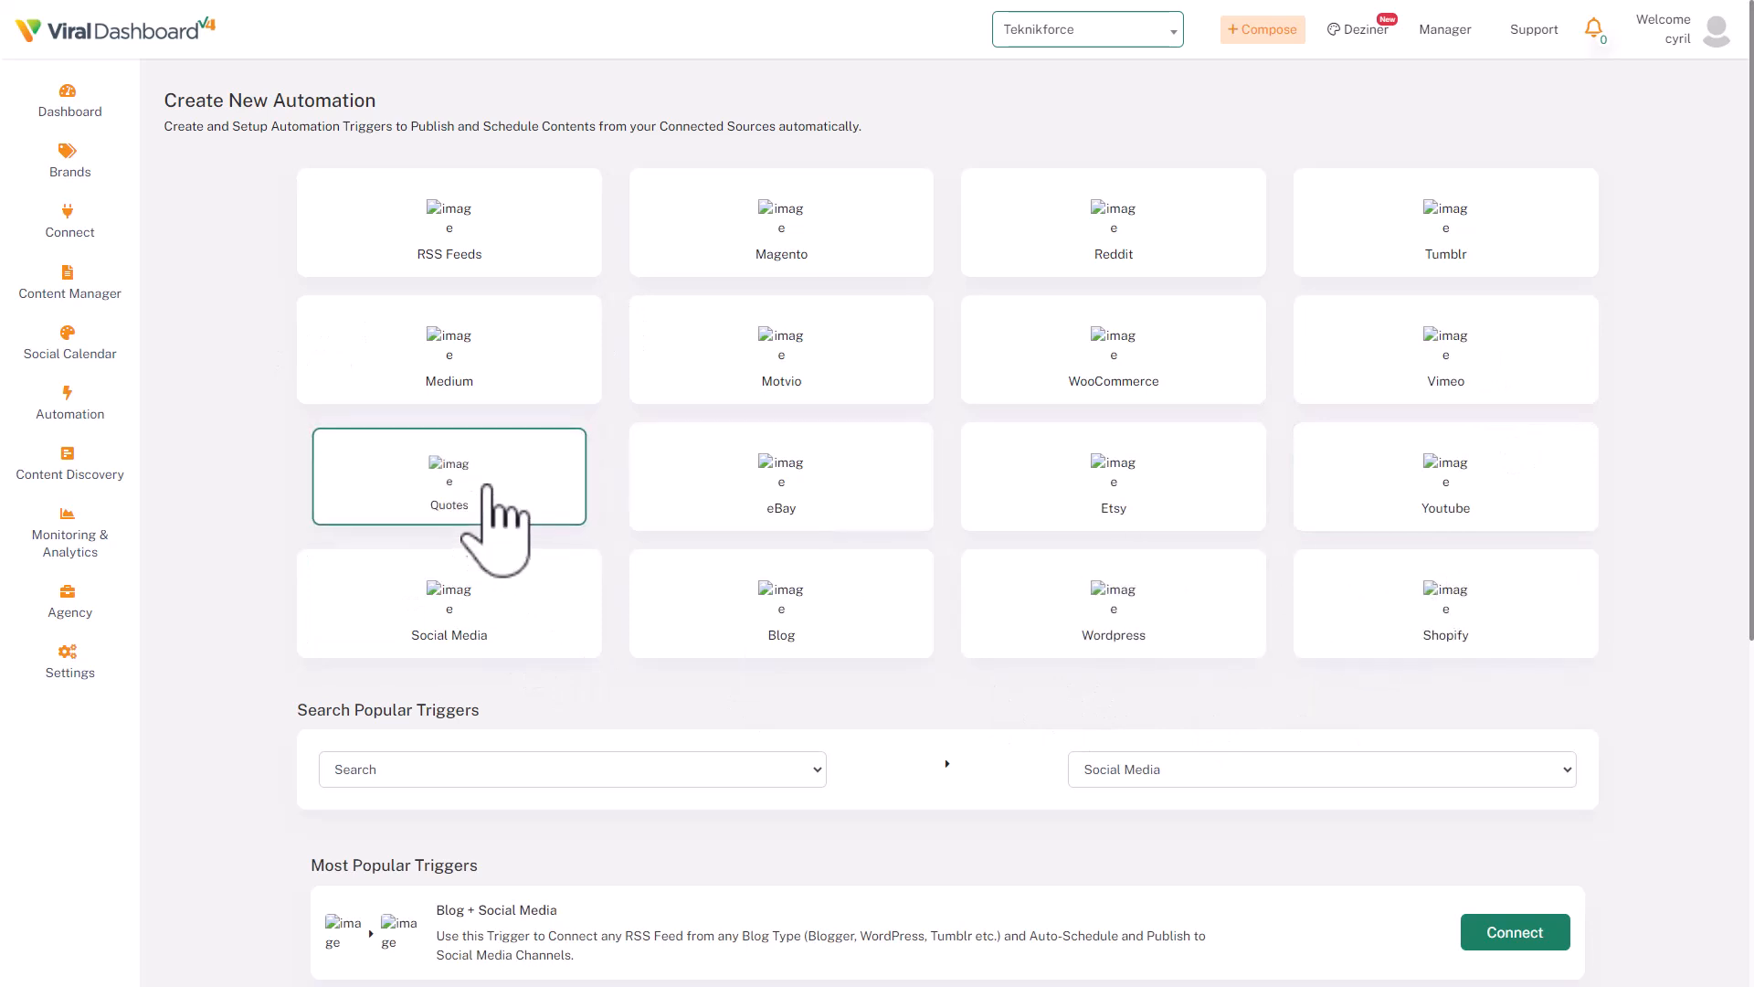
pyautogui.scroll(-3)
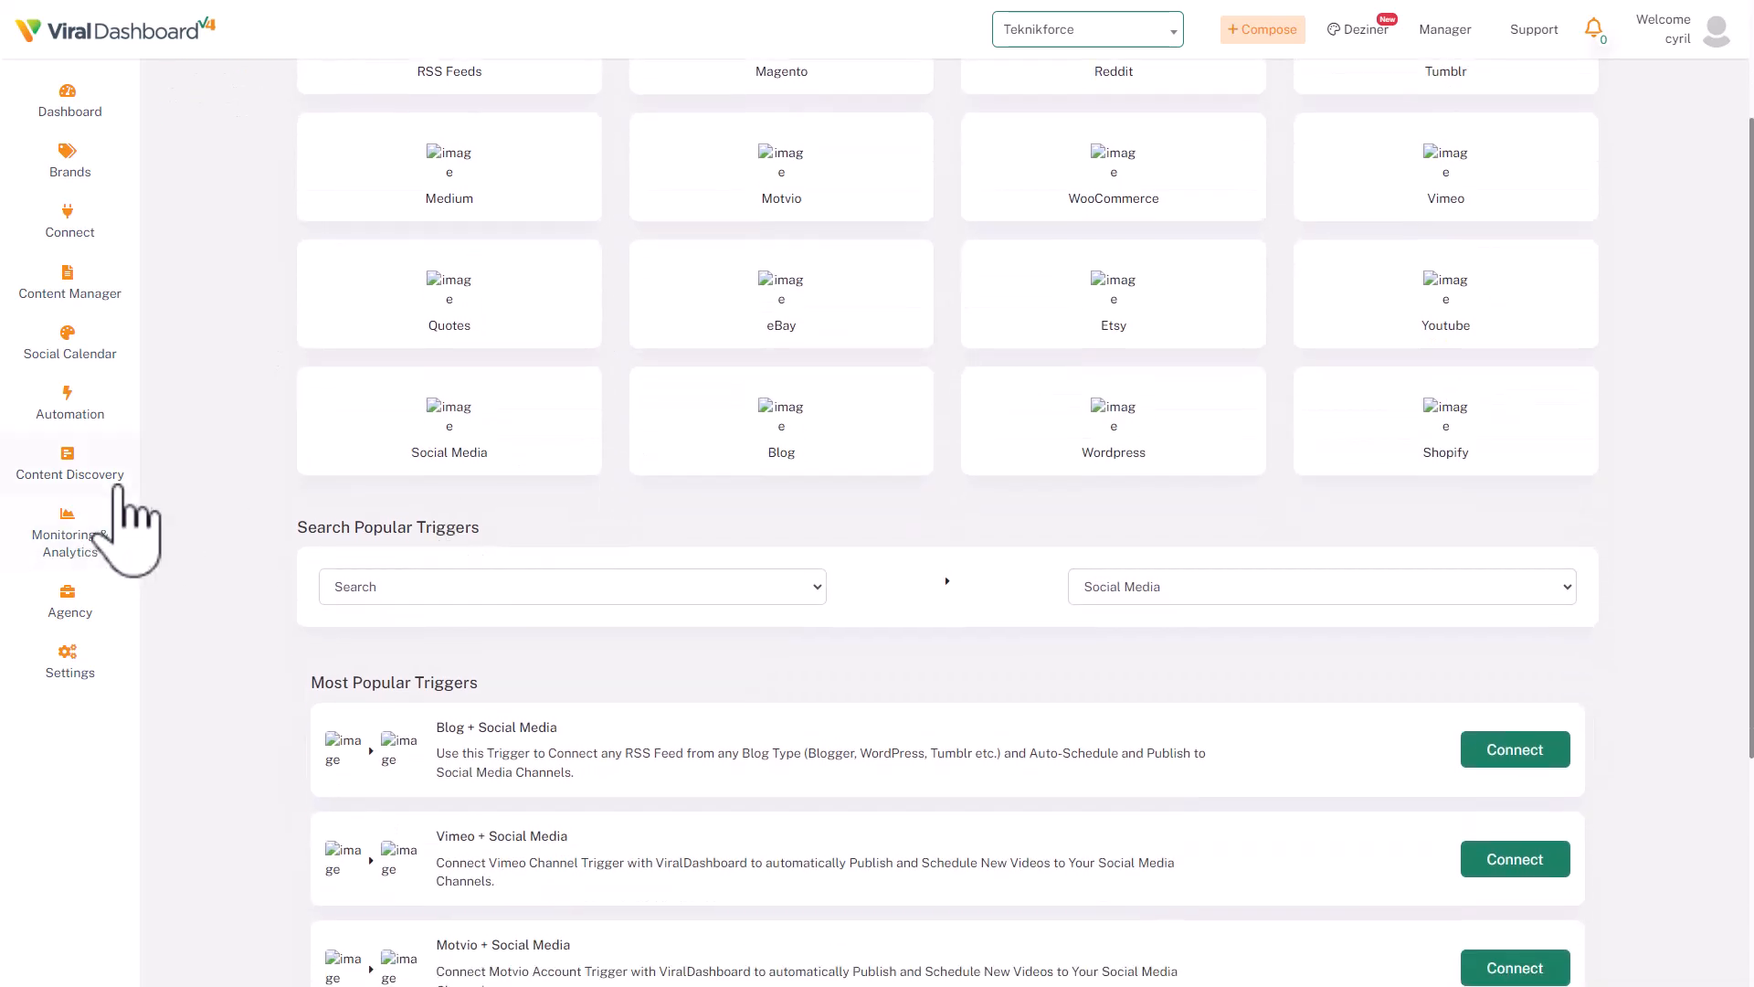
# Step: Browse Content Discovery's featured topics and the Industries category list
pyautogui.click(70, 458)
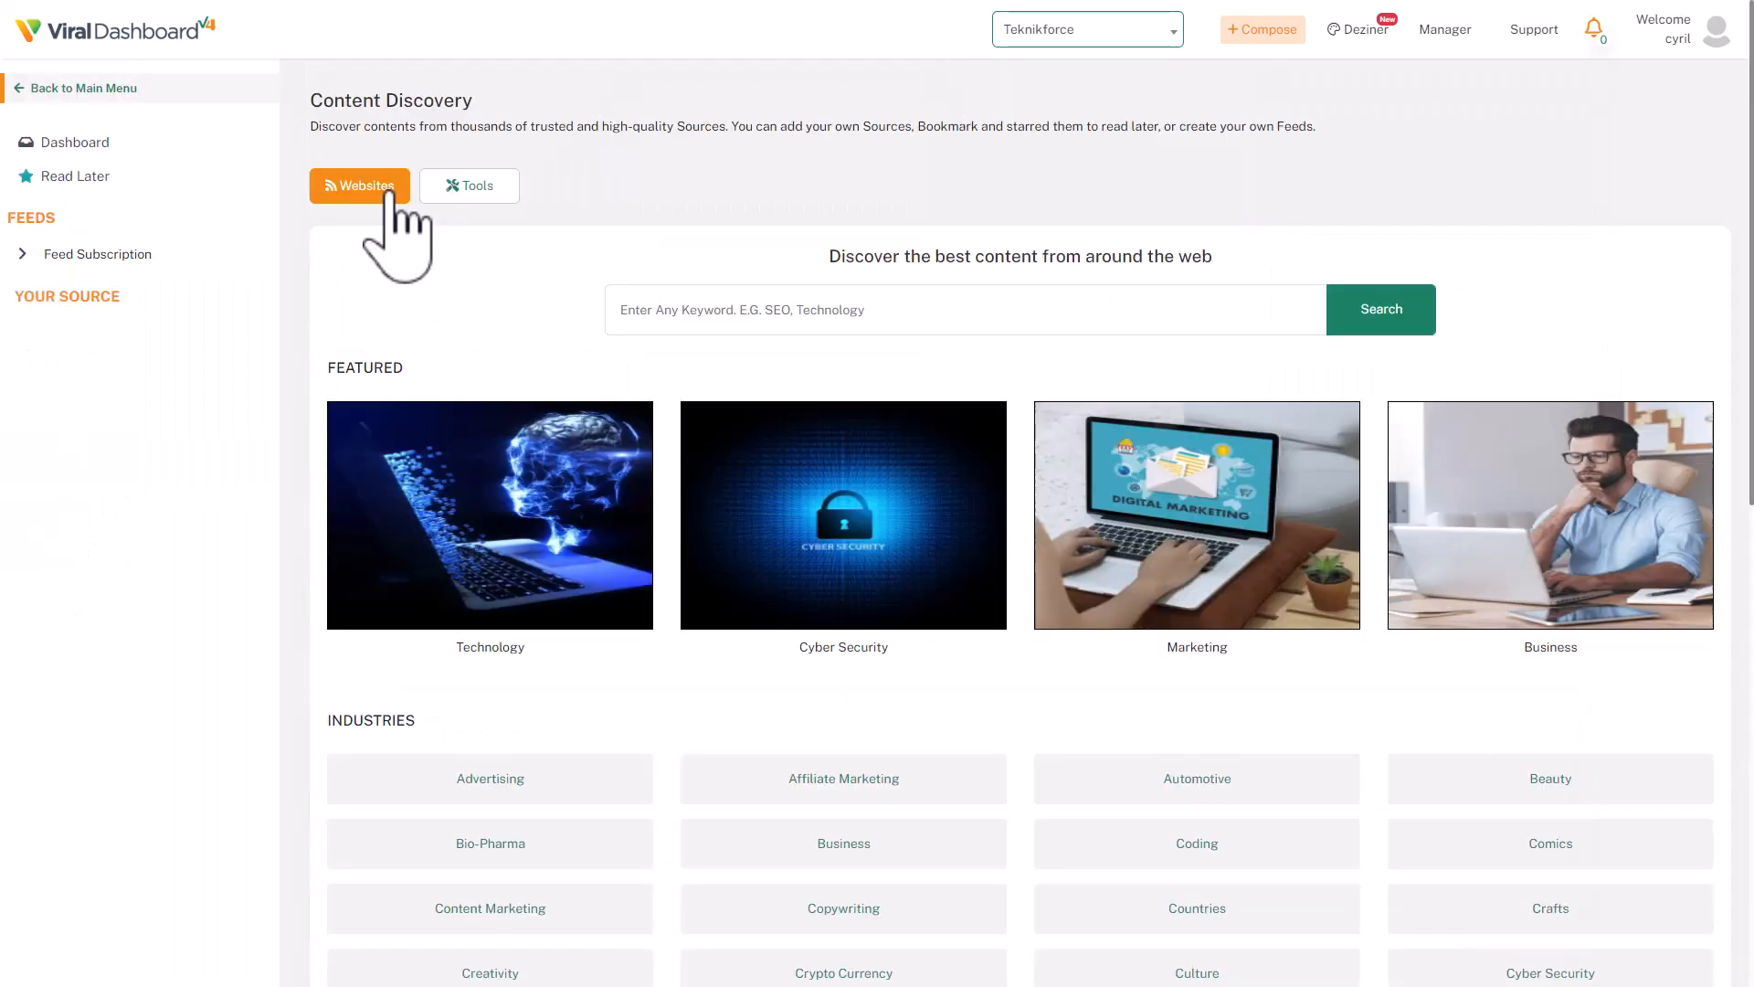
pyautogui.scroll(-3)
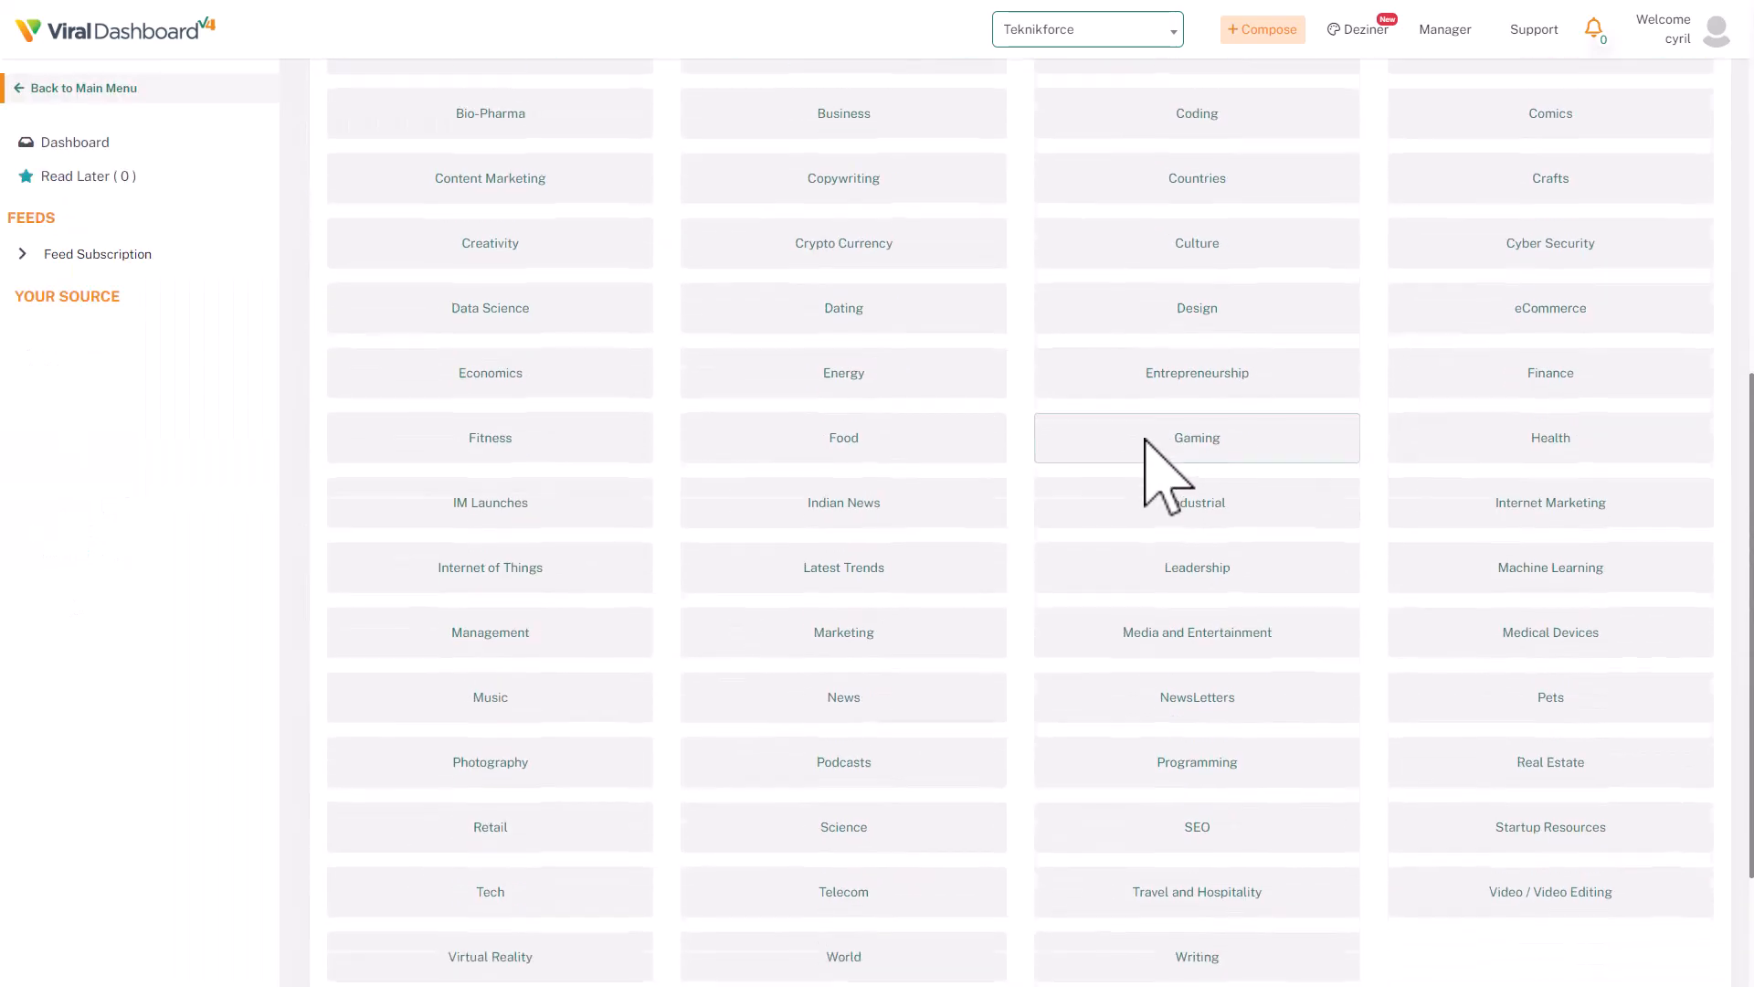
pyautogui.scroll(3)
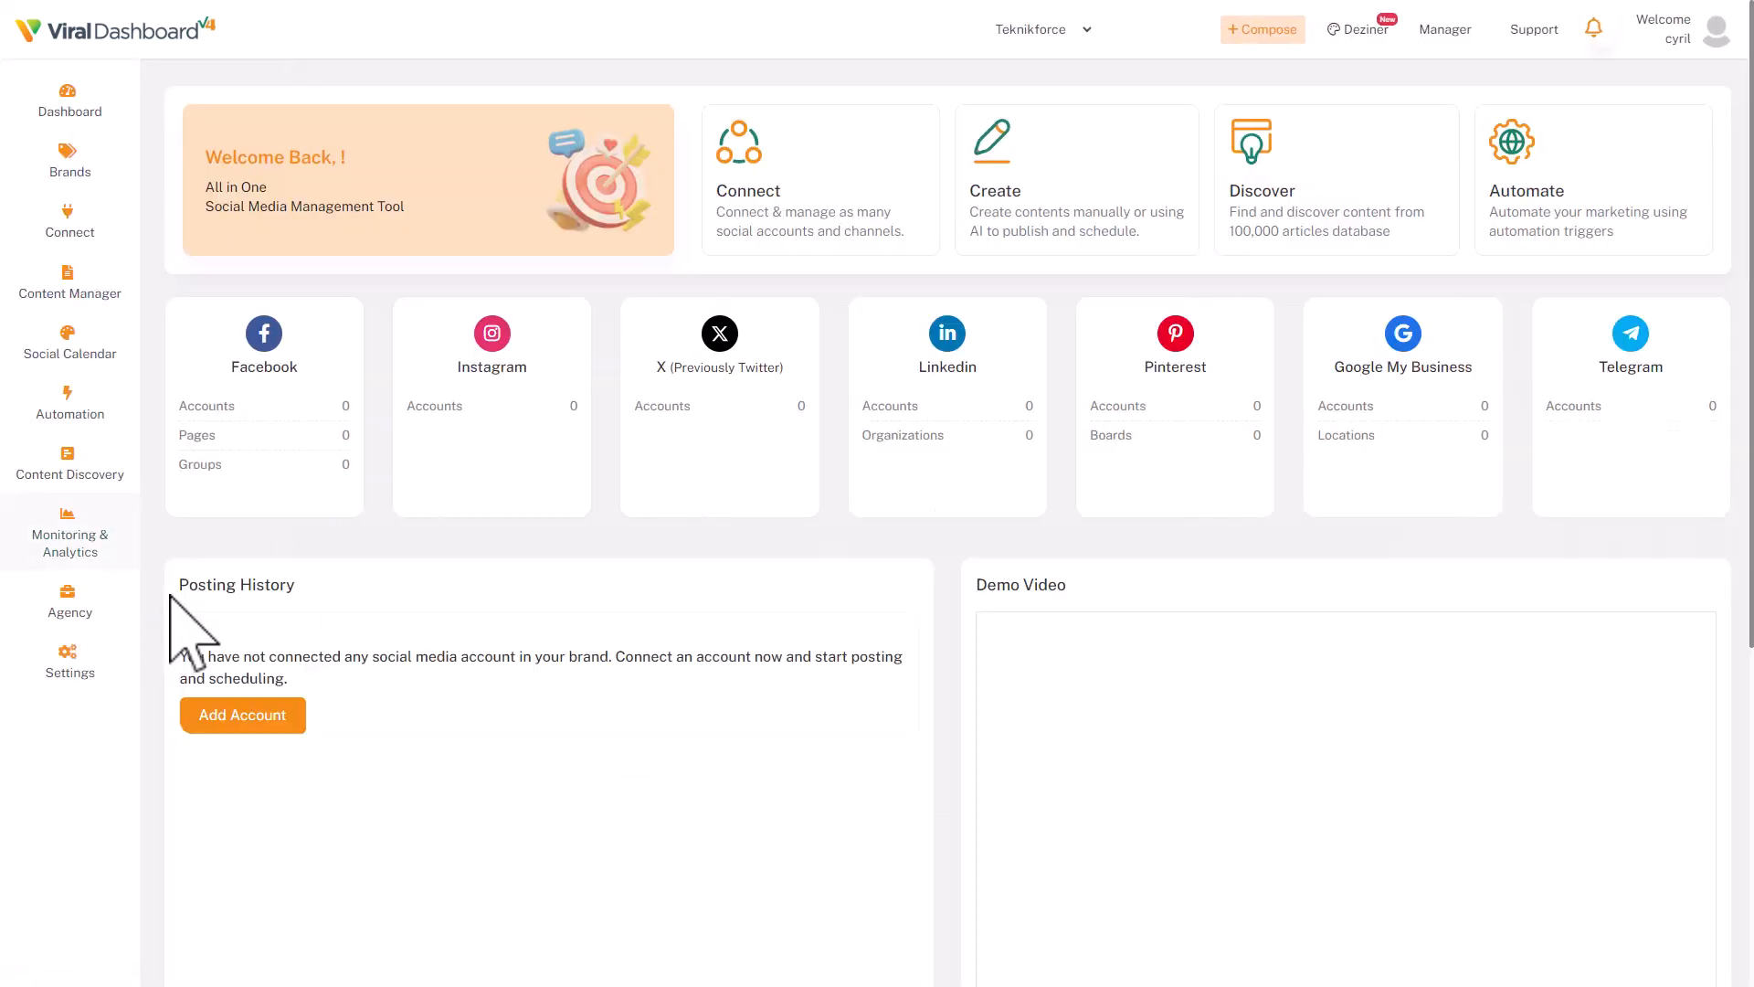
# Step: Review the social network cards and Posting History, then land on the All Analytics page
pyautogui.scroll(-3)
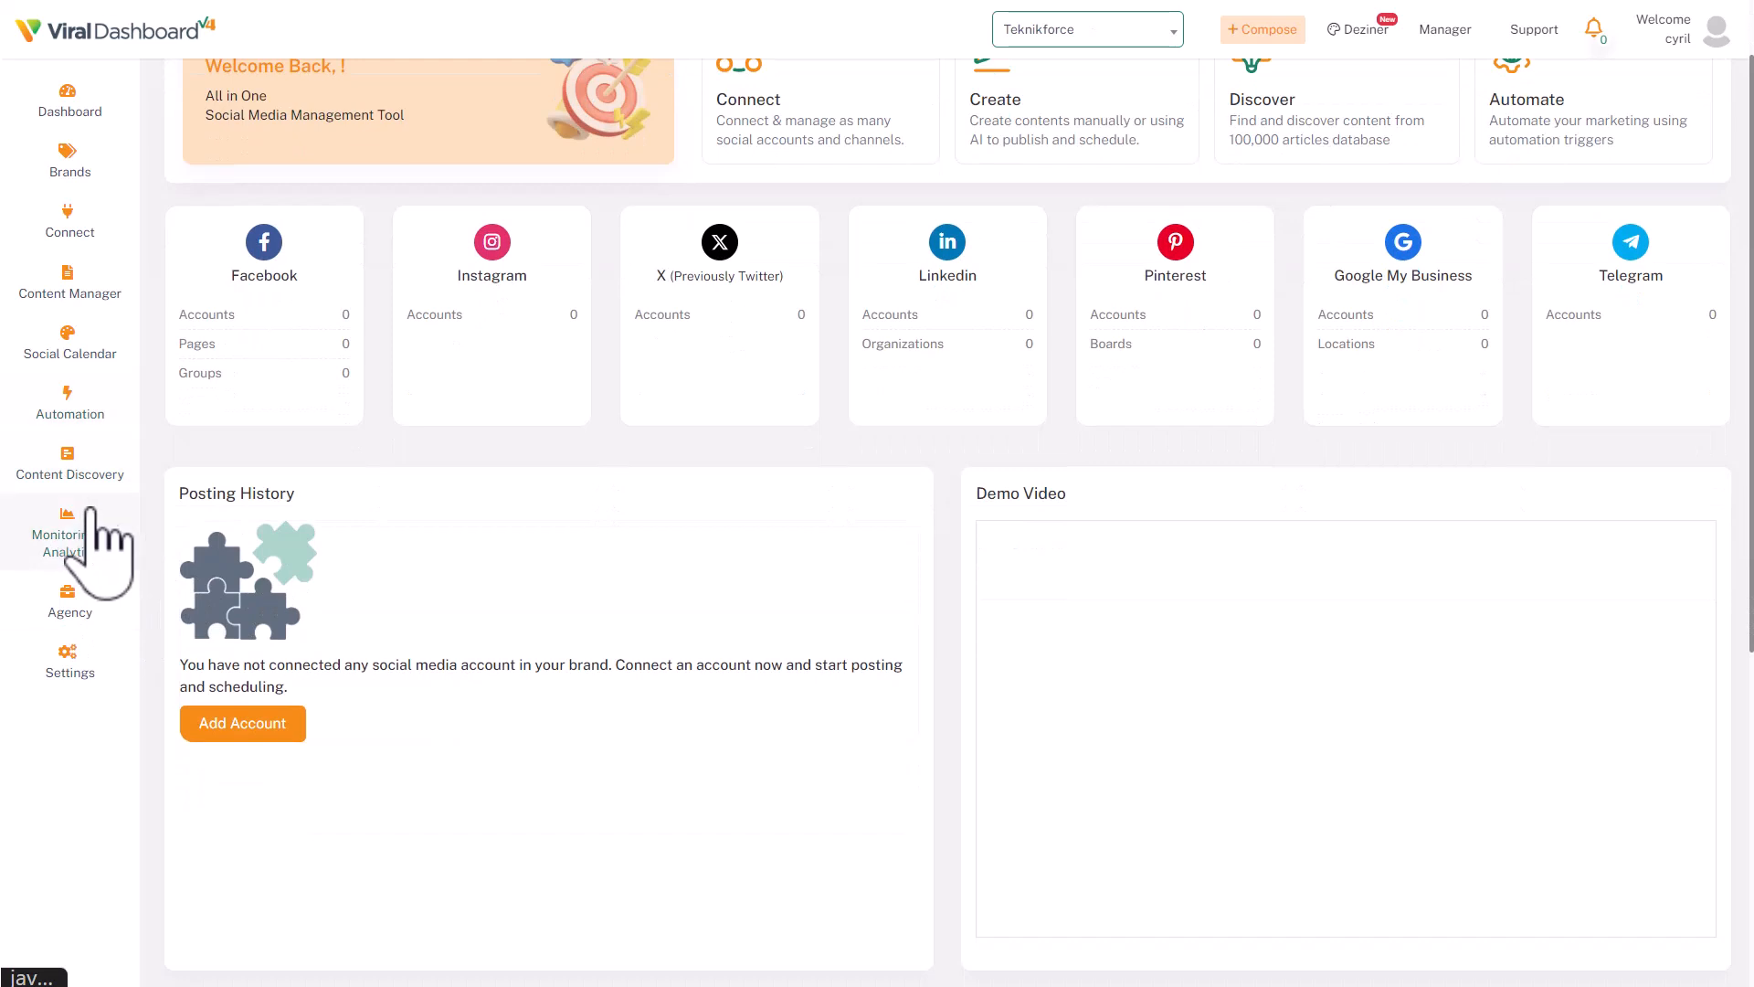
pyautogui.moveTo(80, 481)
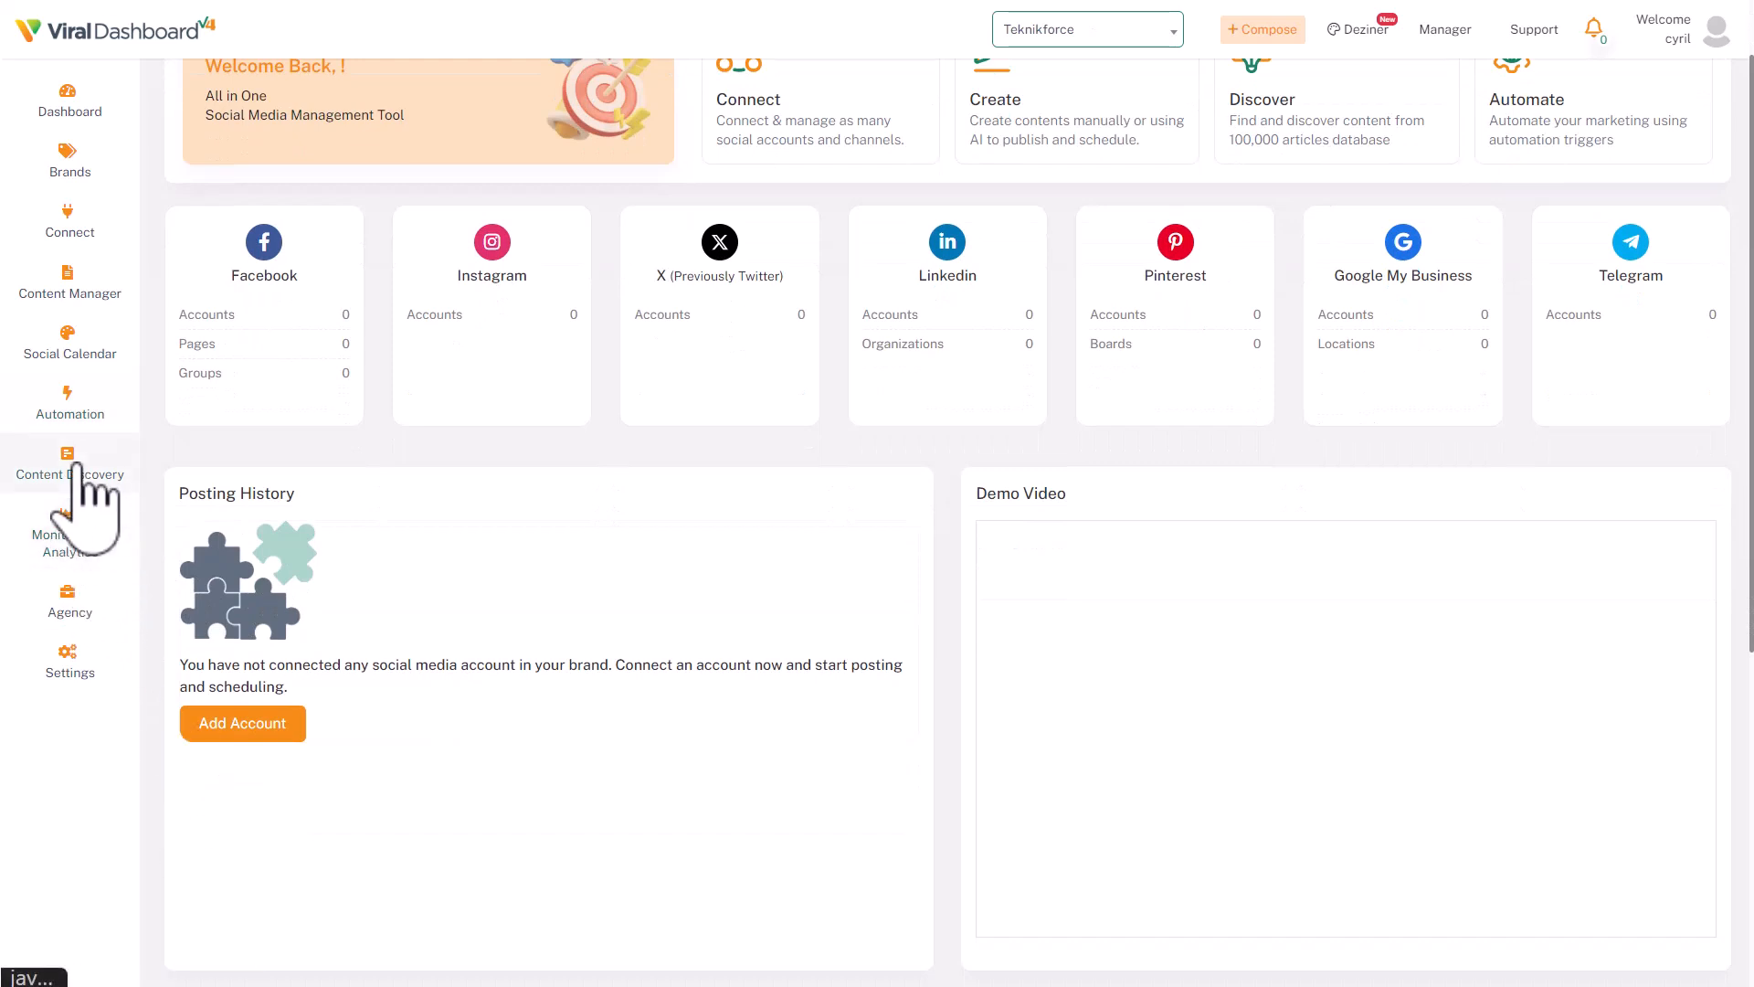
pyautogui.click(69, 541)
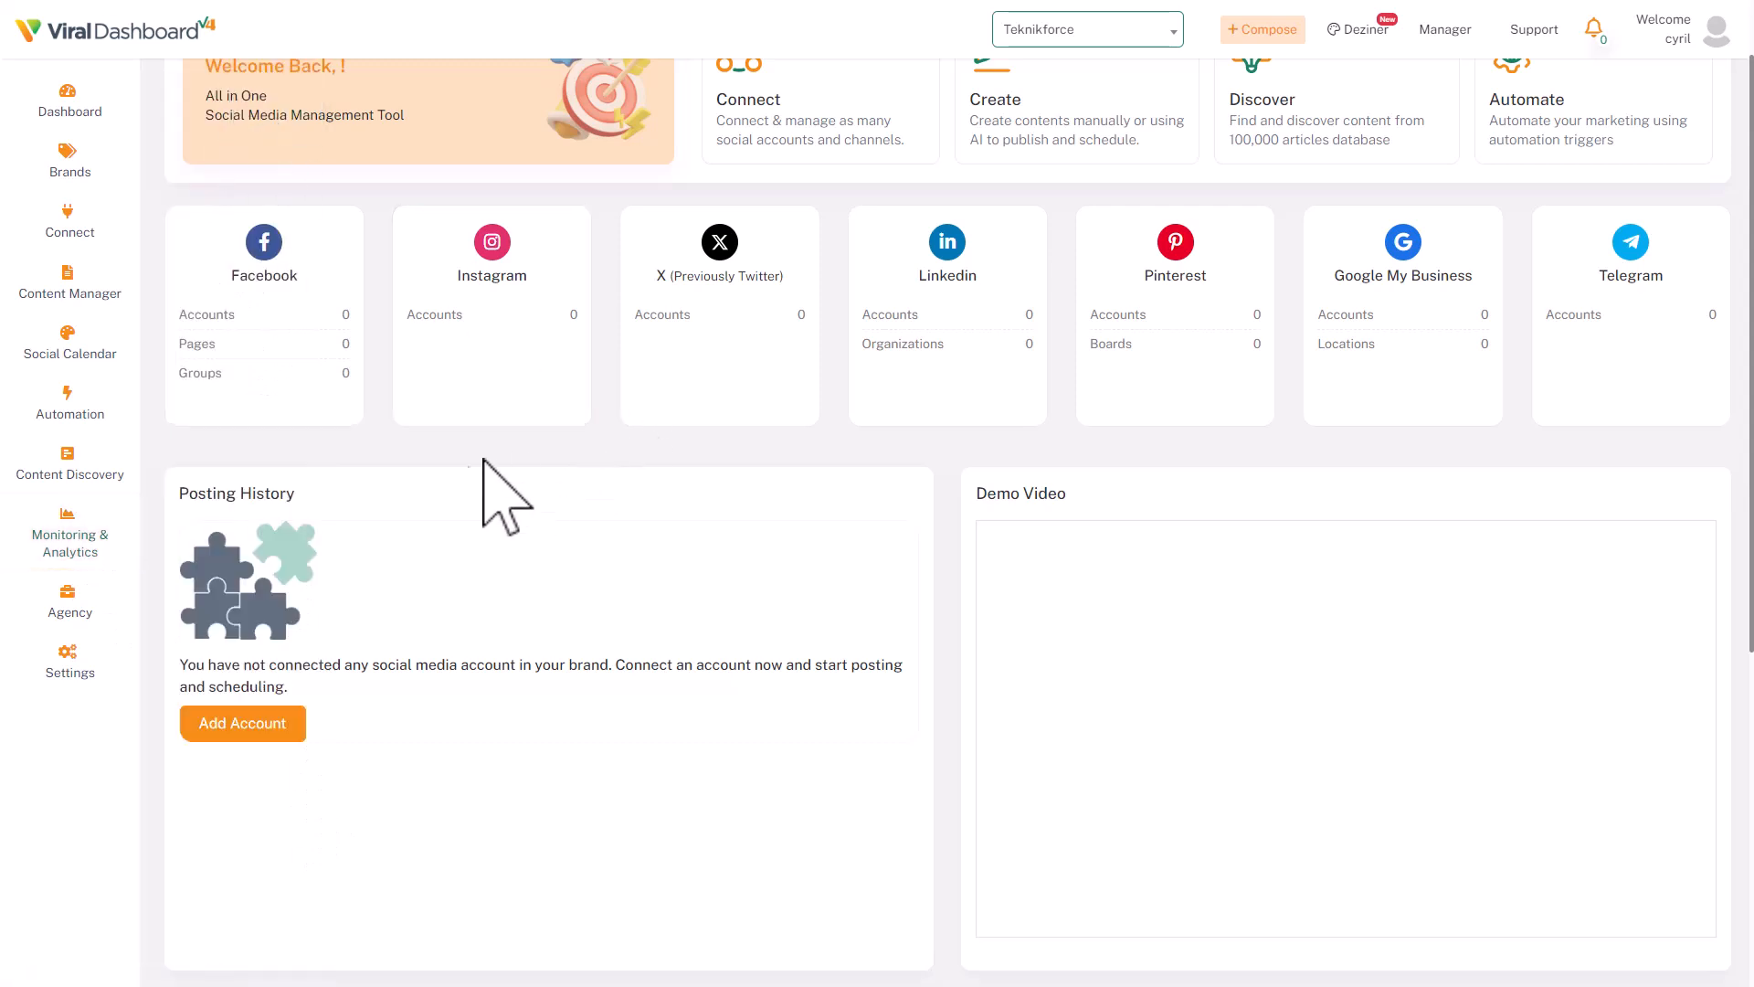
pyautogui.click(69, 541)
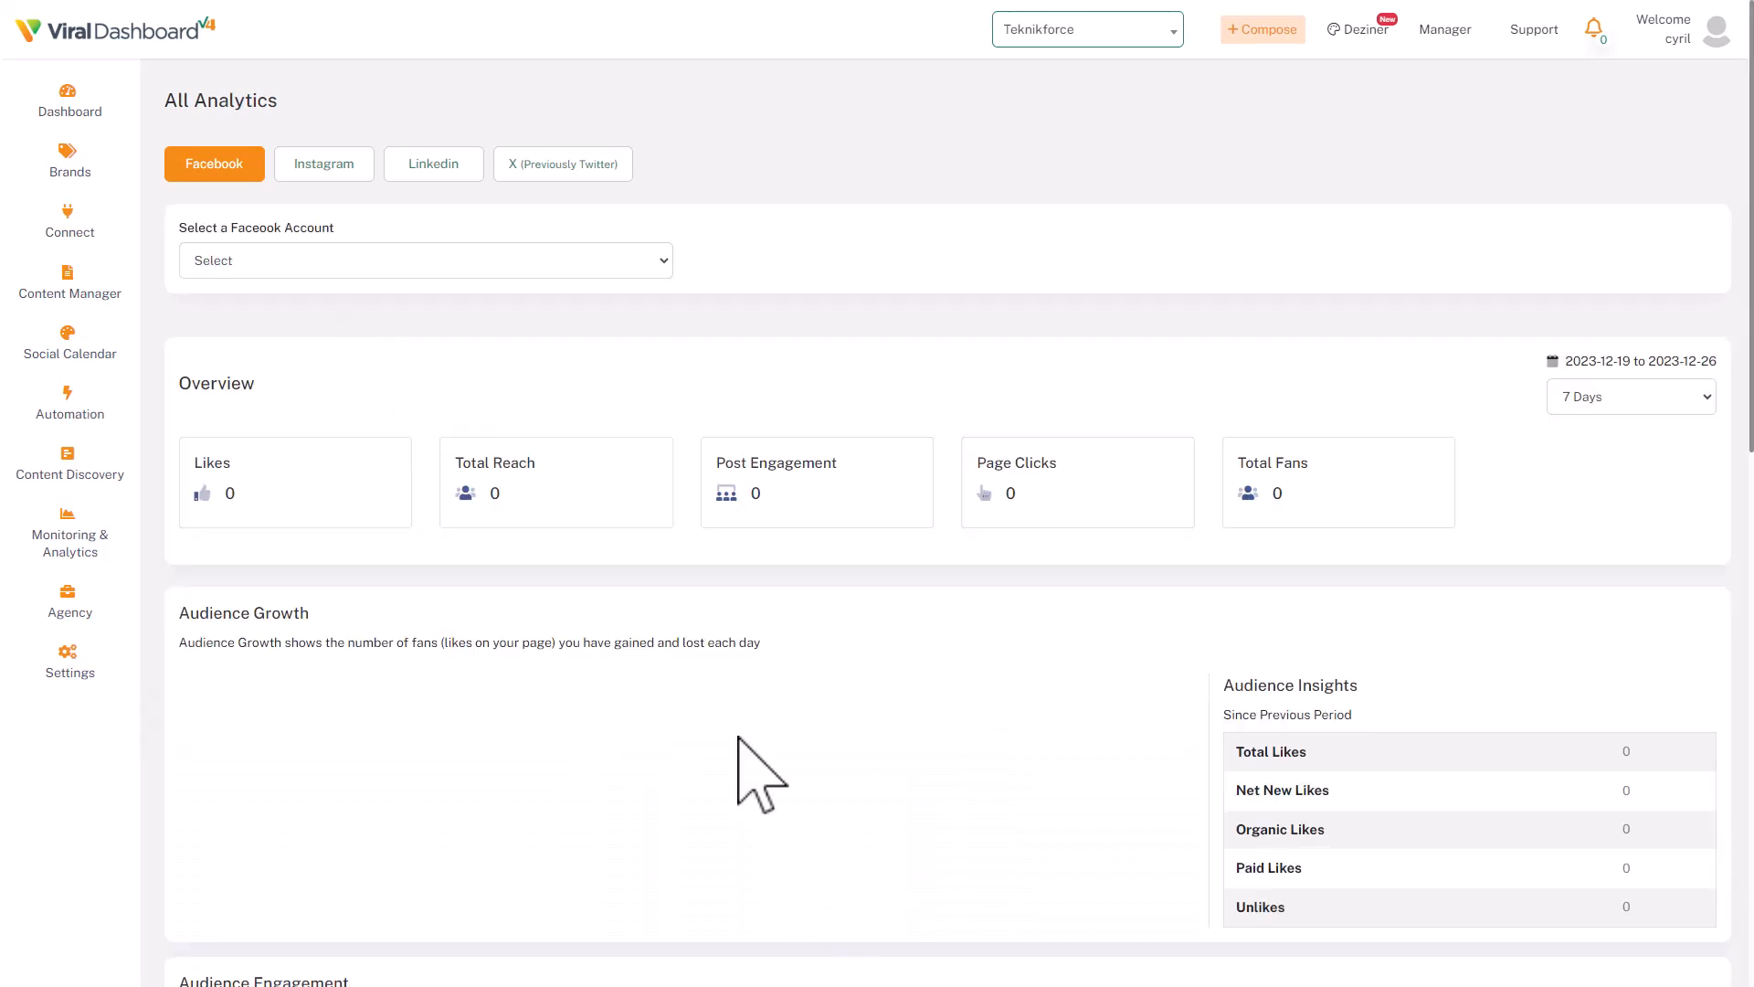
pyautogui.moveTo(504, 570)
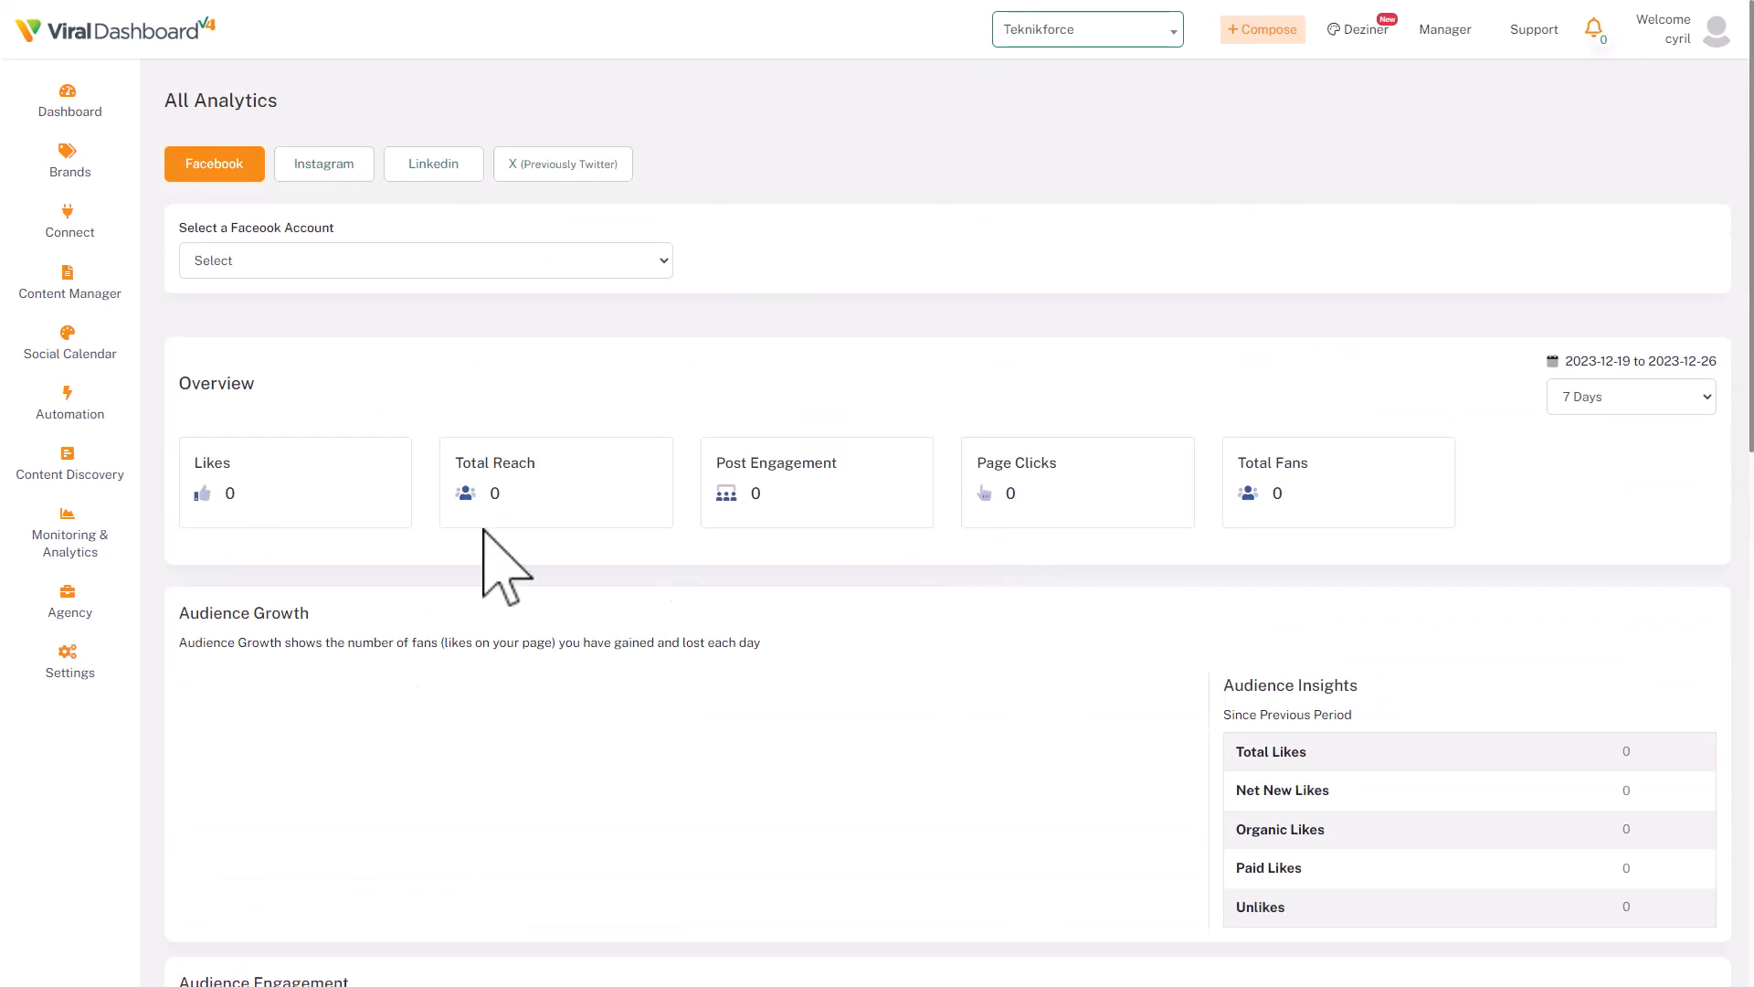
pyautogui.moveTo(632, 531)
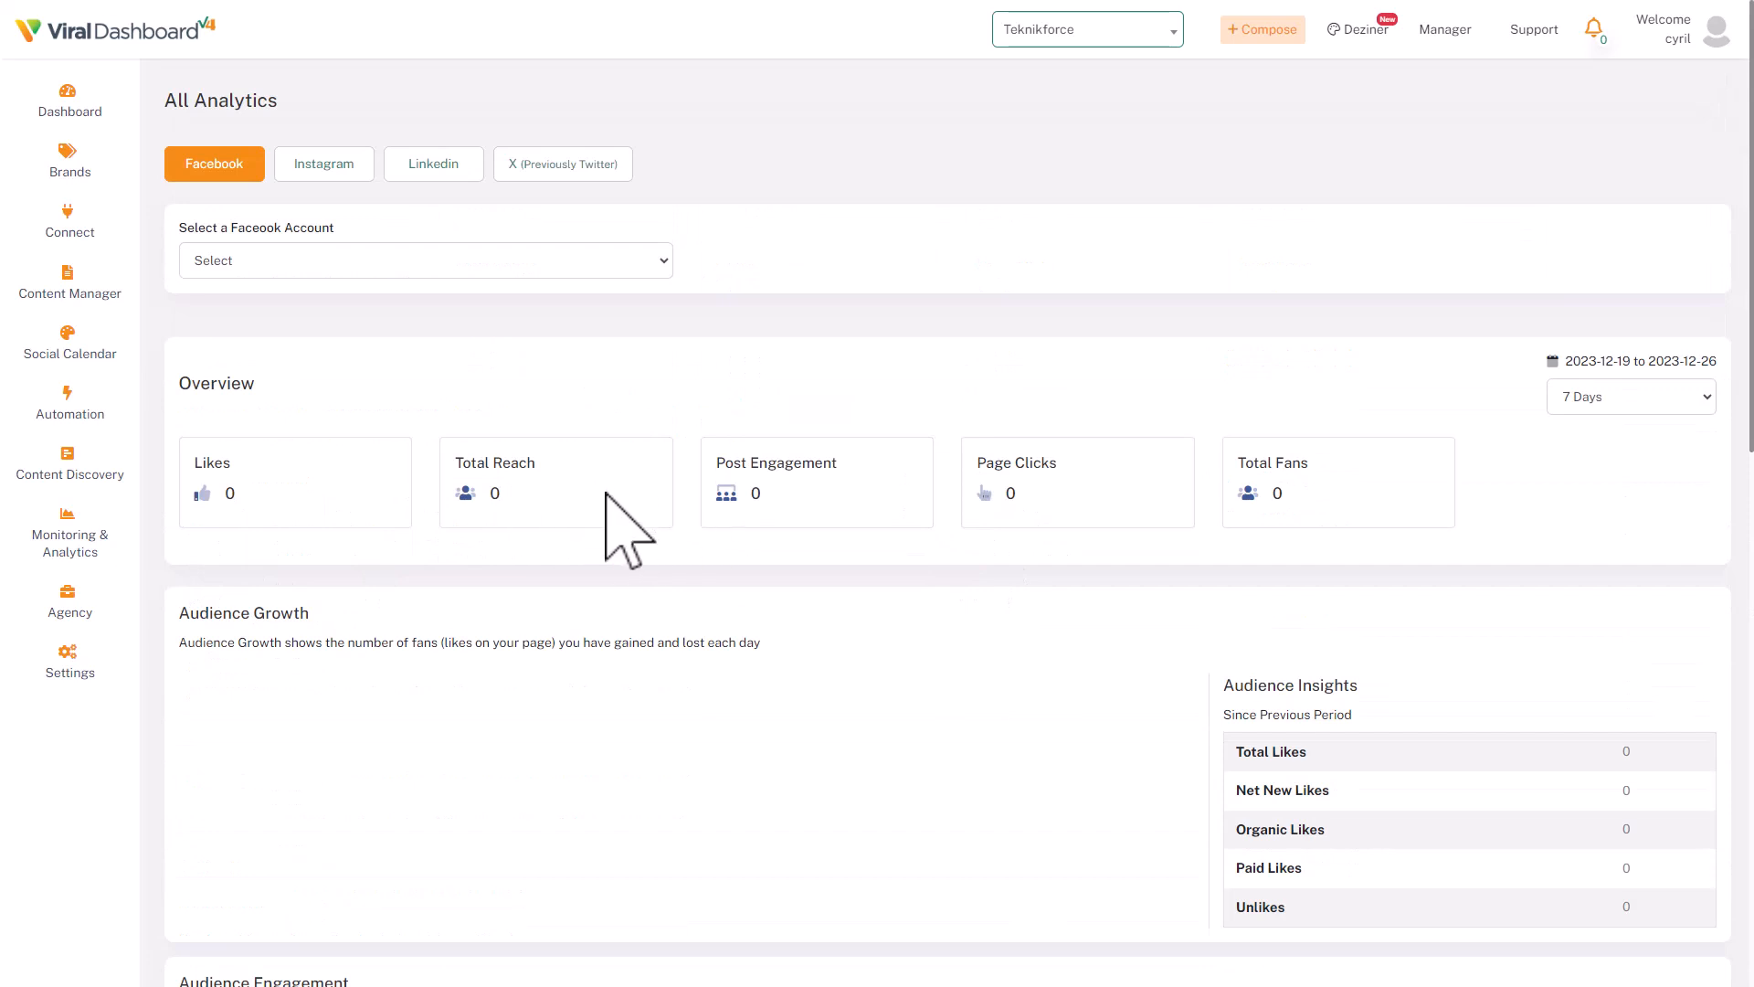
pyautogui.moveTo(984, 511)
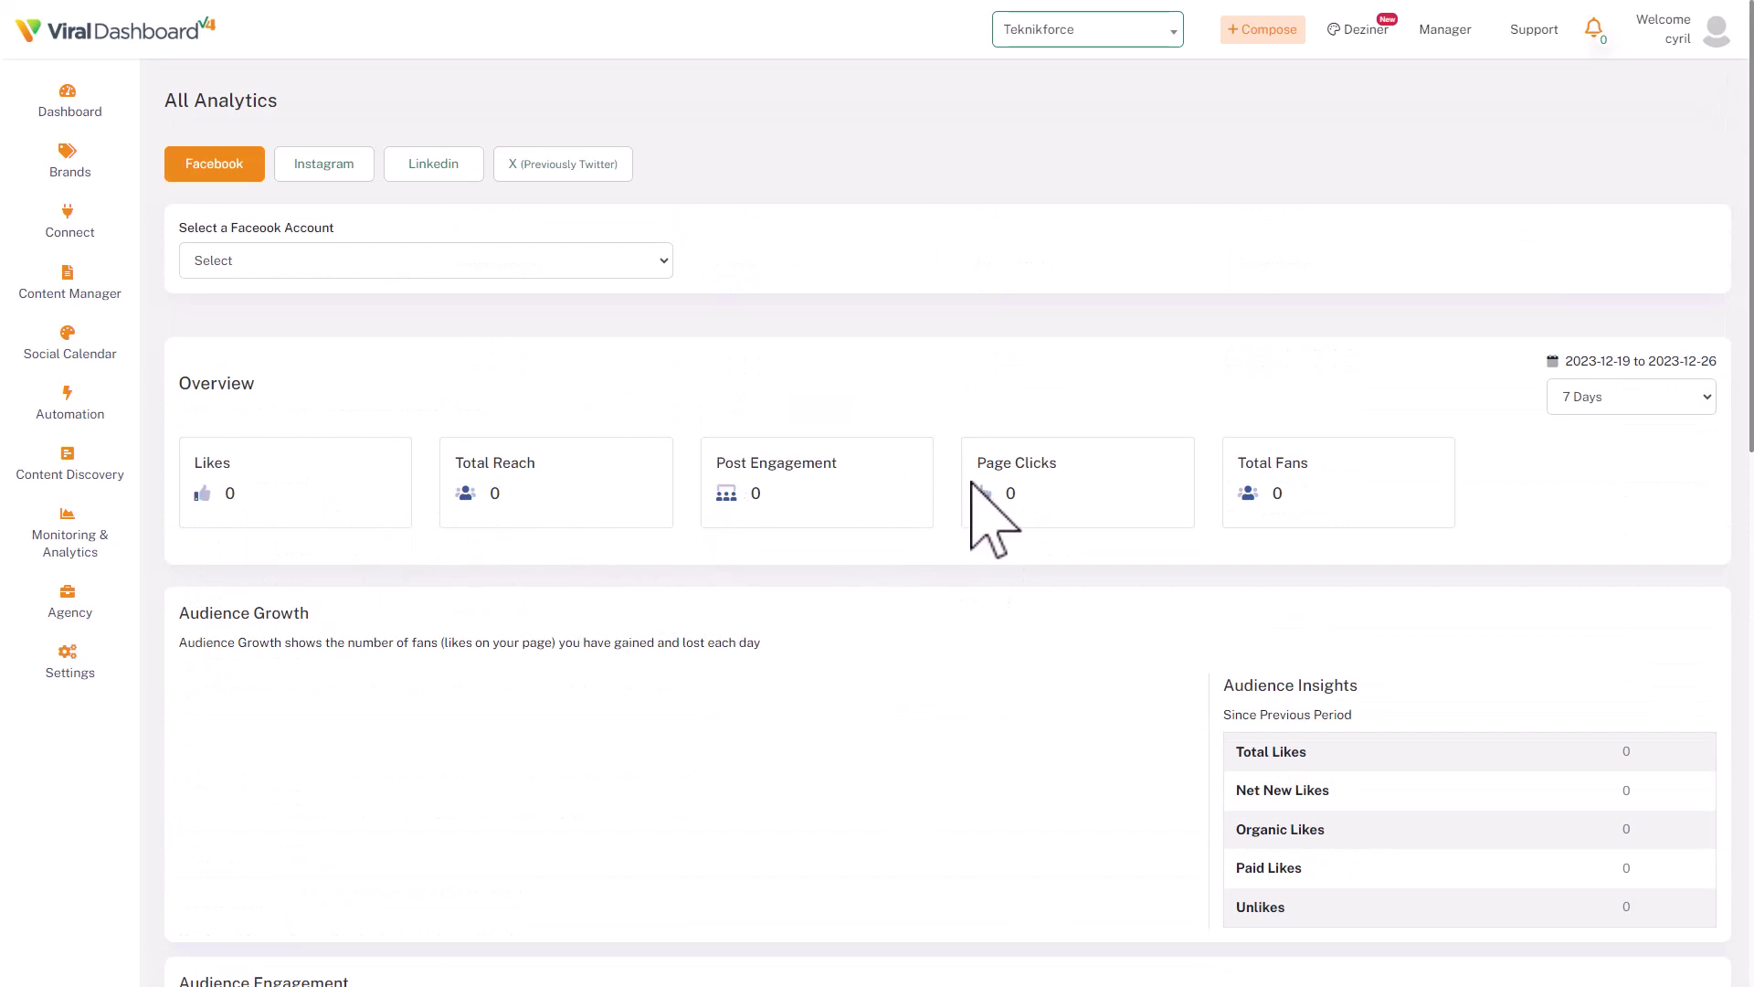
pyautogui.scroll(-3)
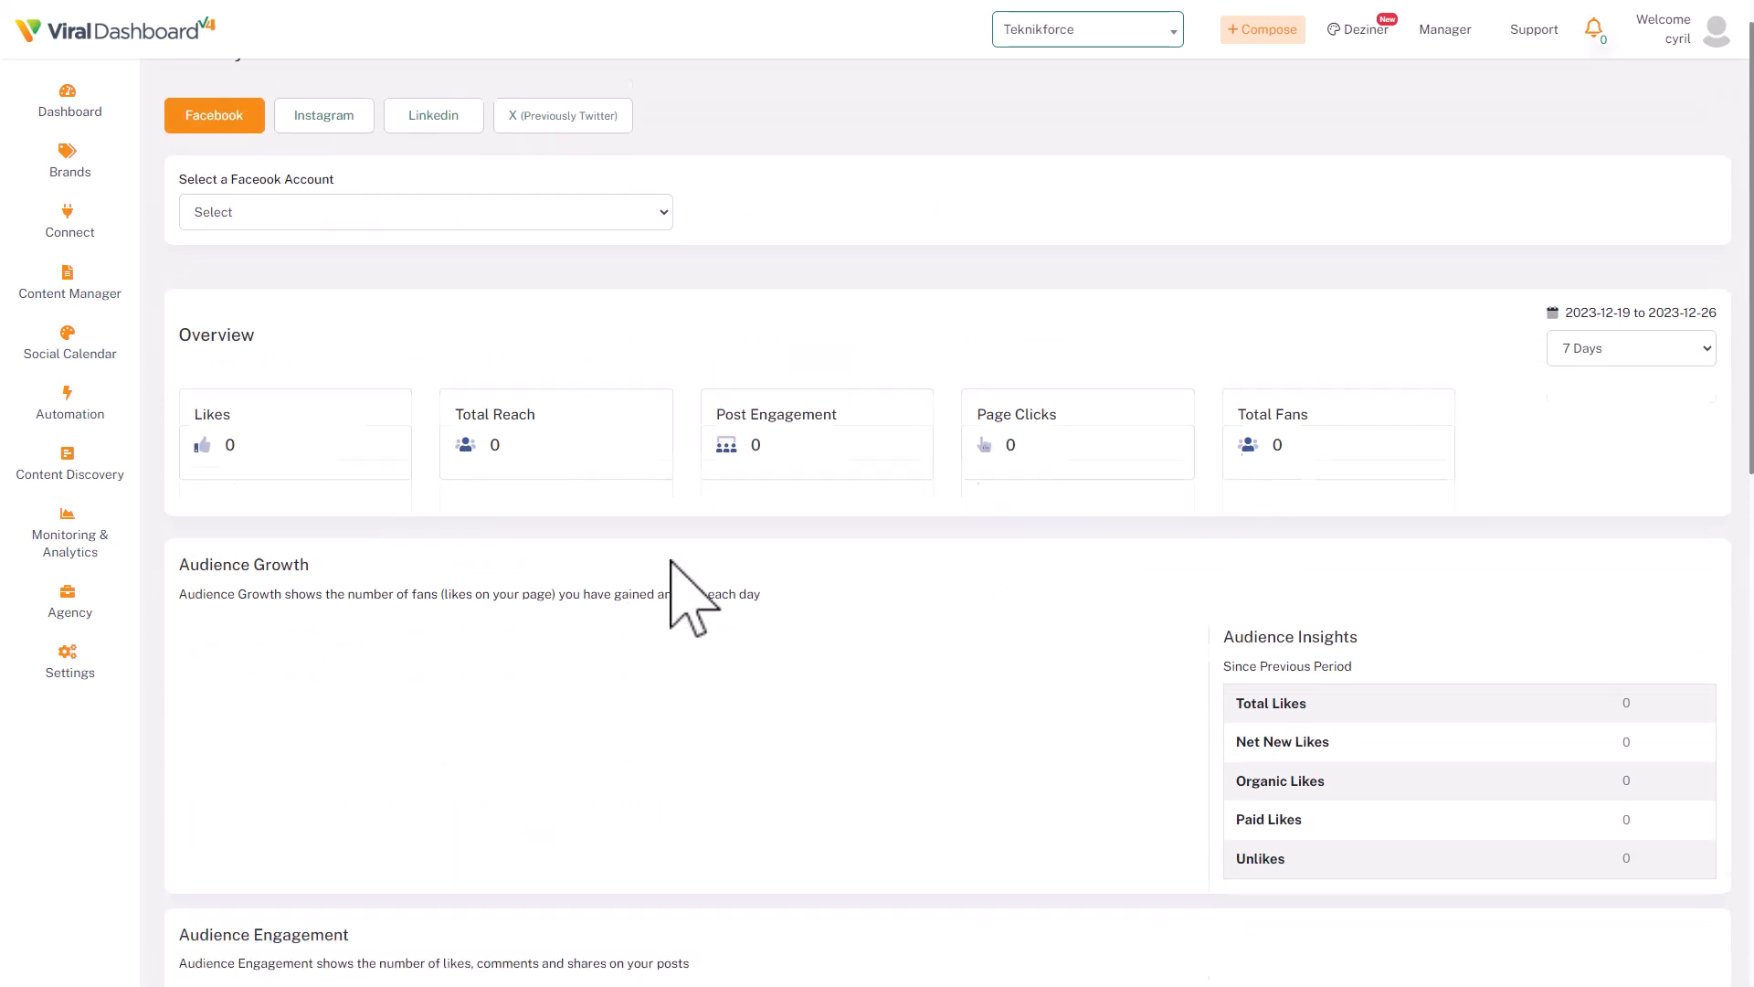
pyautogui.scroll(-3)
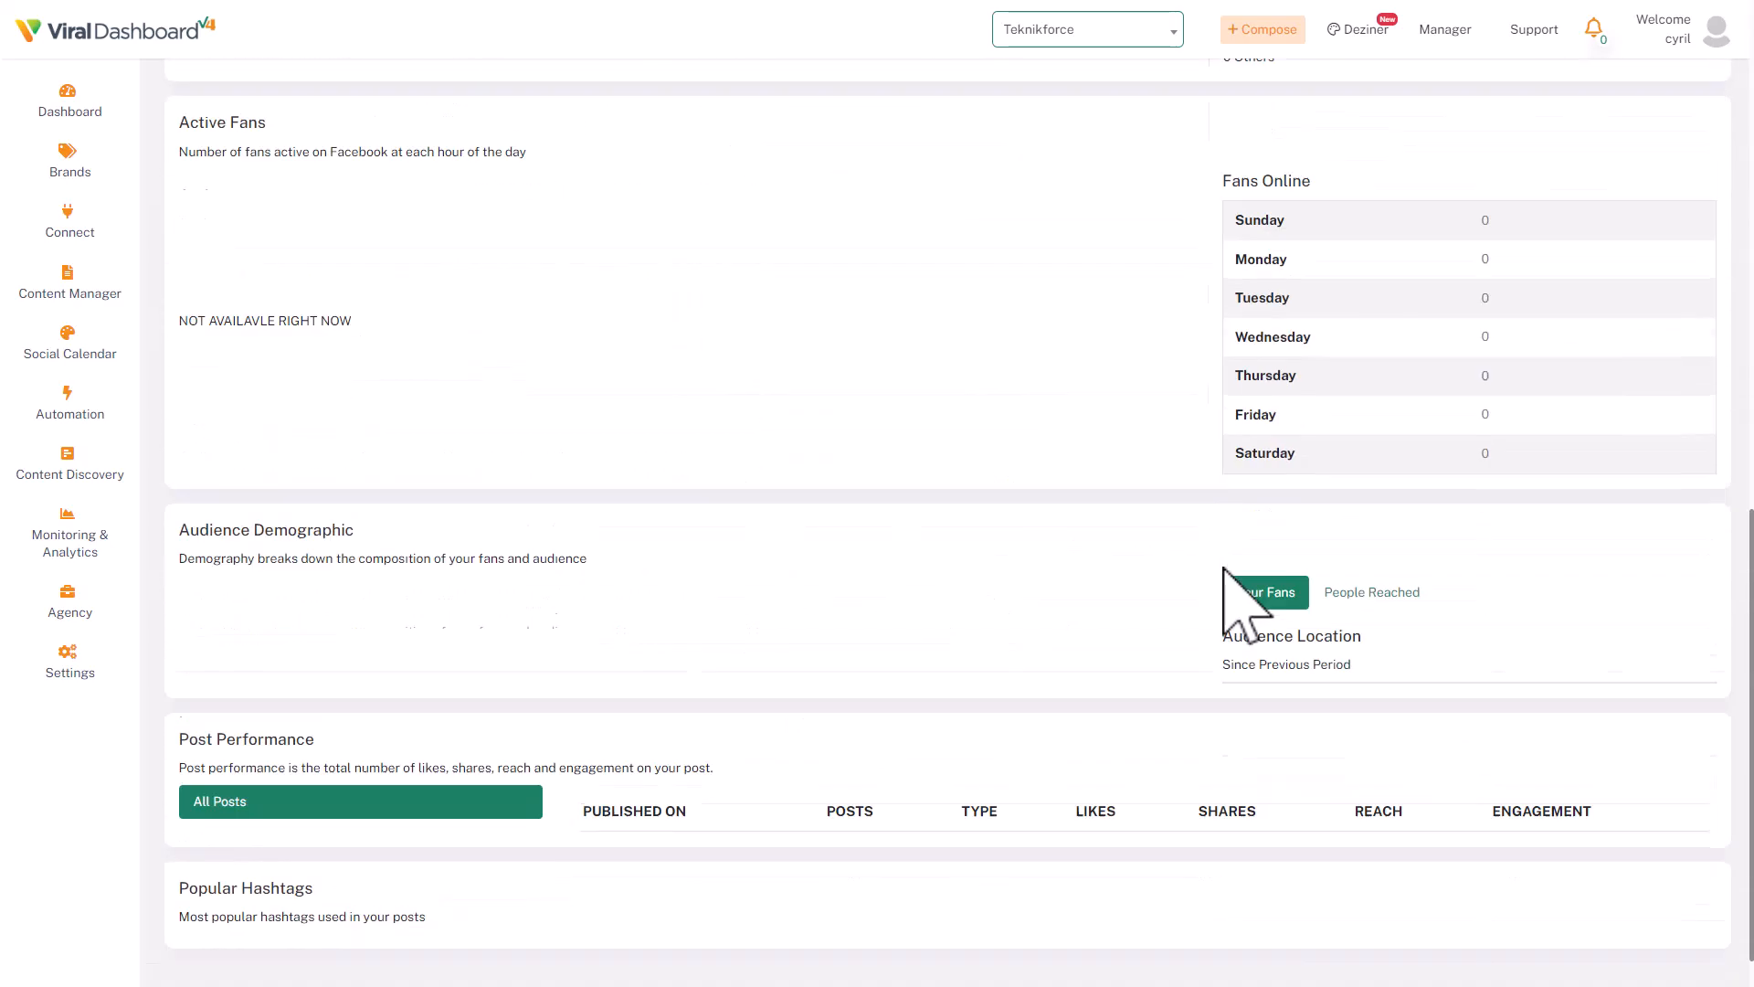
pyautogui.scroll(-3)
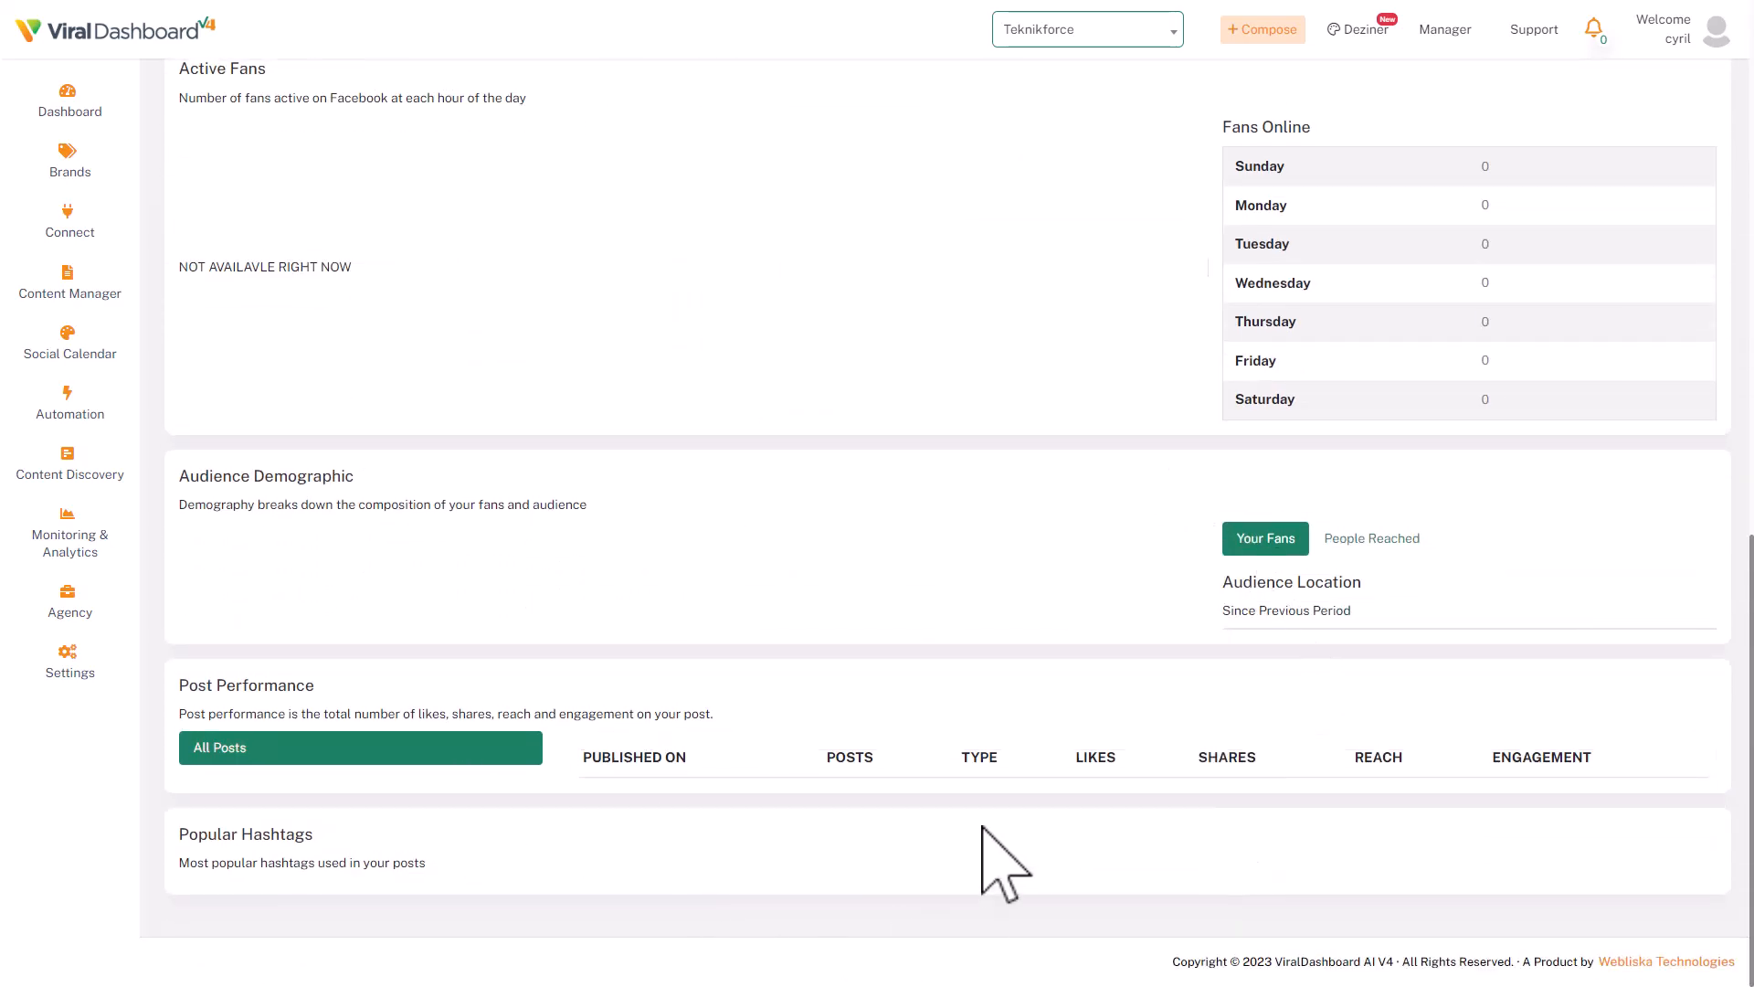
pyautogui.moveTo(885, 950)
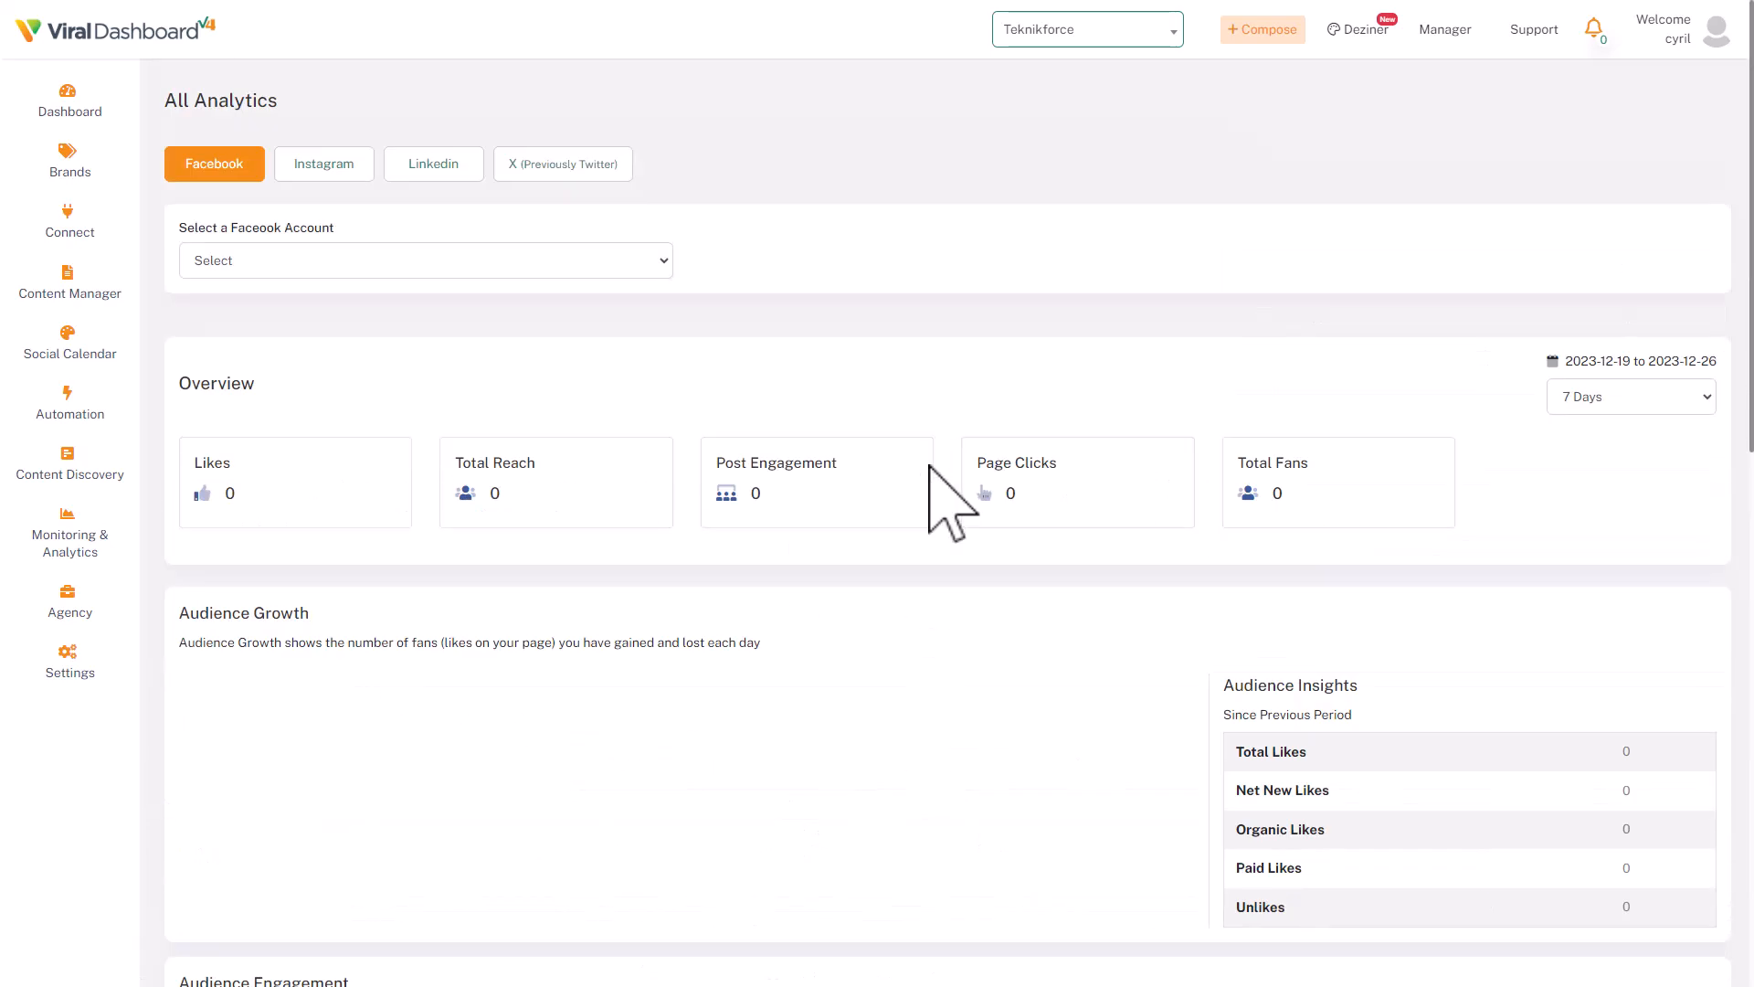
pyautogui.moveTo(1294, 270)
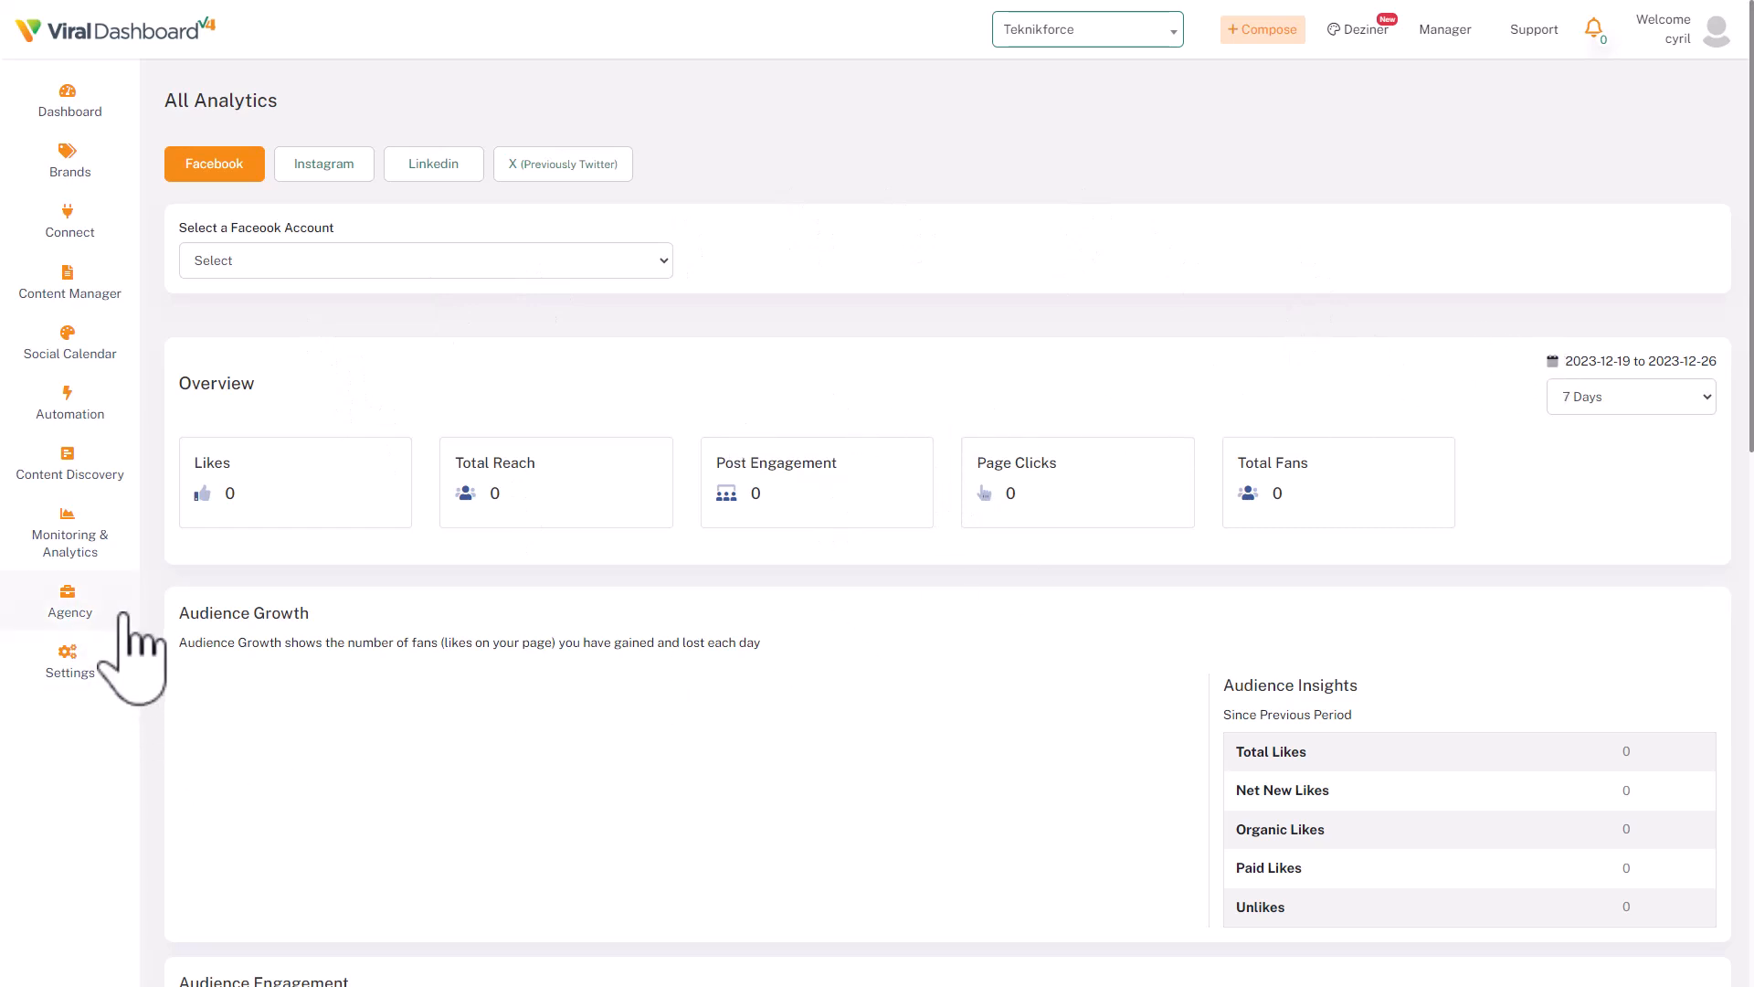
pyautogui.click(70, 600)
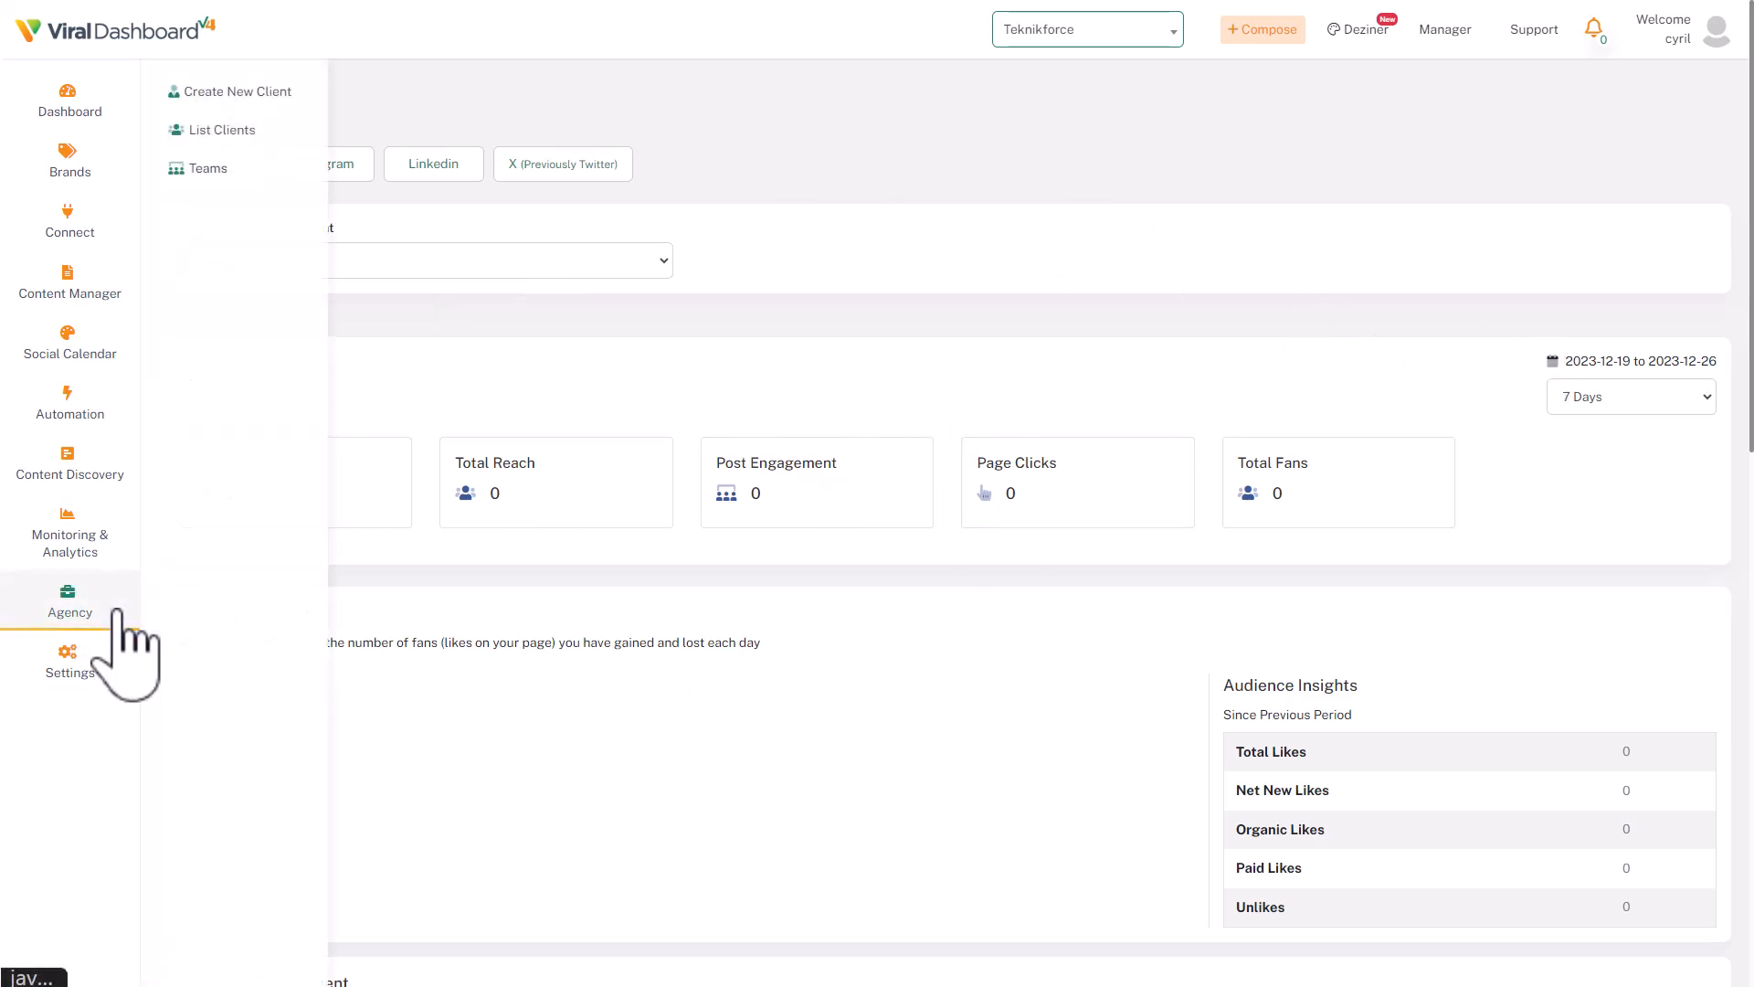
pyautogui.moveTo(275, 722)
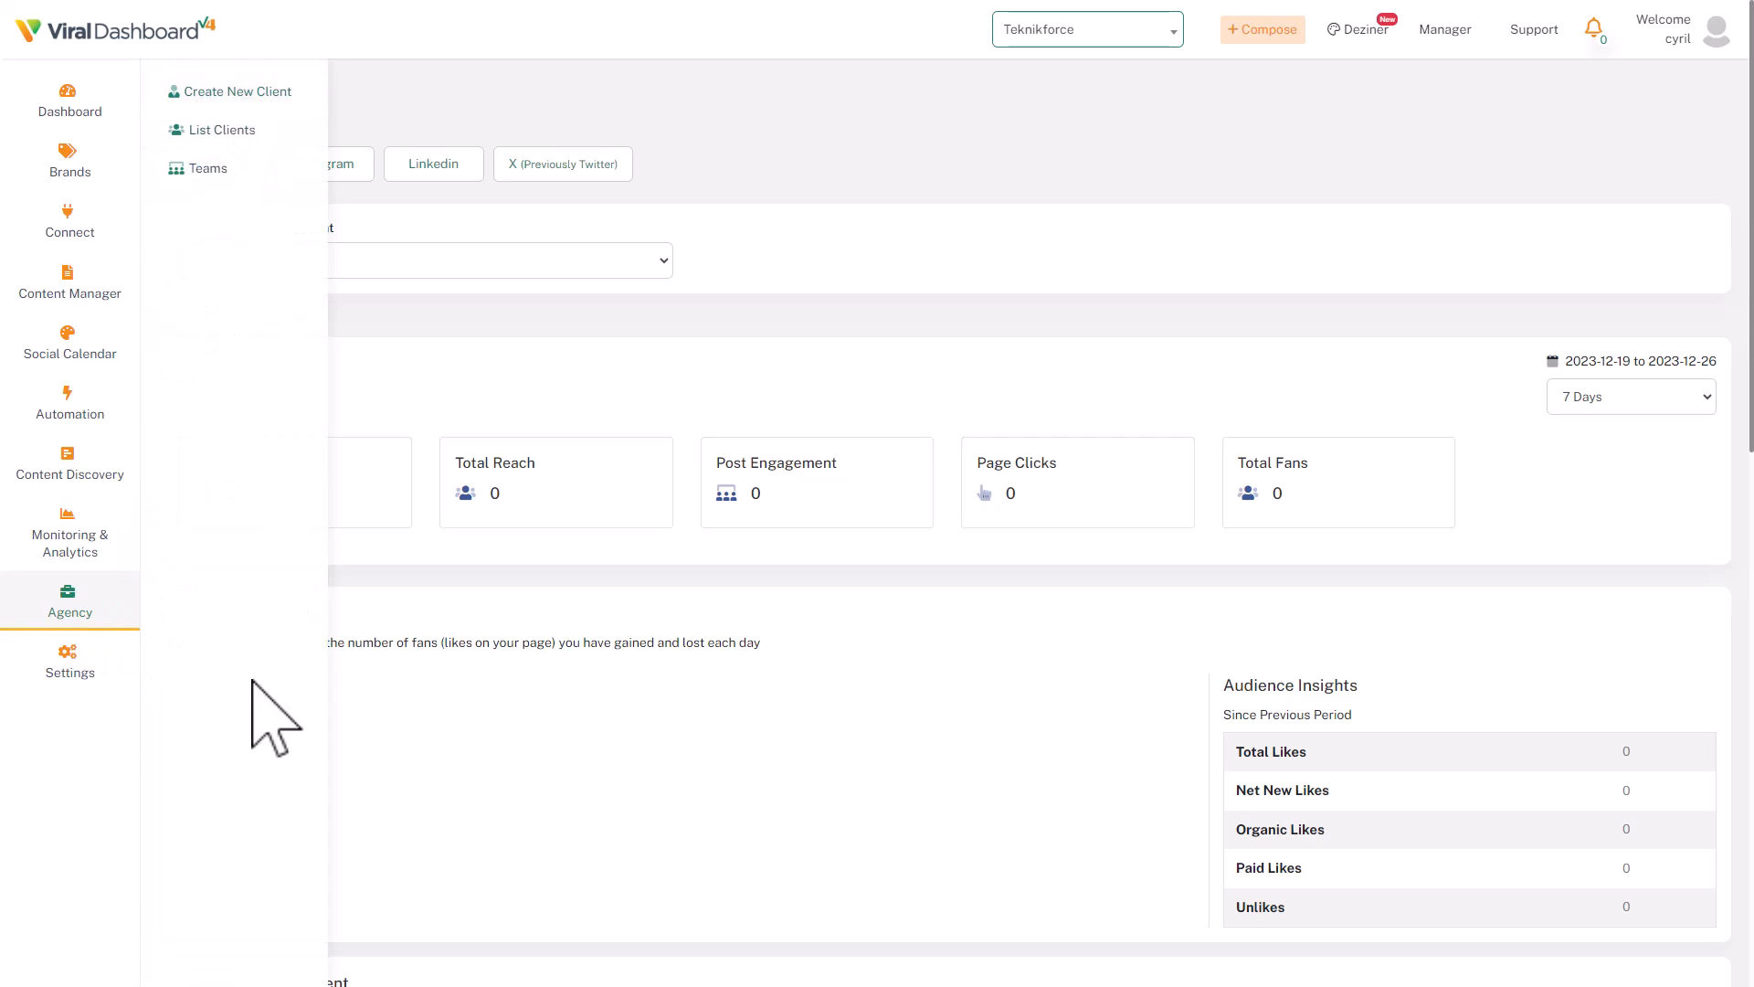
pyautogui.moveTo(69, 280)
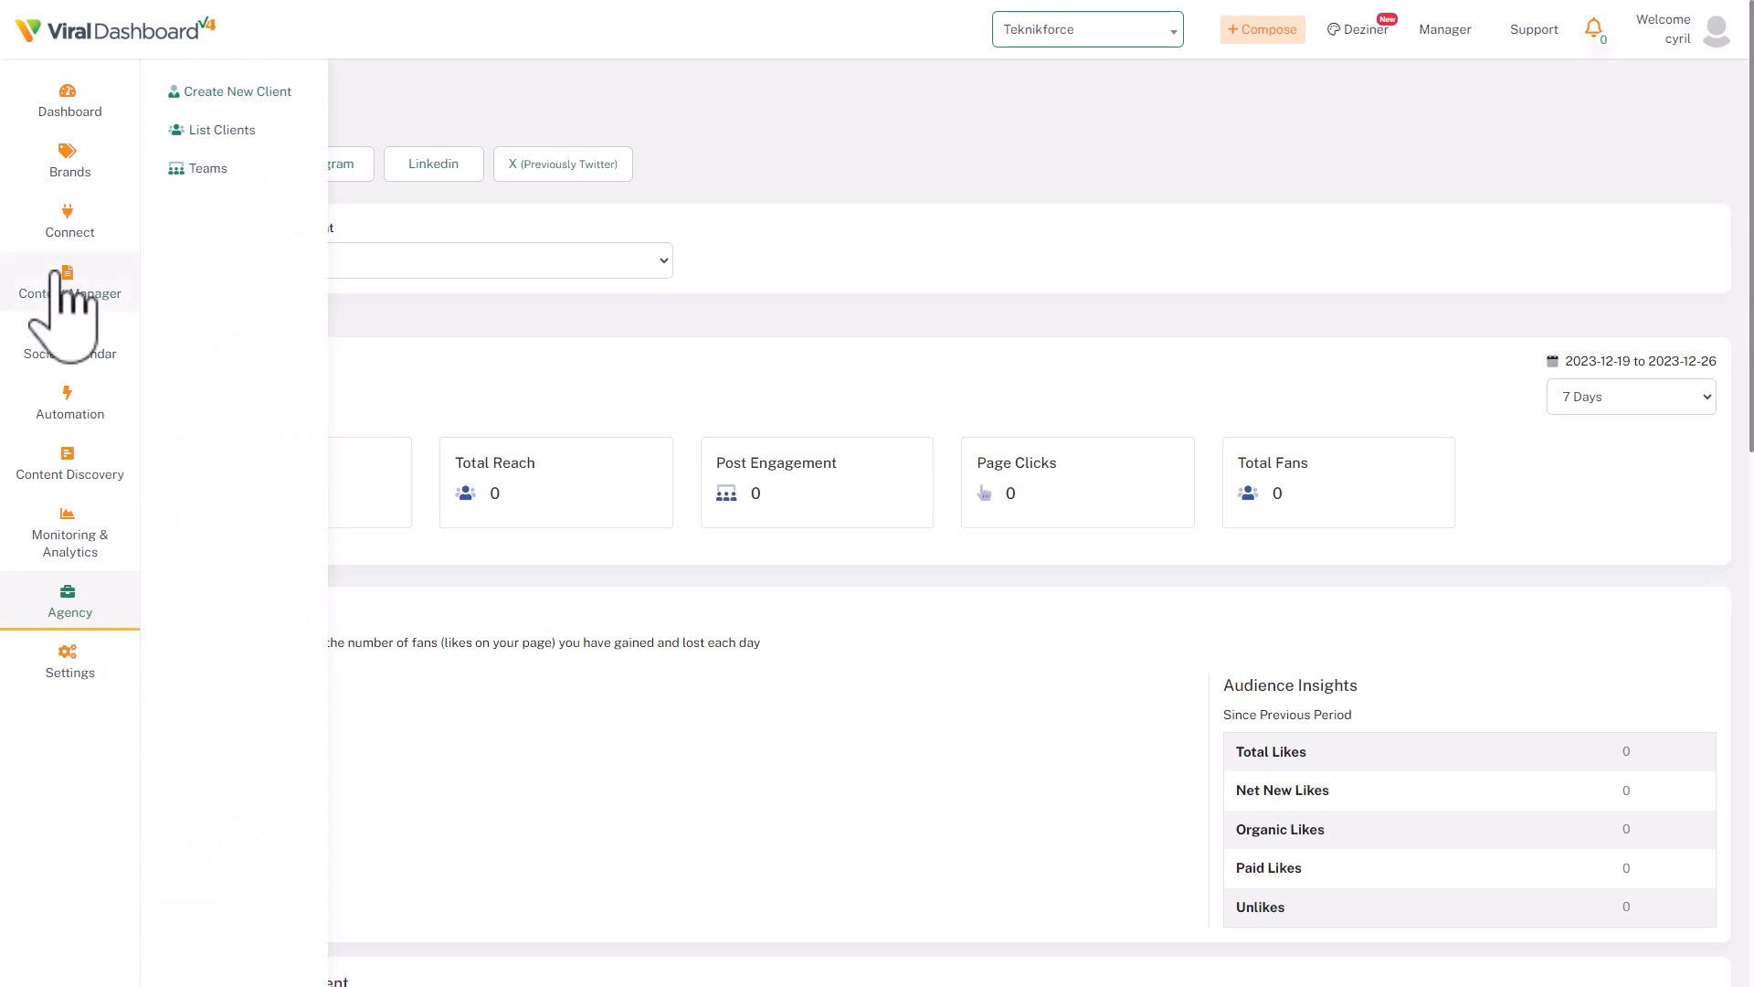
pyautogui.moveTo(1085, 95)
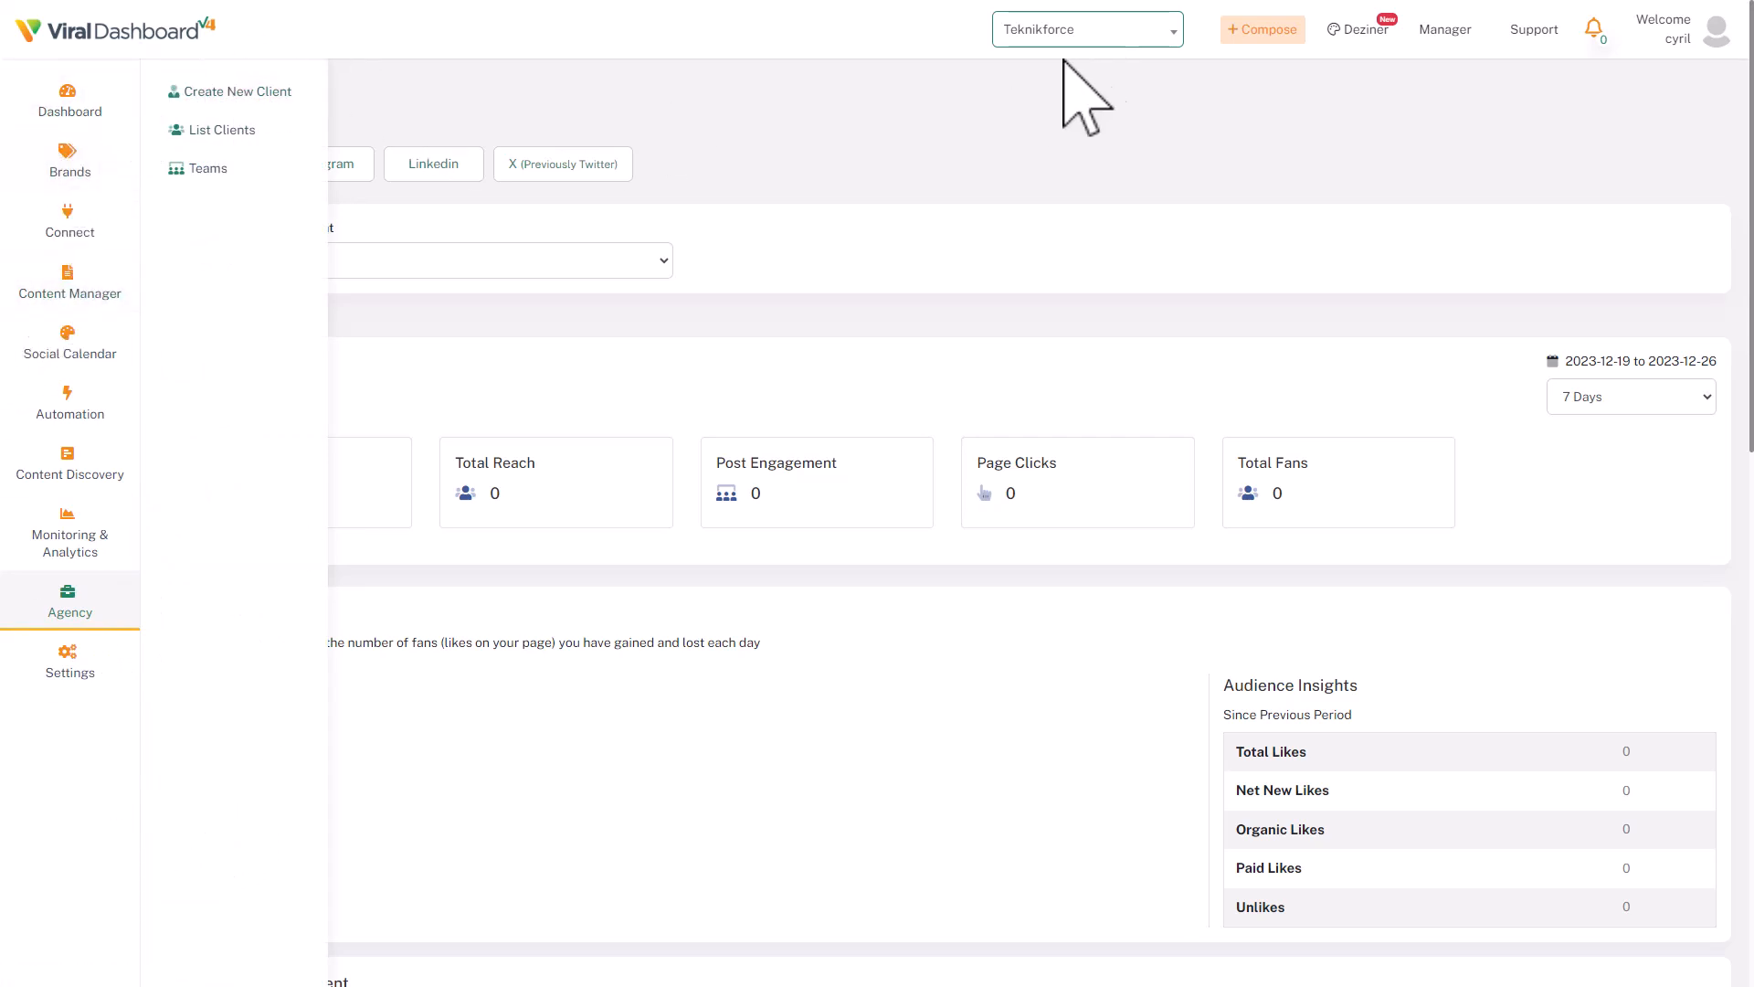
pyautogui.click(1086, 29)
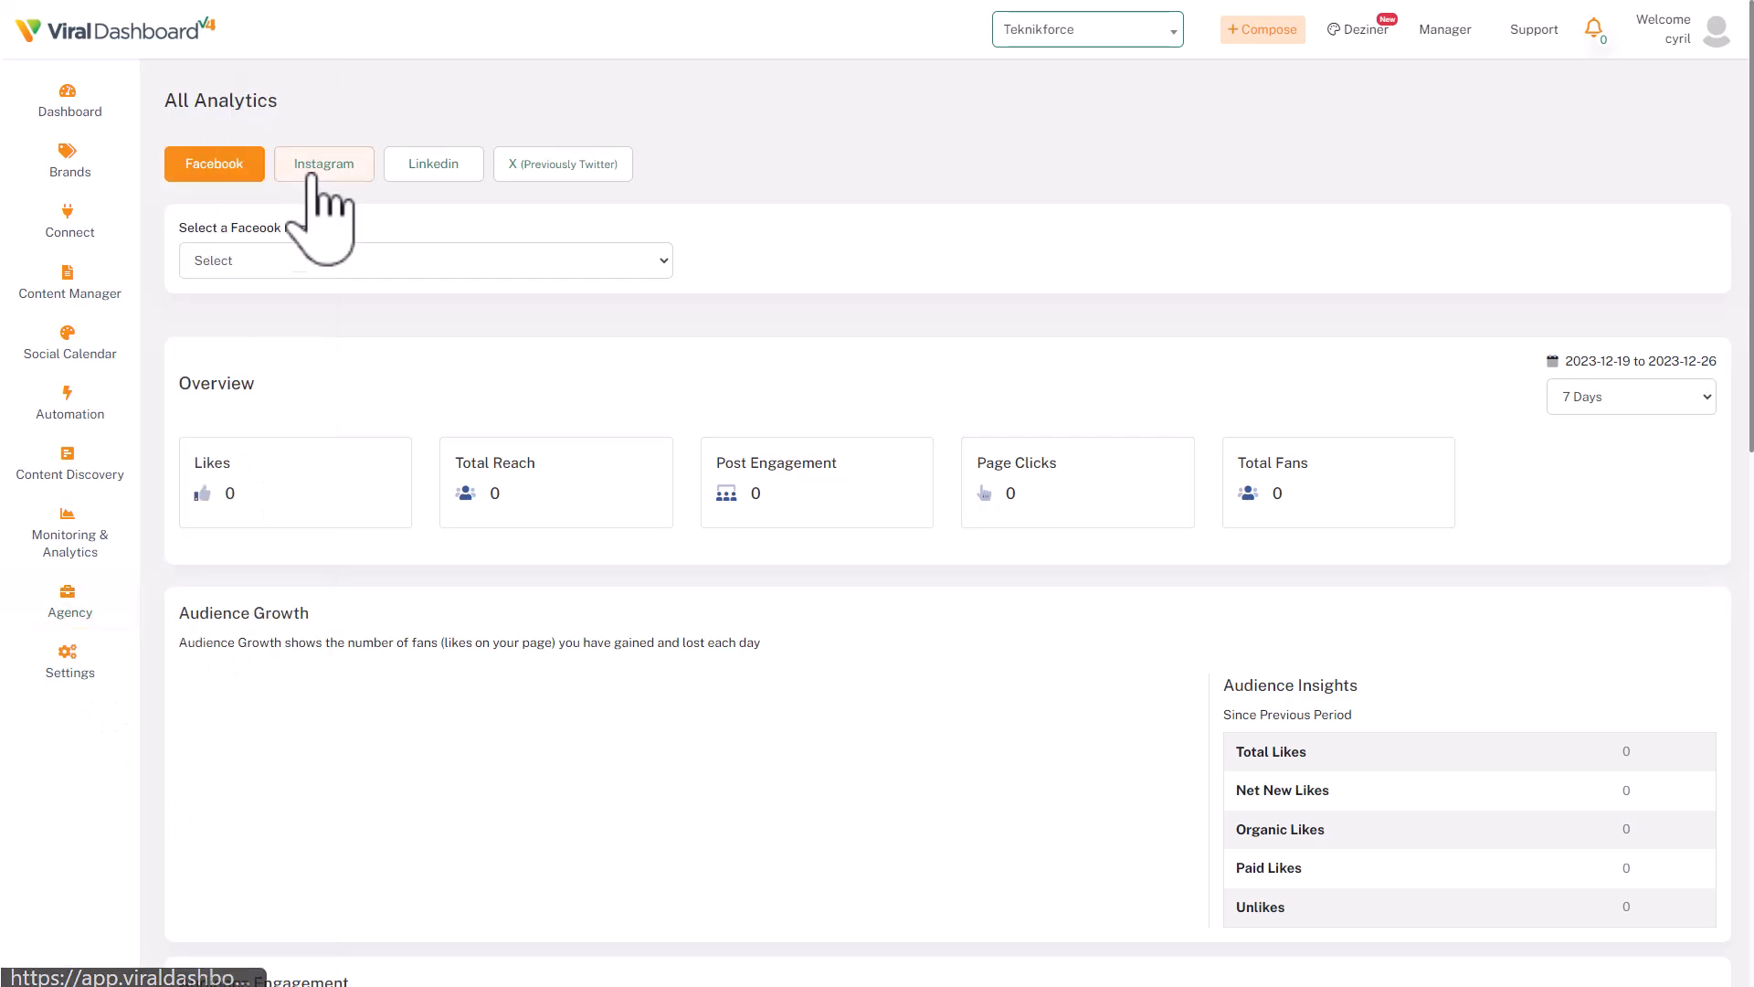
# Step: Show the agency Create New Client page with 100 allowed clients and none created
pyautogui.click(69, 605)
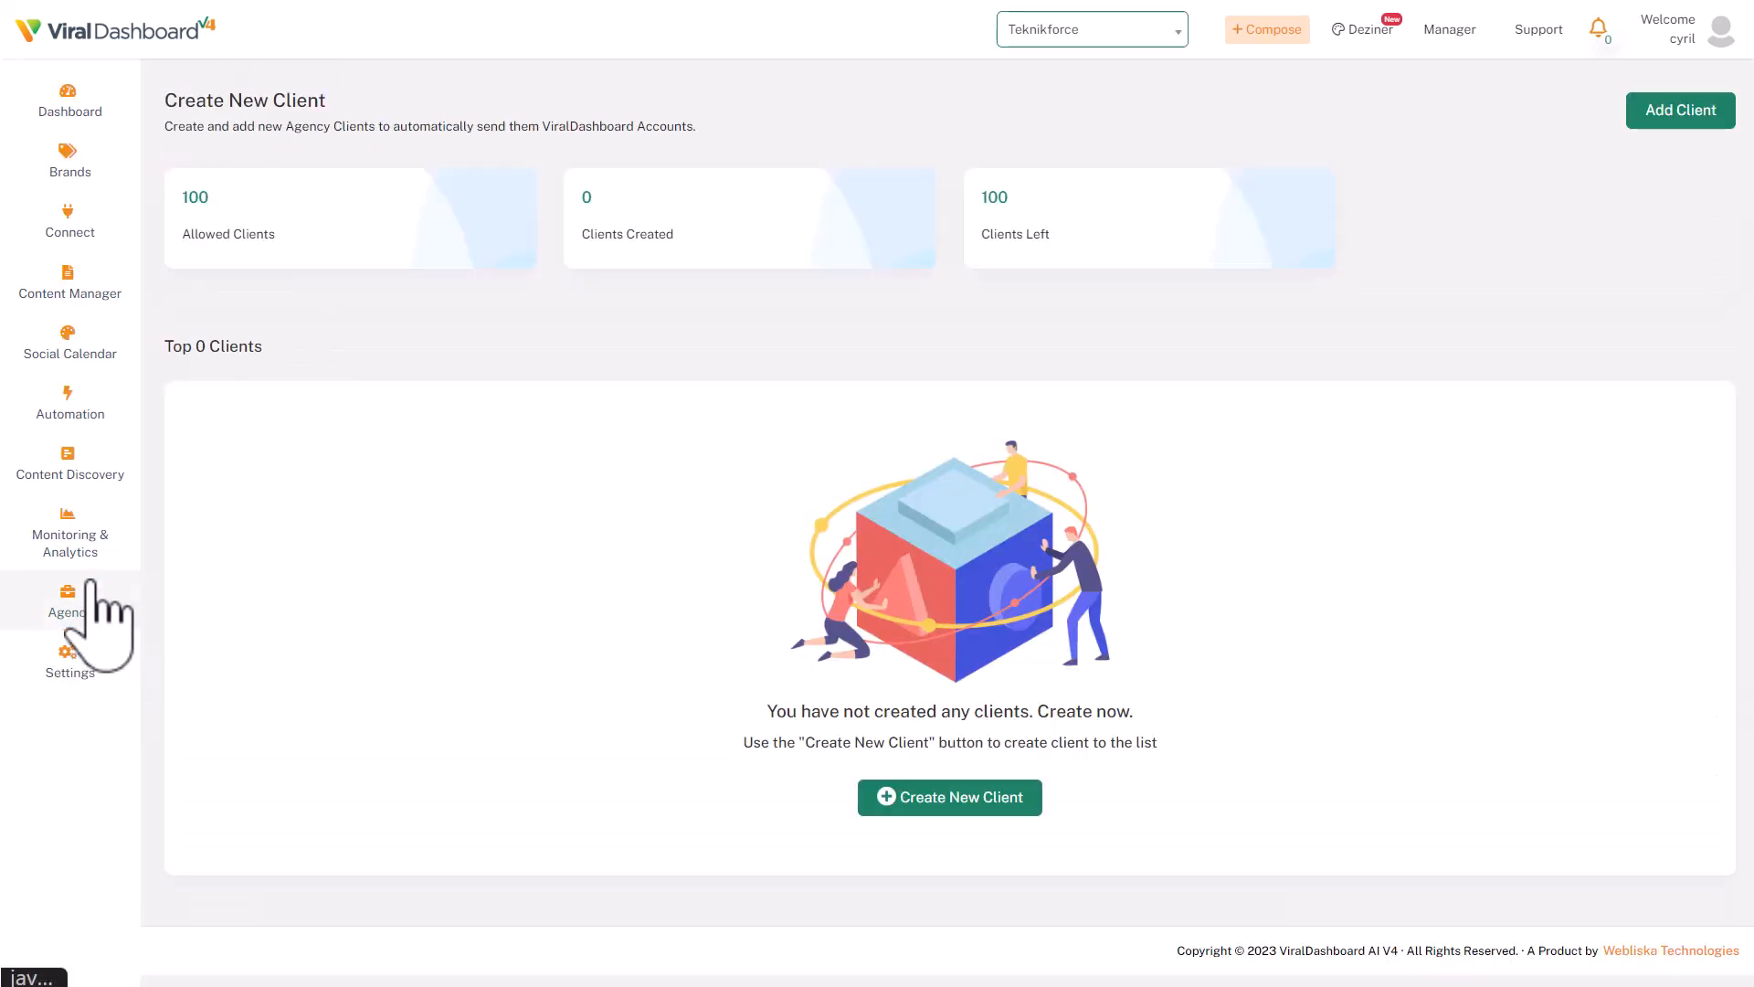
pyautogui.moveTo(106, 671)
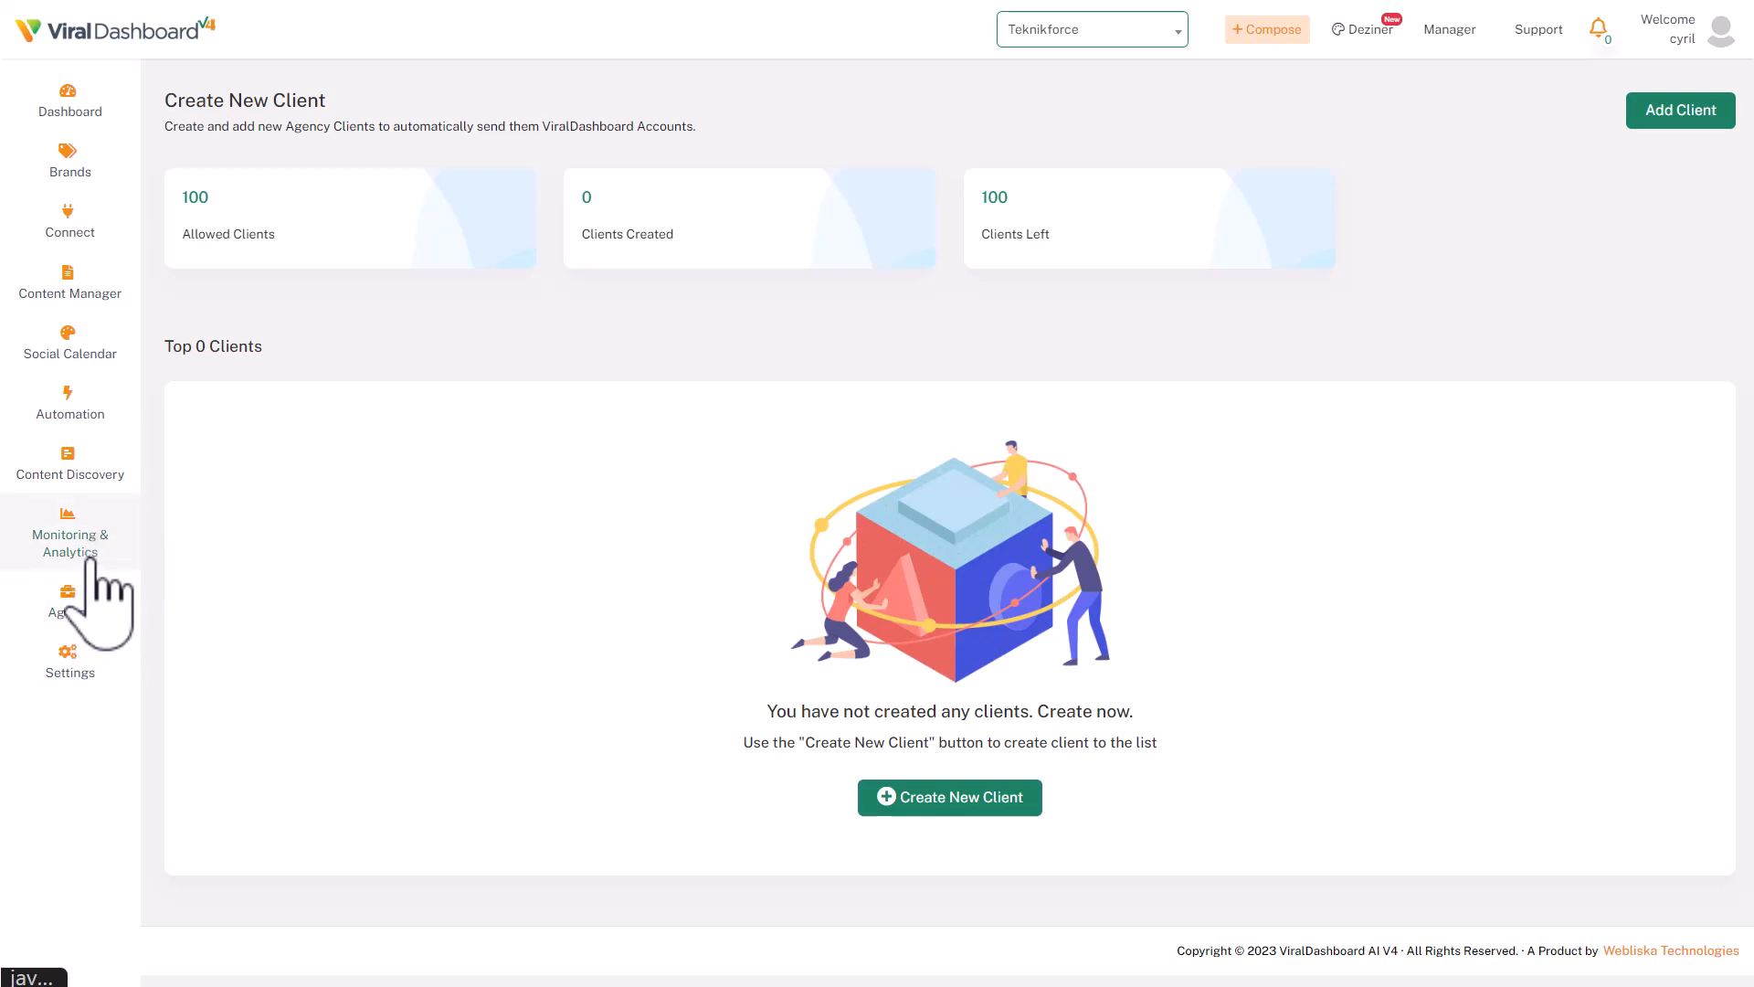
pyautogui.moveTo(400, 448)
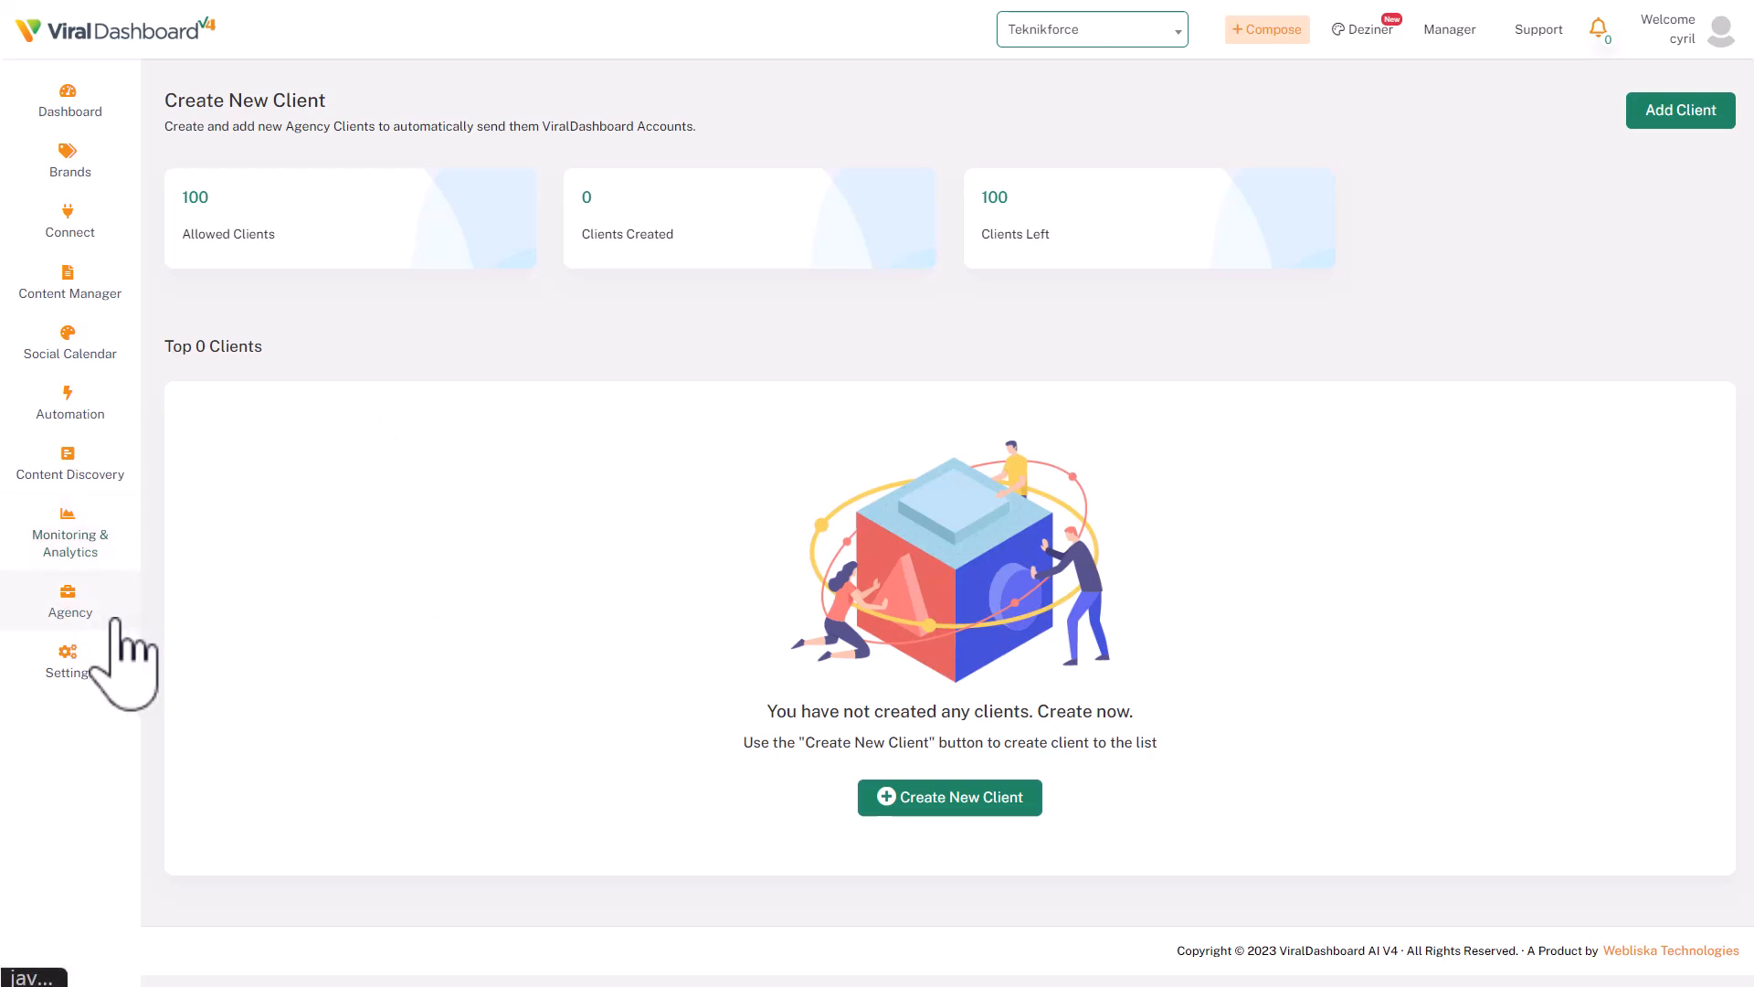
pyautogui.moveTo(402, 490)
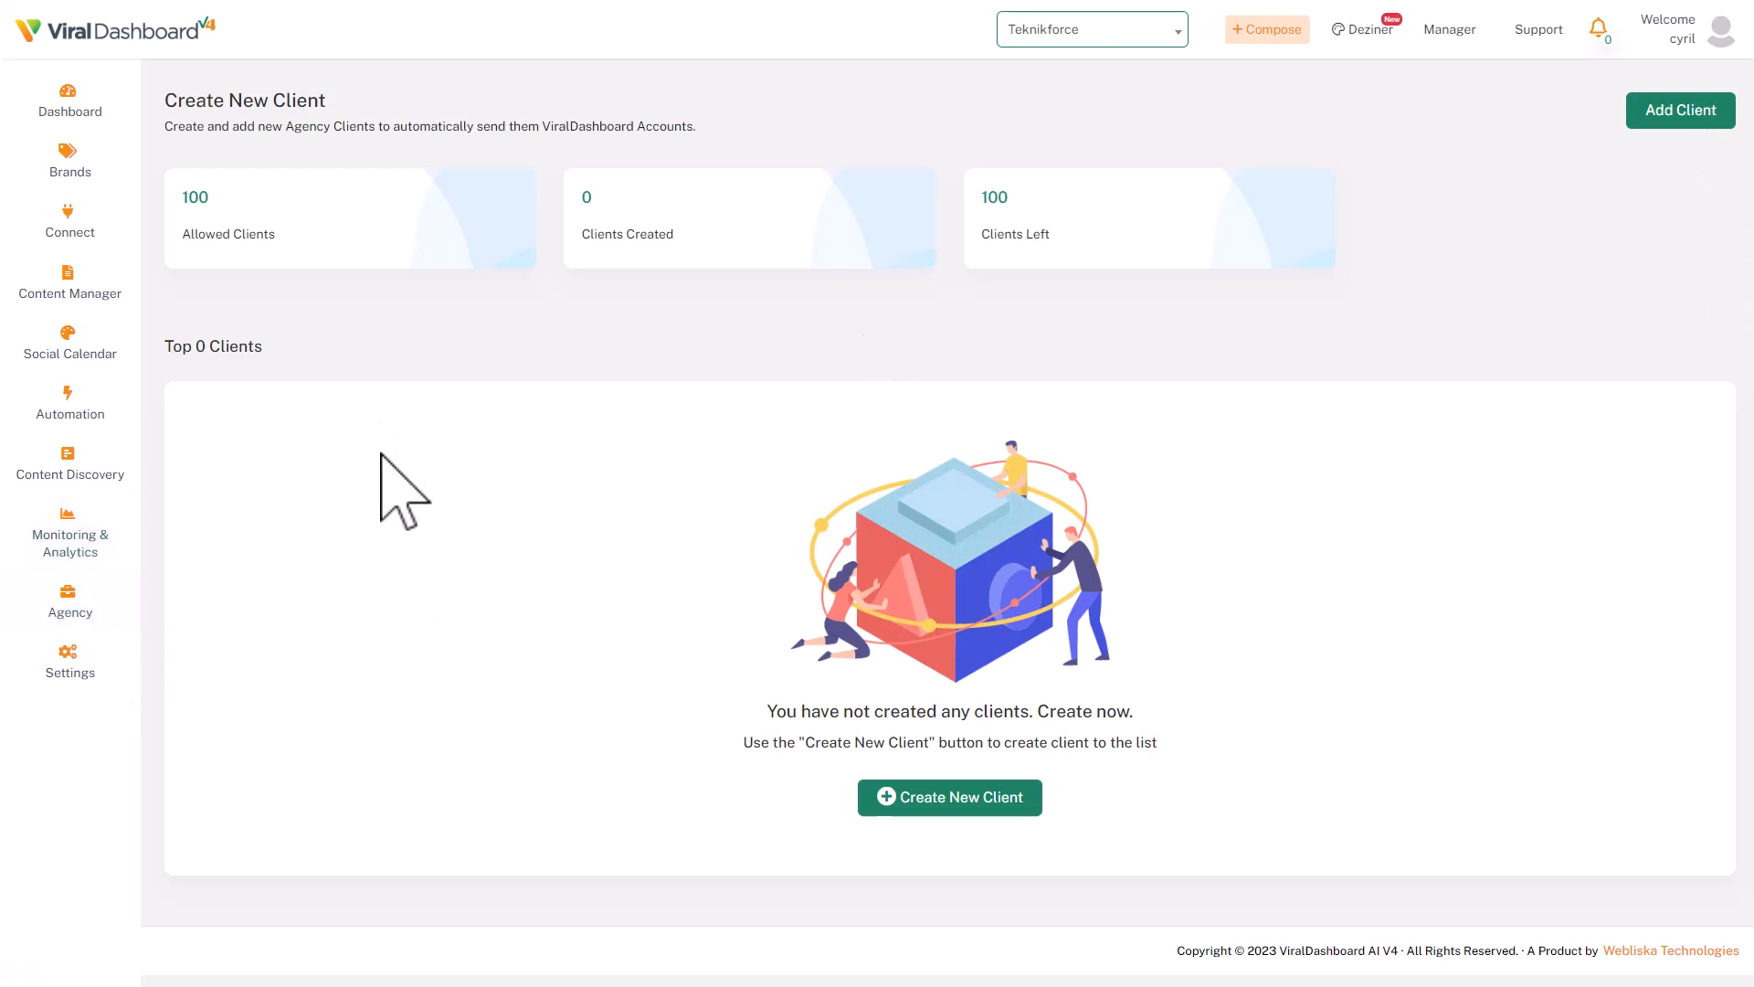
pyautogui.moveTo(70, 464)
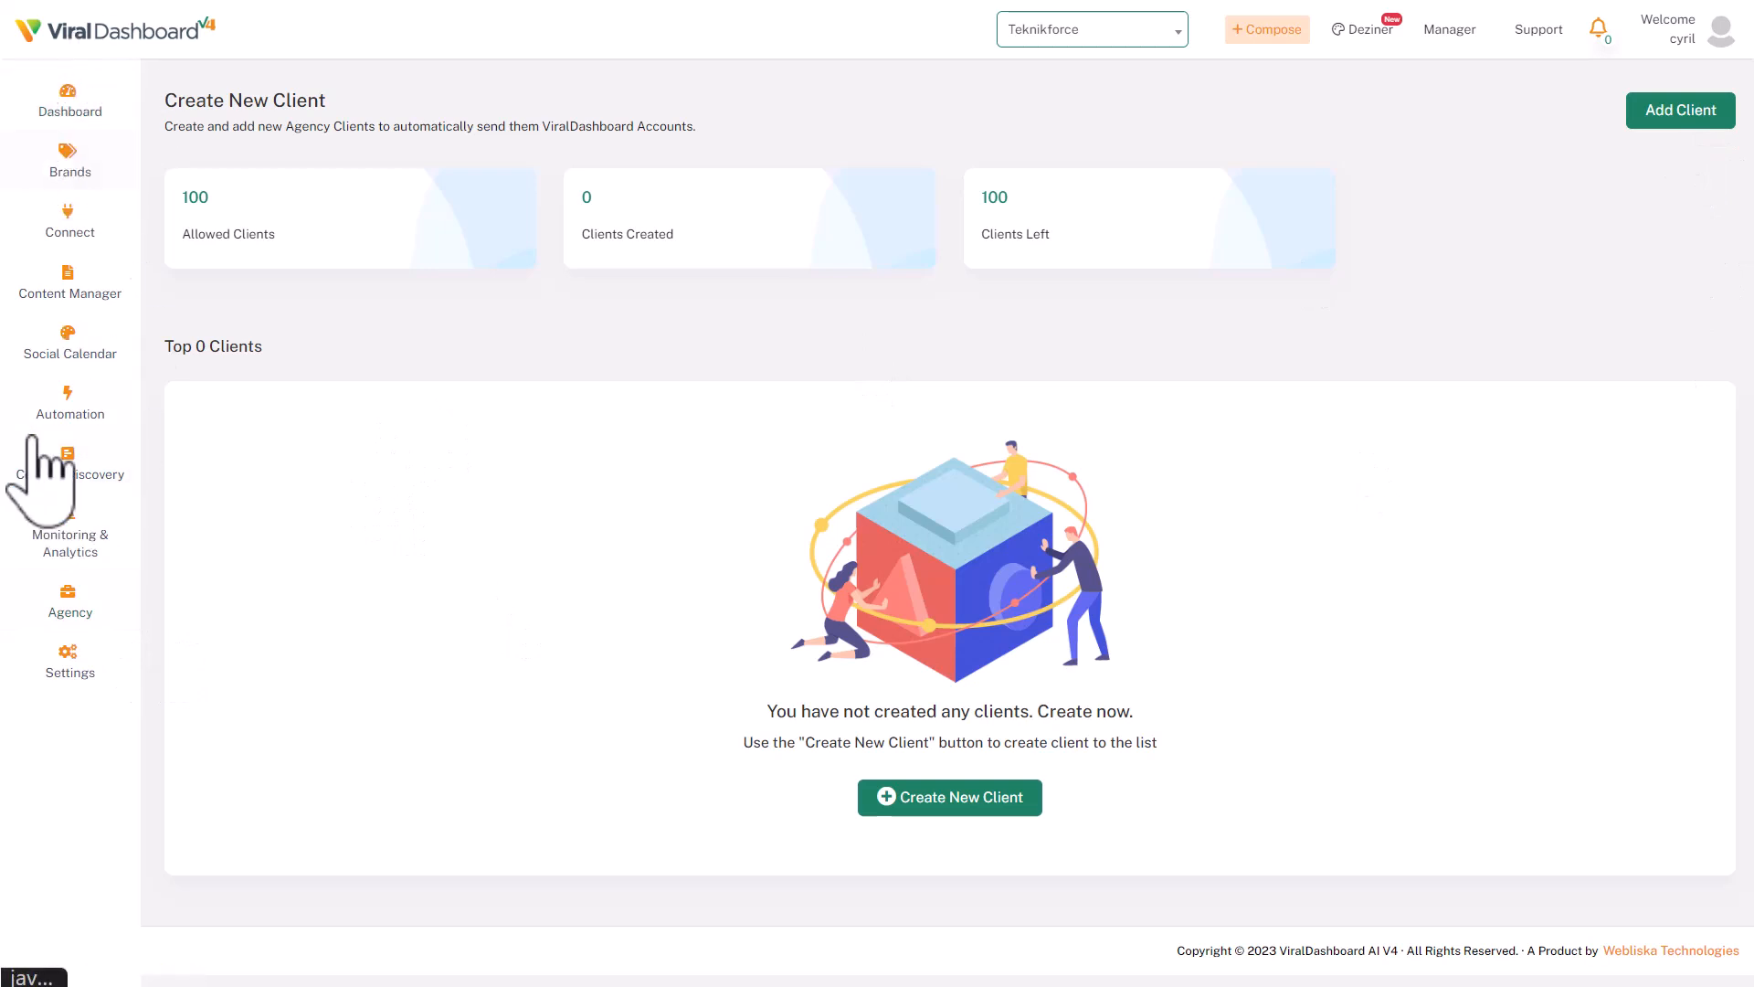
pyautogui.moveTo(133, 516)
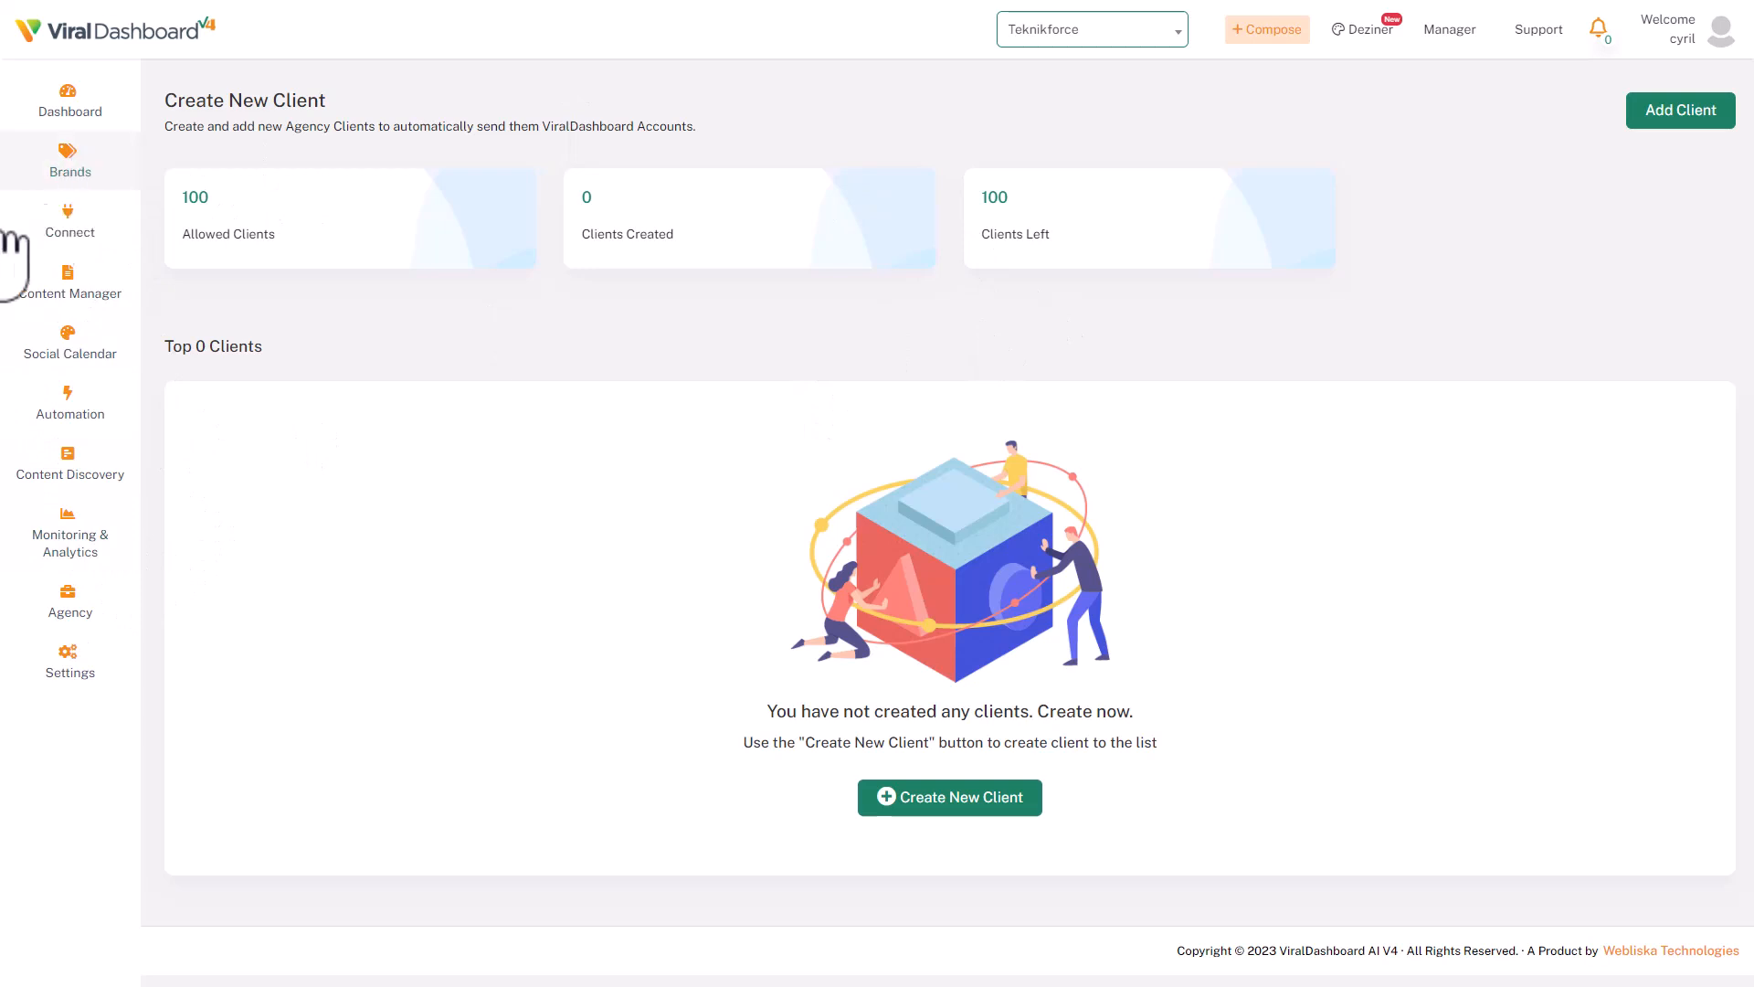
pyautogui.moveTo(506, 596)
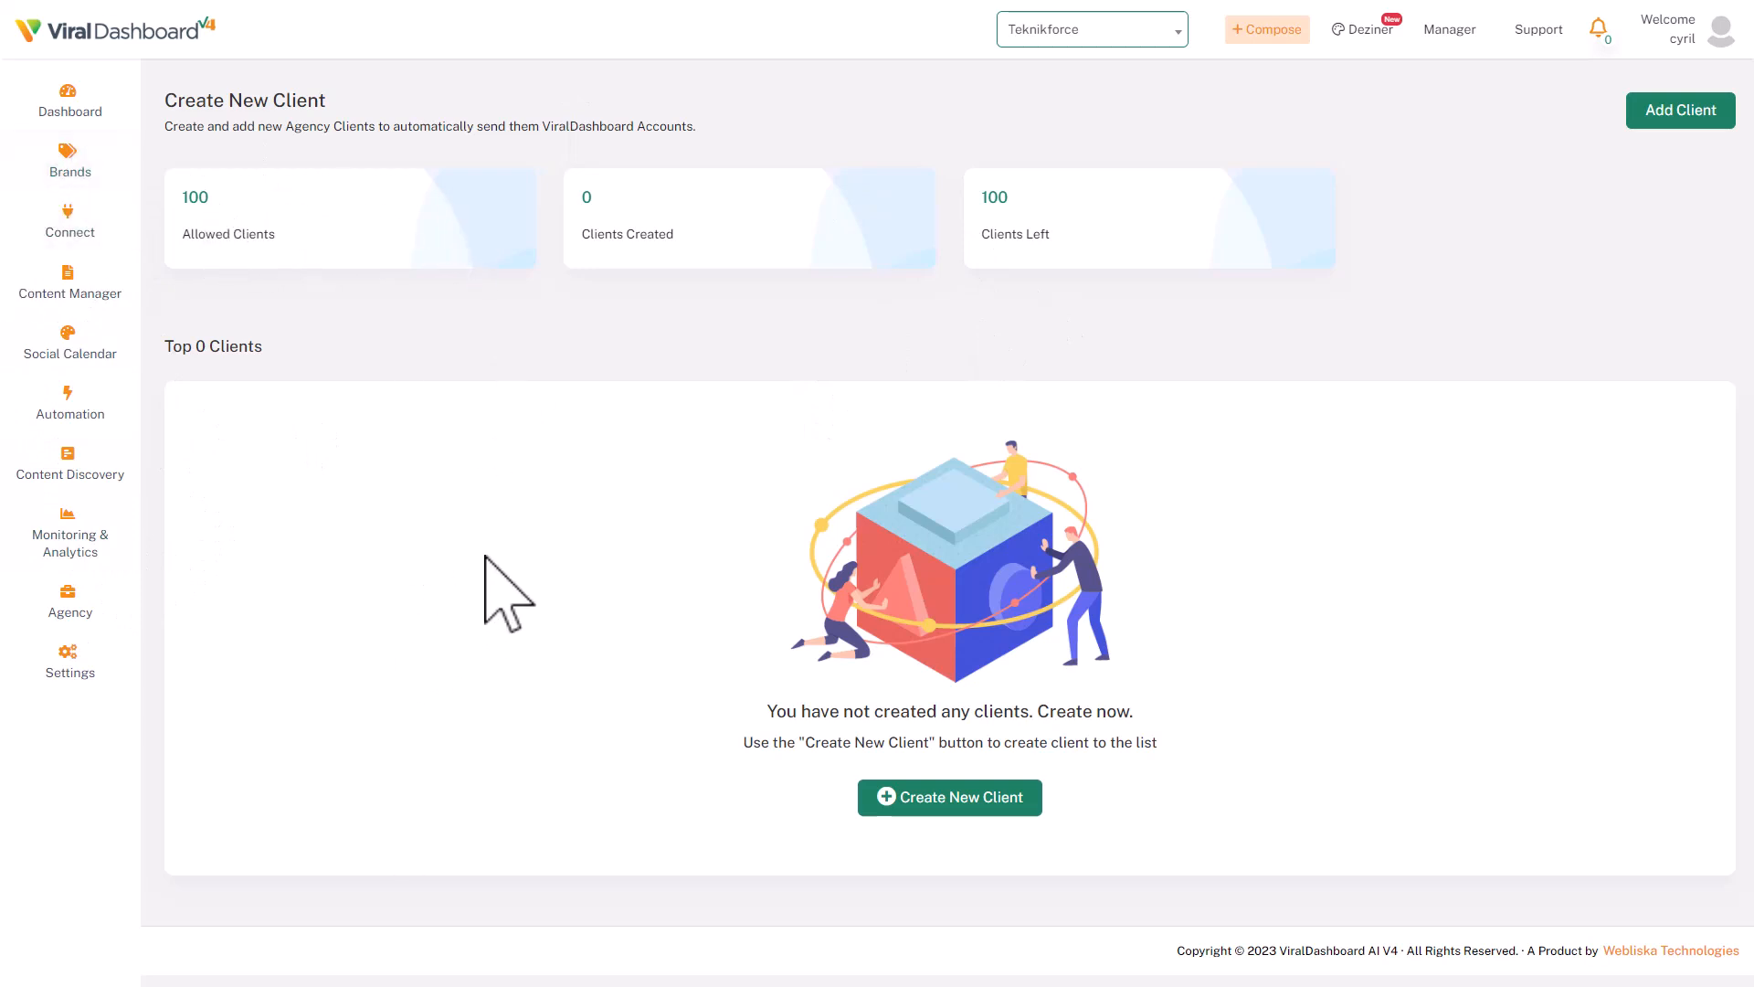
pyautogui.moveTo(401, 537)
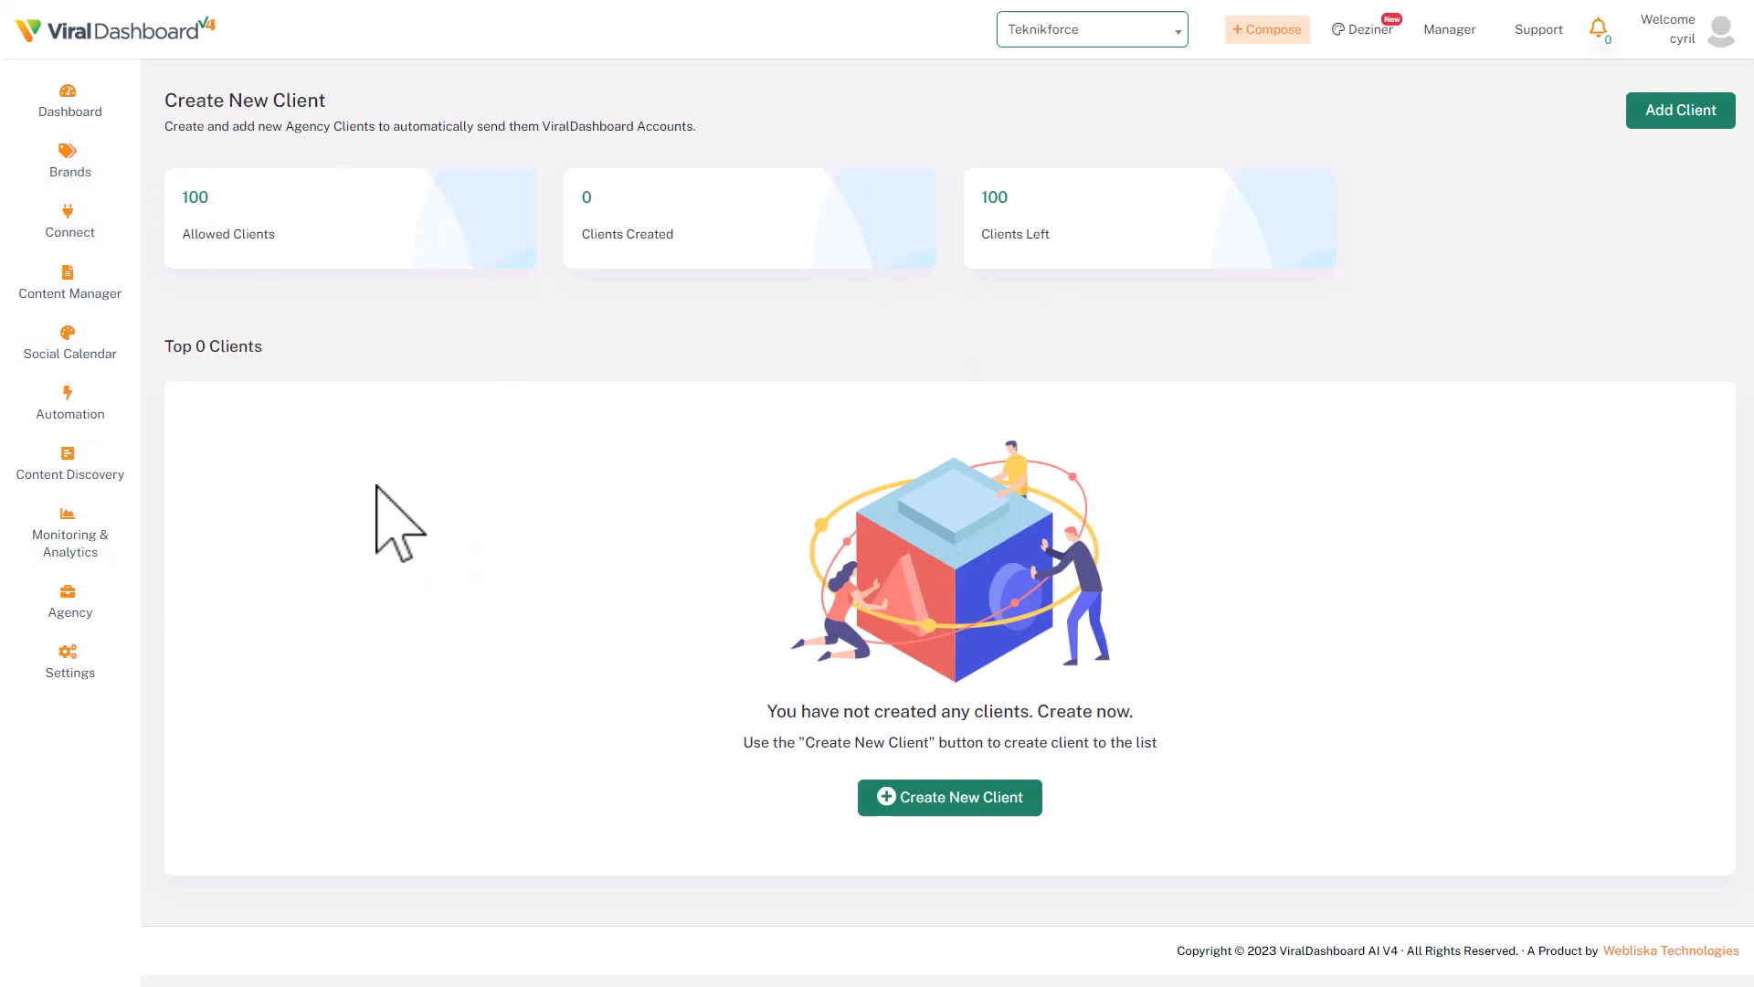
pyautogui.moveTo(804, 312)
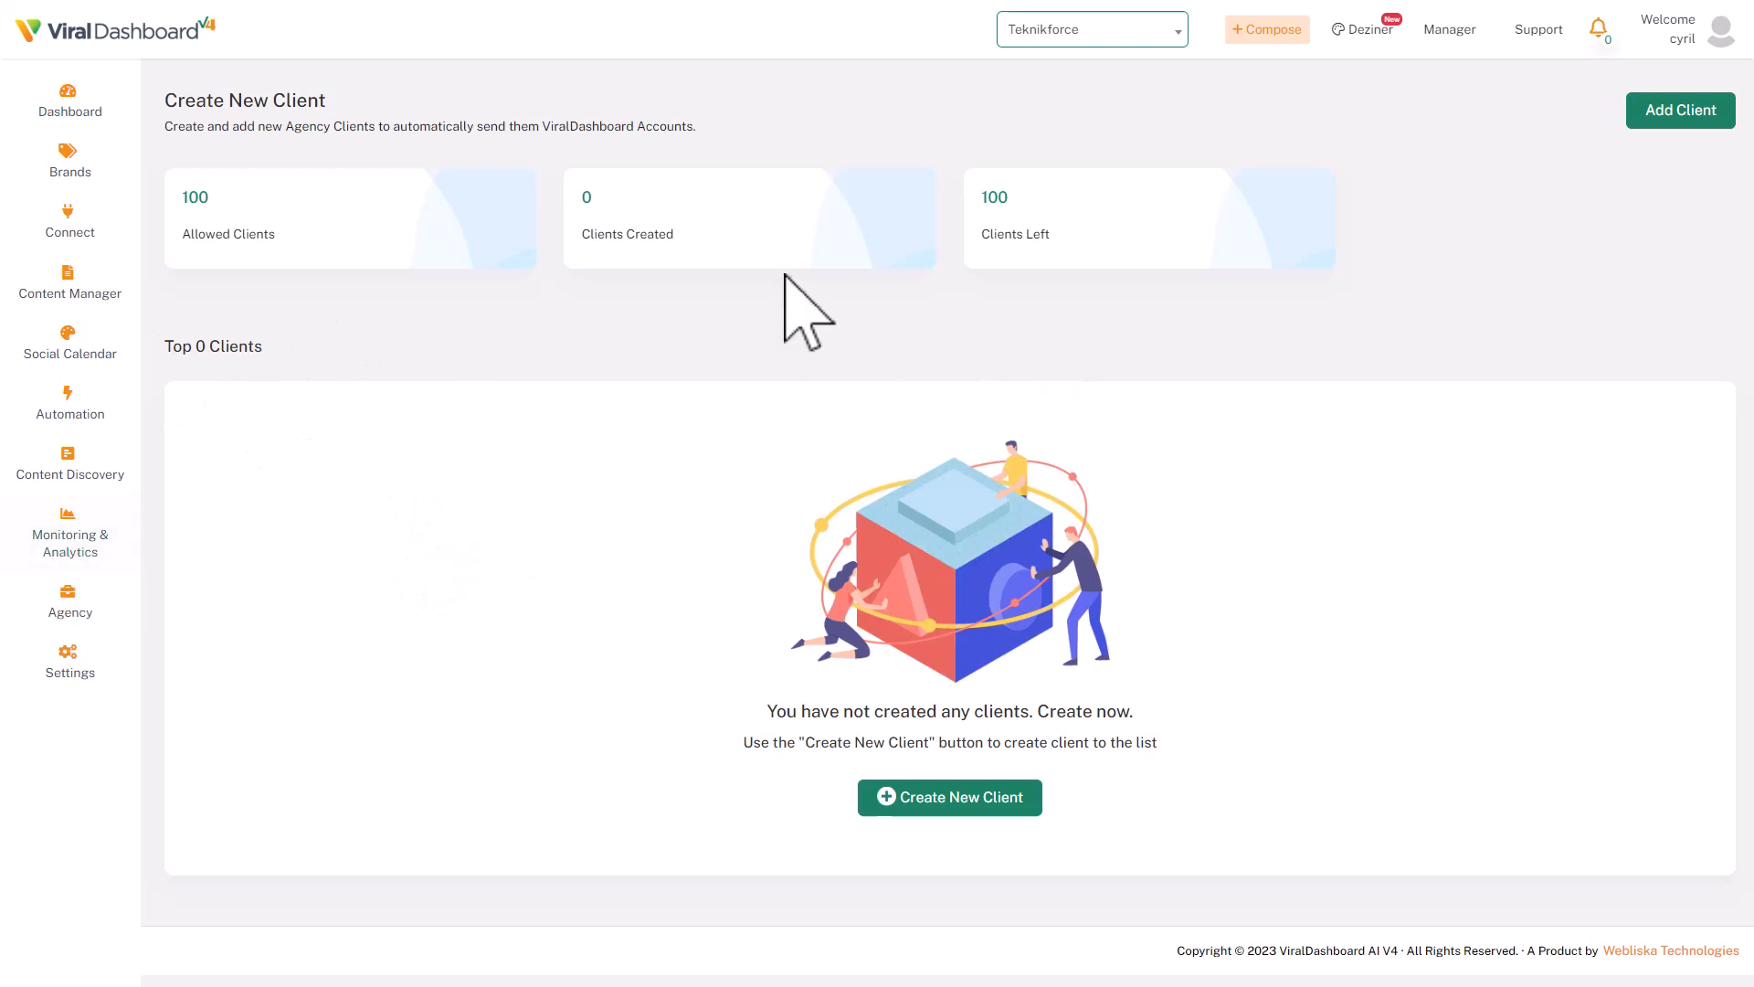
pyautogui.moveTo(789, 643)
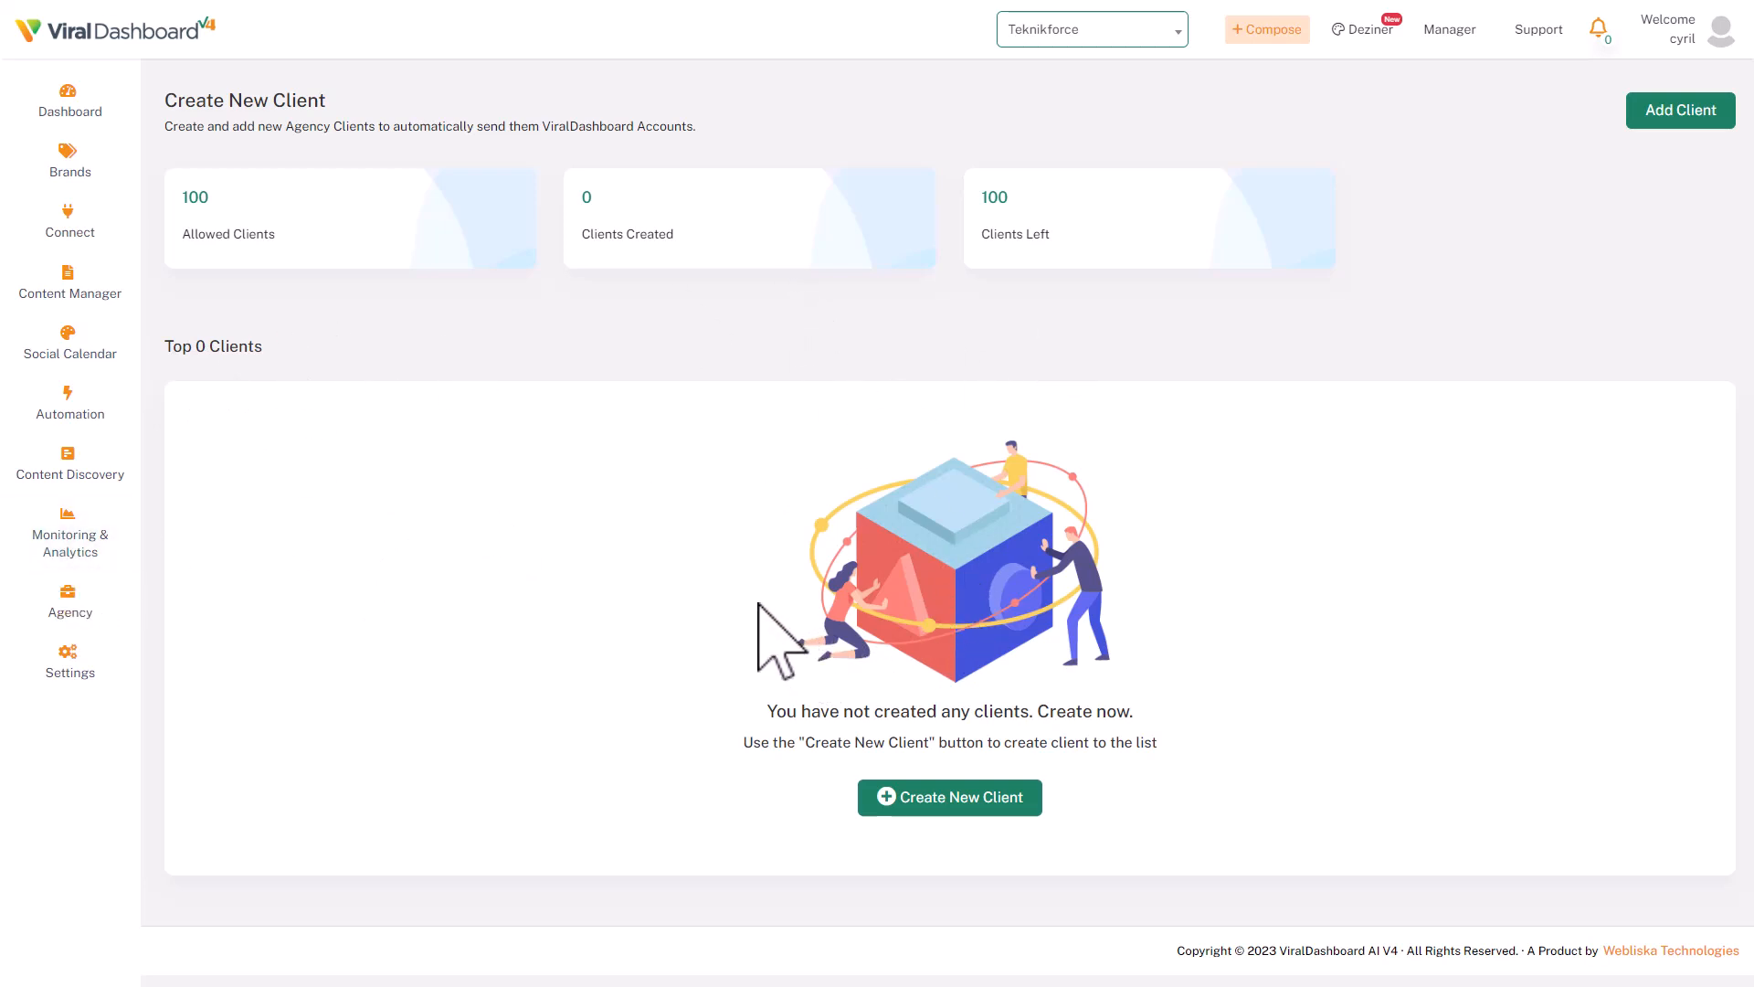
pyautogui.moveTo(795, 643)
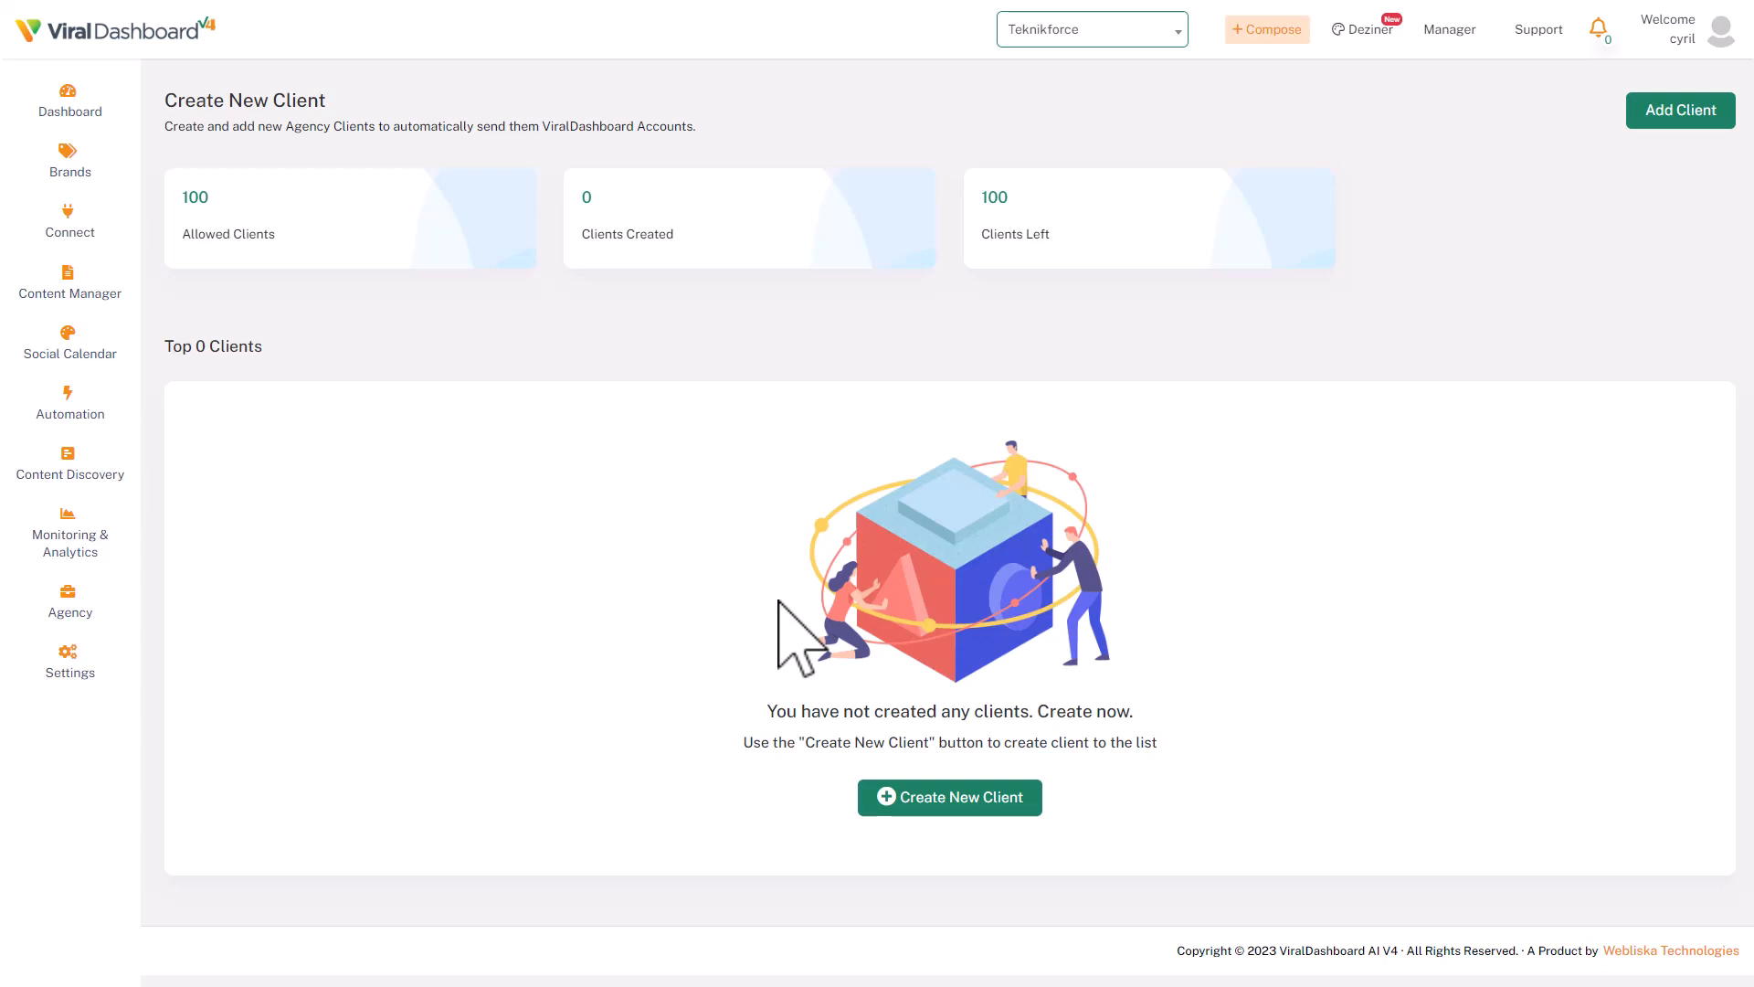
pyautogui.moveTo(310, 634)
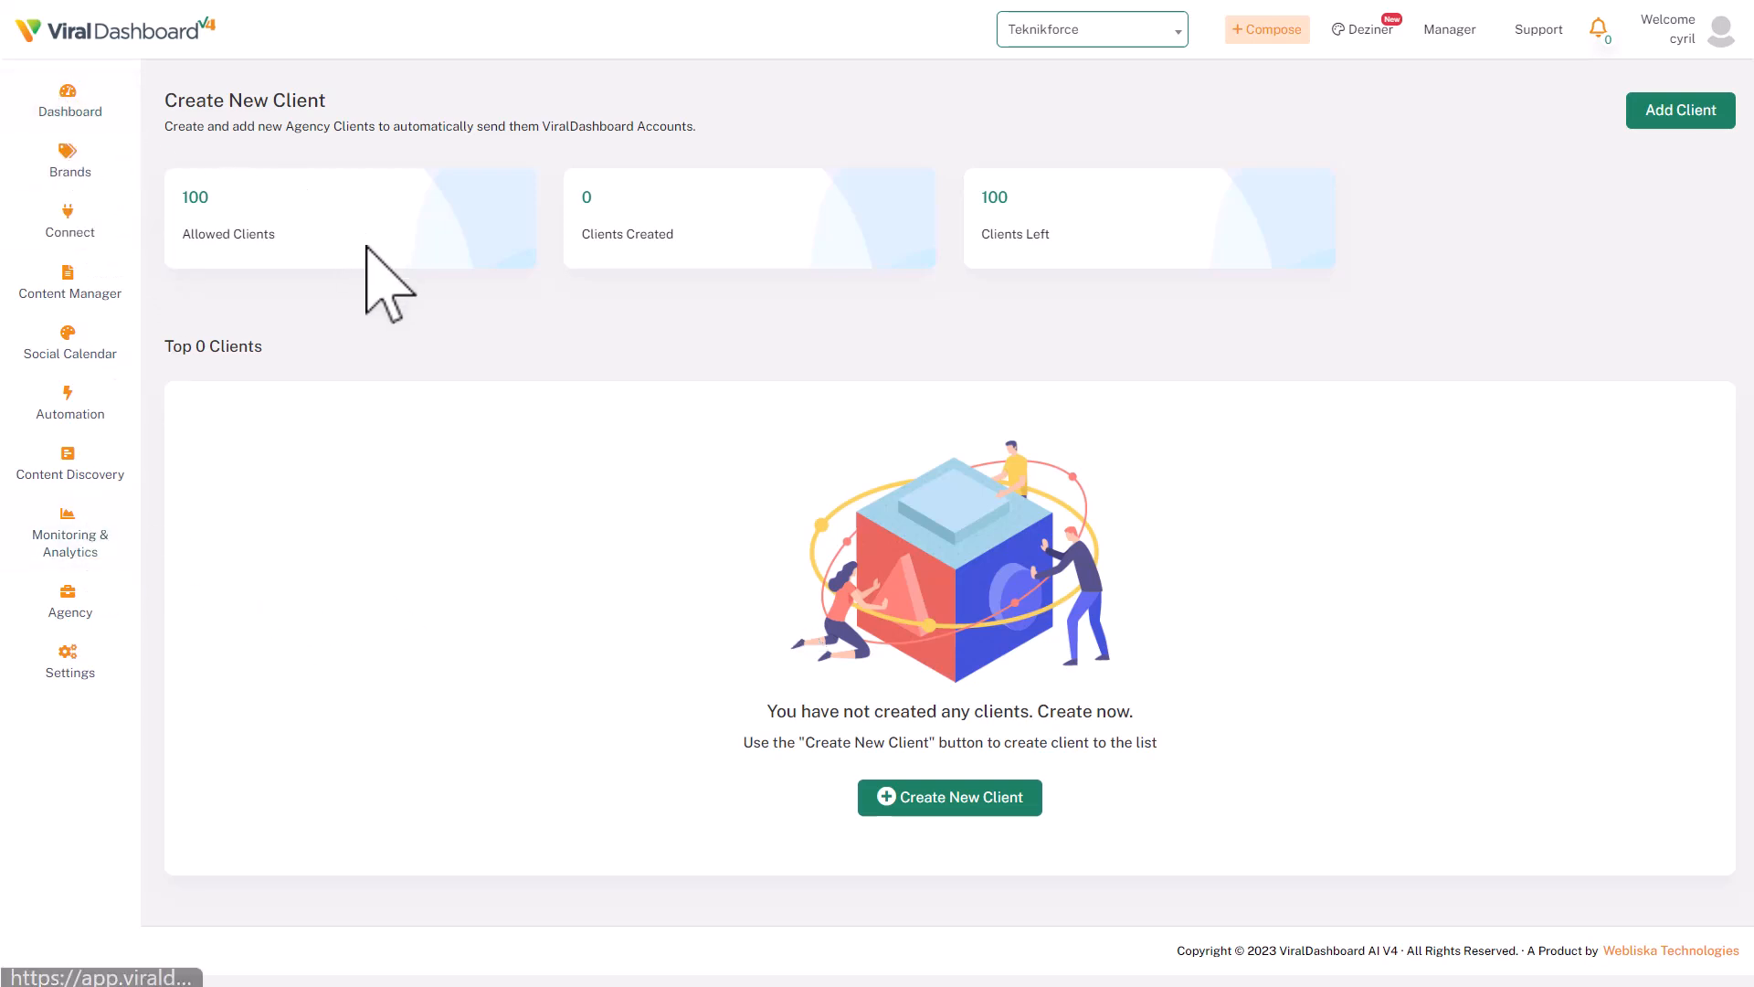
# Step: Go back to the home overview showing zero accounts and no posting history
pyautogui.click(69, 101)
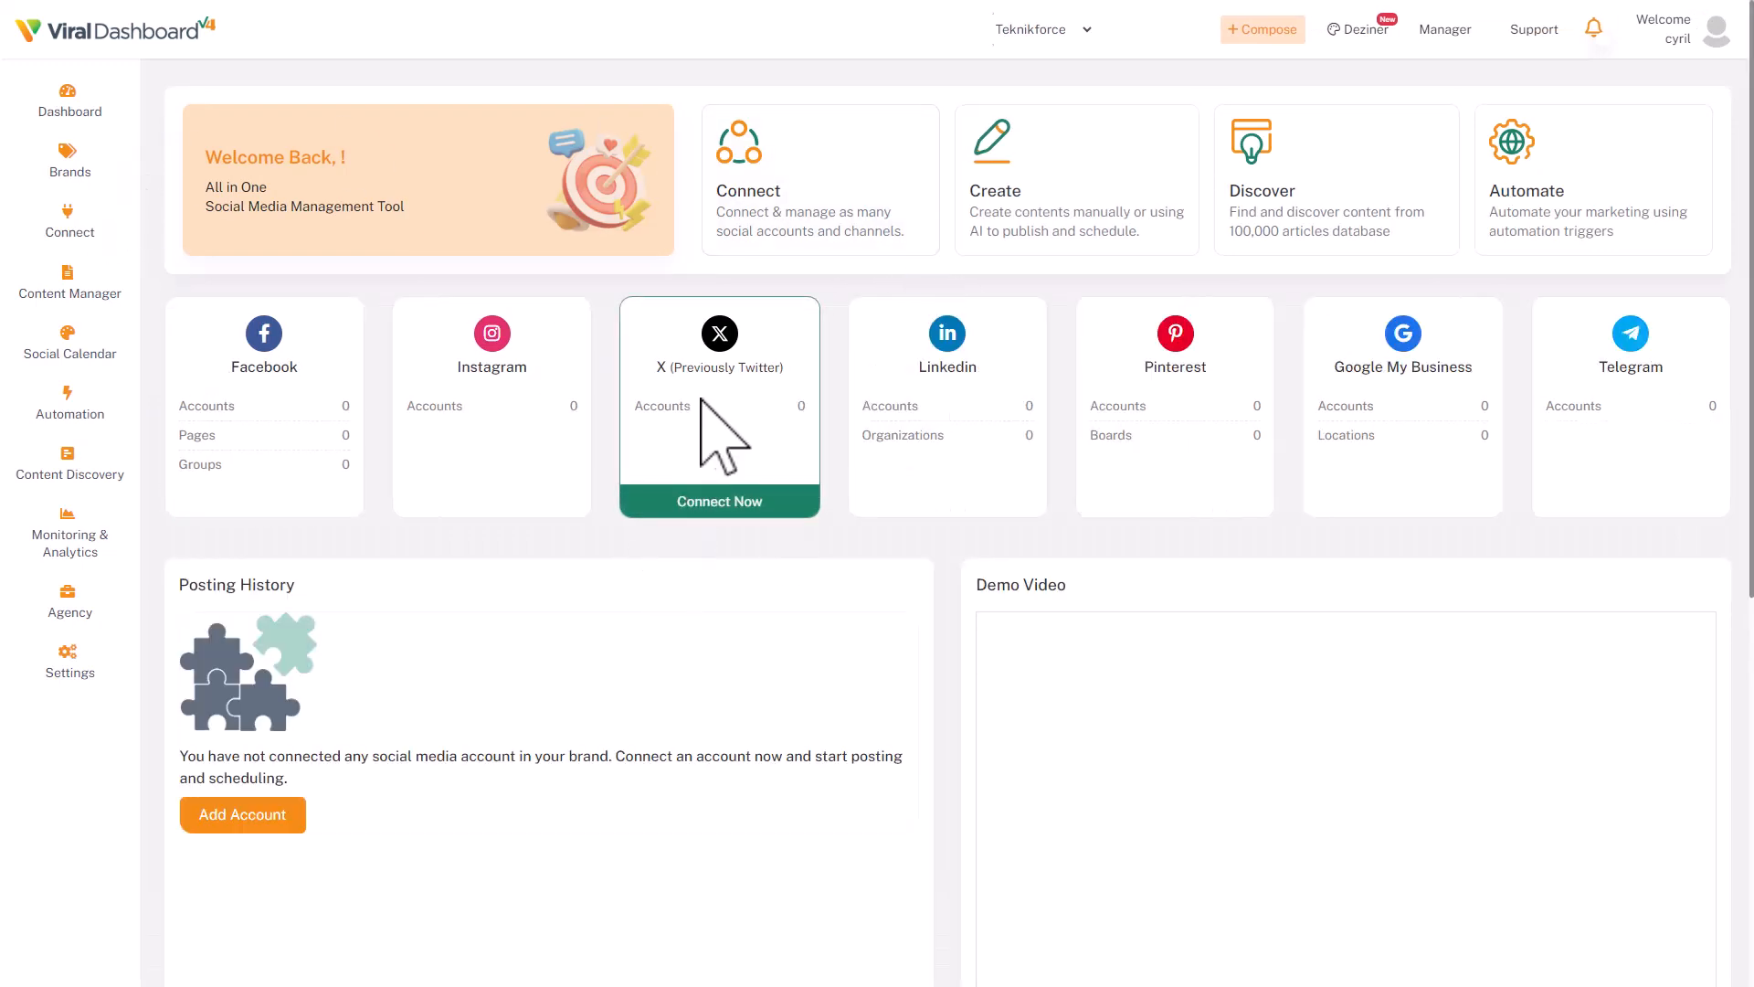
pyautogui.moveTo(1001, 538)
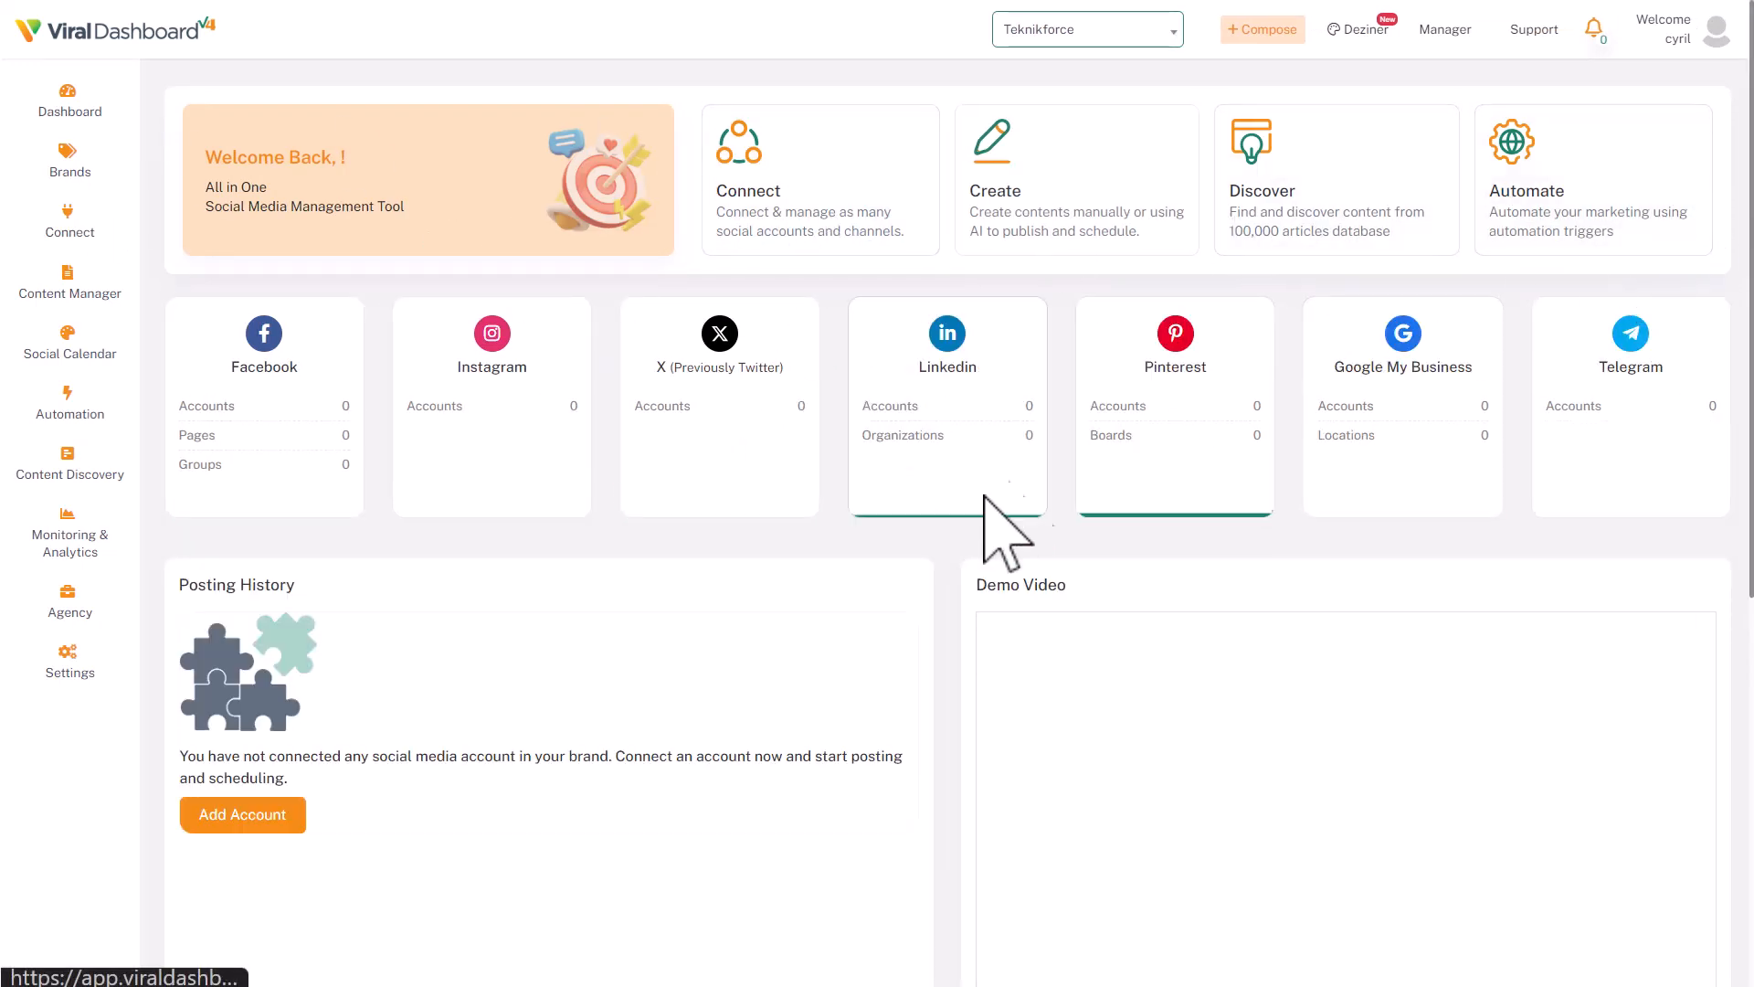
pyautogui.moveTo(828, 222)
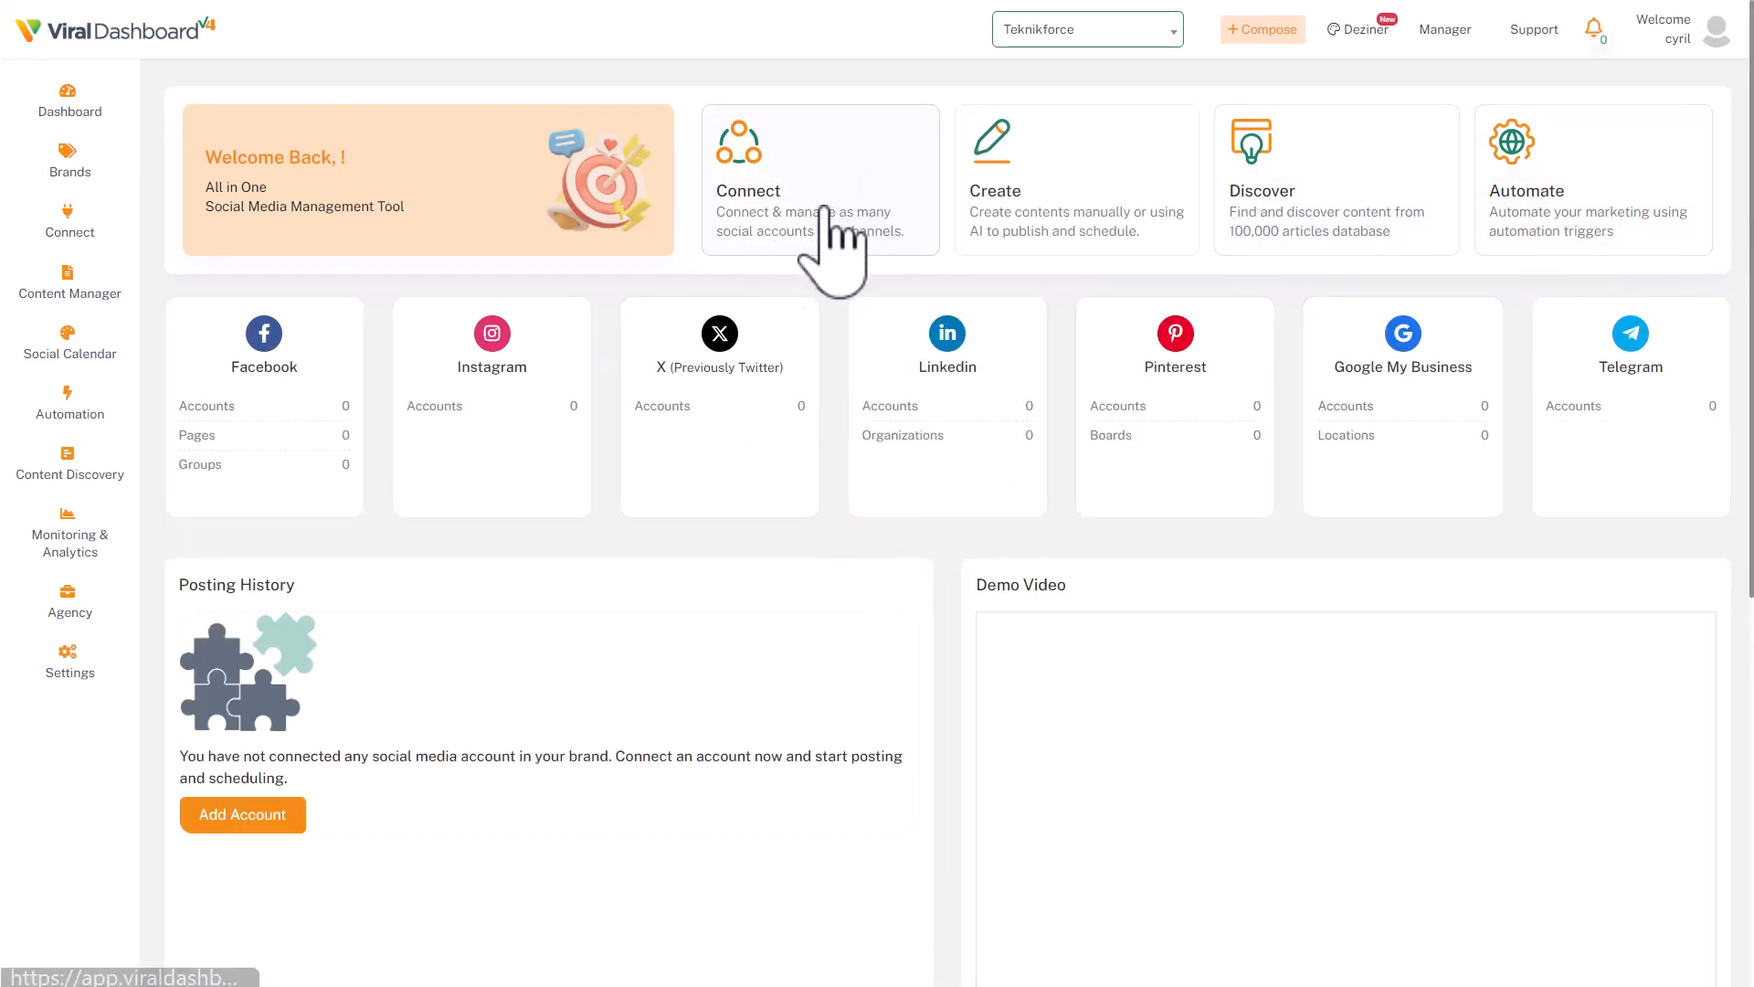
pyautogui.moveTo(1487, 325)
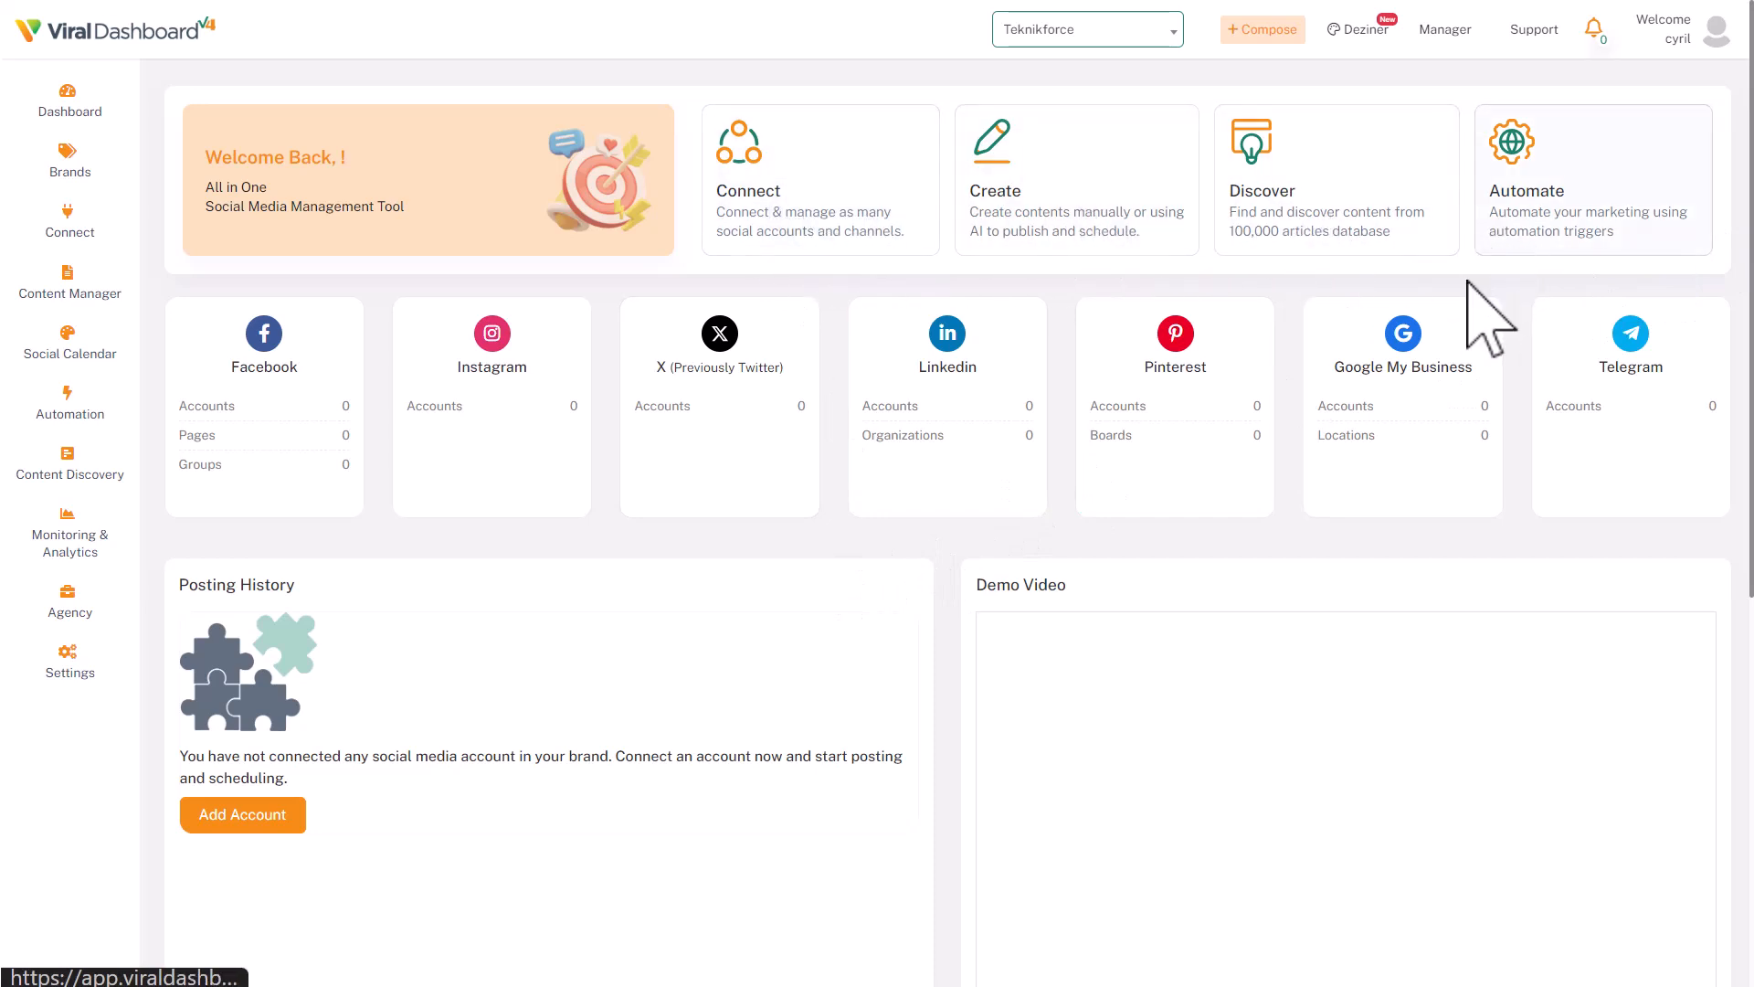
pyautogui.moveTo(441, 269)
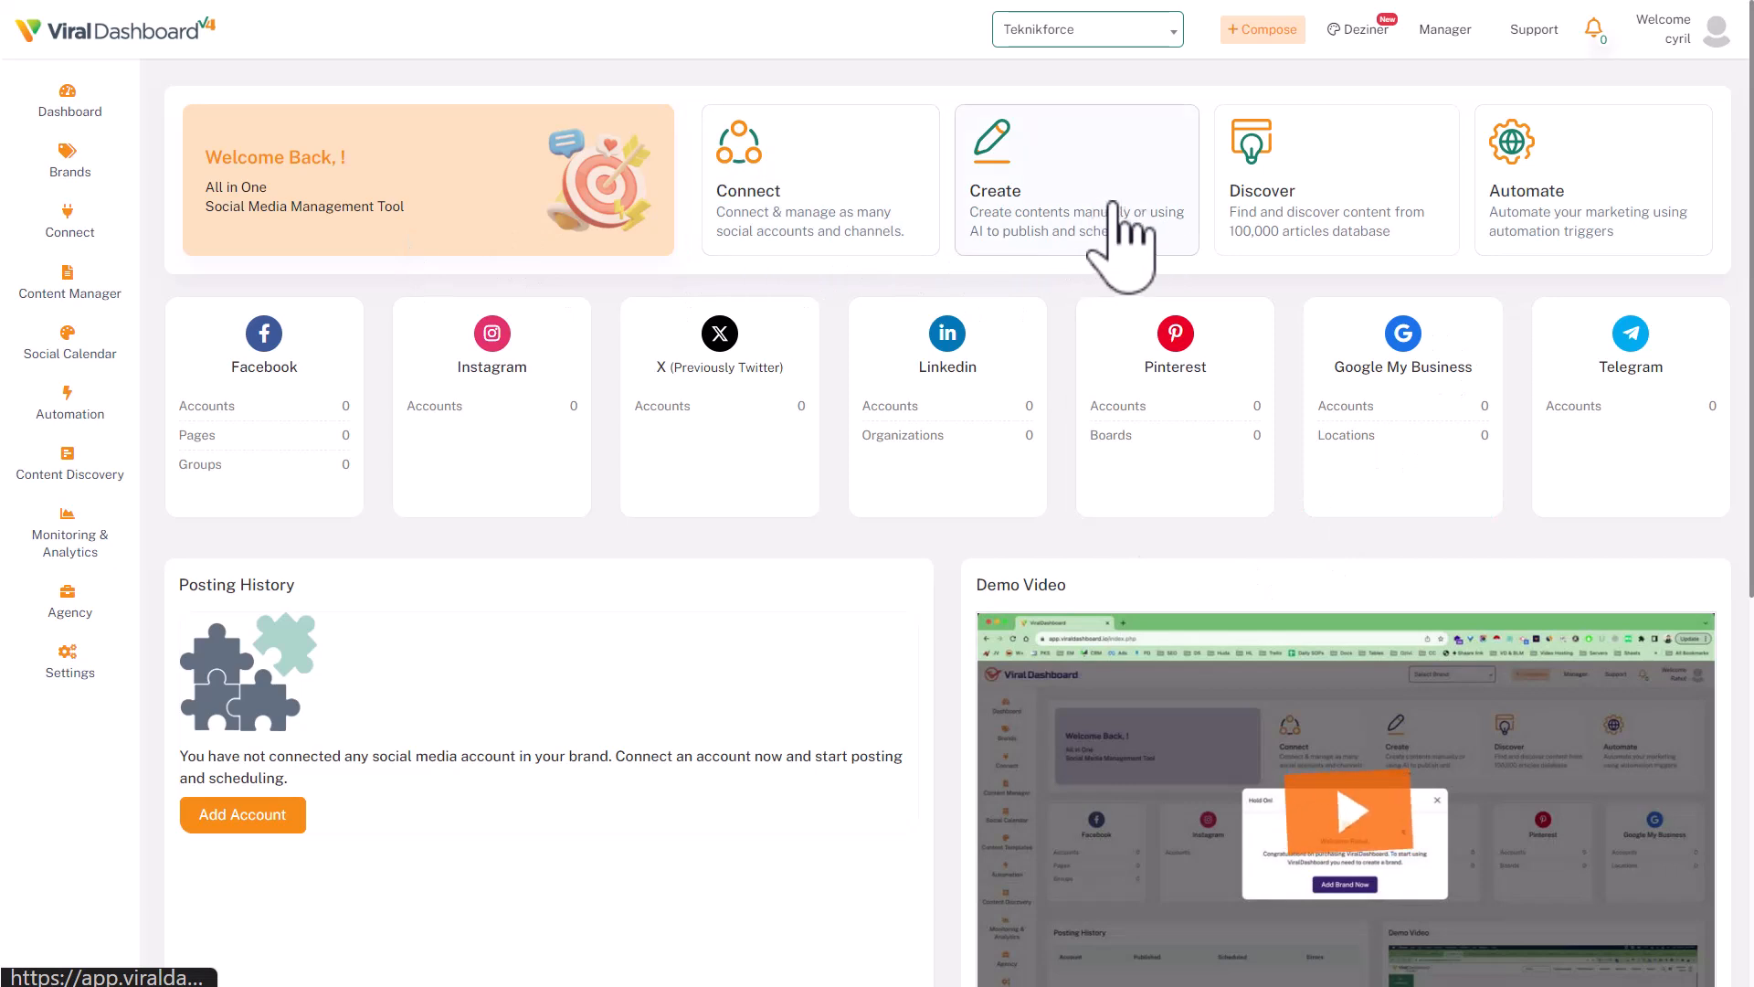
pyautogui.moveTo(1572, 252)
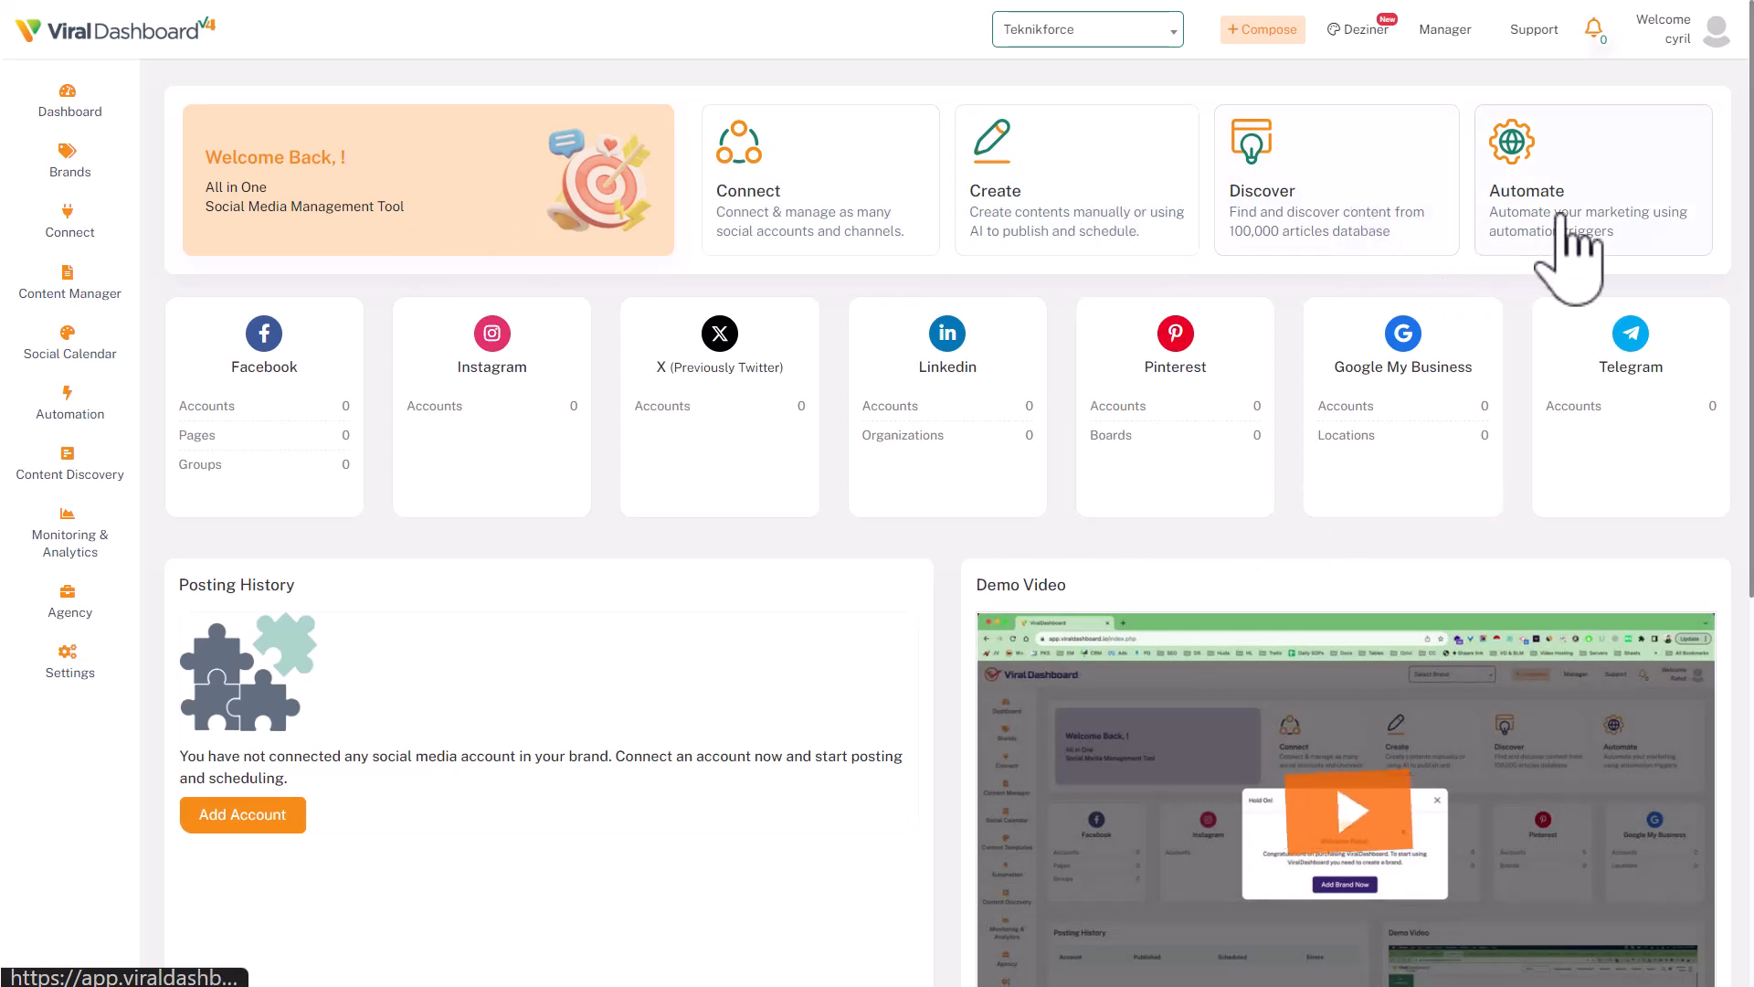
pyautogui.moveTo(1197, 744)
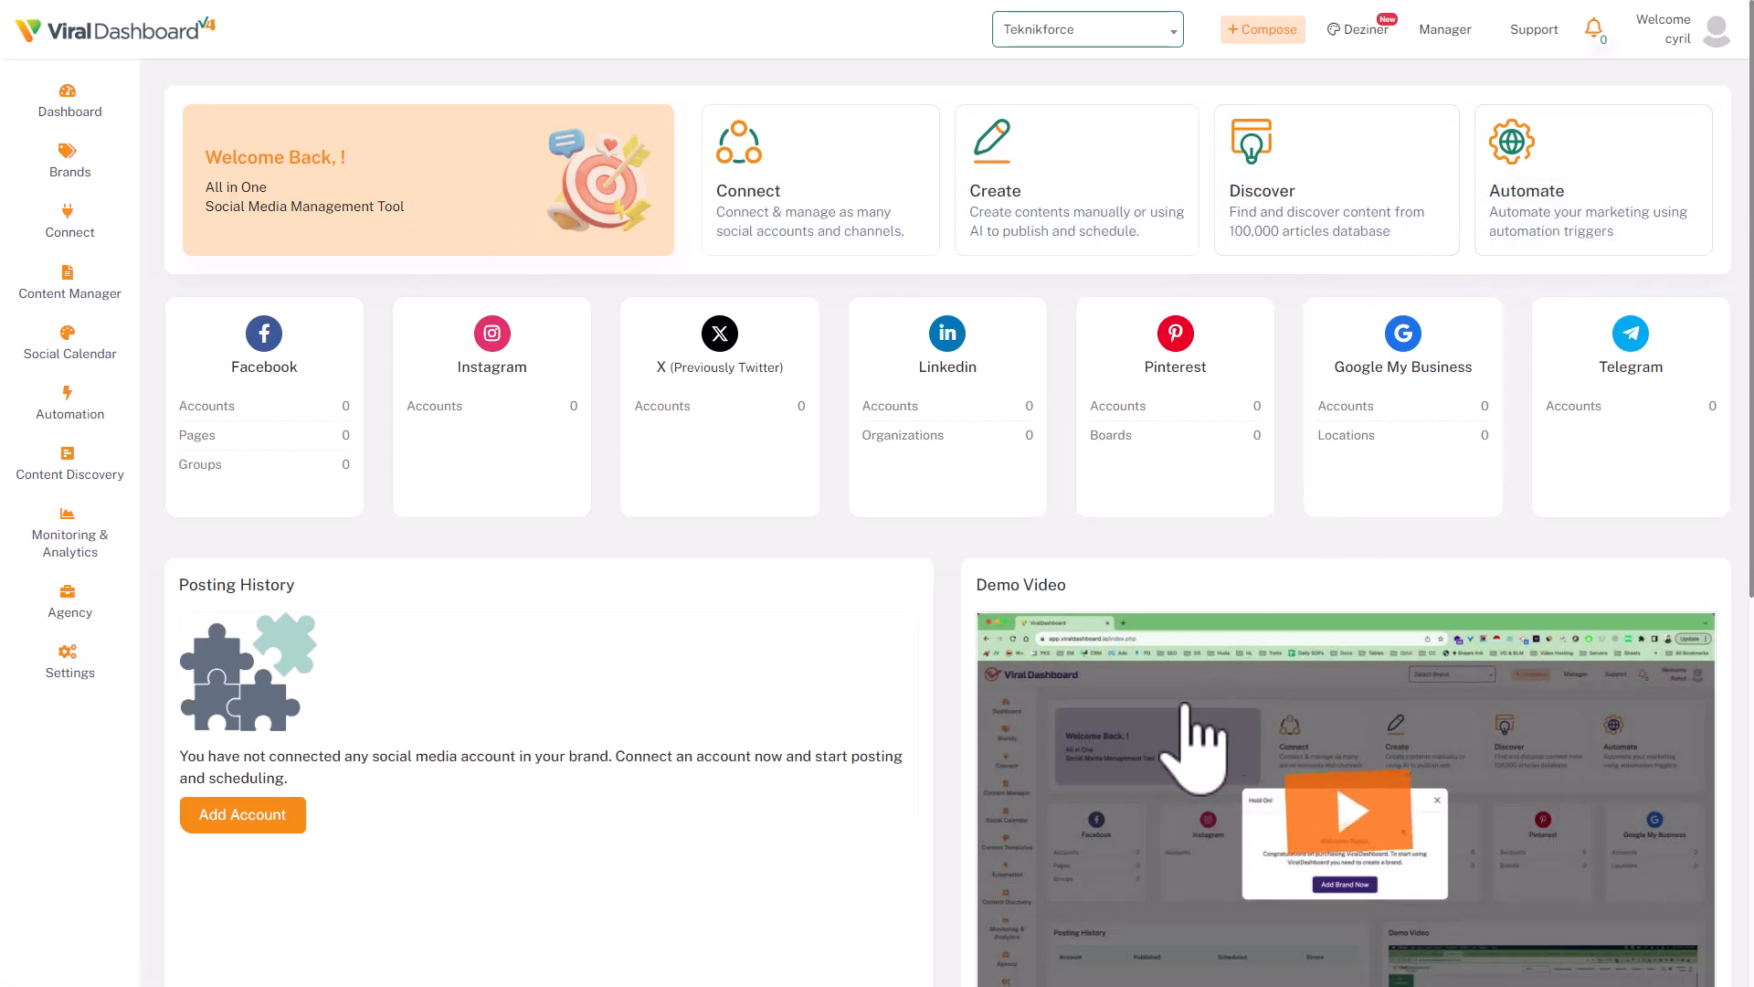
pyautogui.moveTo(384, 285)
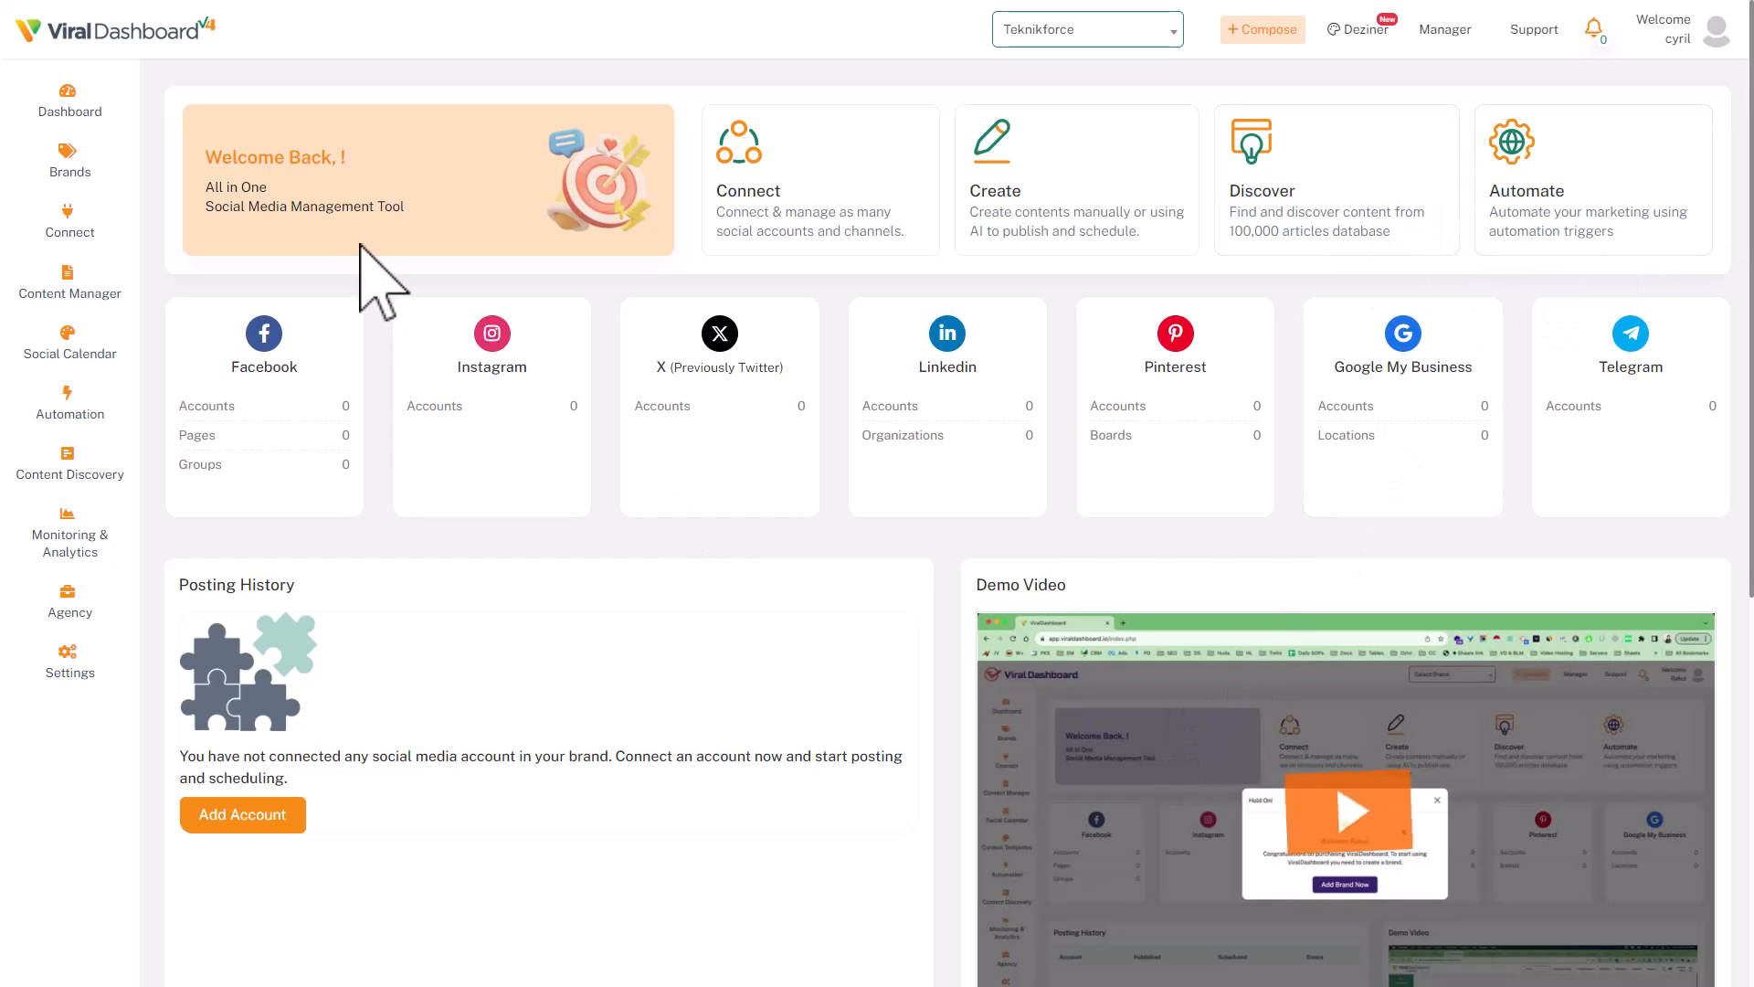